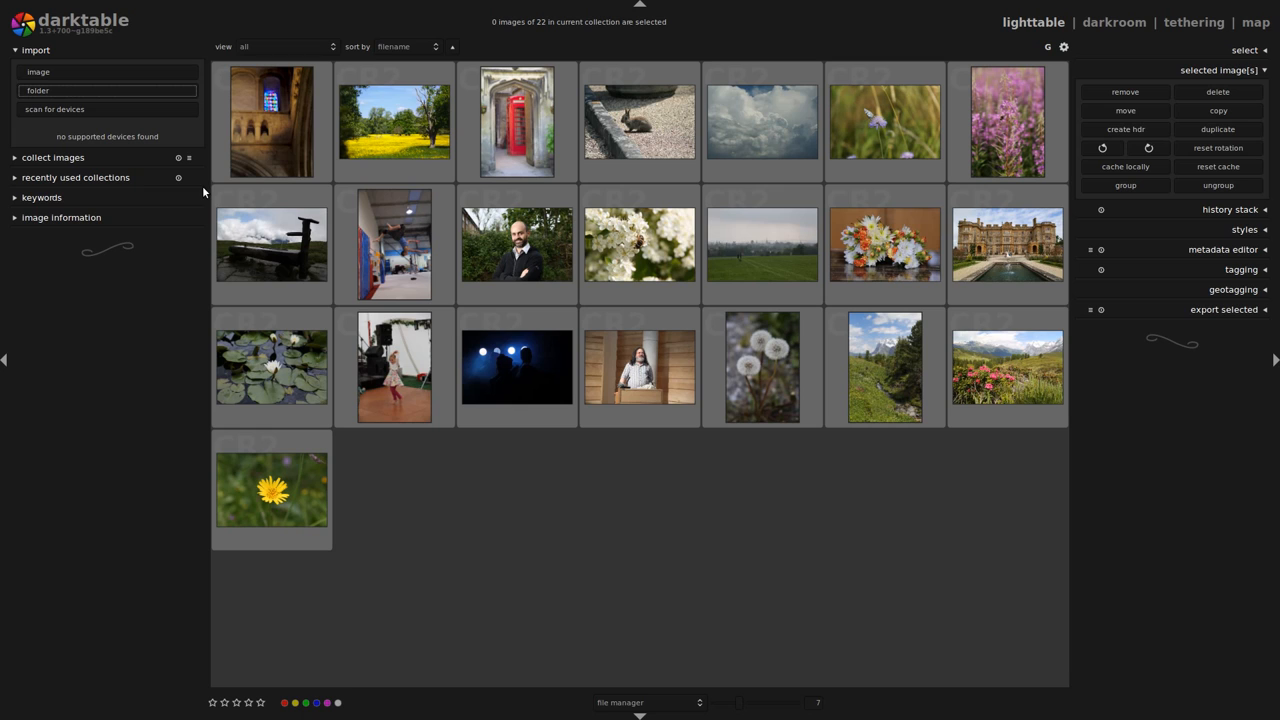
{"action": "mouse_move", "coordinate": [560, 488]}
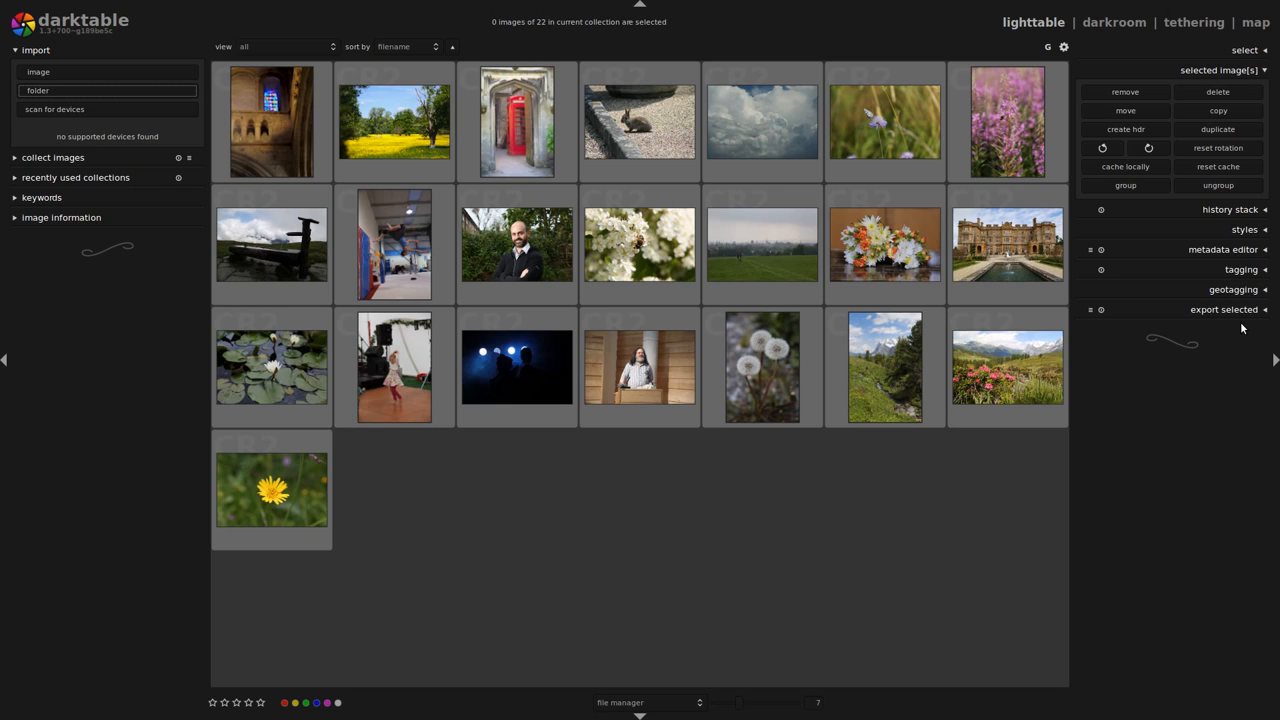
{"action": "mouse_move", "coordinate": [1192, 232]}
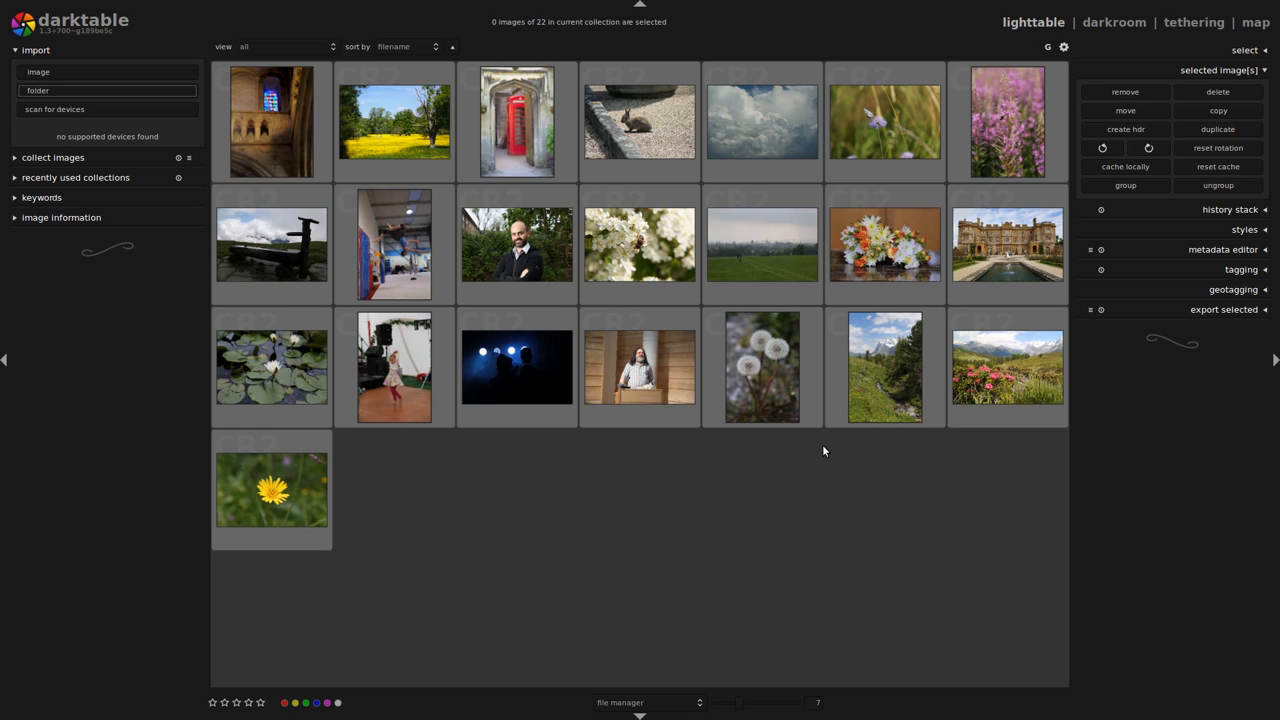
{"action": "mouse_move", "coordinate": [884, 244]}
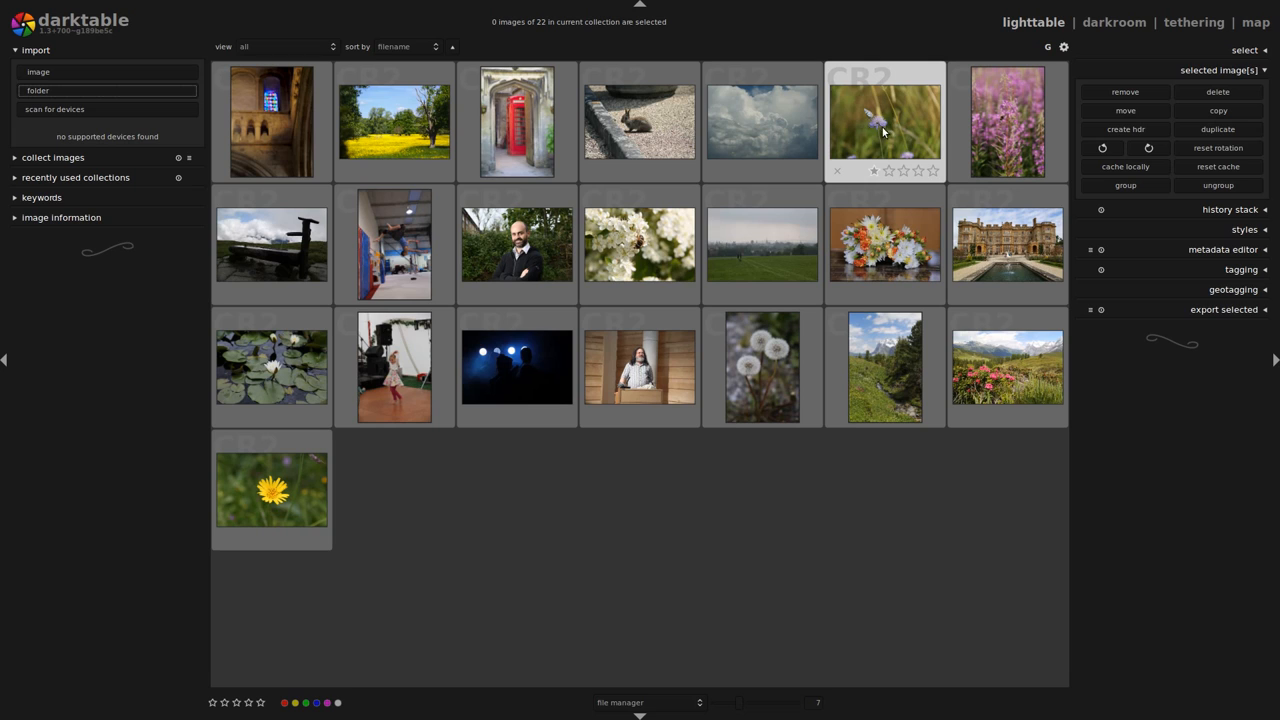
{"action": "mouse_move", "coordinate": [888, 130]}
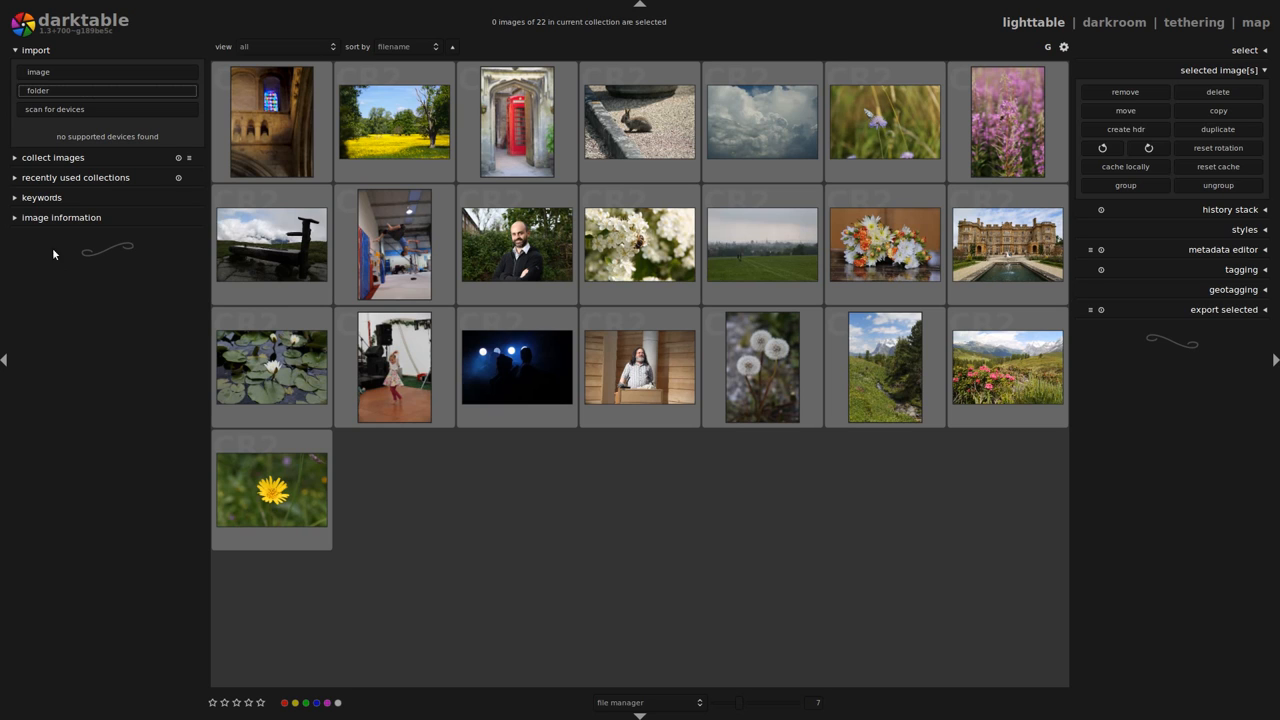
Step: Expand the image information panel and start importing a folder of photos
{"action": "left_click", "coordinate": [60, 216]}
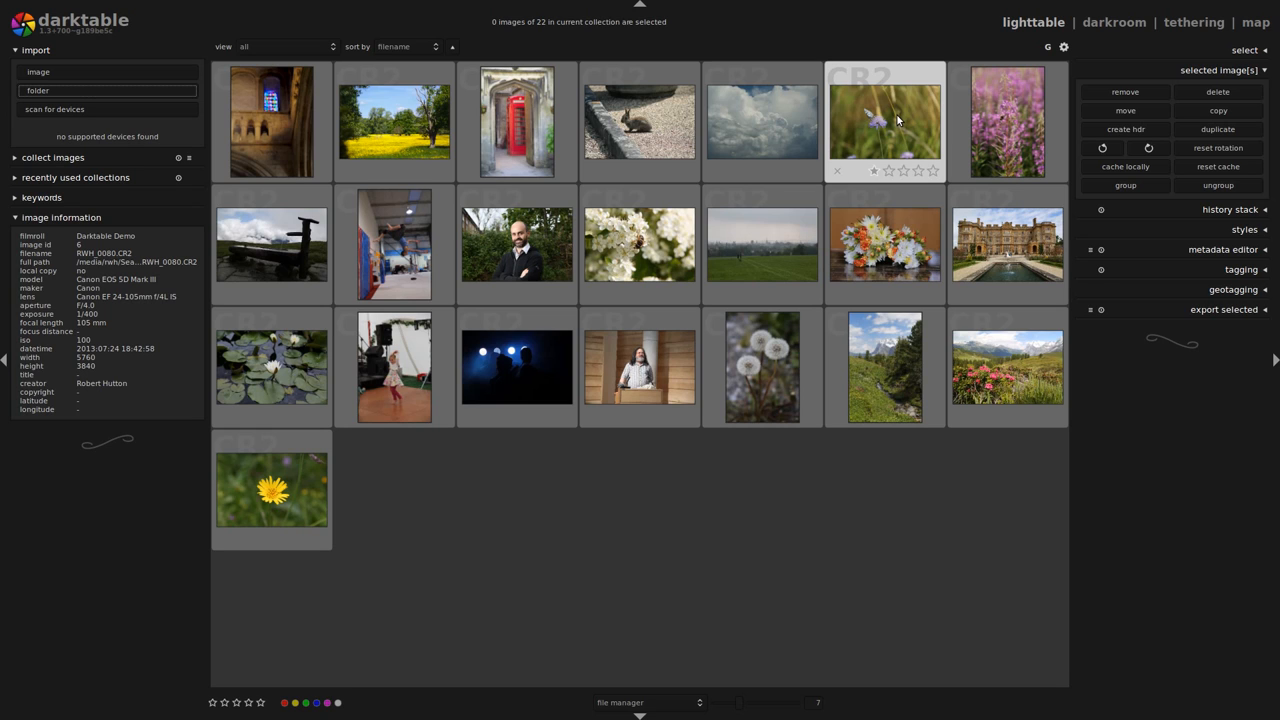
{"action": "mouse_move", "coordinate": [902, 156]}
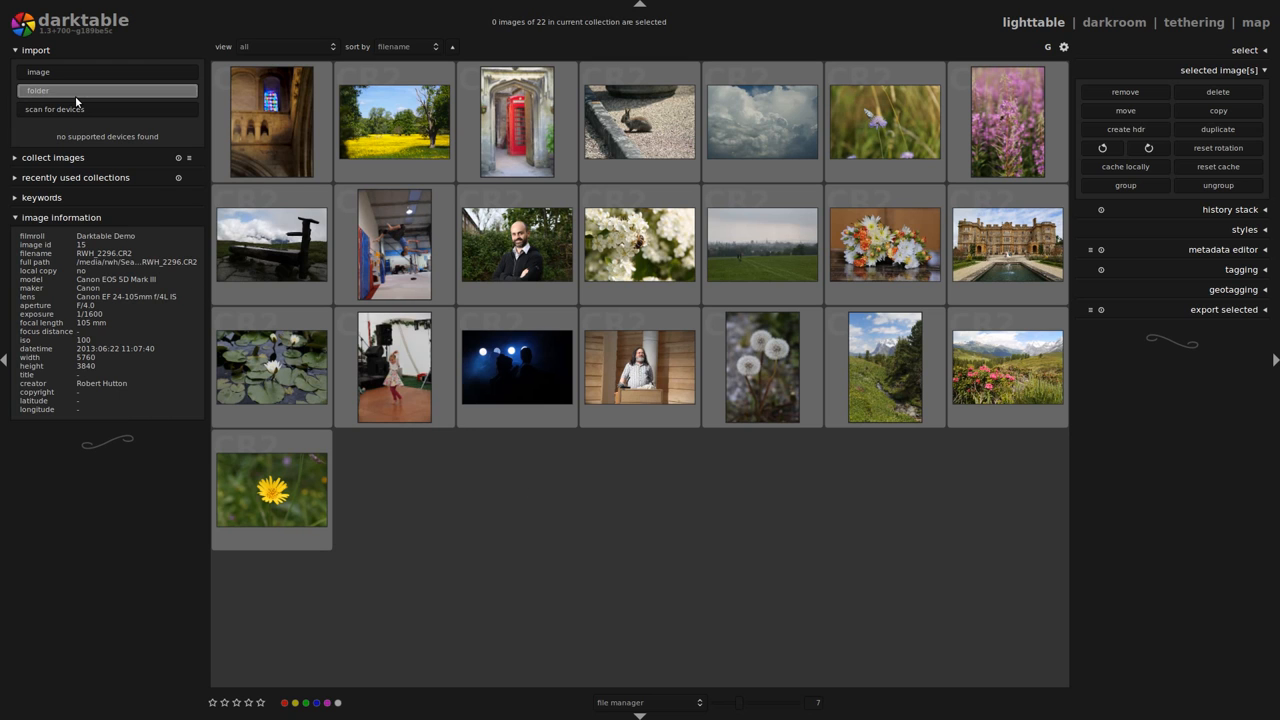
{"action": "left_click", "coordinate": [36, 92]}
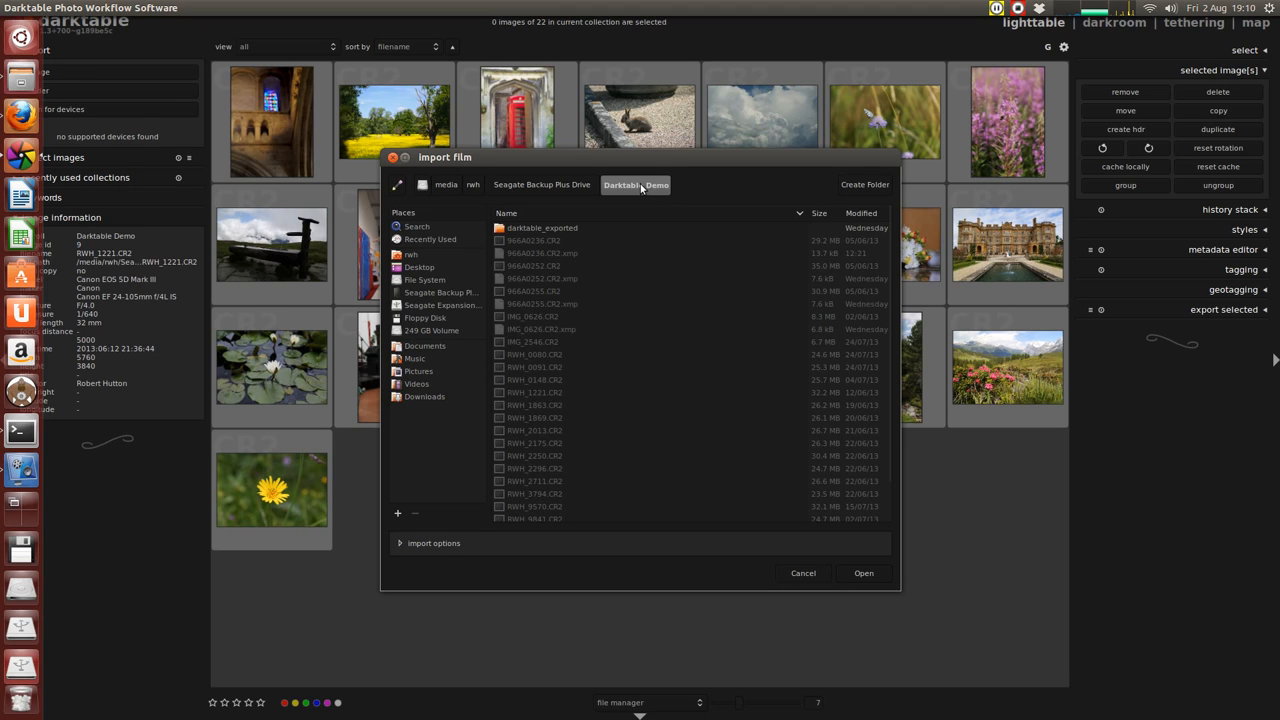
Step: Import the 2013-07-24 shoot folder from Photos into the lighttable
{"action": "left_click", "coordinate": [542, 184]}
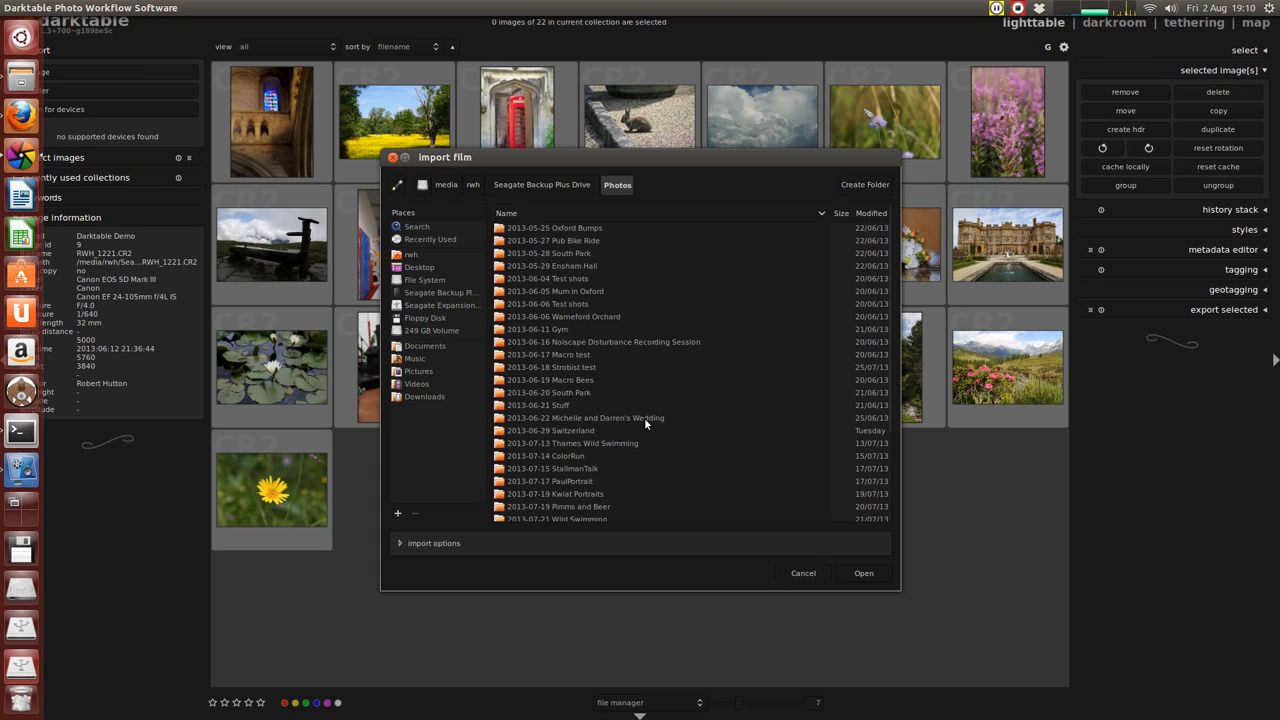
{"action": "scroll", "scroll_direction": "down", "scroll_amount": 3}
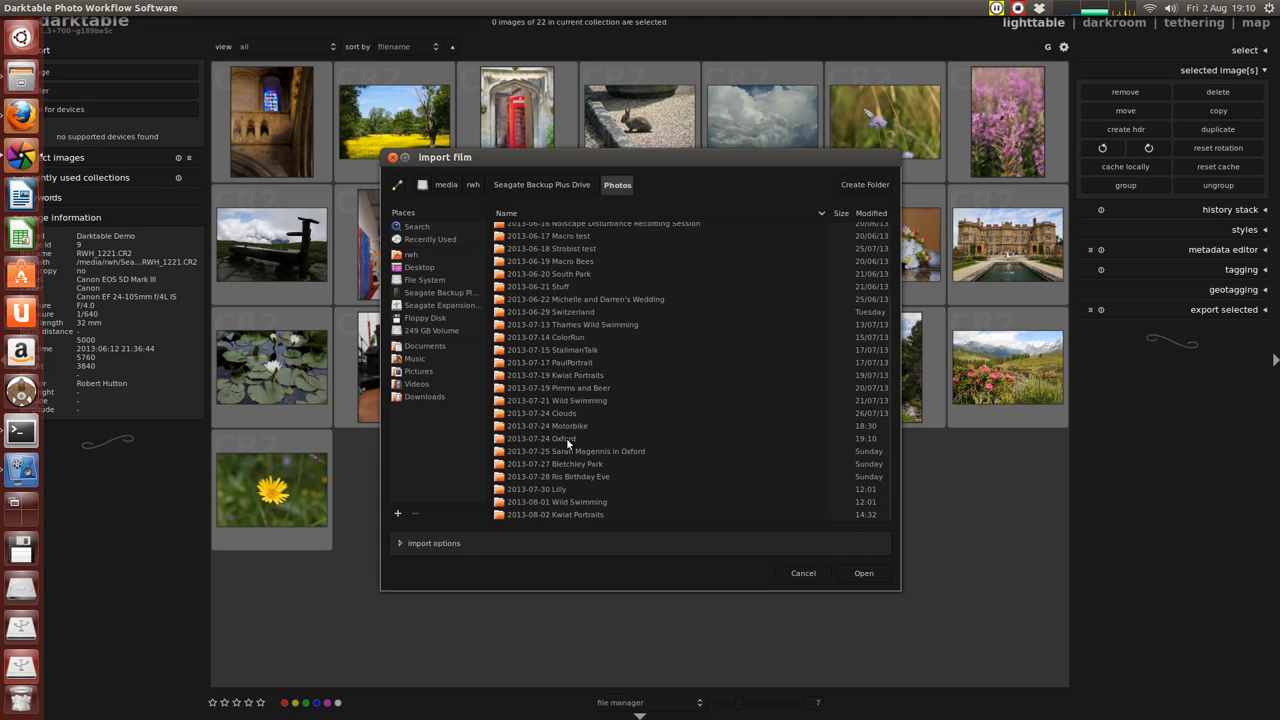
{"action": "left_click", "coordinate": [550, 438]}
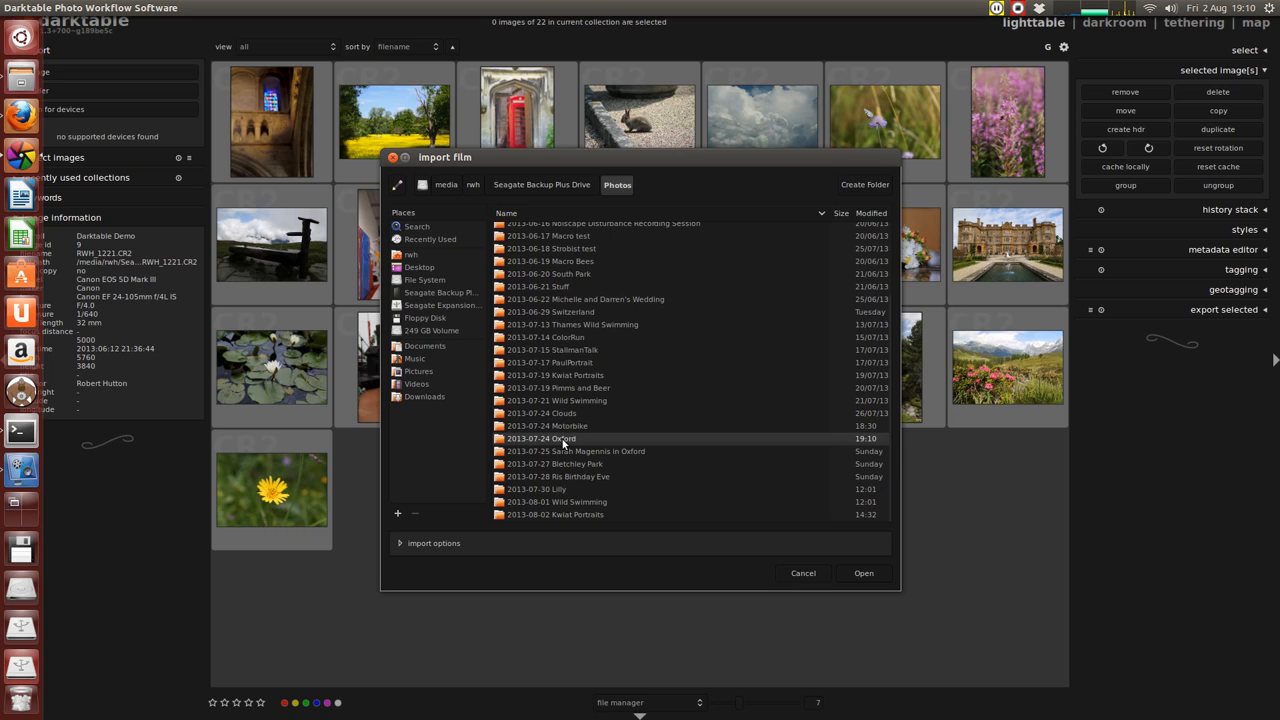
{"action": "mouse_move", "coordinate": [576, 442]}
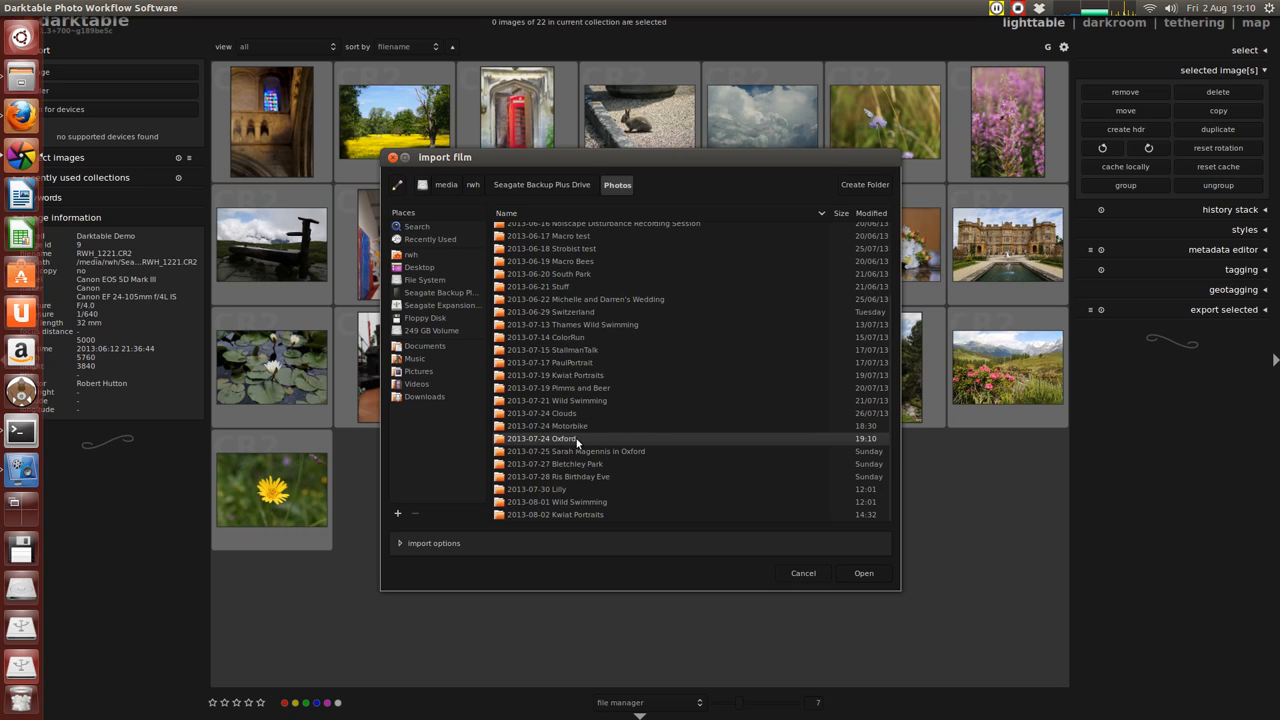
{"action": "left_click", "coordinate": [862, 572]}
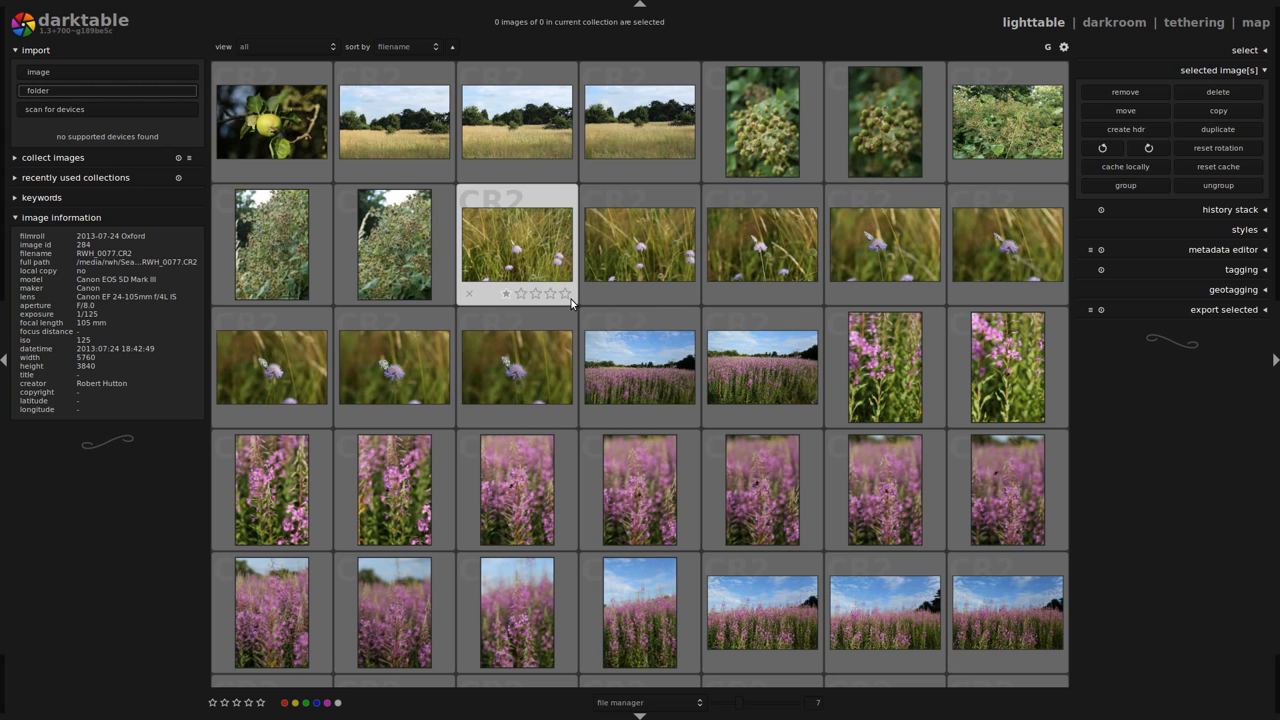
{"action": "scroll", "scroll_direction": "down", "scroll_amount": 3}
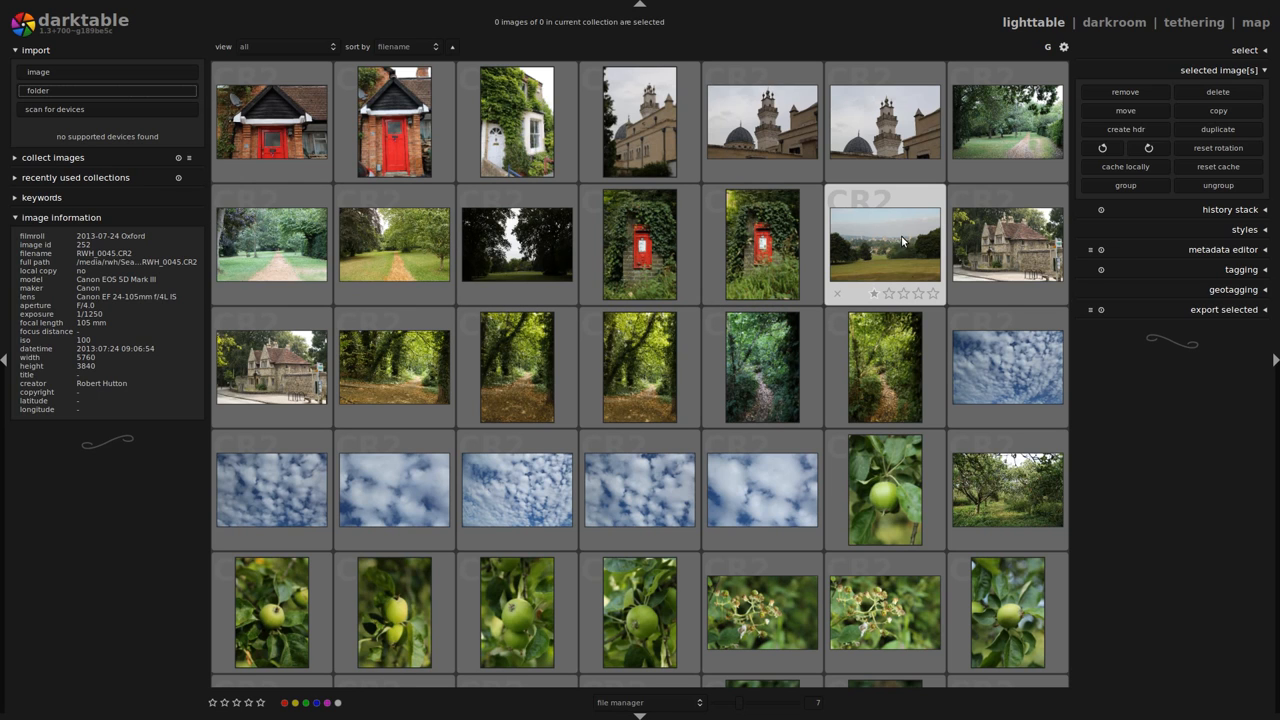
{"action": "left_click", "coordinate": [884, 244]}
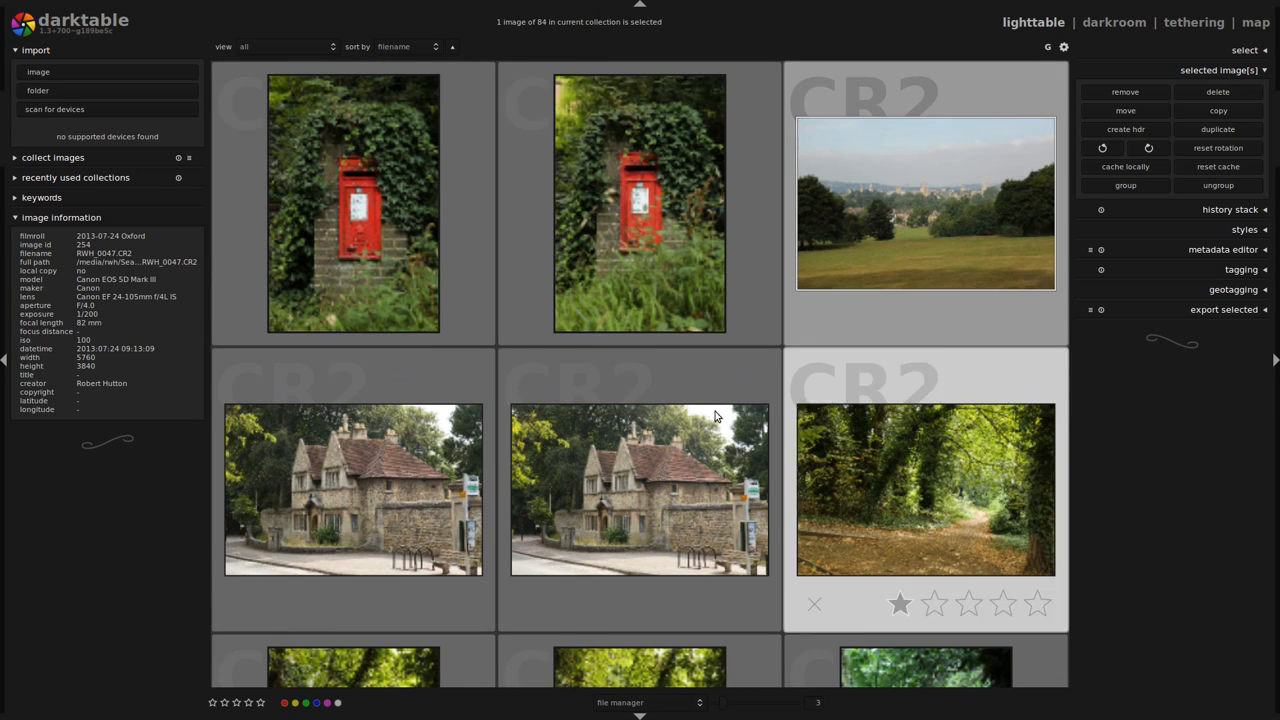
{"action": "double_click", "coordinate": [924, 202]}
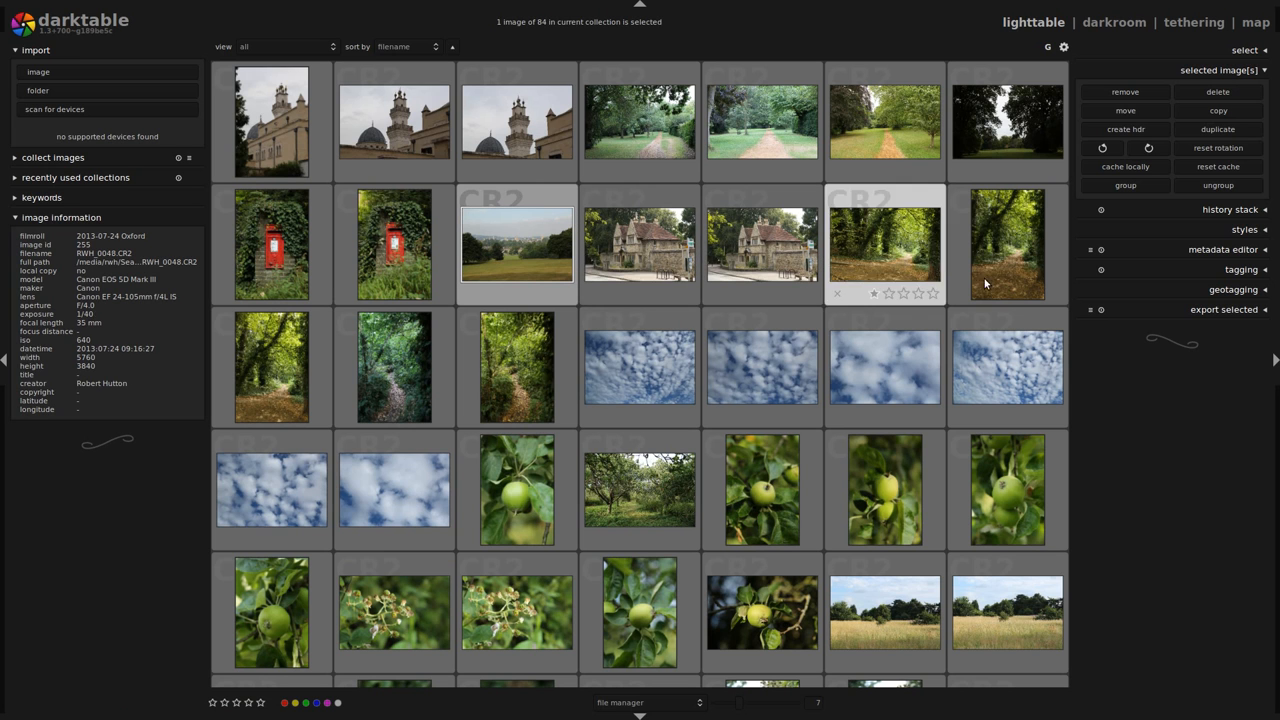
{"action": "scroll", "scroll_direction": "down", "scroll_amount": 3}
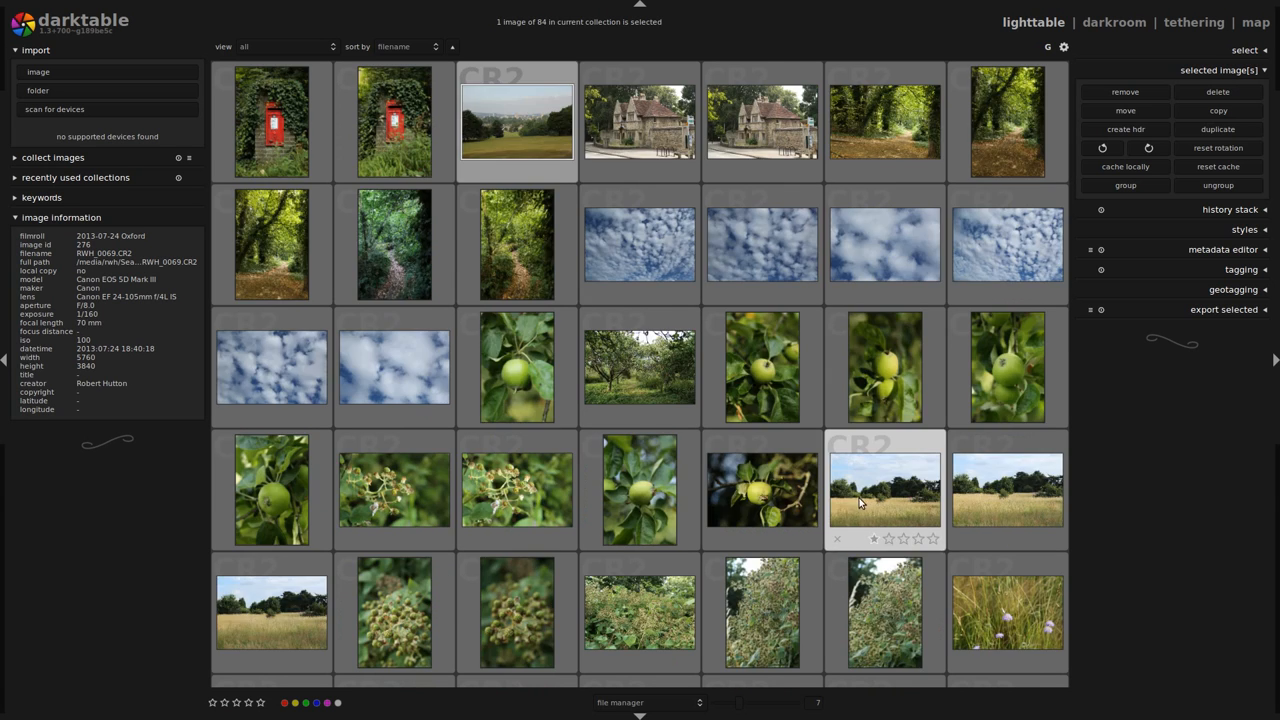
{"action": "scroll", "scroll_direction": "down", "scroll_amount": 3}
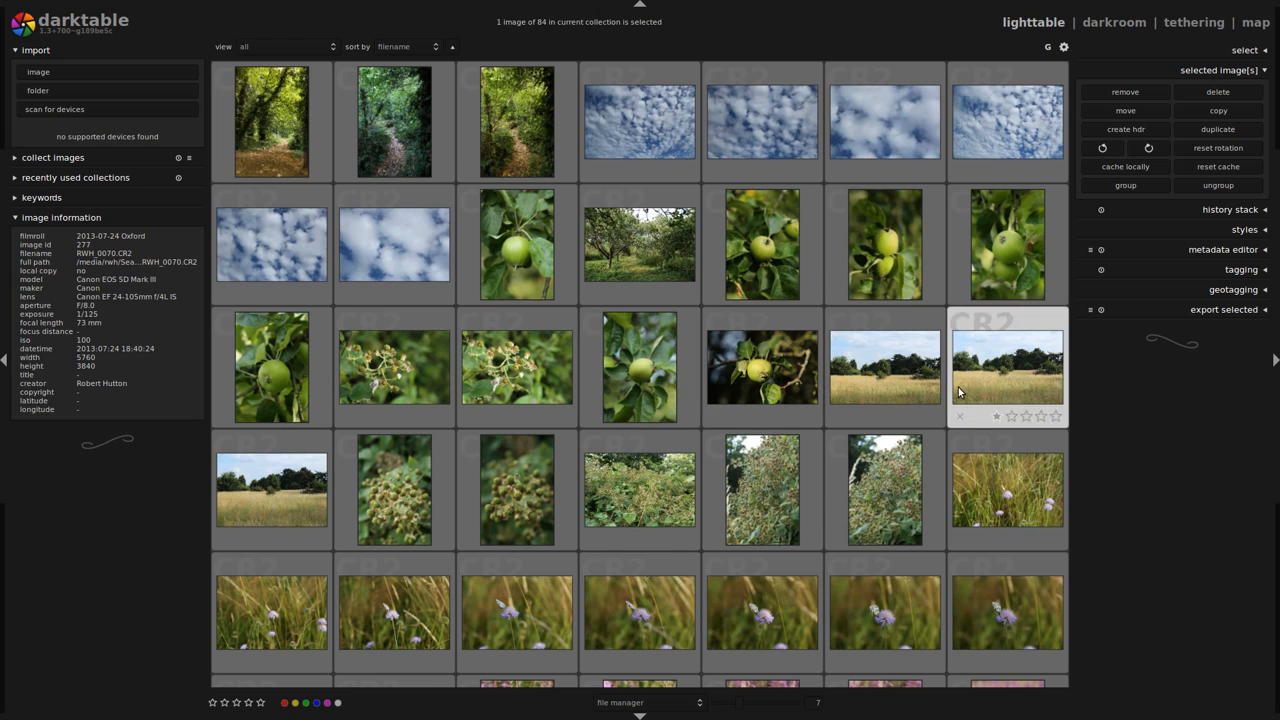
{"action": "scroll", "scroll_direction": "down", "scroll_amount": 3}
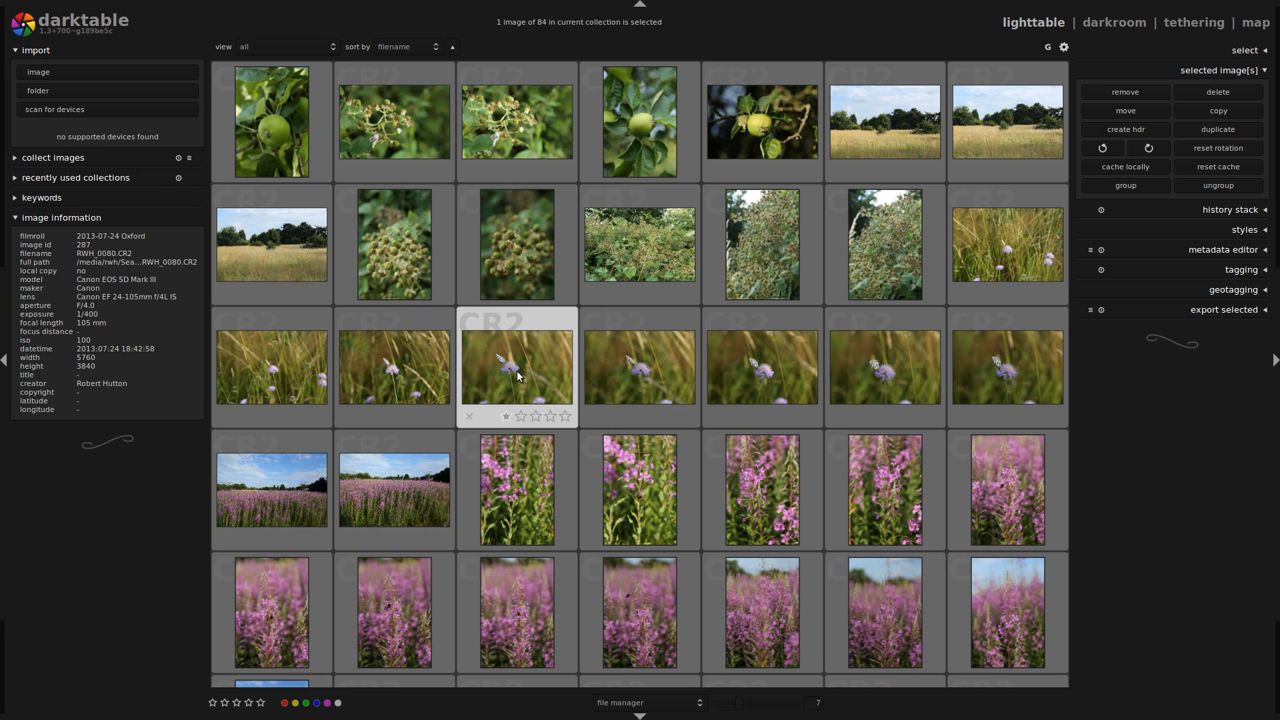
{"action": "scroll", "scroll_direction": "down", "scroll_amount": 3}
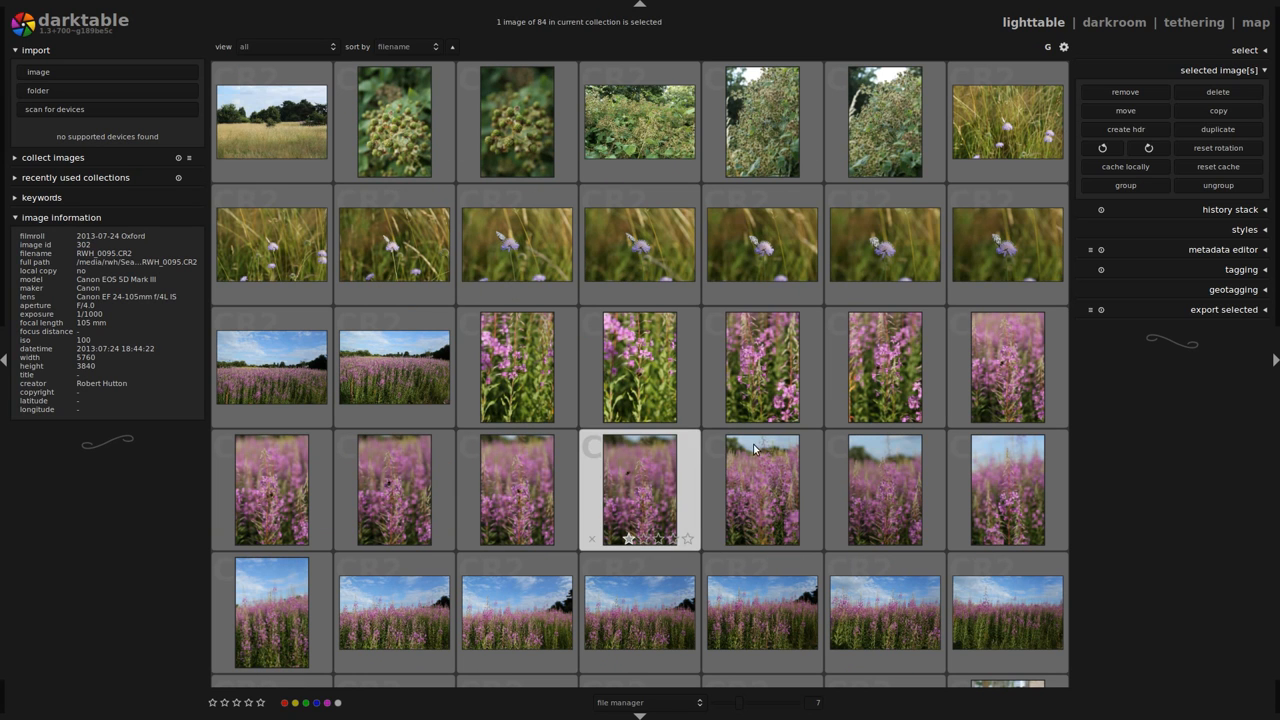
{"action": "scroll", "scroll_direction": "down", "scroll_amount": 3}
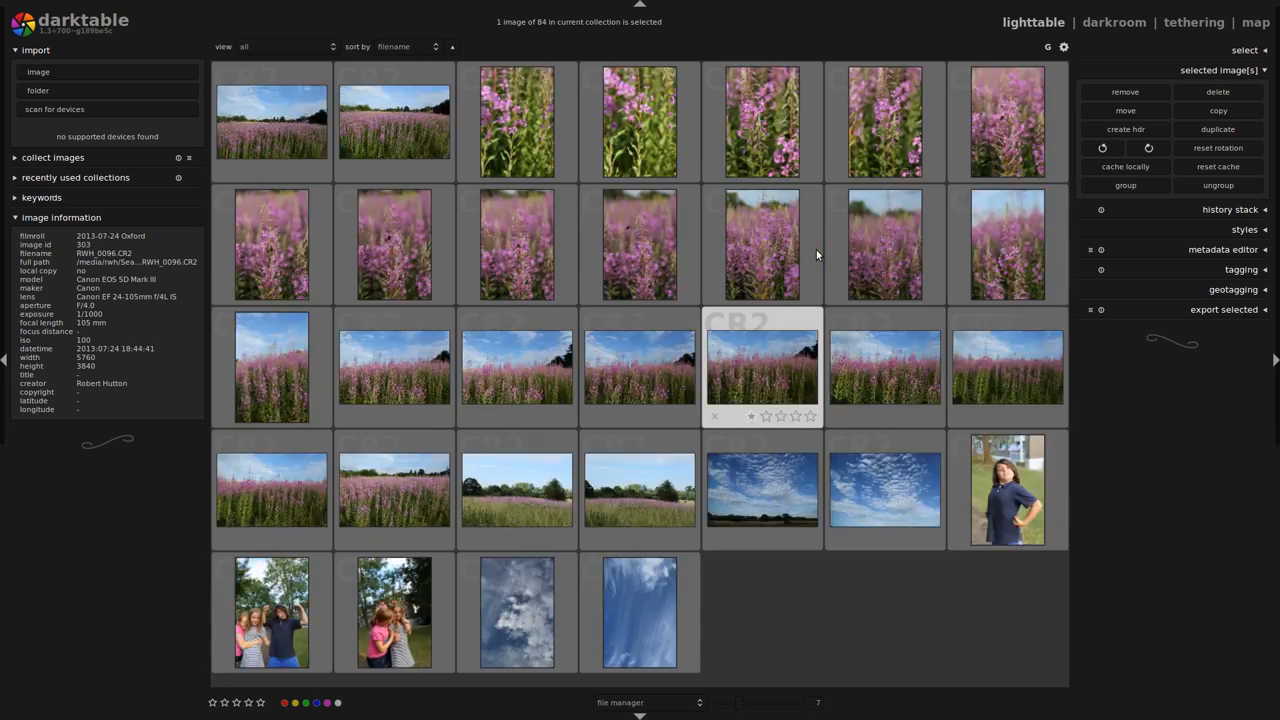
{"action": "scroll", "scroll_direction": "down", "scroll_amount": 3}
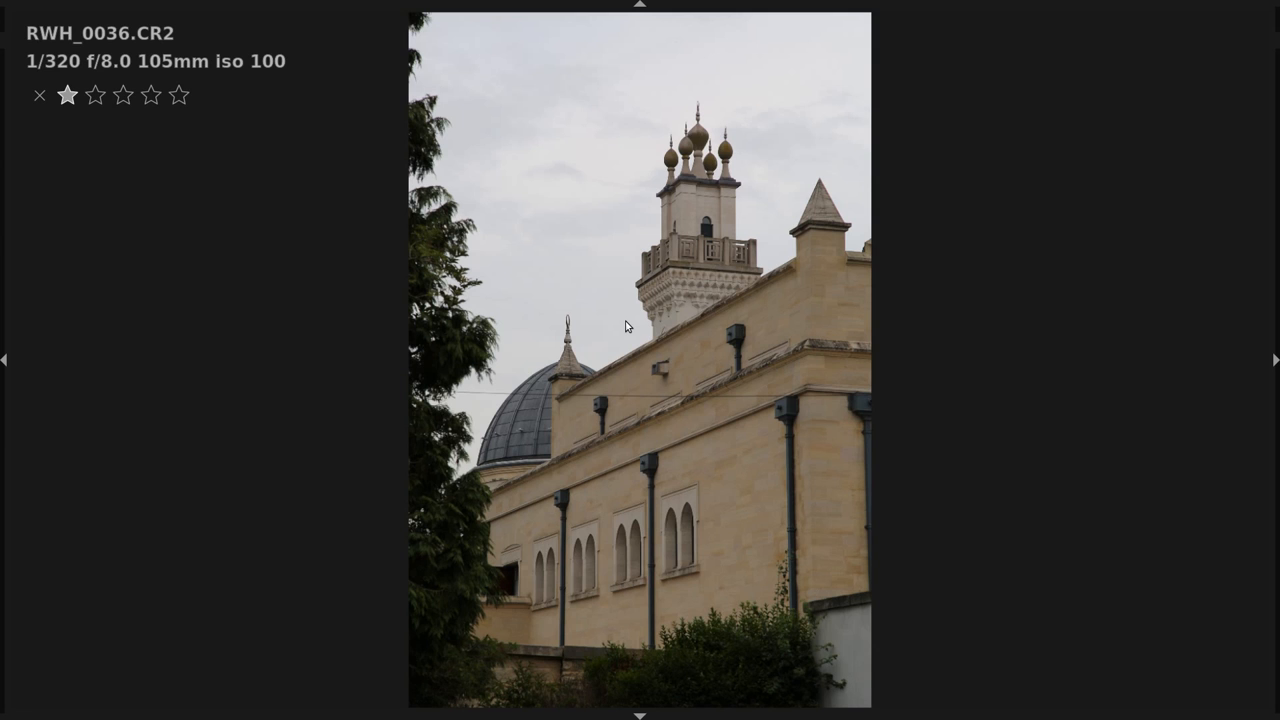
{"action": "mouse_move", "coordinate": [634, 322]}
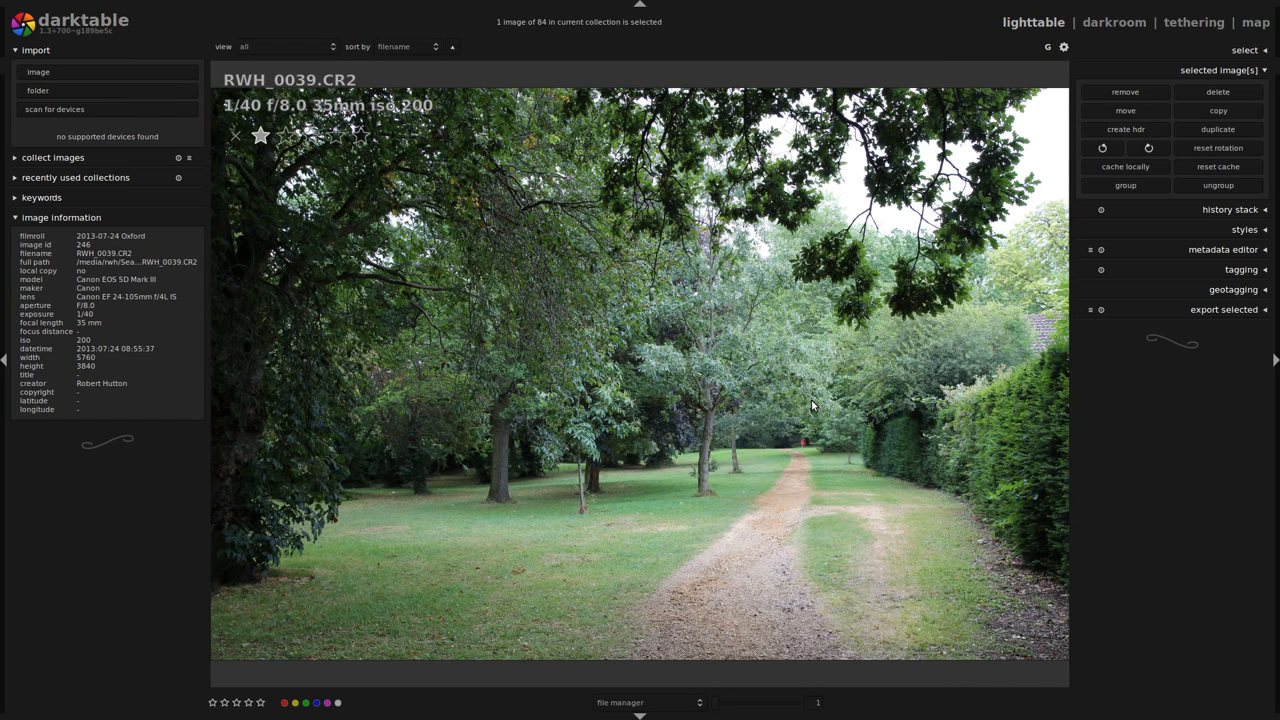
{"action": "mouse_move", "coordinate": [826, 198]}
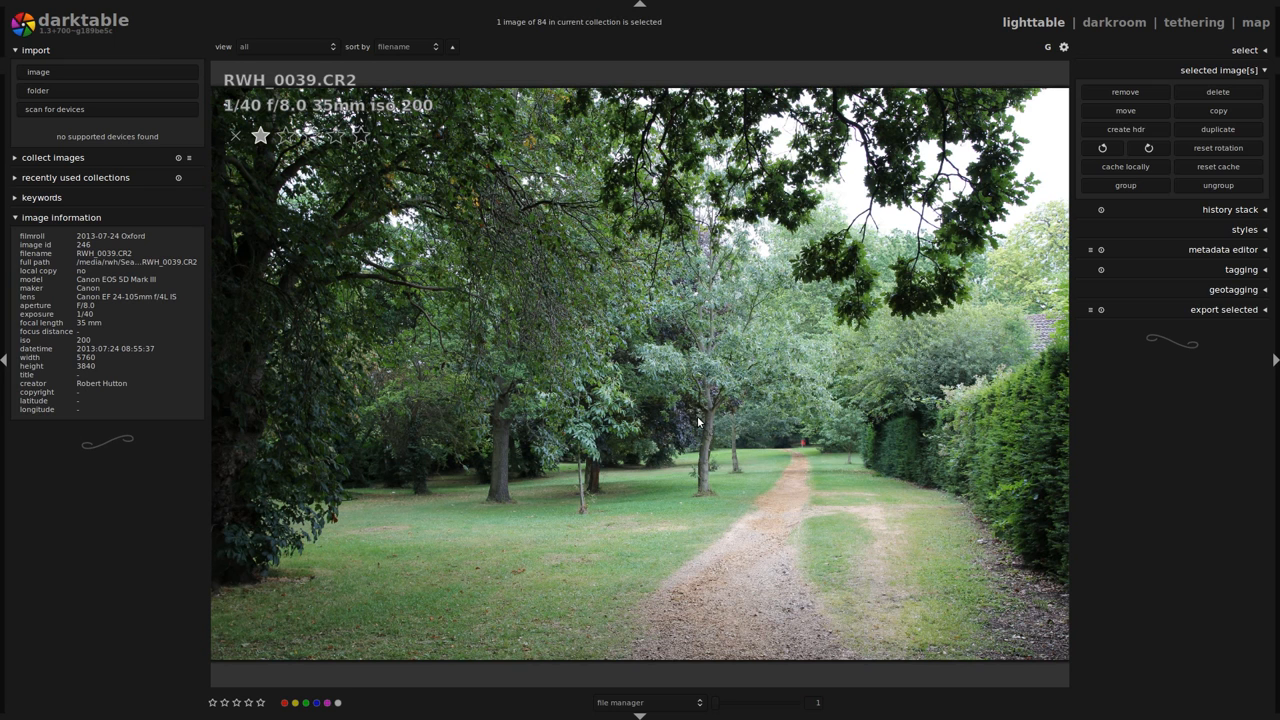
Step: Open the tree-lined path photo RWH_0039 in the darkroom for editing
{"action": "left_click", "coordinate": [1112, 22]}
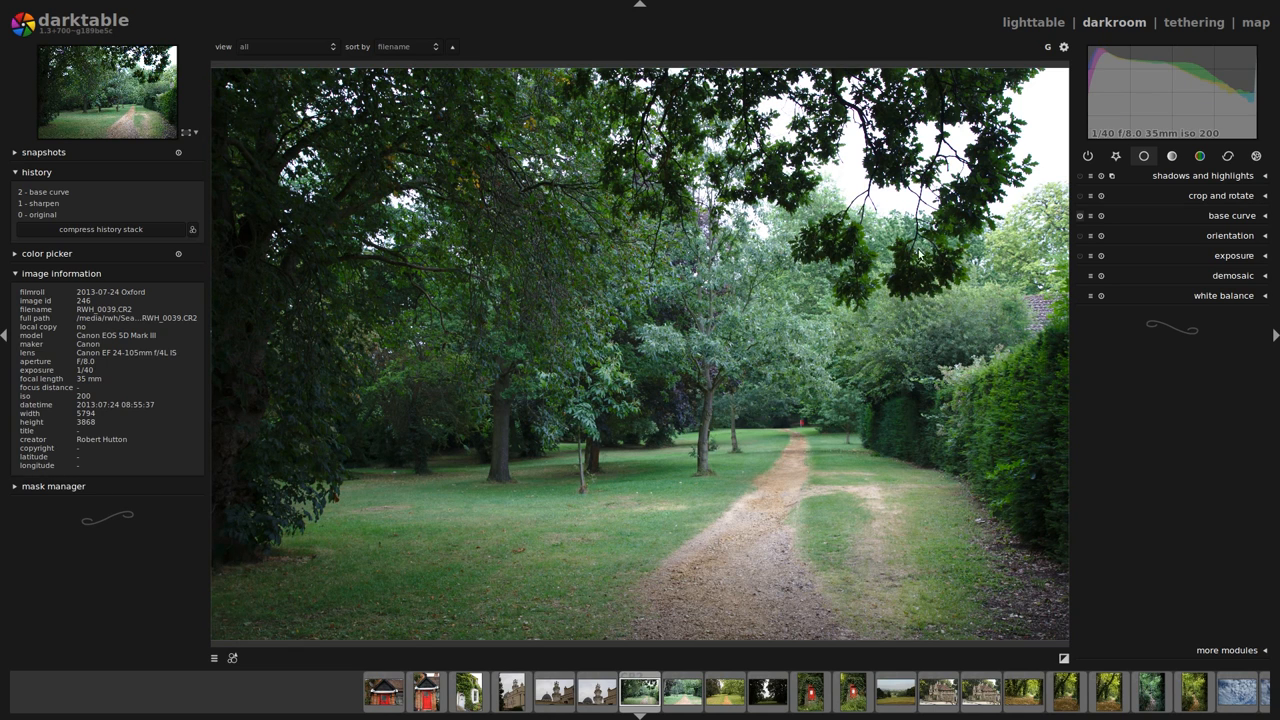
{"action": "mouse_move", "coordinate": [884, 198]}
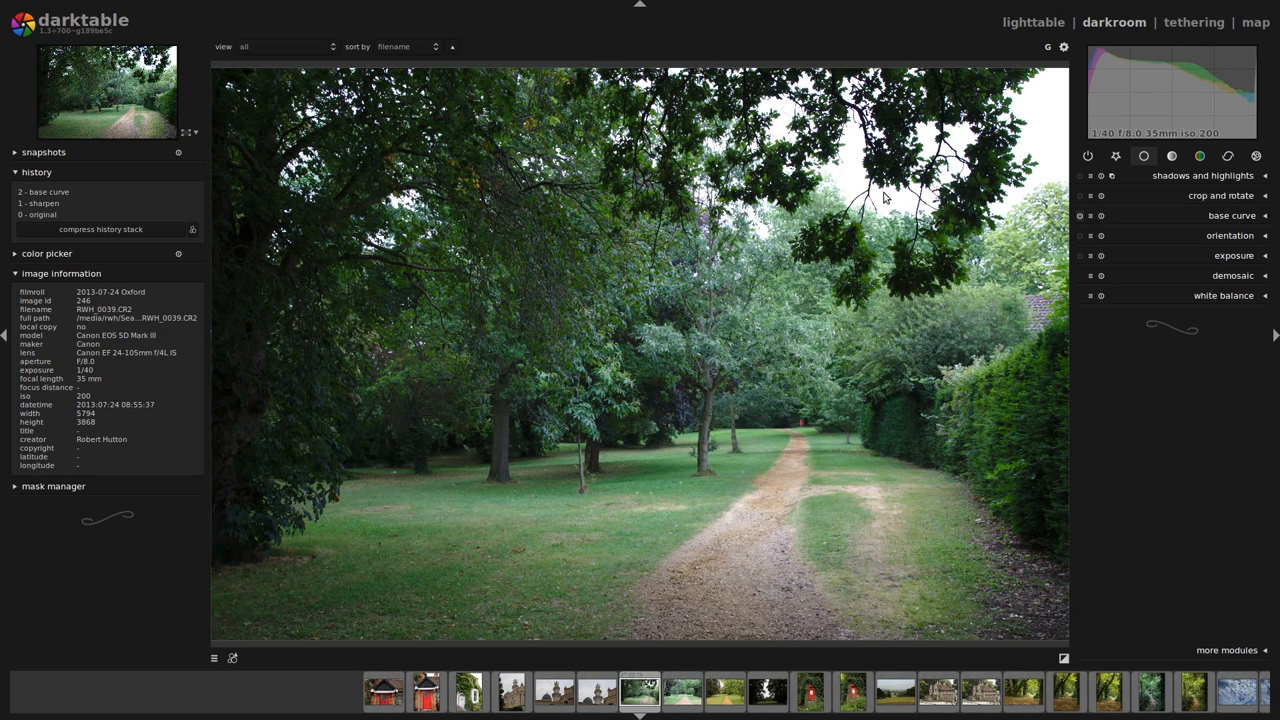
{"action": "mouse_move", "coordinate": [896, 428]}
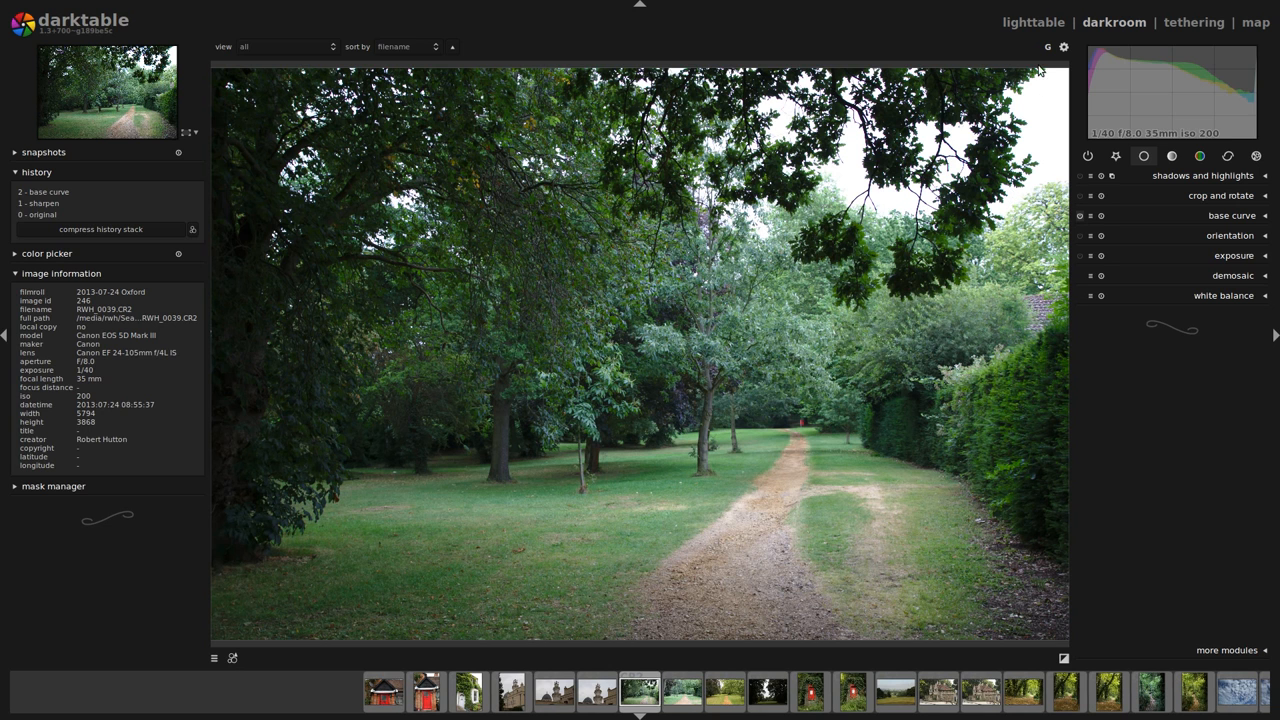
Step: Return from the darkroom to the lighttable collection view
{"action": "left_click", "coordinate": [1032, 22]}
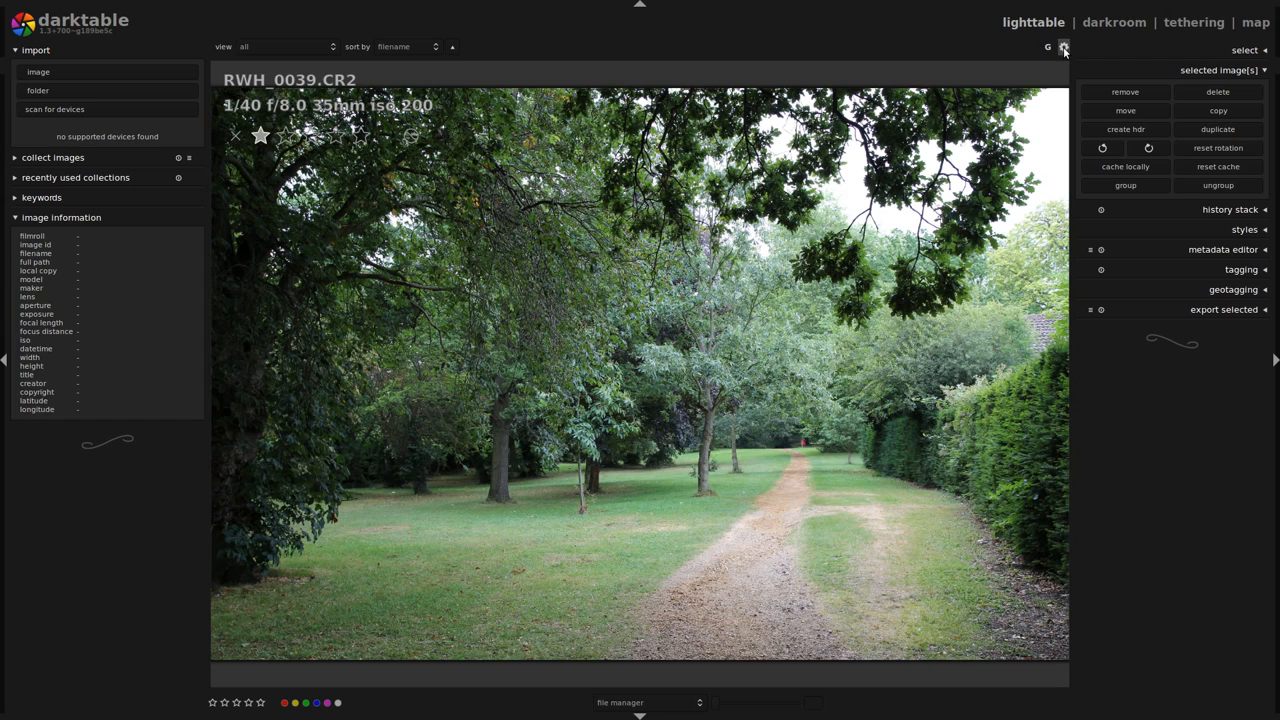
Step: In preferences, toggle half-size raw instead of embedded previews, then close the dialog
{"action": "left_click", "coordinate": [1064, 48]}
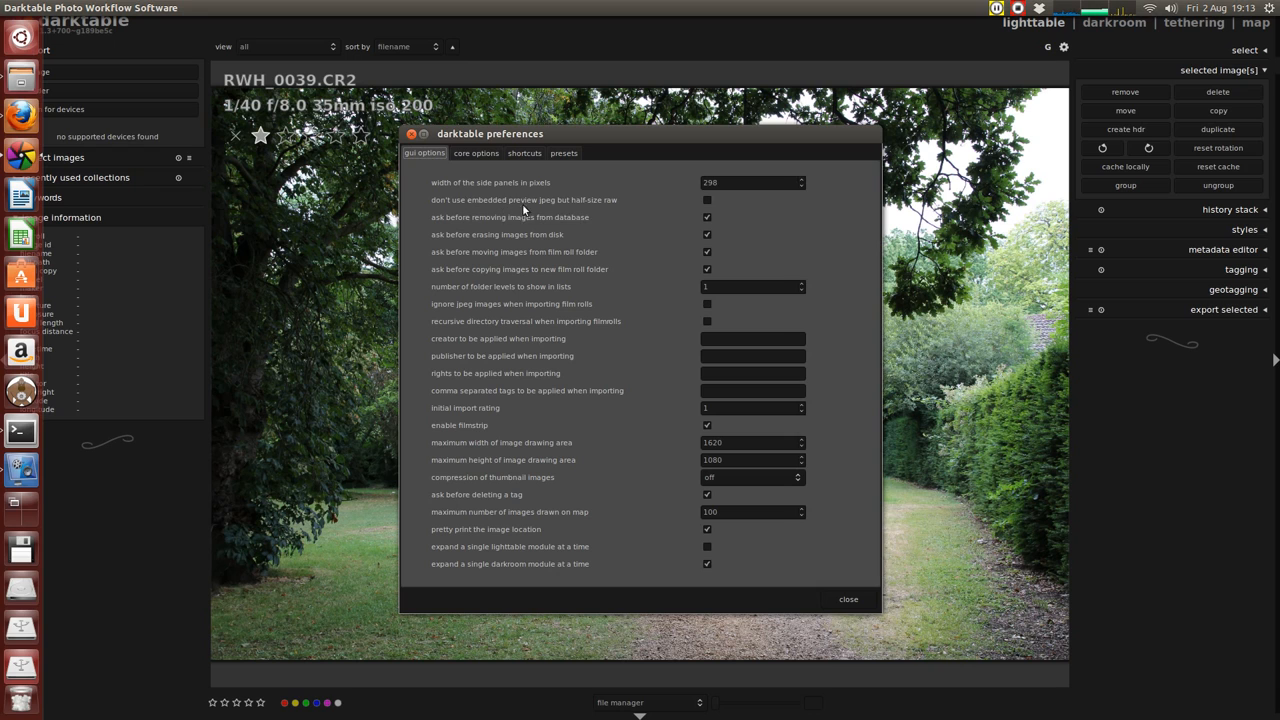
{"action": "left_click", "coordinate": [708, 200]}
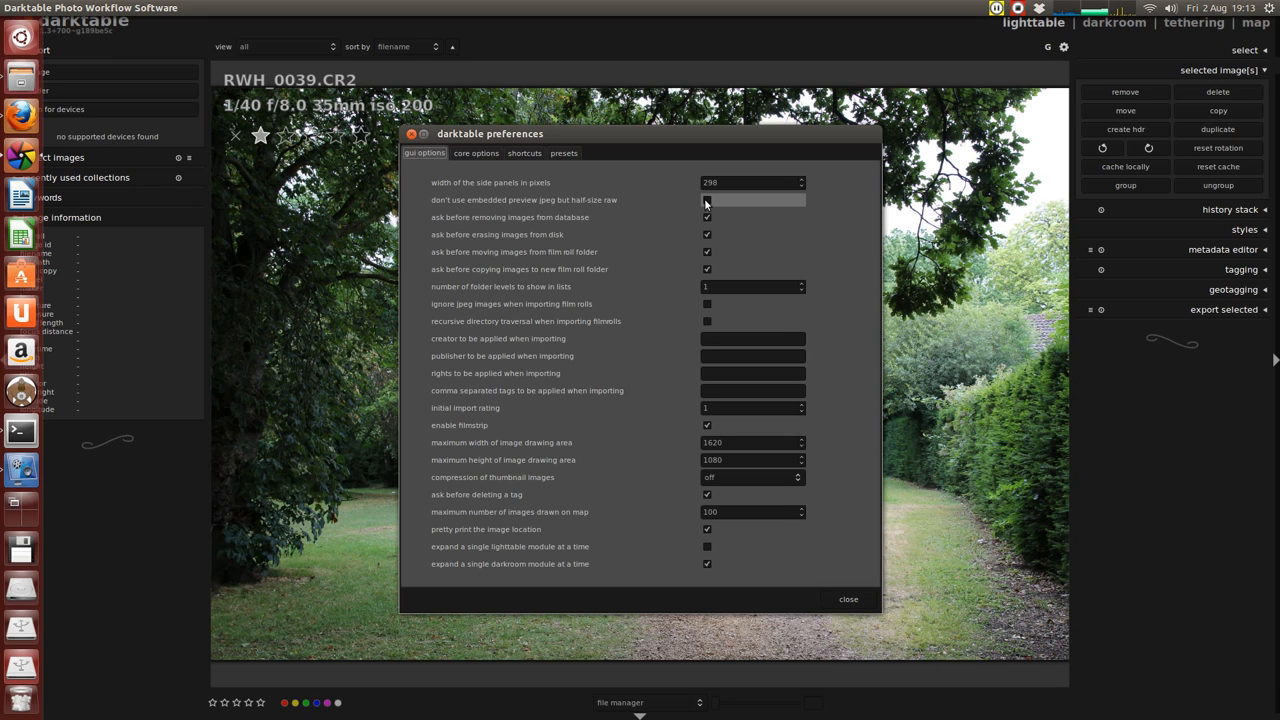
{"action": "mouse_move", "coordinate": [708, 200]}
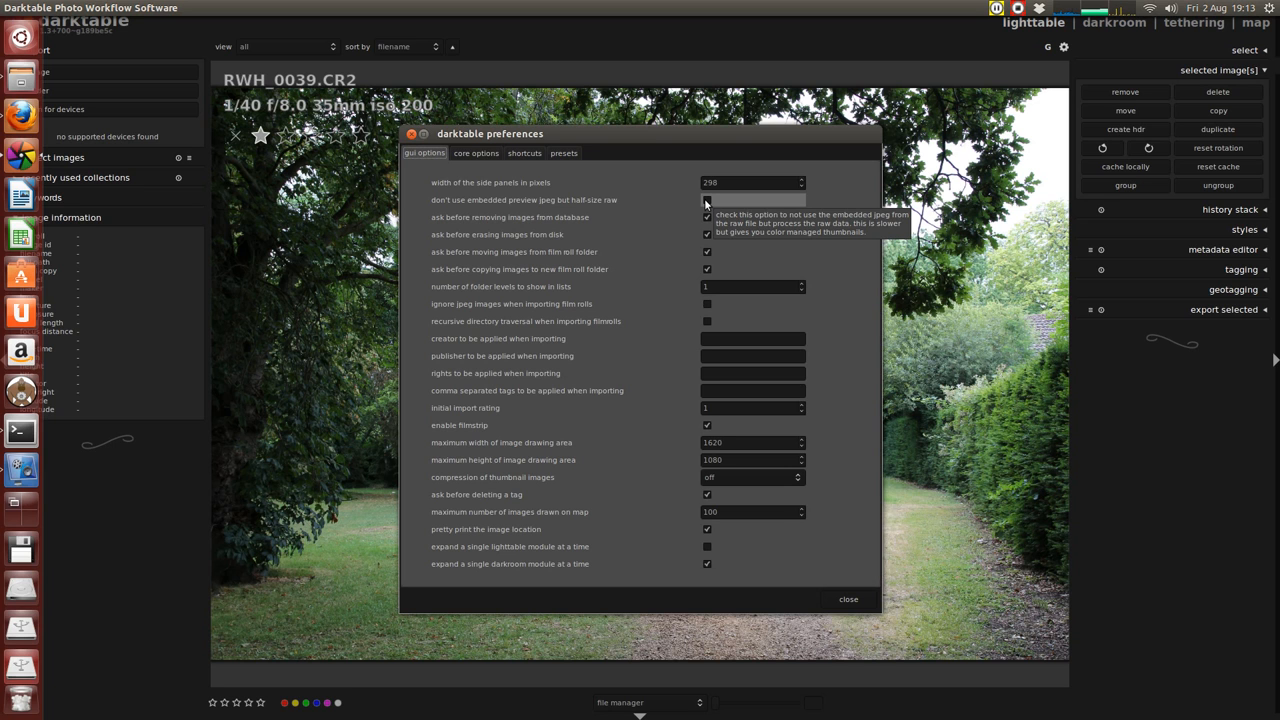
{"action": "left_click", "coordinate": [848, 600]}
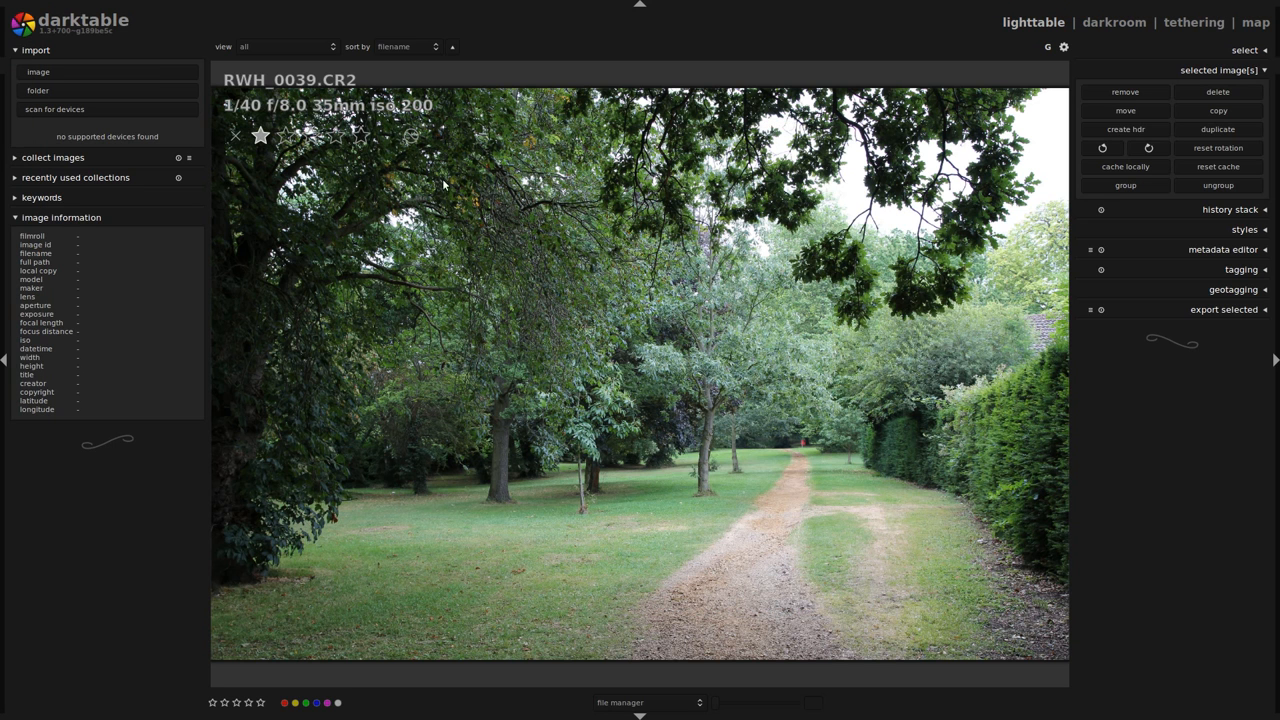
{"action": "mouse_move", "coordinate": [988, 84]}
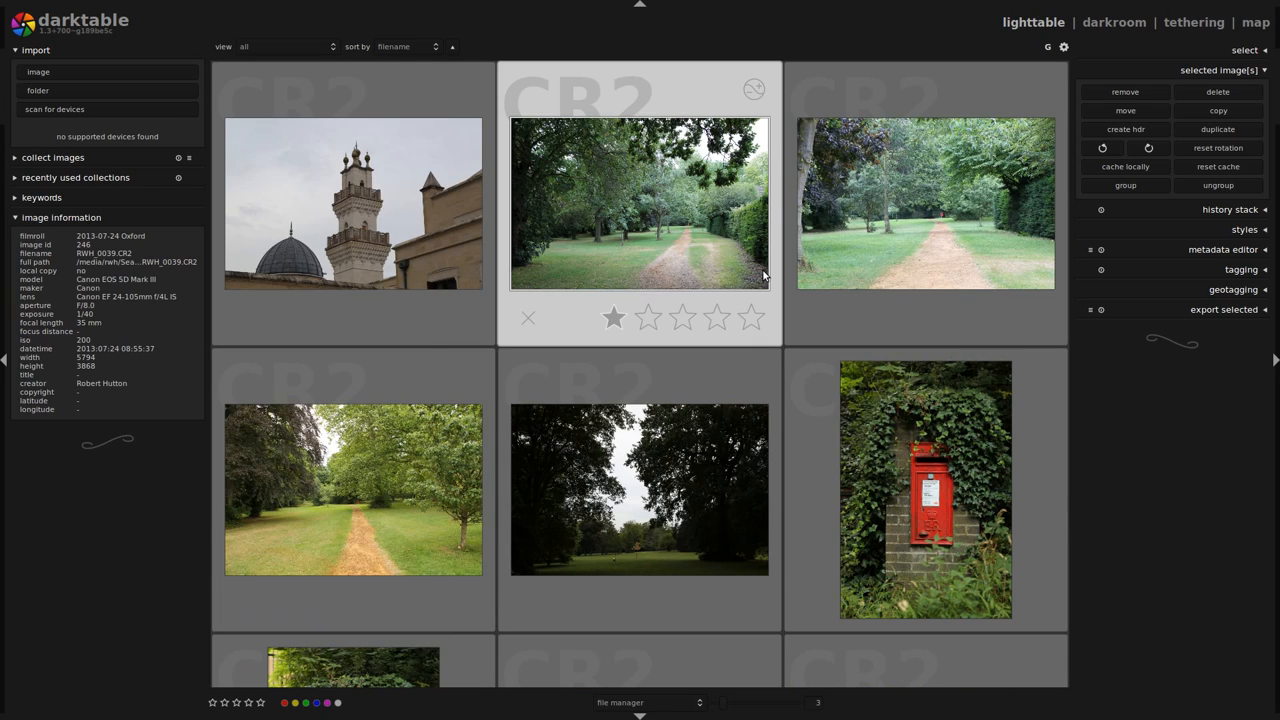
Step: Browse down the grid and rate the woodland path photo two stars
{"action": "scroll", "scroll_direction": "down", "scroll_amount": 3}
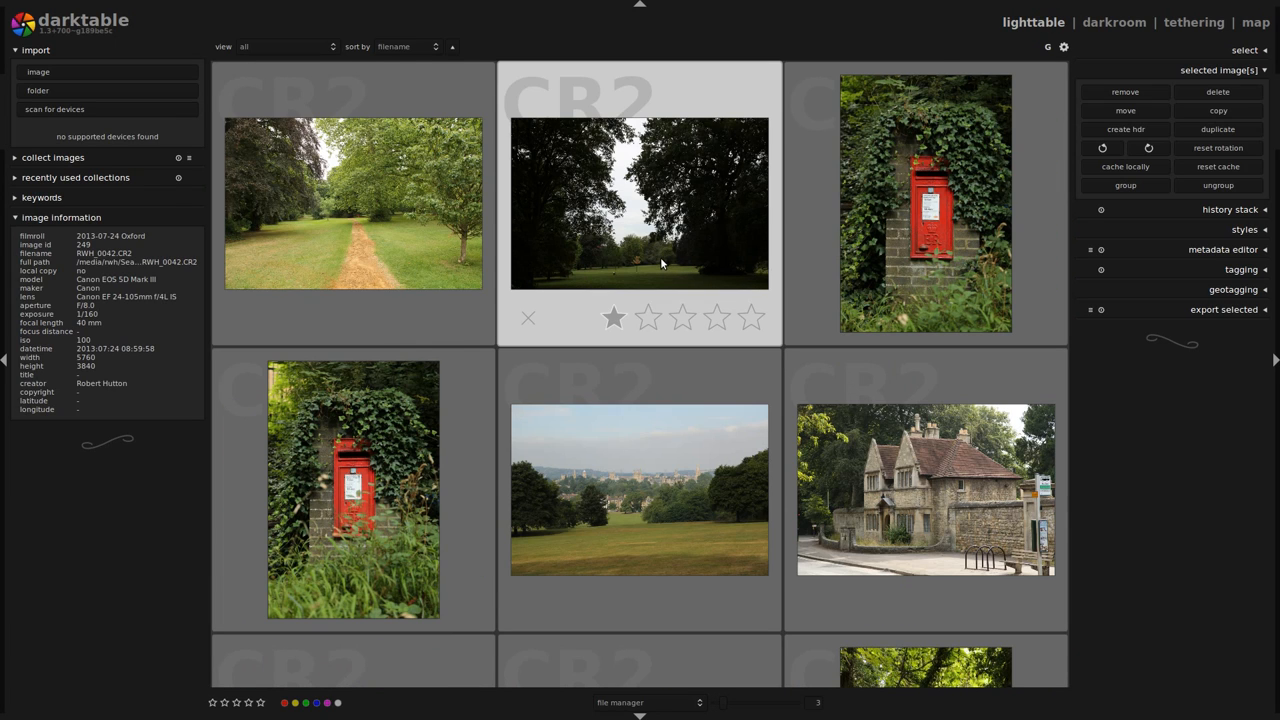
{"action": "scroll", "scroll_direction": "down", "scroll_amount": 3}
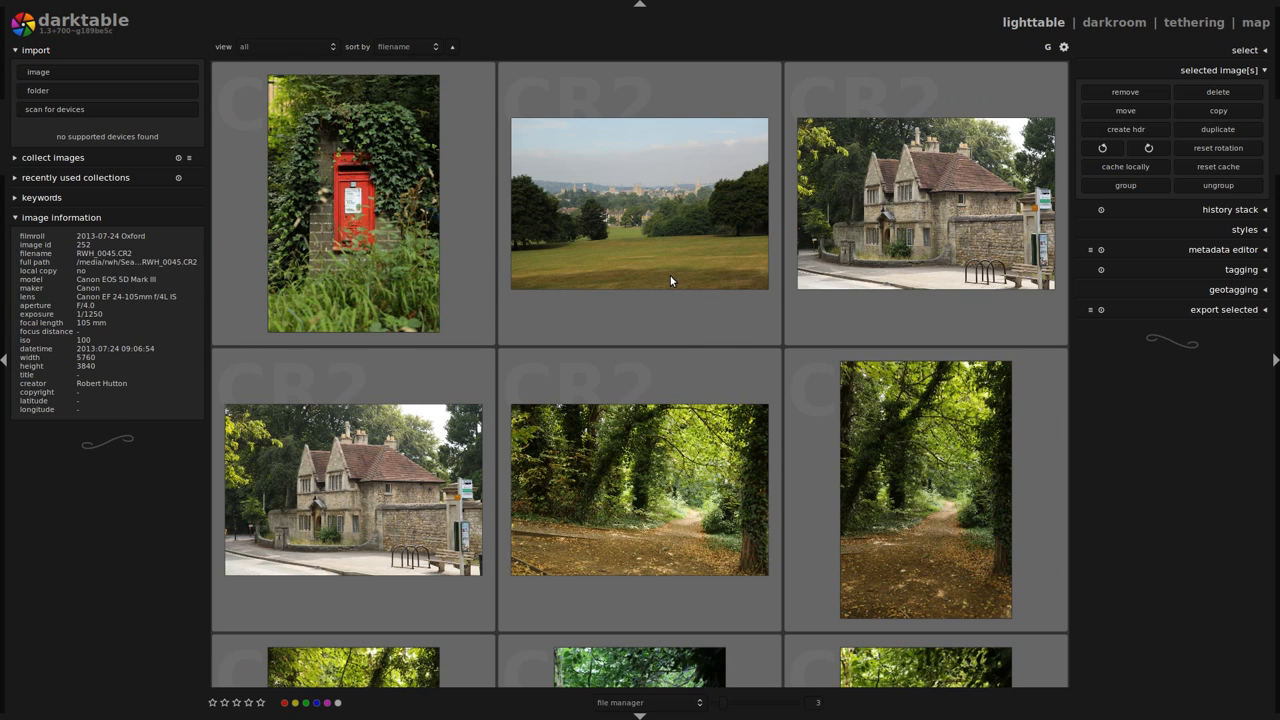
{"action": "scroll", "scroll_direction": "down", "scroll_amount": 3}
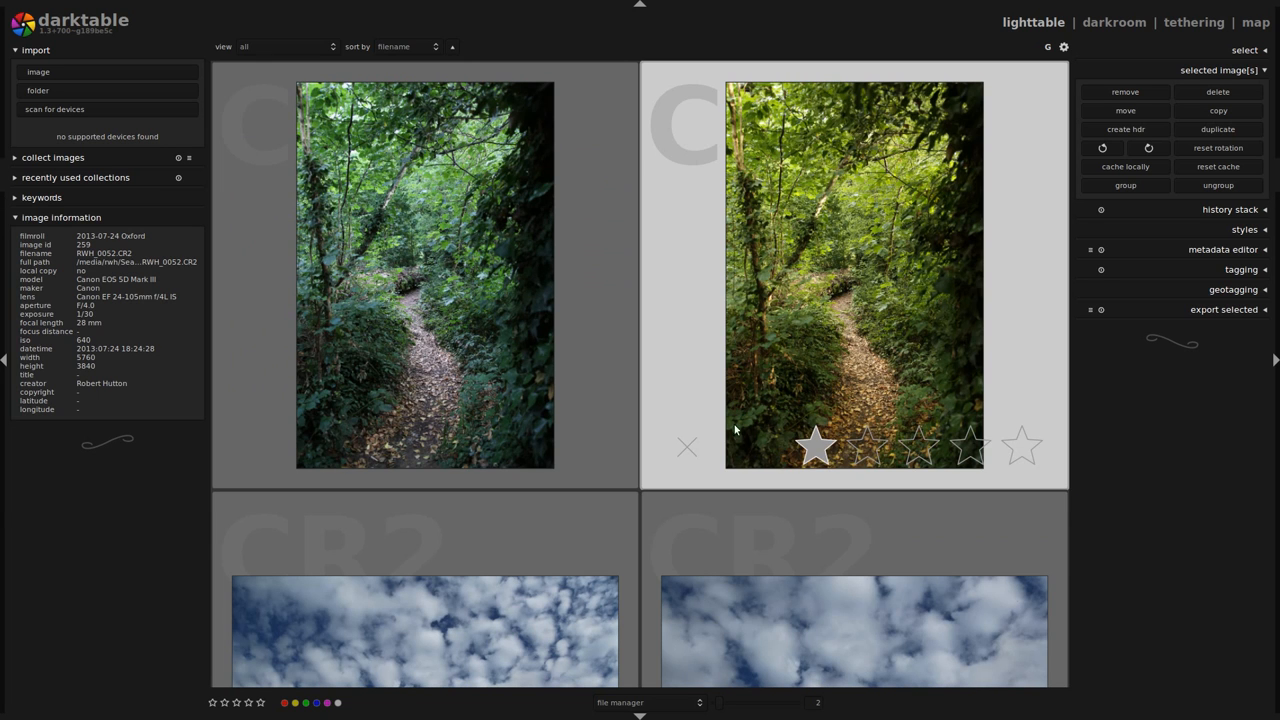
{"action": "left_click", "coordinate": [866, 444]}
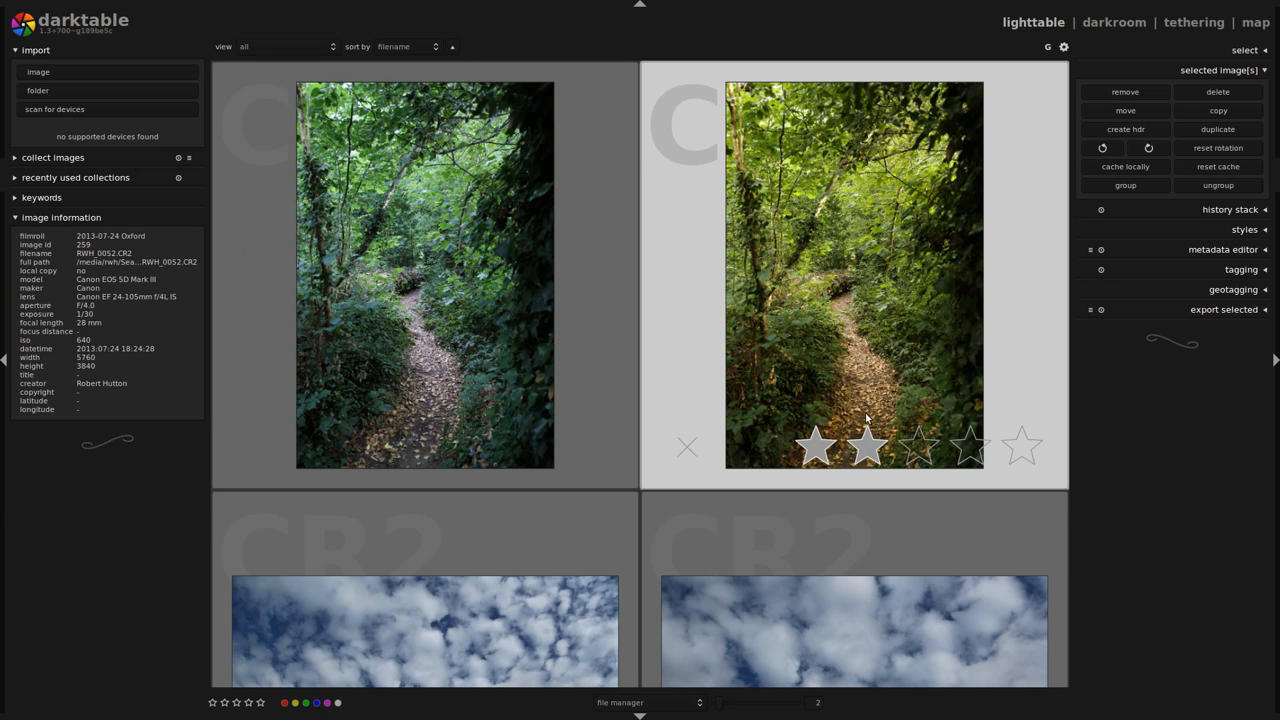
{"action": "mouse_move", "coordinate": [856, 290]}
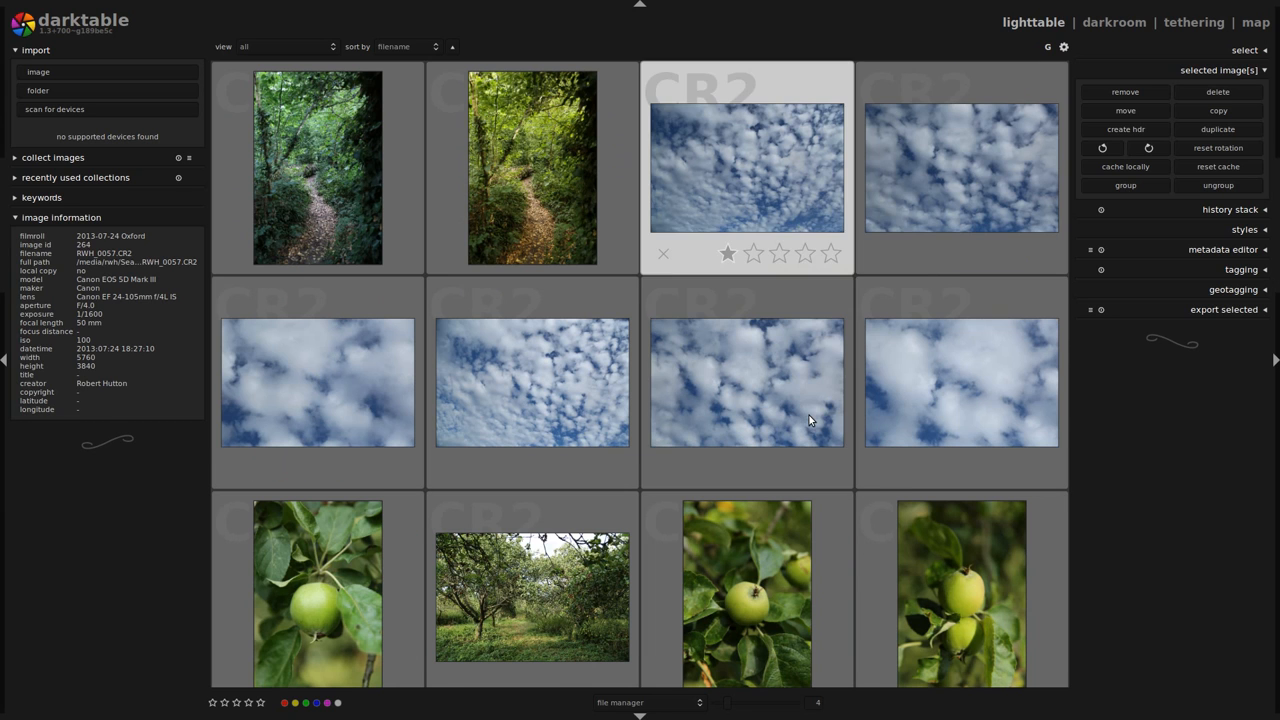
Step: Browse further and rate the dark-background apple photo two stars
{"action": "scroll", "scroll_direction": "down", "scroll_amount": 3}
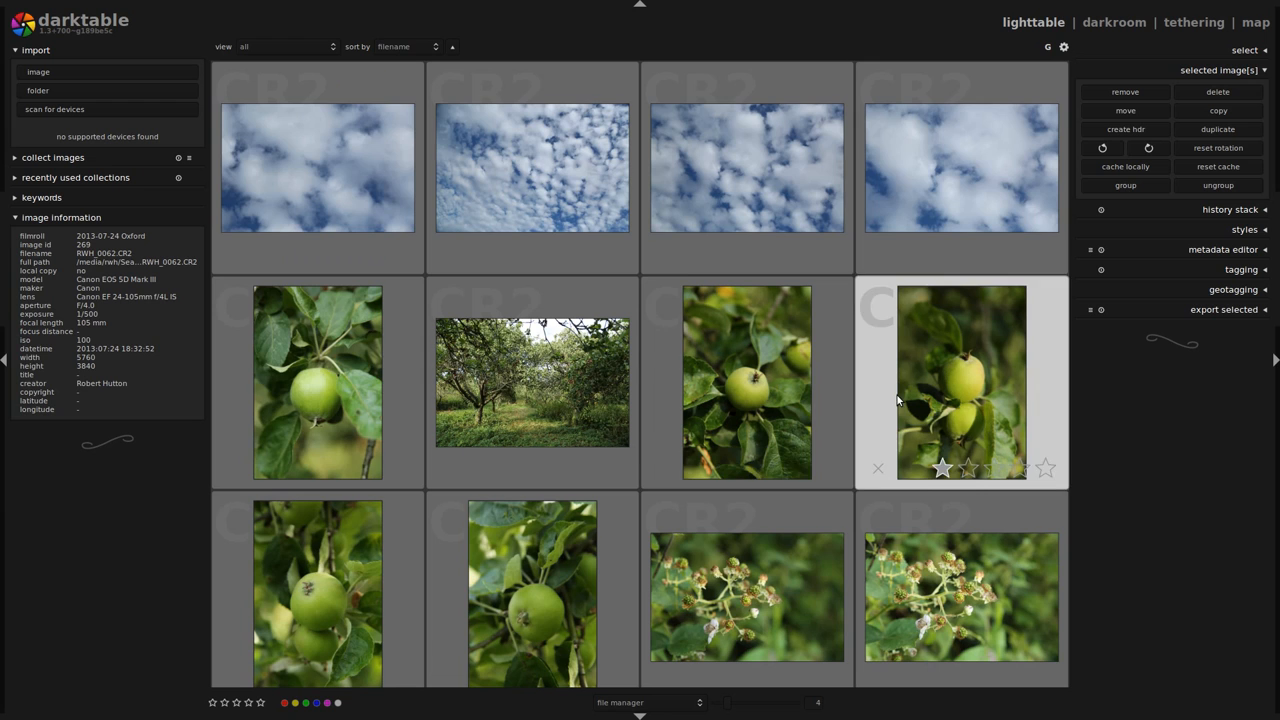
{"action": "scroll", "scroll_direction": "down", "scroll_amount": 3}
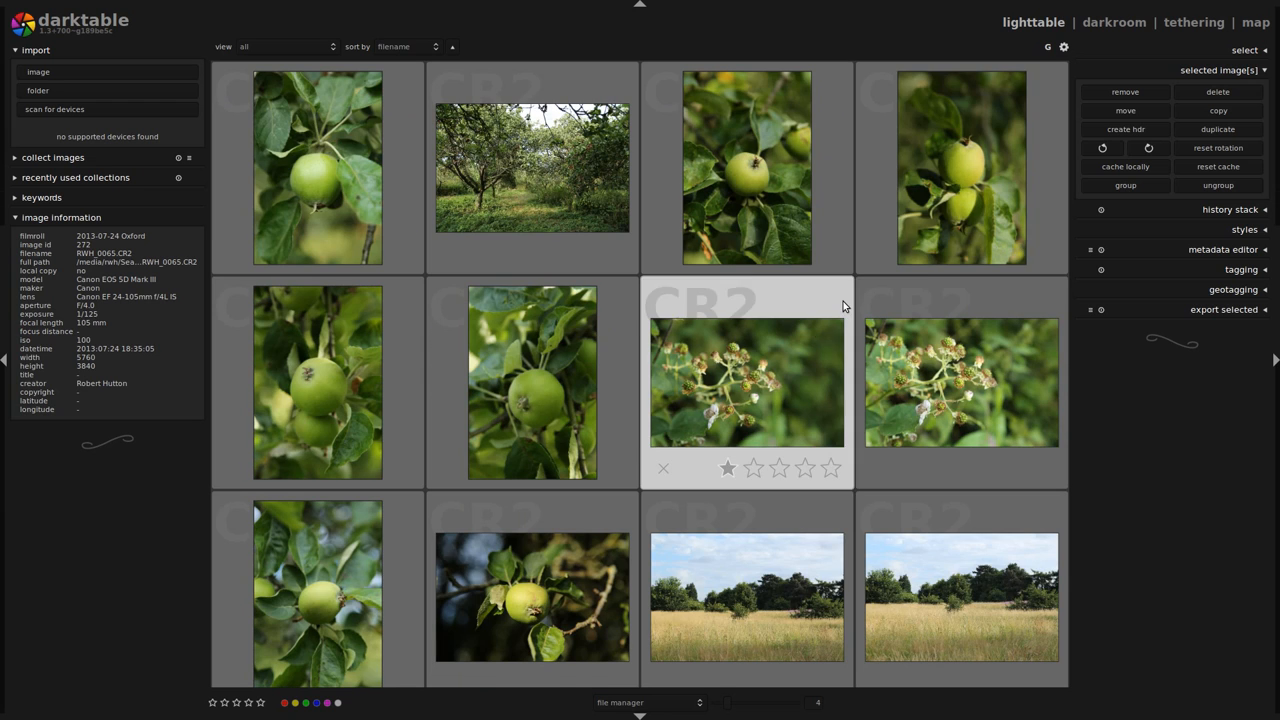
{"action": "scroll", "scroll_direction": "down", "scroll_amount": 3}
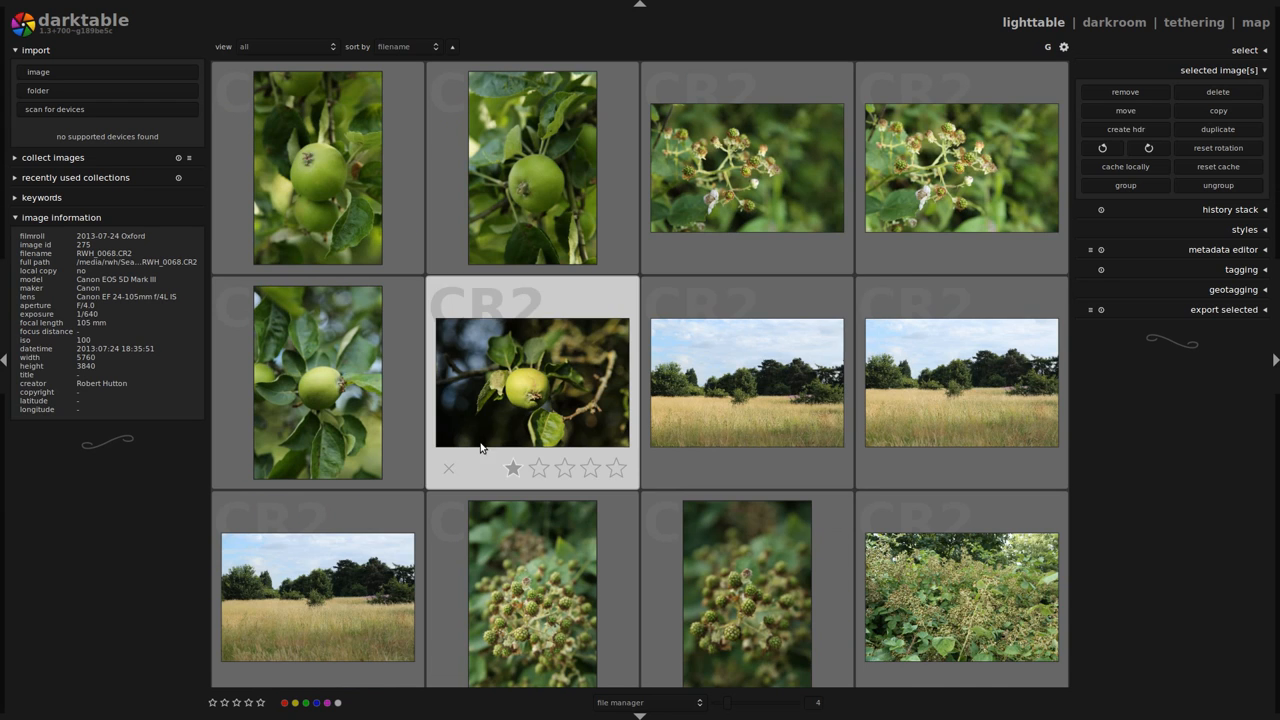
{"action": "left_click", "coordinate": [538, 468]}
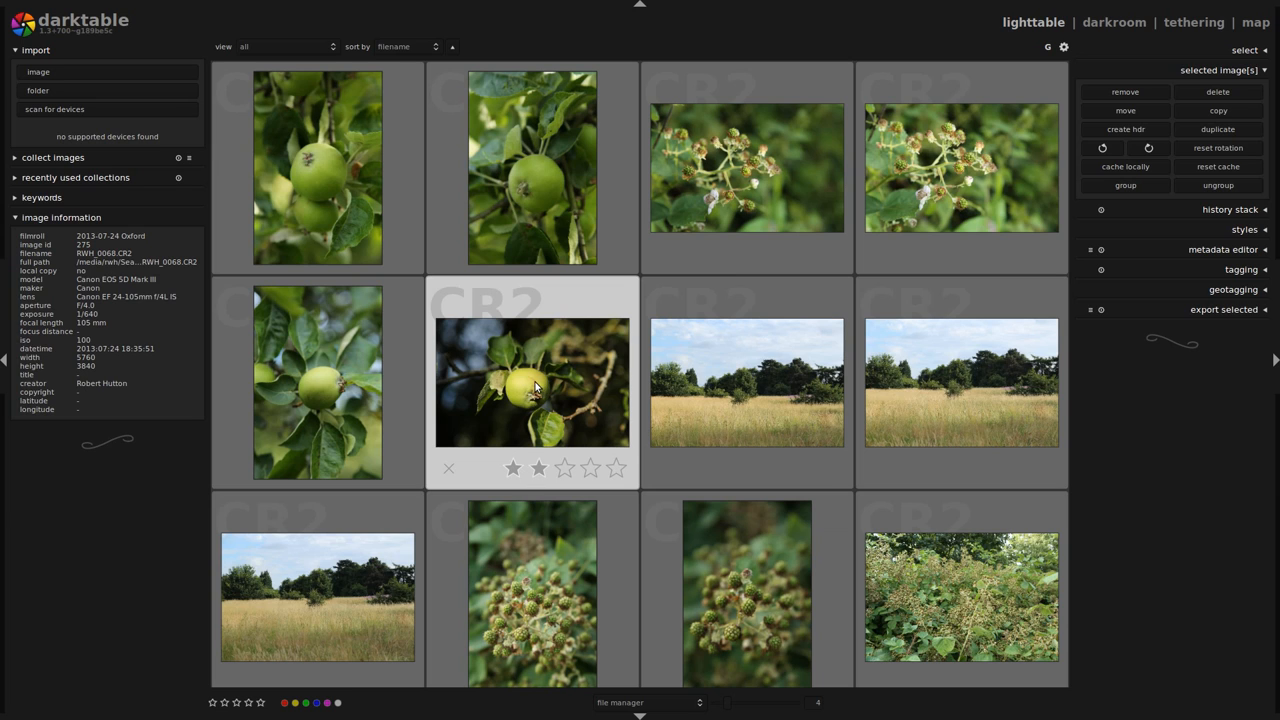
{"action": "mouse_move", "coordinate": [520, 360]}
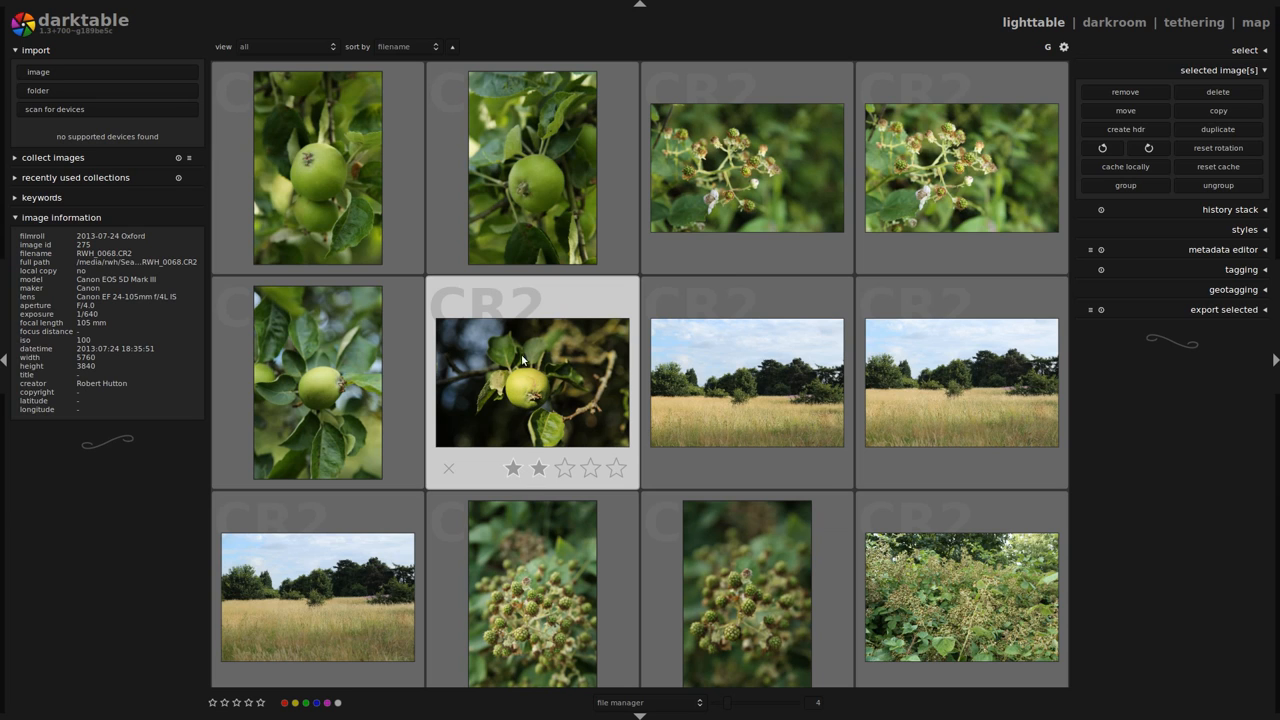
{"action": "mouse_move", "coordinate": [588, 442]}
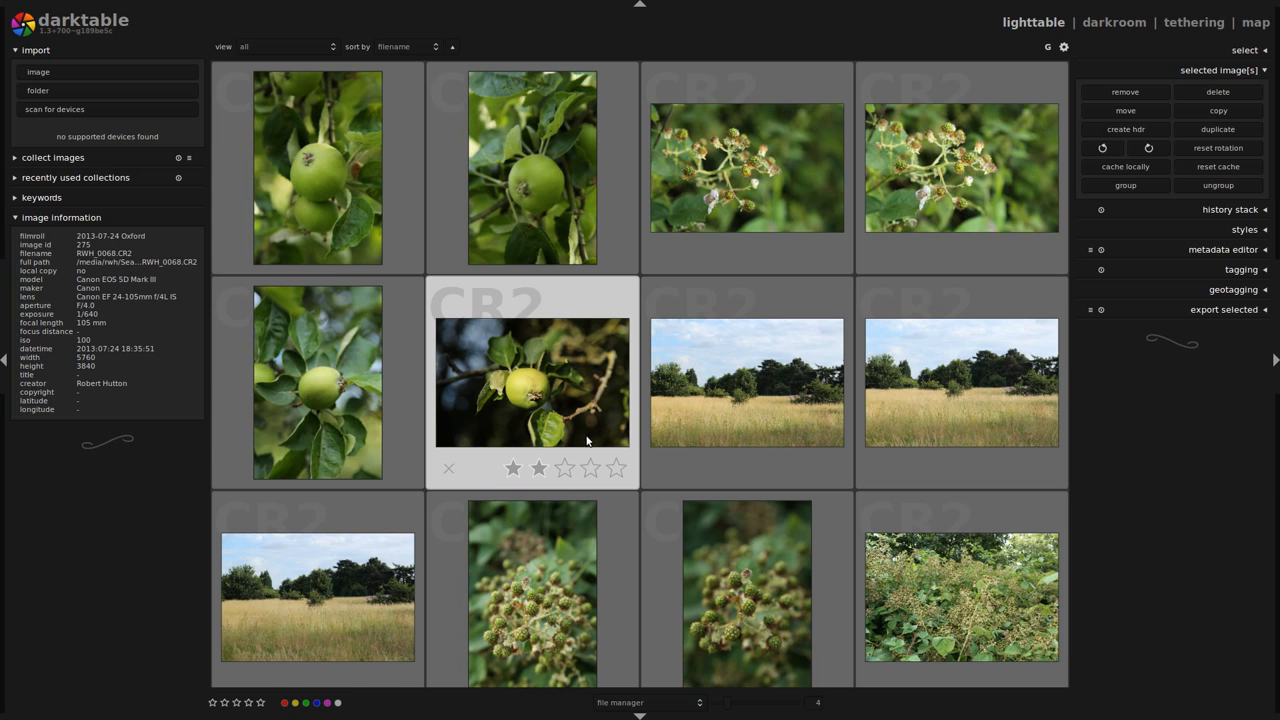
{"action": "scroll", "scroll_direction": "down", "scroll_amount": 3}
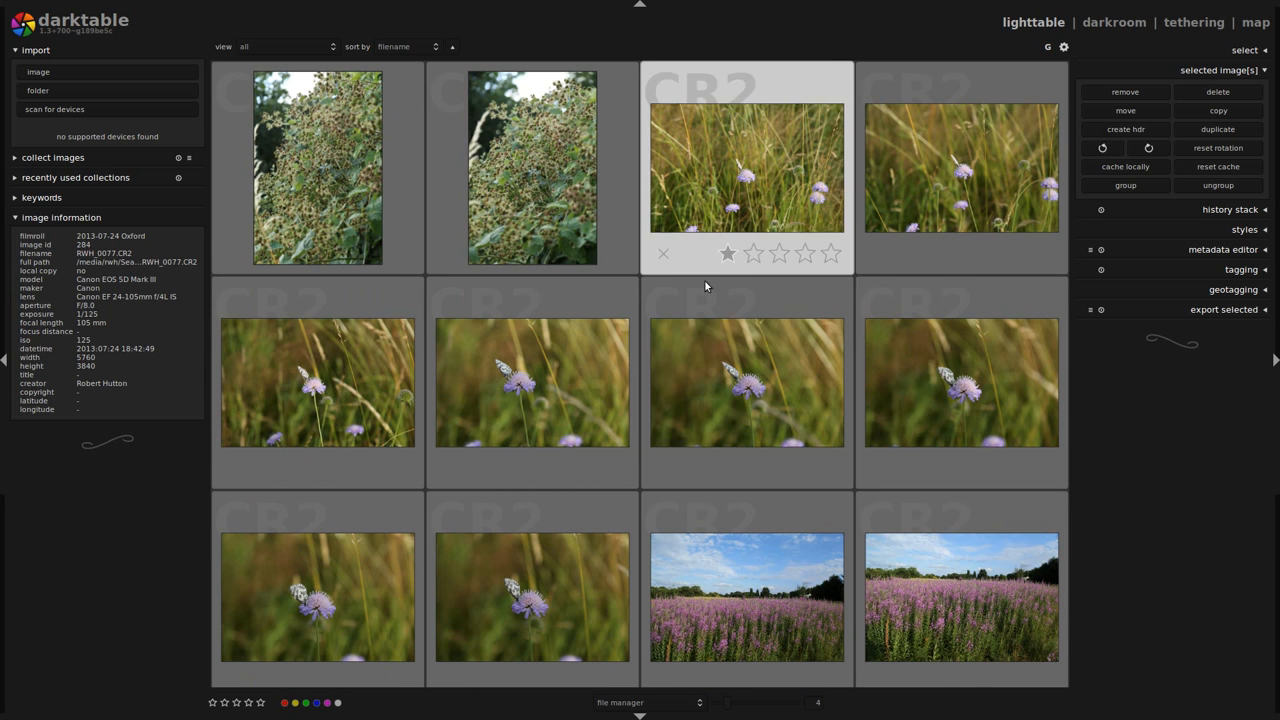
Step: Preview the butterfly photo full size and step through the fireweed shots to RWH_0114
{"action": "double_click", "coordinate": [748, 168]}
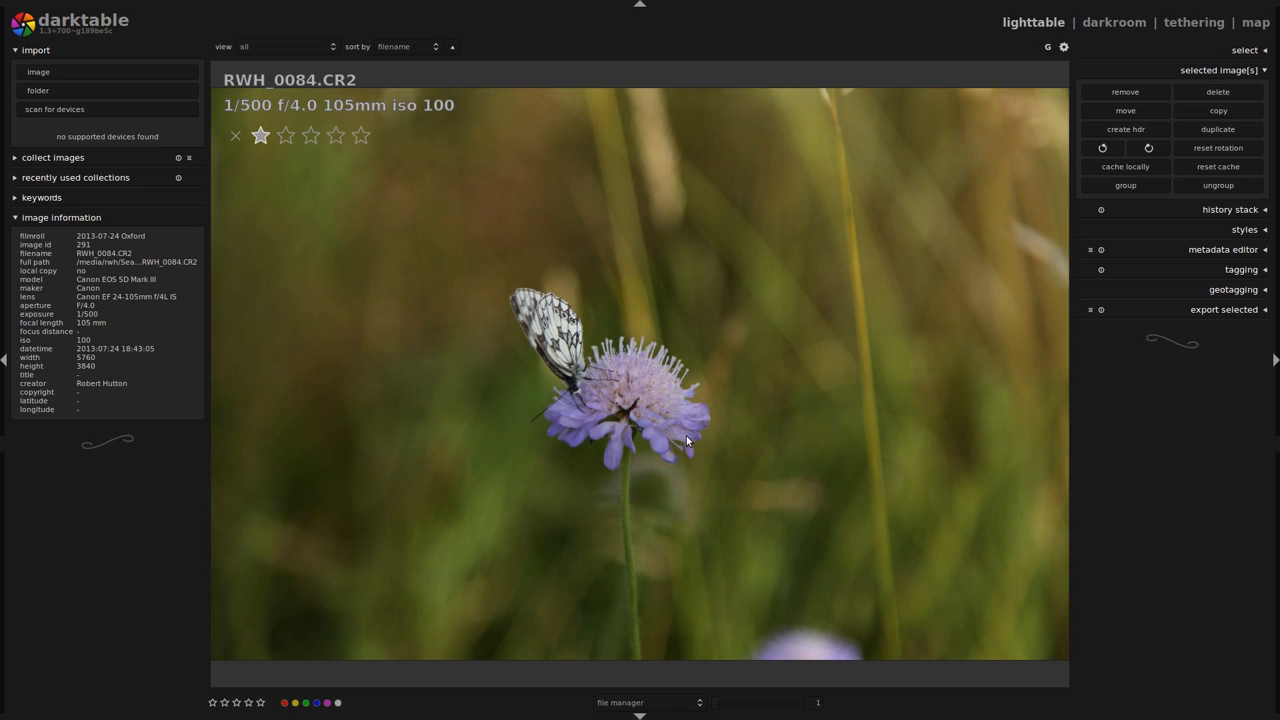
{"action": "mouse_move", "coordinate": [576, 384]}
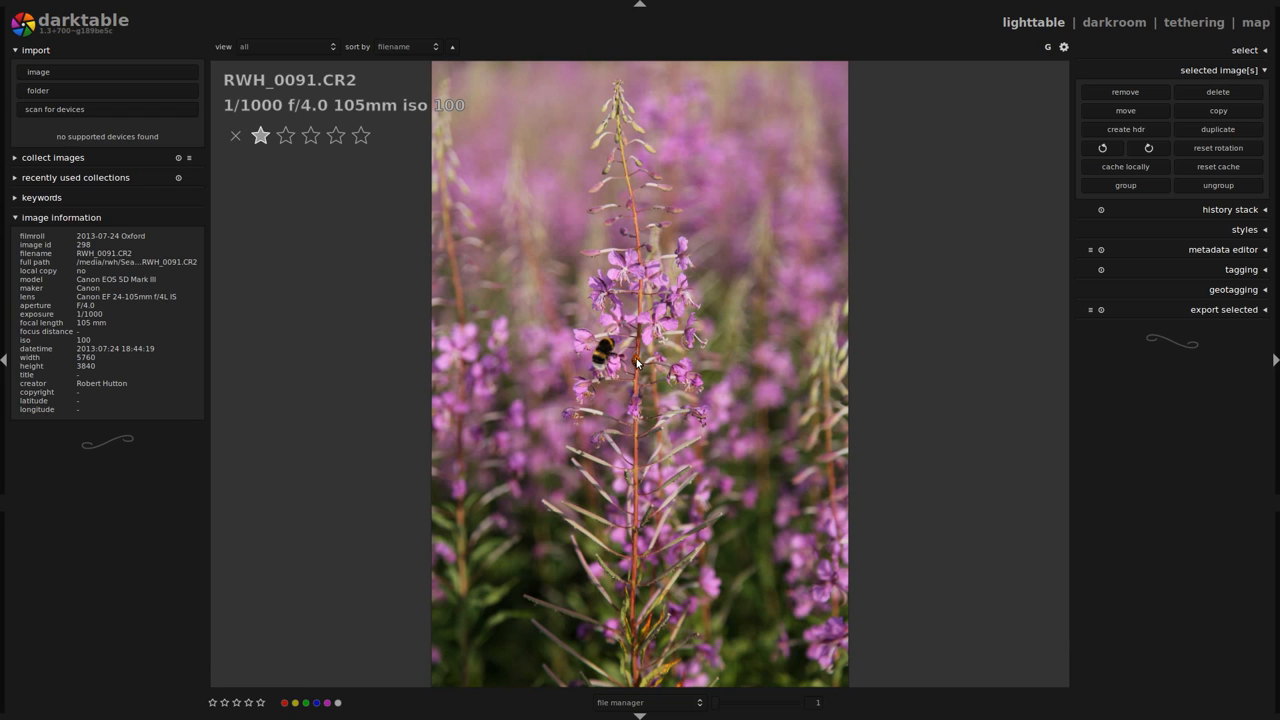
{"action": "mouse_move", "coordinate": [576, 336]}
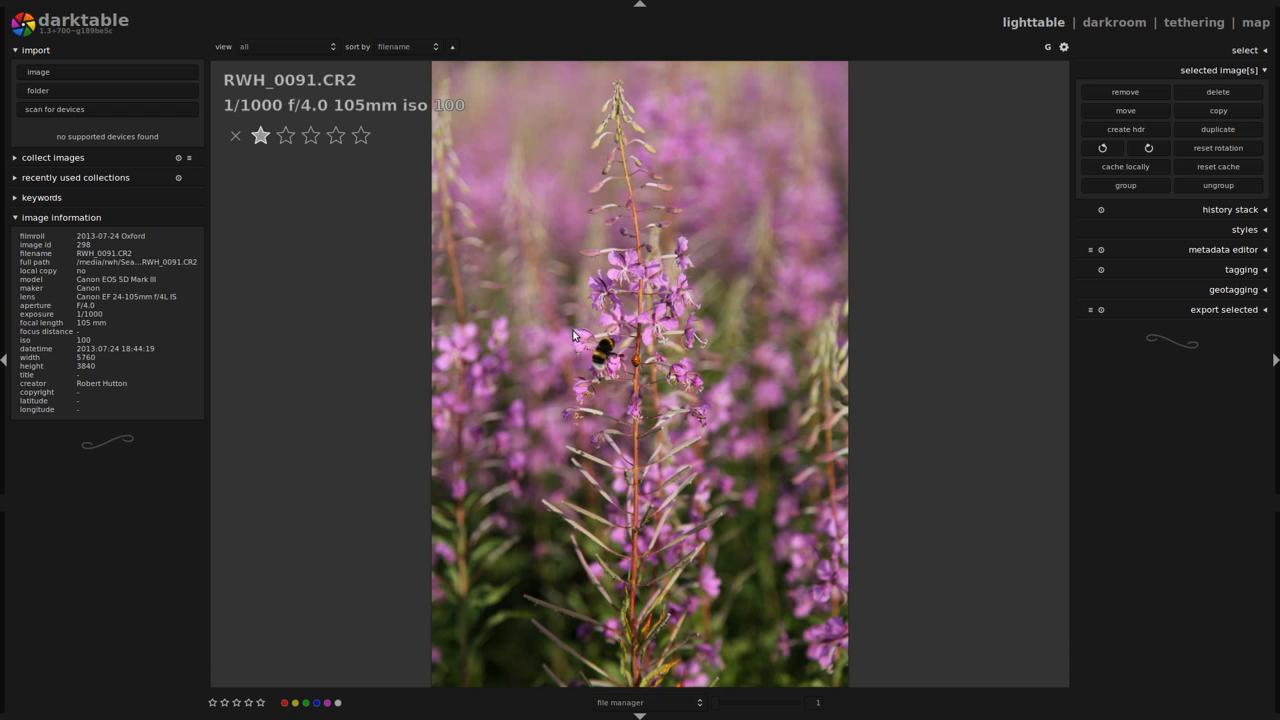
{"action": "left_click", "coordinate": [284, 136]}
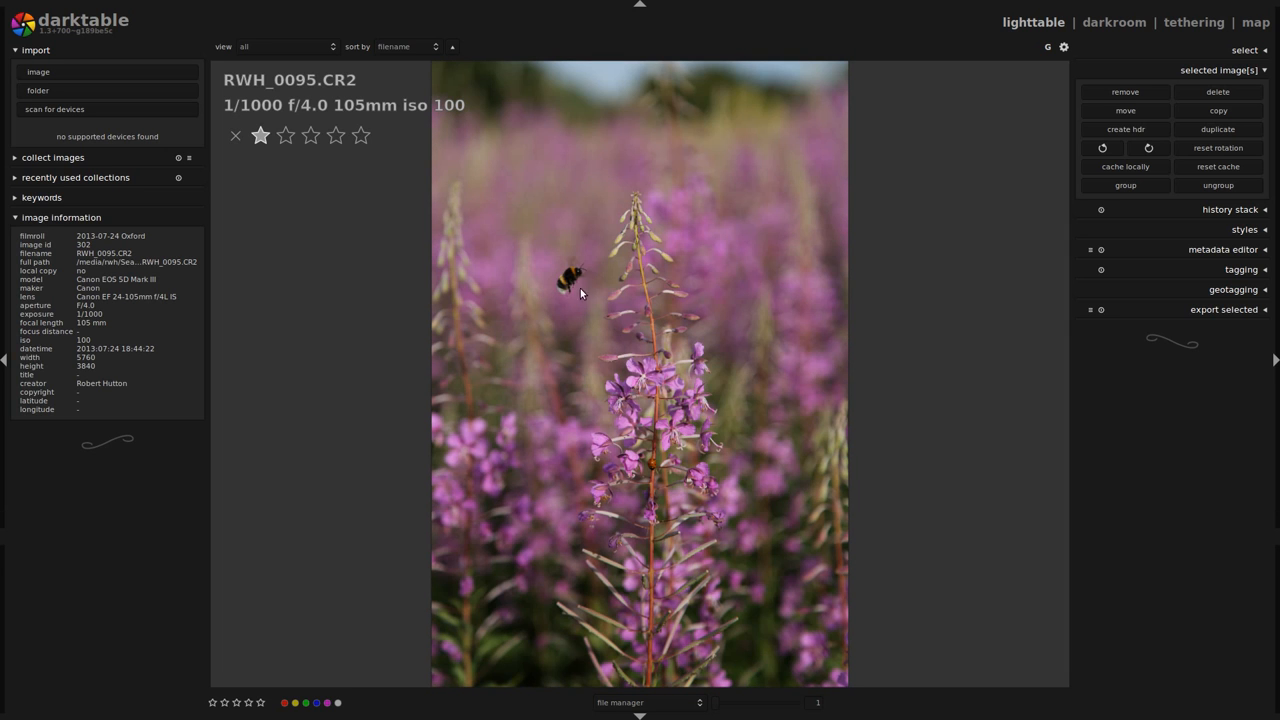
{"action": "left_click", "coordinate": [284, 136]}
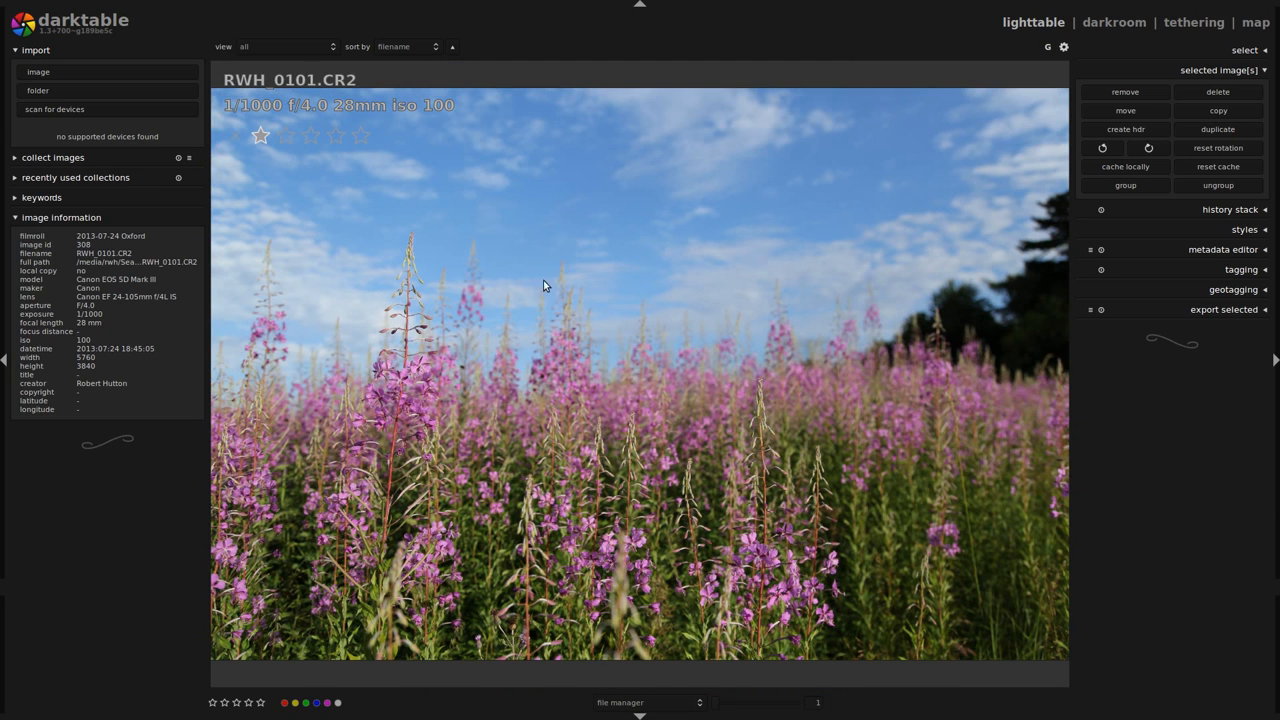
{"action": "left_click", "coordinate": [284, 136]}
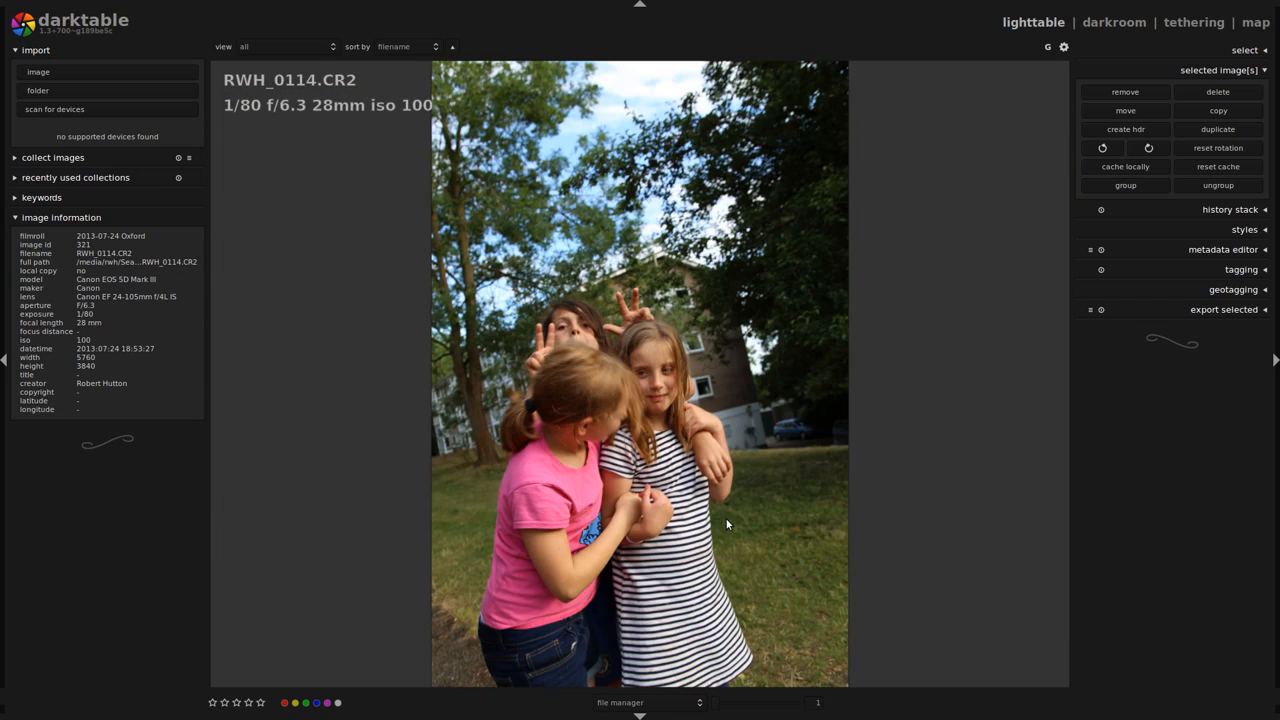
{"action": "mouse_move", "coordinate": [722, 516]}
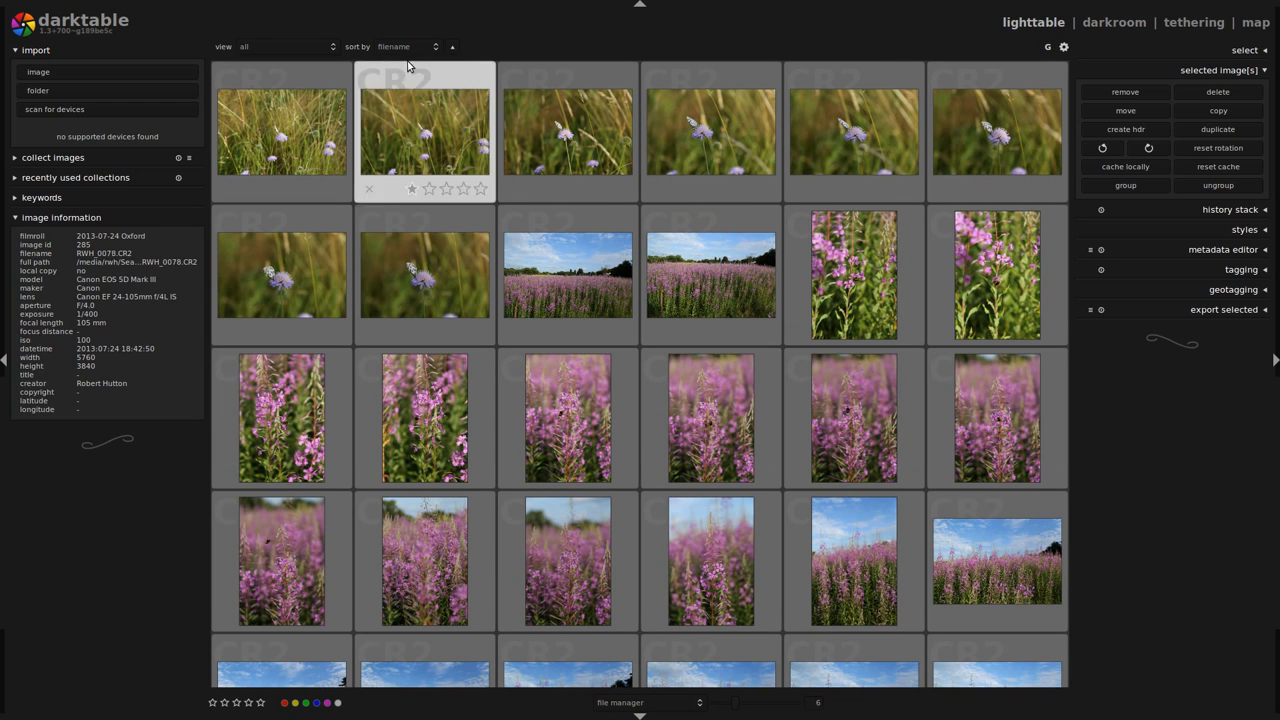
Step: Filter the lighttable to rated photos only and select the butterfly shot
{"action": "left_click", "coordinate": [284, 48]}
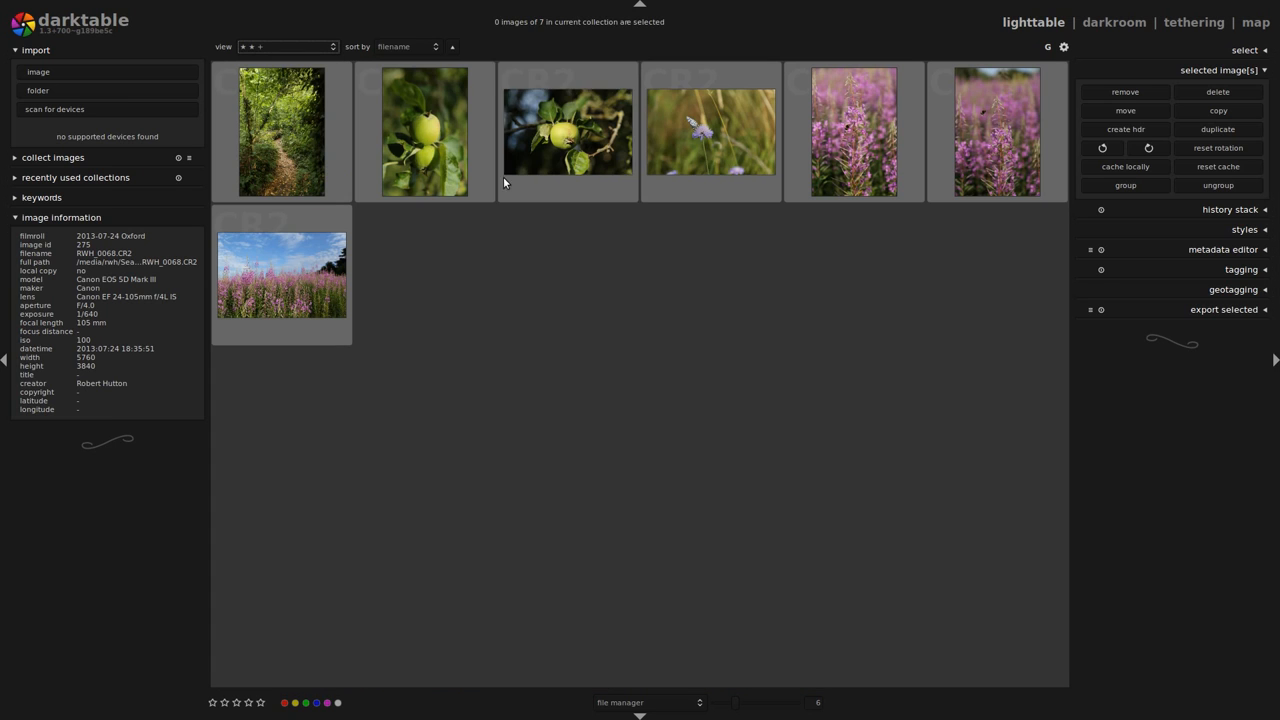
{"action": "mouse_move", "coordinate": [568, 132]}
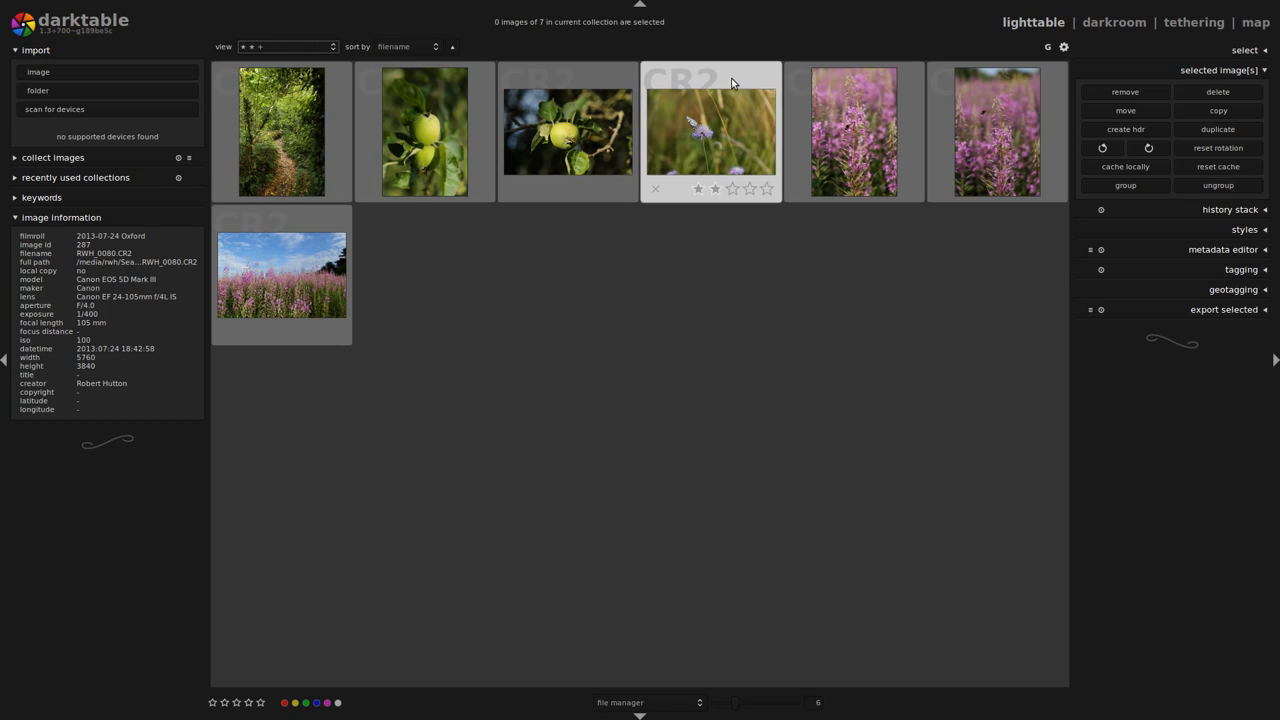
{"action": "left_click", "coordinate": [710, 132]}
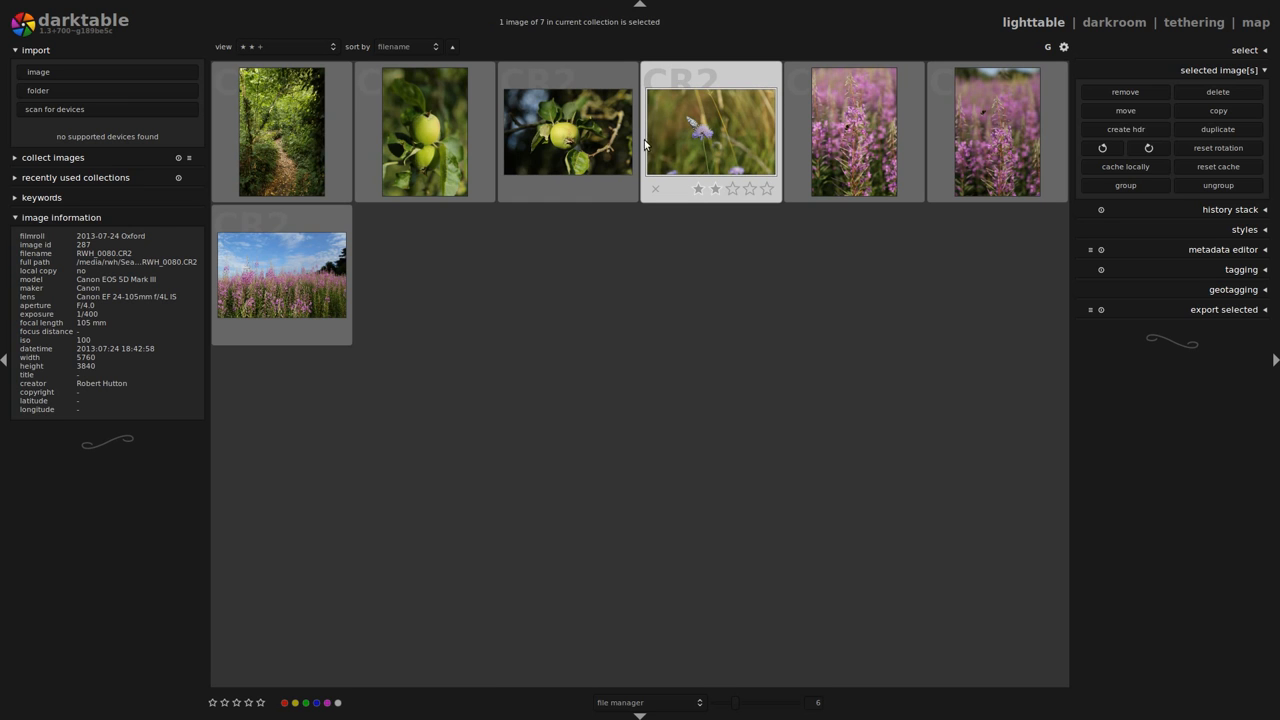
Step: Open the butterfly photo RWH_0080 in the darkroom for editing
{"action": "double_click", "coordinate": [710, 132]}
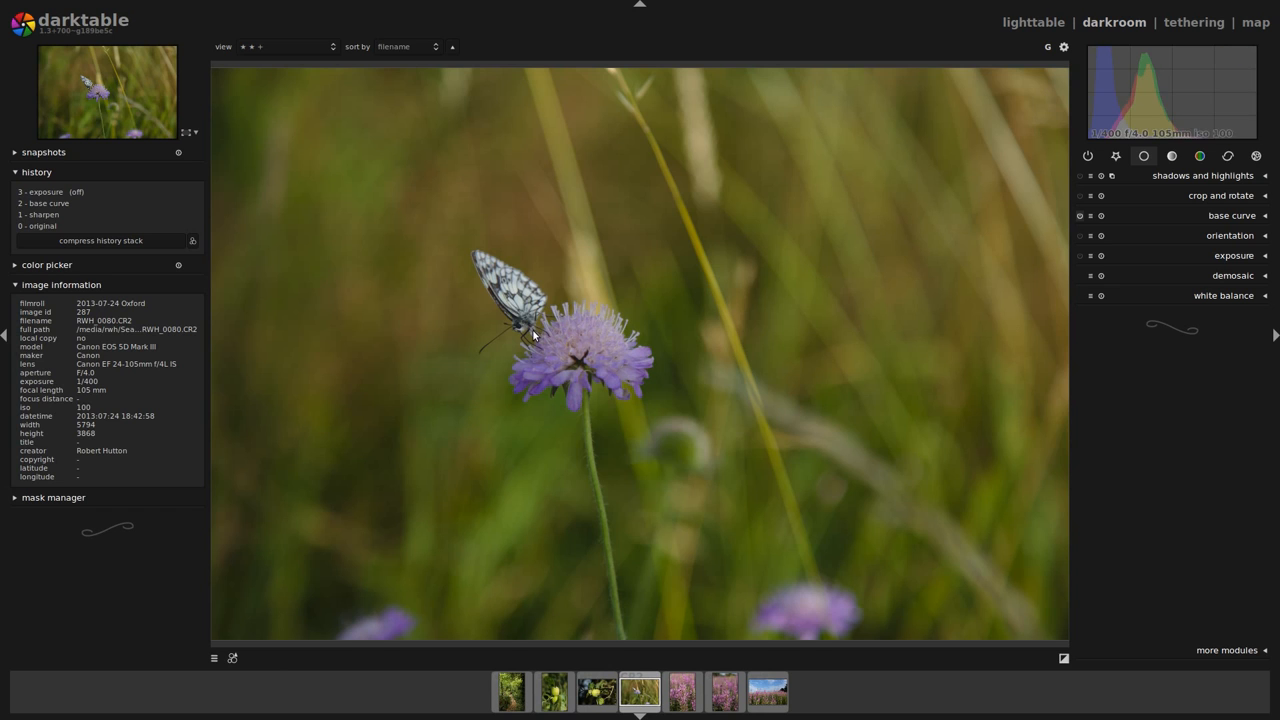
{"action": "mouse_move", "coordinate": [680, 452]}
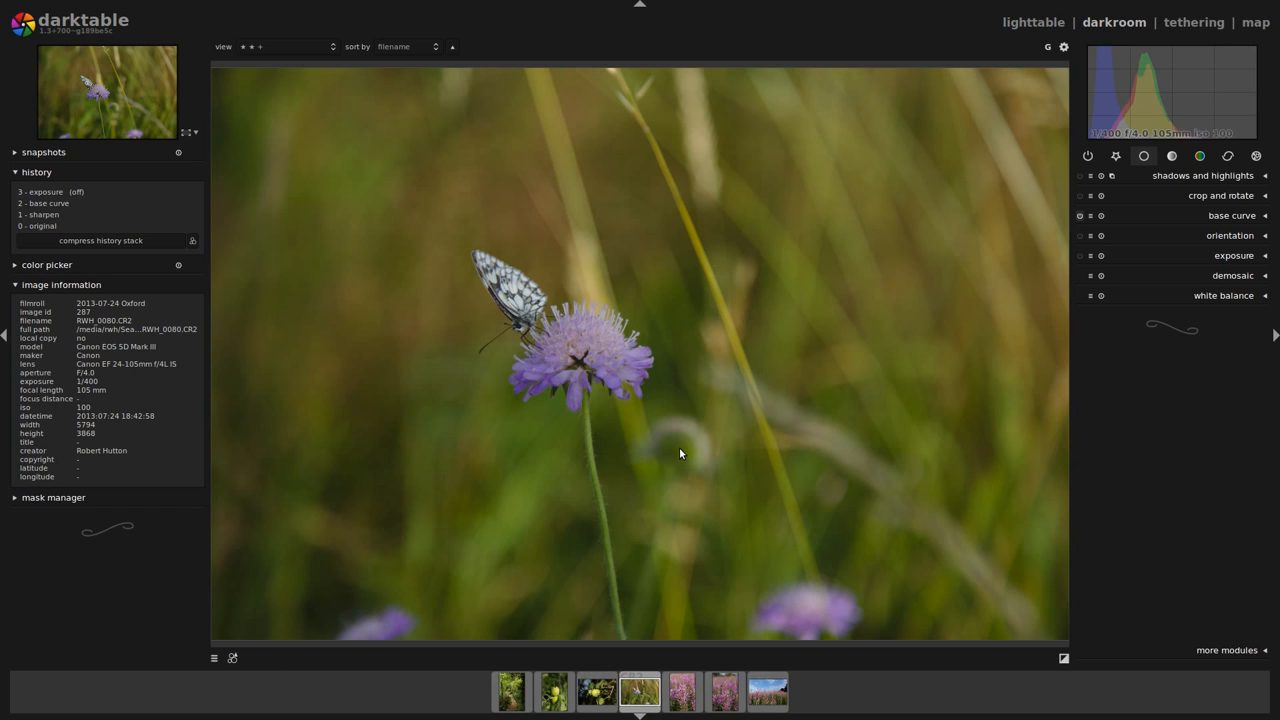
{"action": "mouse_move", "coordinate": [532, 444]}
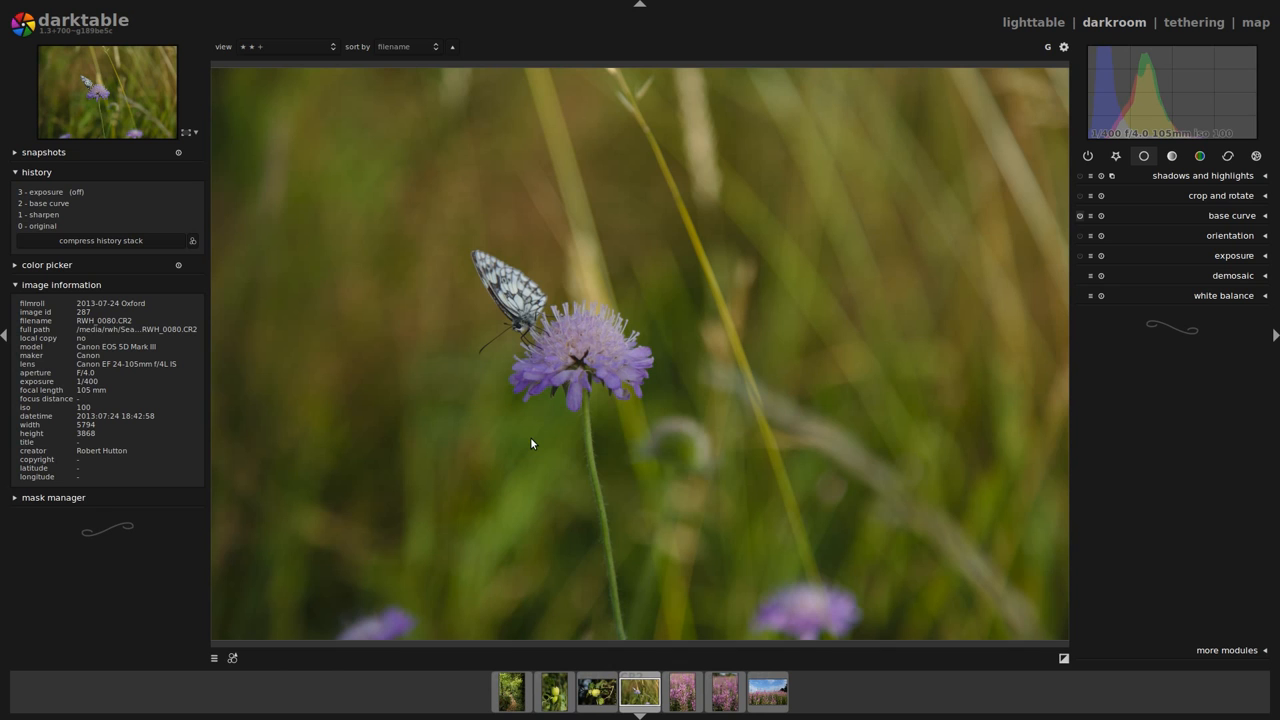
{"action": "mouse_move", "coordinate": [1140, 170]}
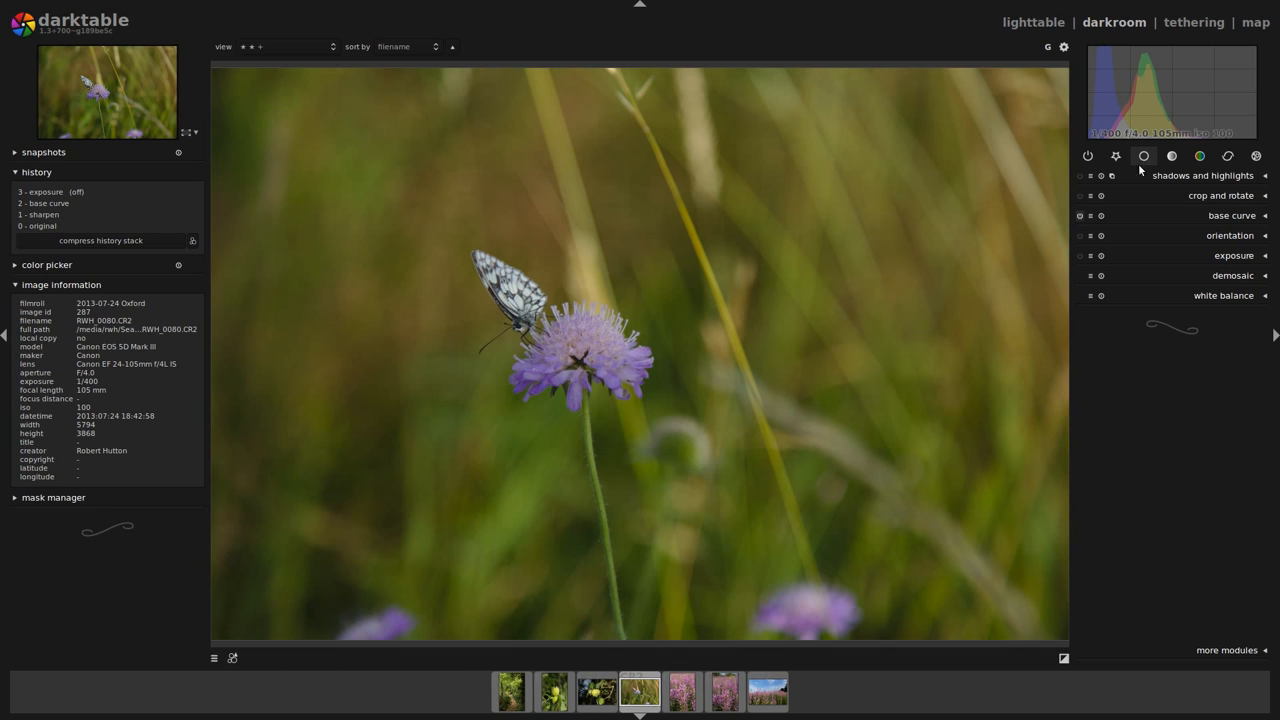
Step: In crop and rotate, choose a fixed aspect ratio and frame tightly around the butterfly and flower
{"action": "left_click", "coordinate": [1220, 196]}
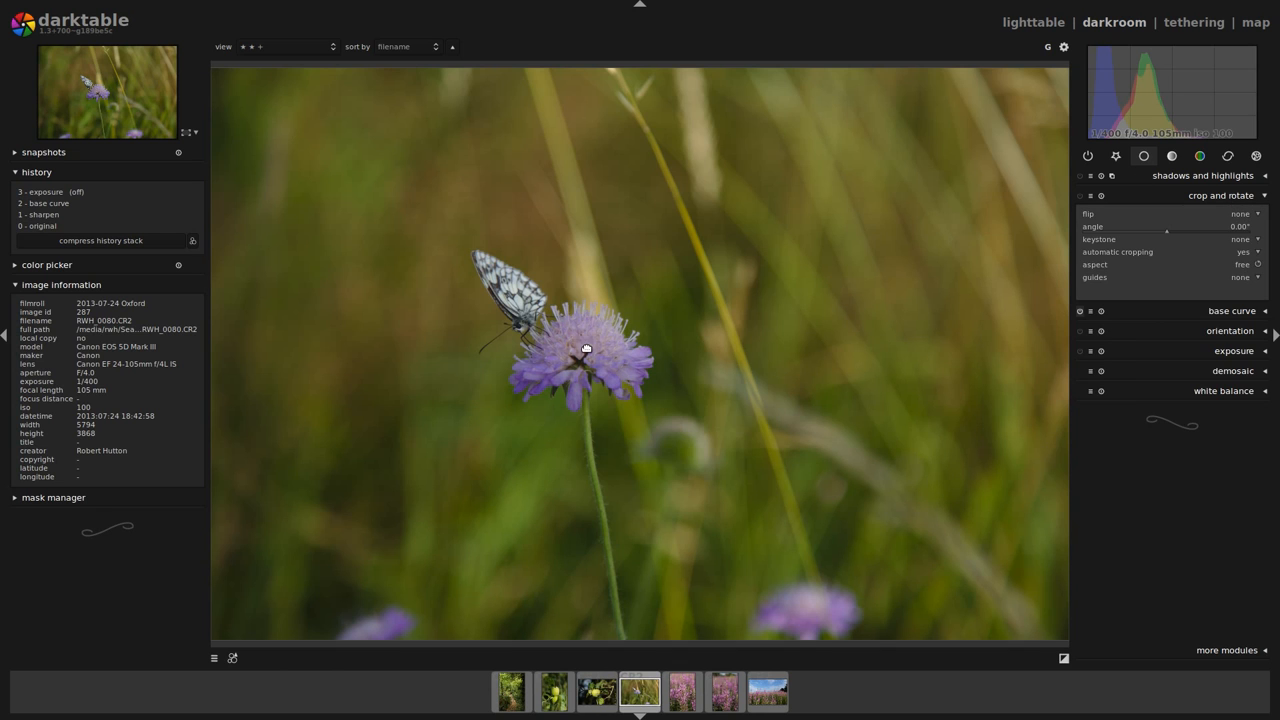
{"action": "mouse_move", "coordinate": [612, 392]}
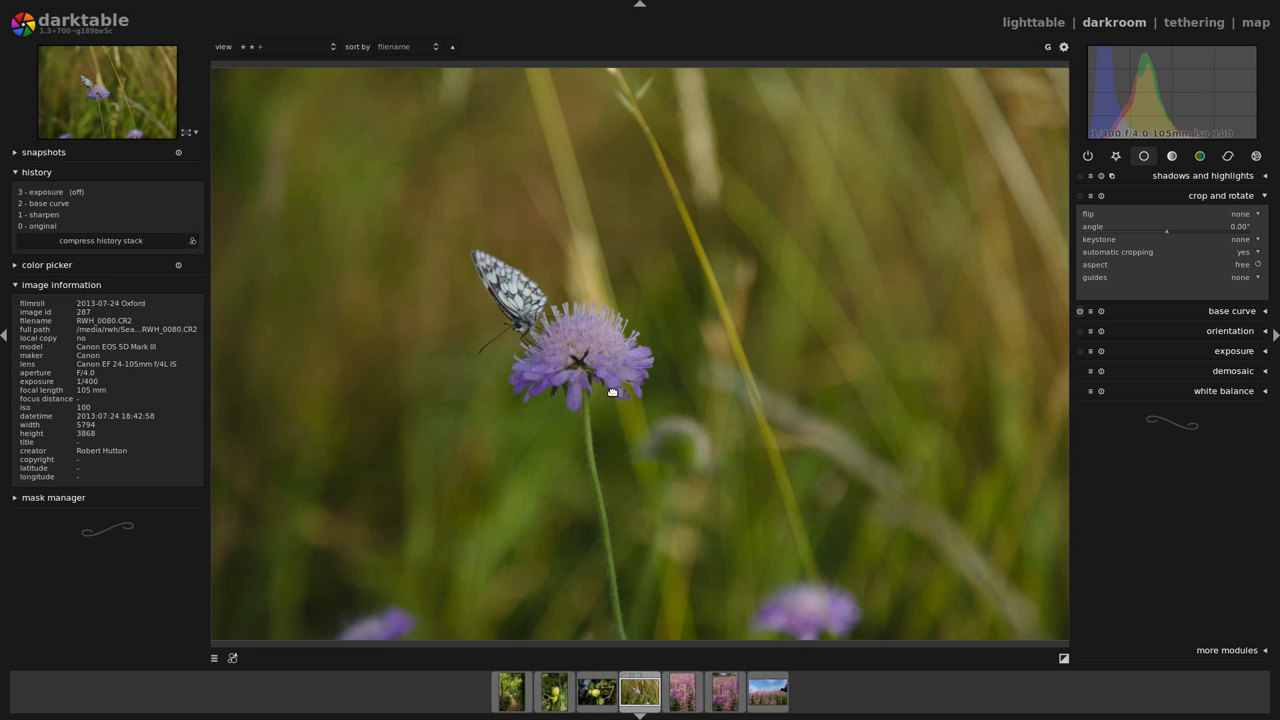
{"action": "mouse_move", "coordinate": [1060, 312]}
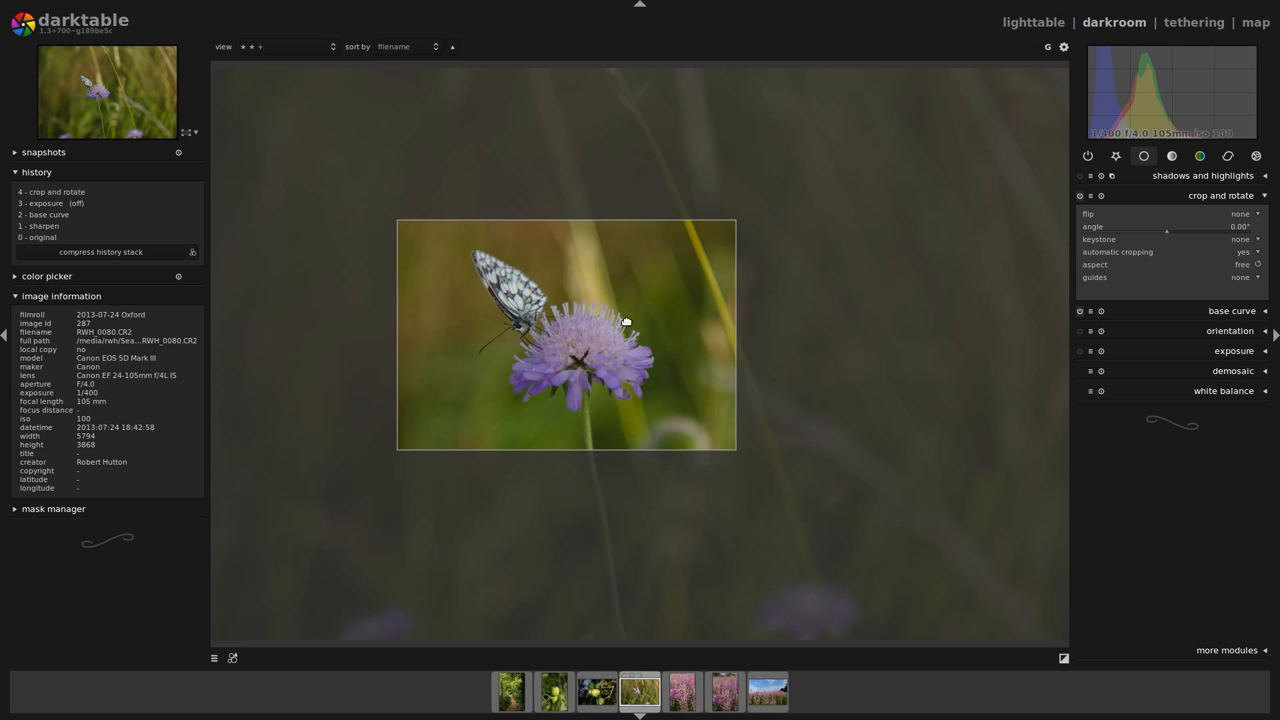
{"action": "mouse_move", "coordinate": [1190, 290]}
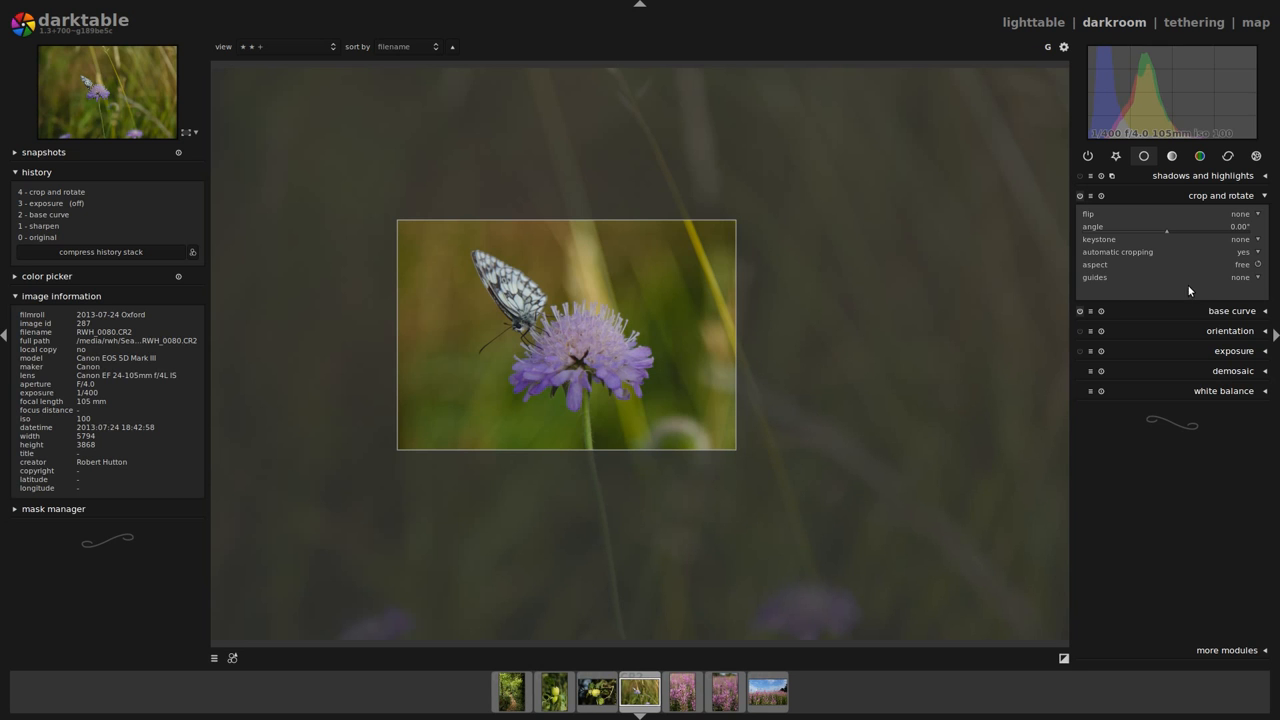
{"action": "mouse_move", "coordinate": [1196, 288]}
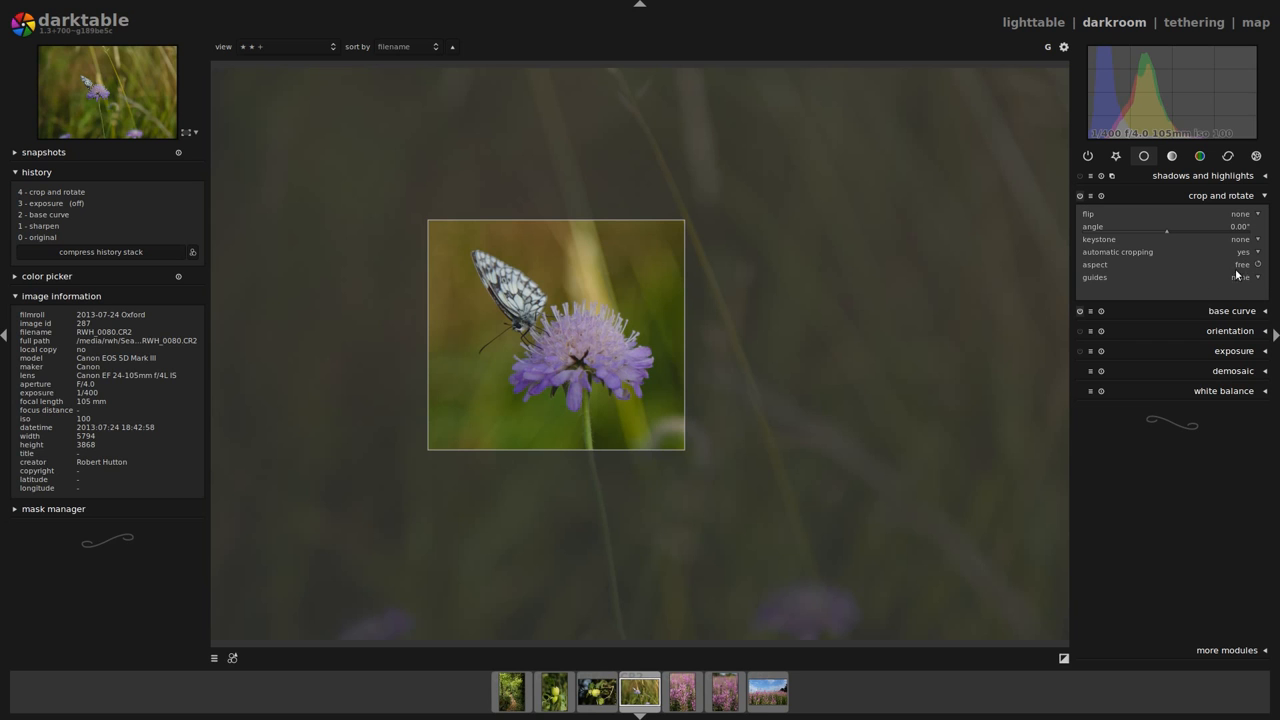
{"action": "left_click", "coordinate": [1240, 264]}
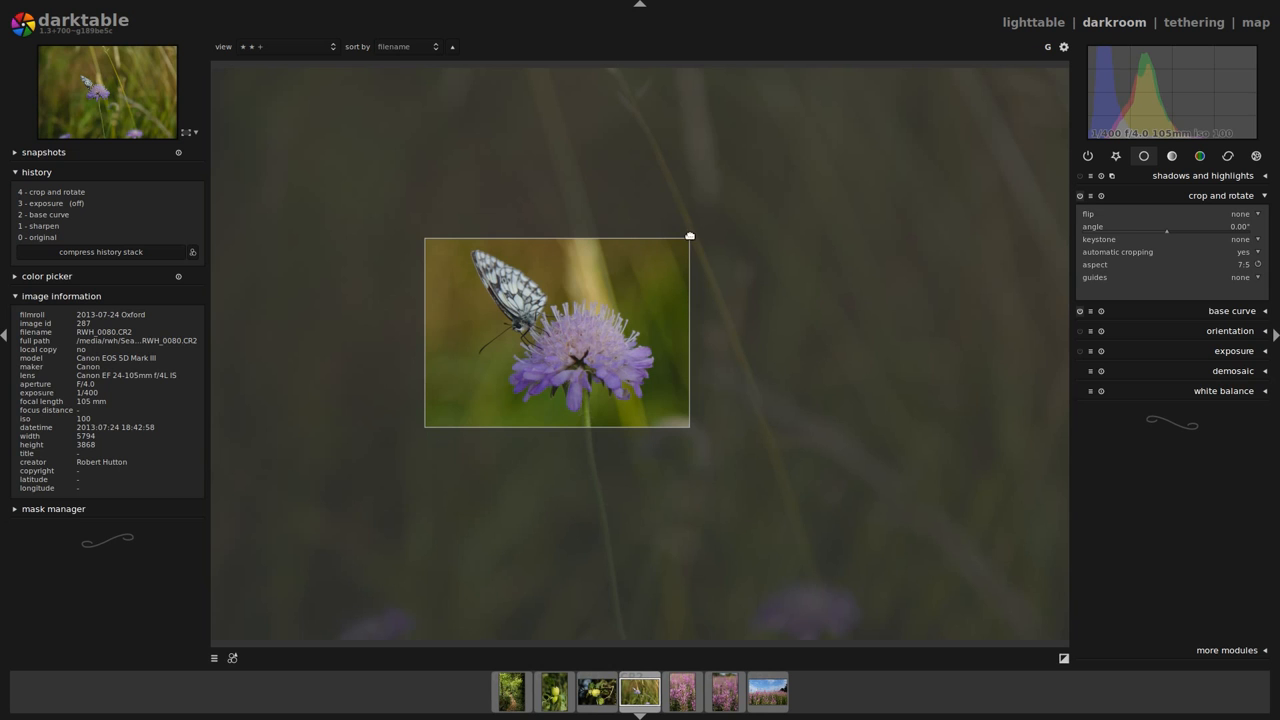
{"action": "left_click_drag", "start_coordinate": [688, 236], "coordinate": [442, 416]}
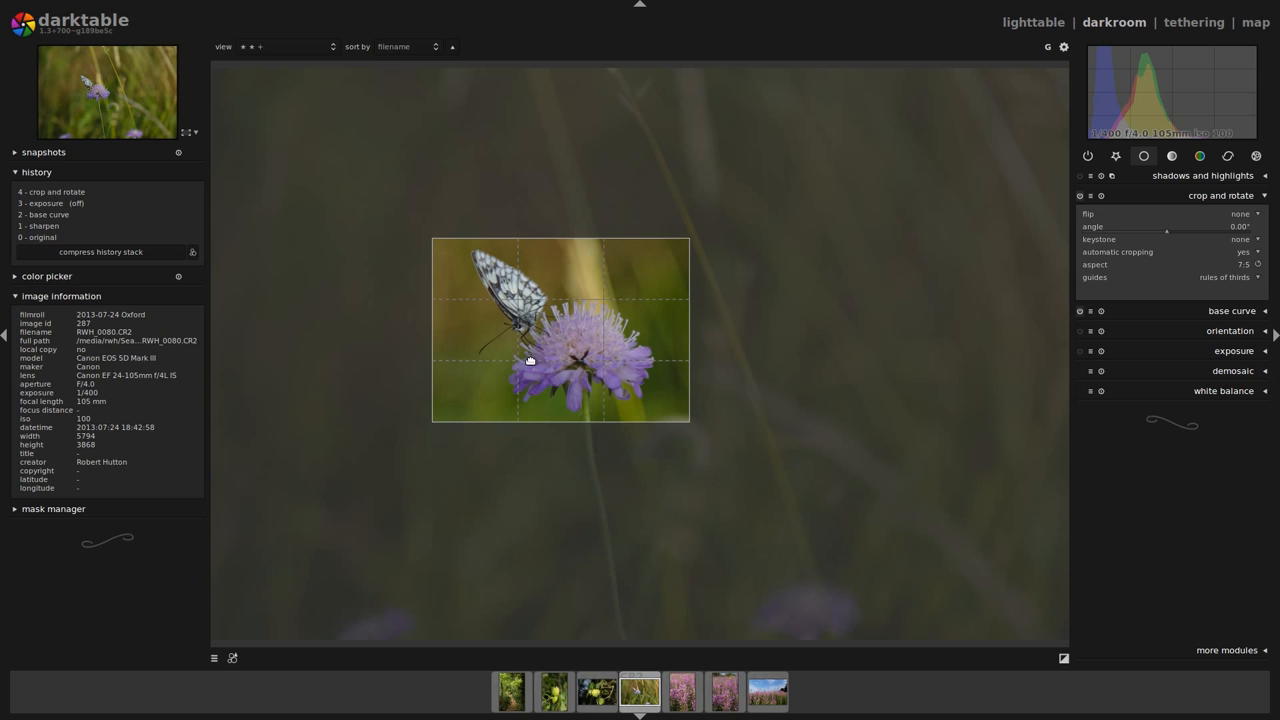
{"action": "mouse_move", "coordinate": [484, 264]}
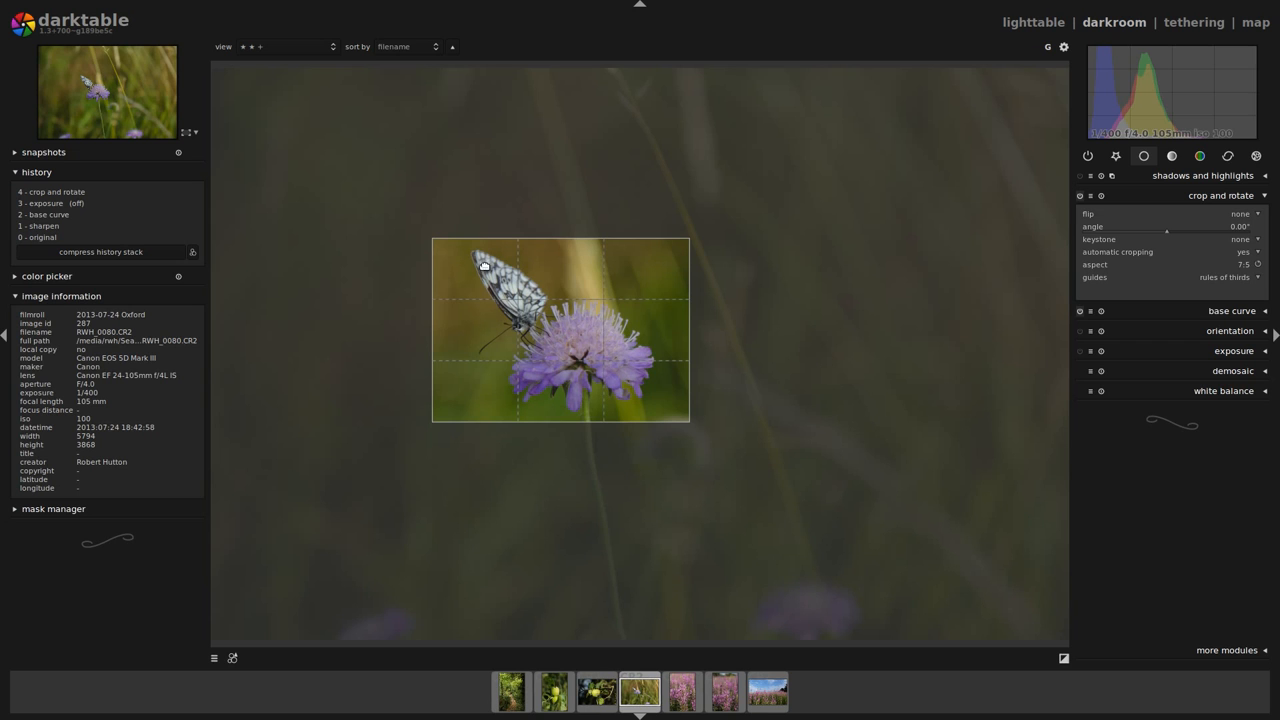
{"action": "mouse_move", "coordinate": [616, 348]}
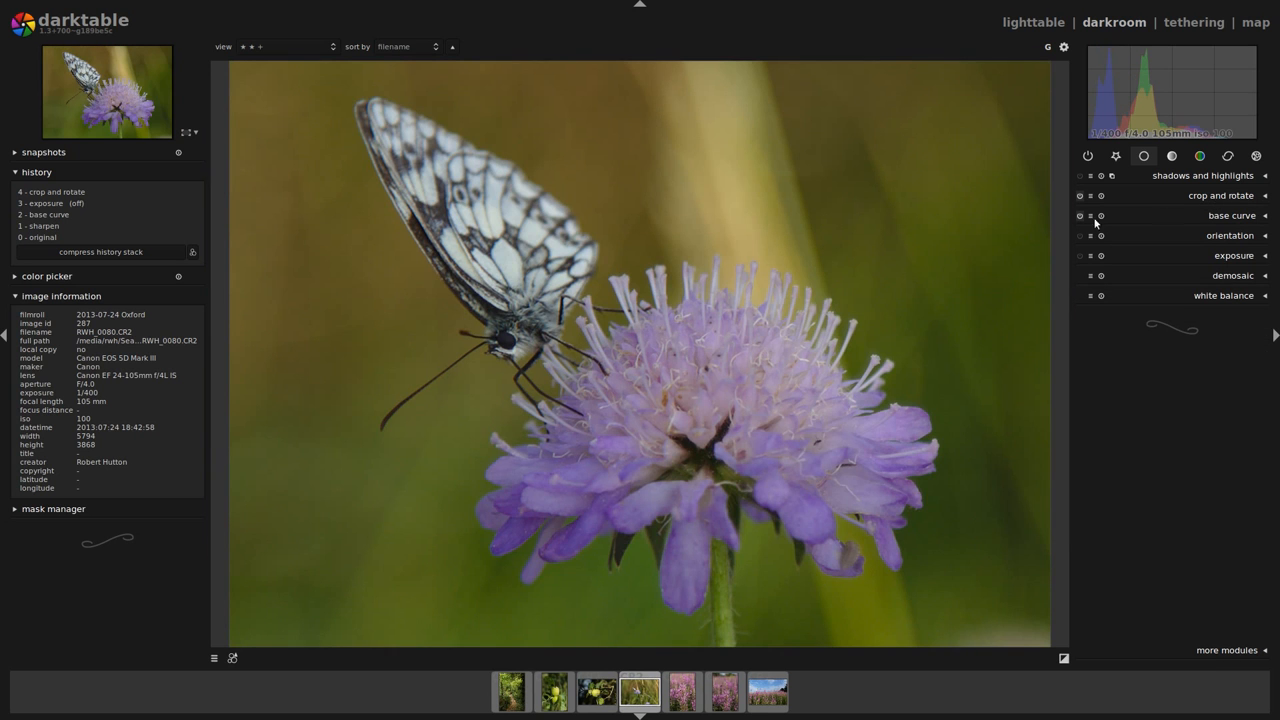
{"action": "mouse_move", "coordinate": [862, 300]}
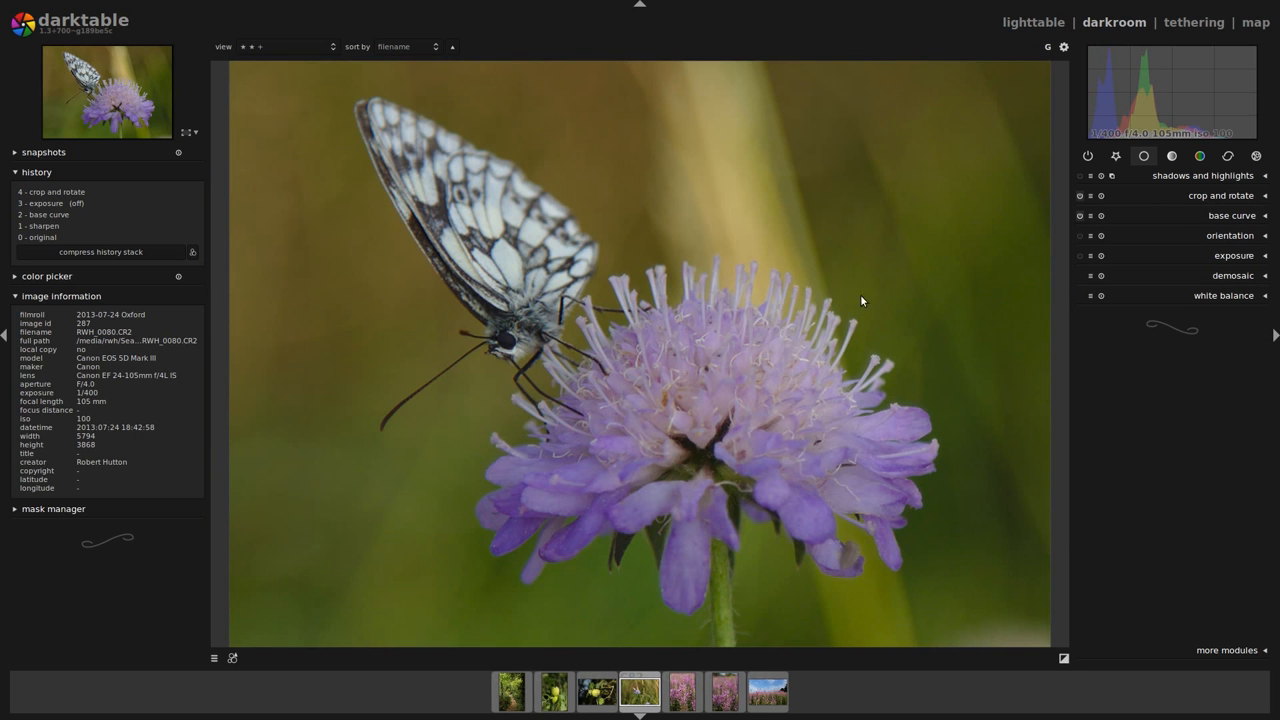
{"action": "left_click", "coordinate": [1220, 196]}
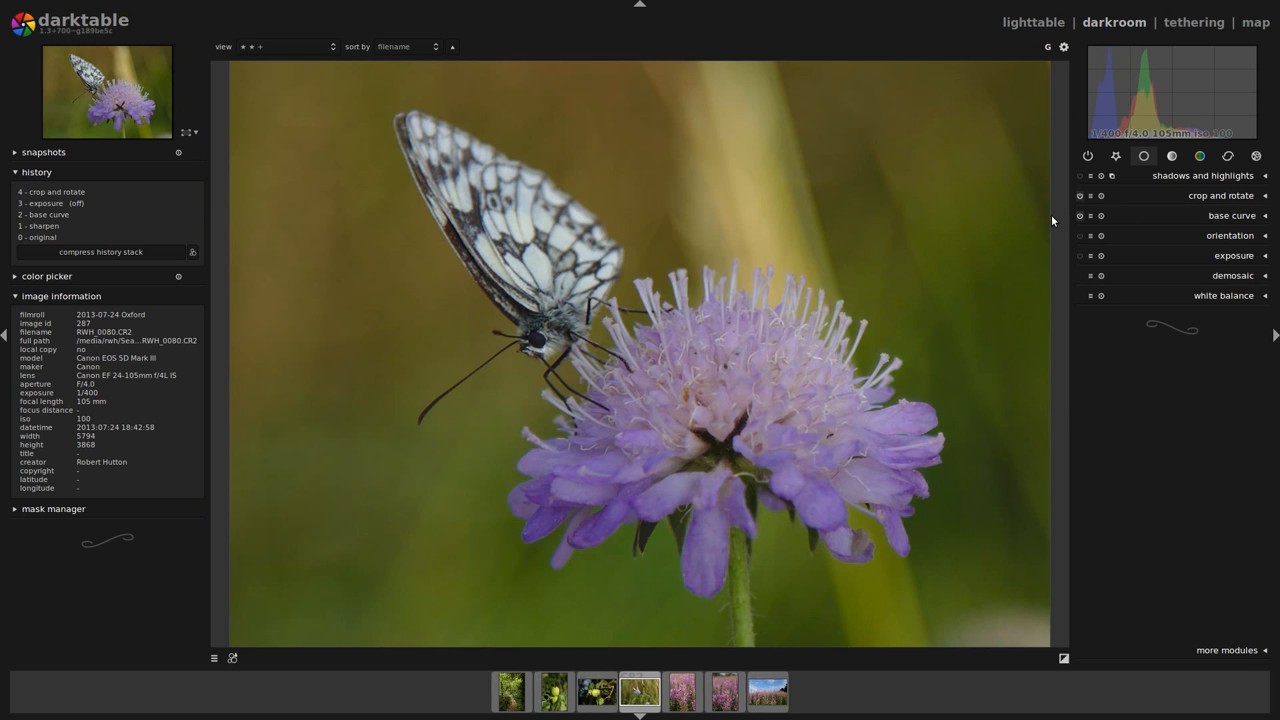
{"action": "left_click", "coordinate": [1220, 196]}
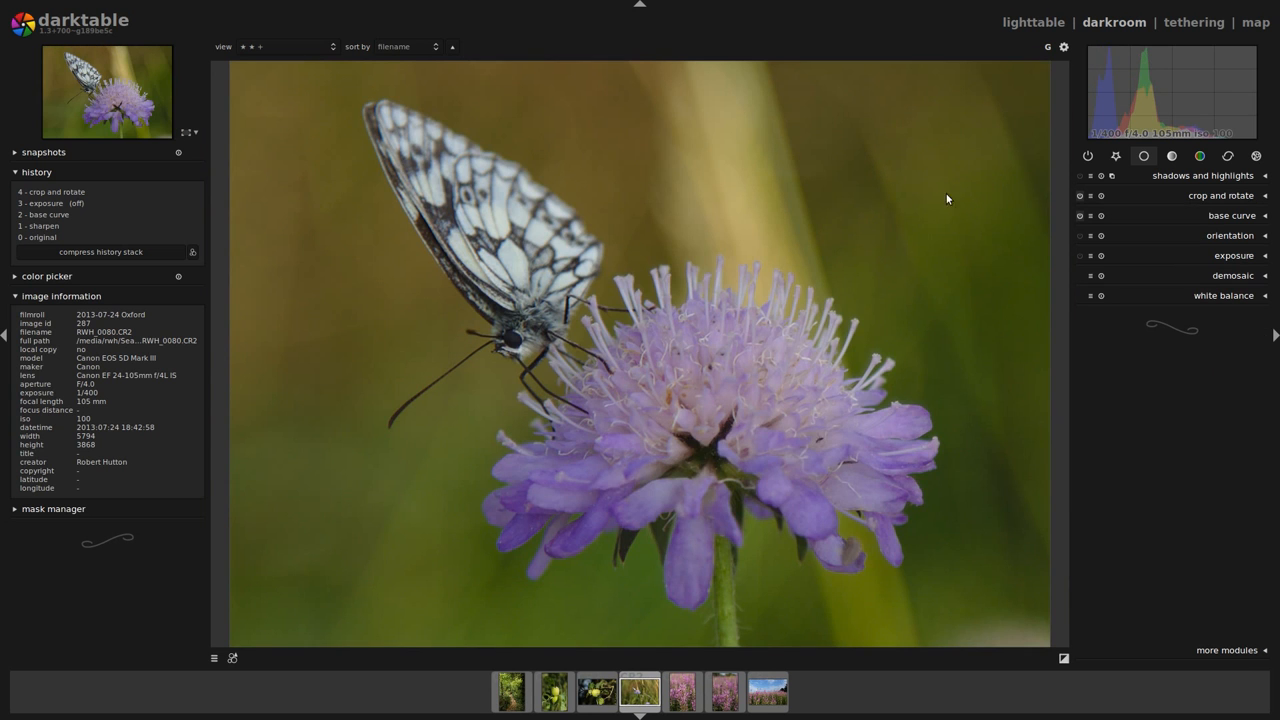
{"action": "mouse_move", "coordinate": [490, 304]}
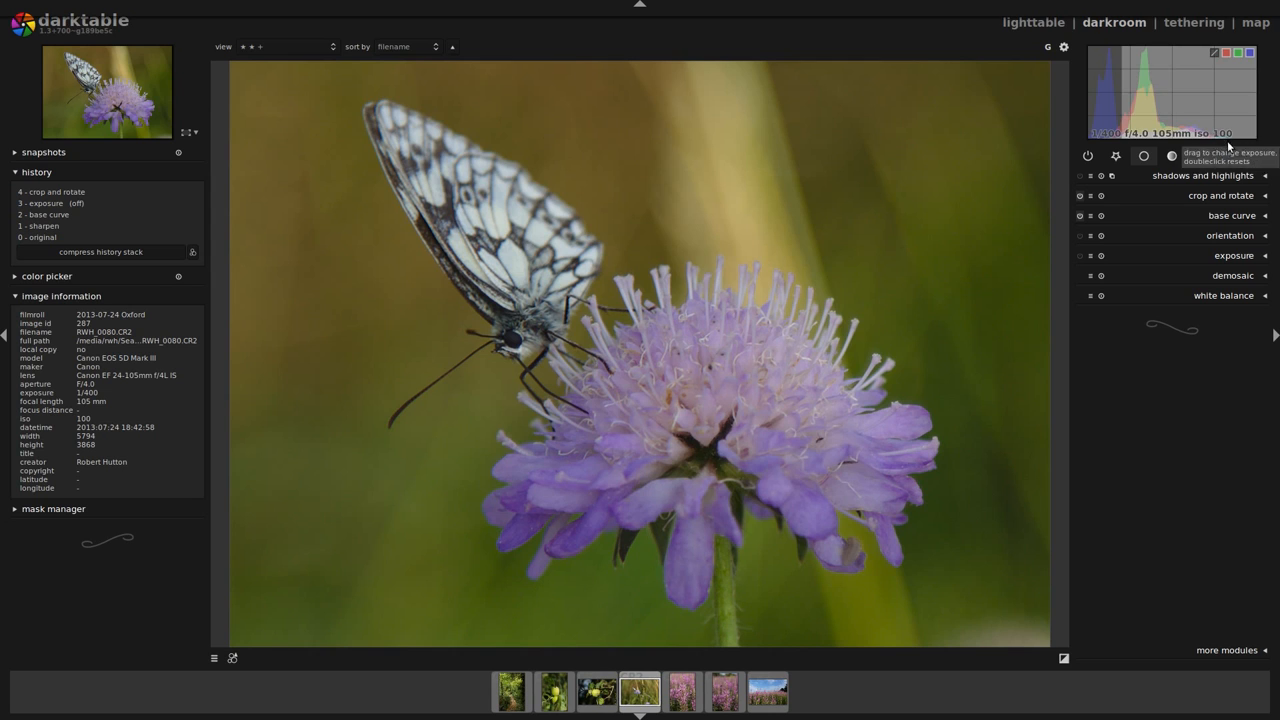
{"action": "mouse_move", "coordinate": [1232, 140]}
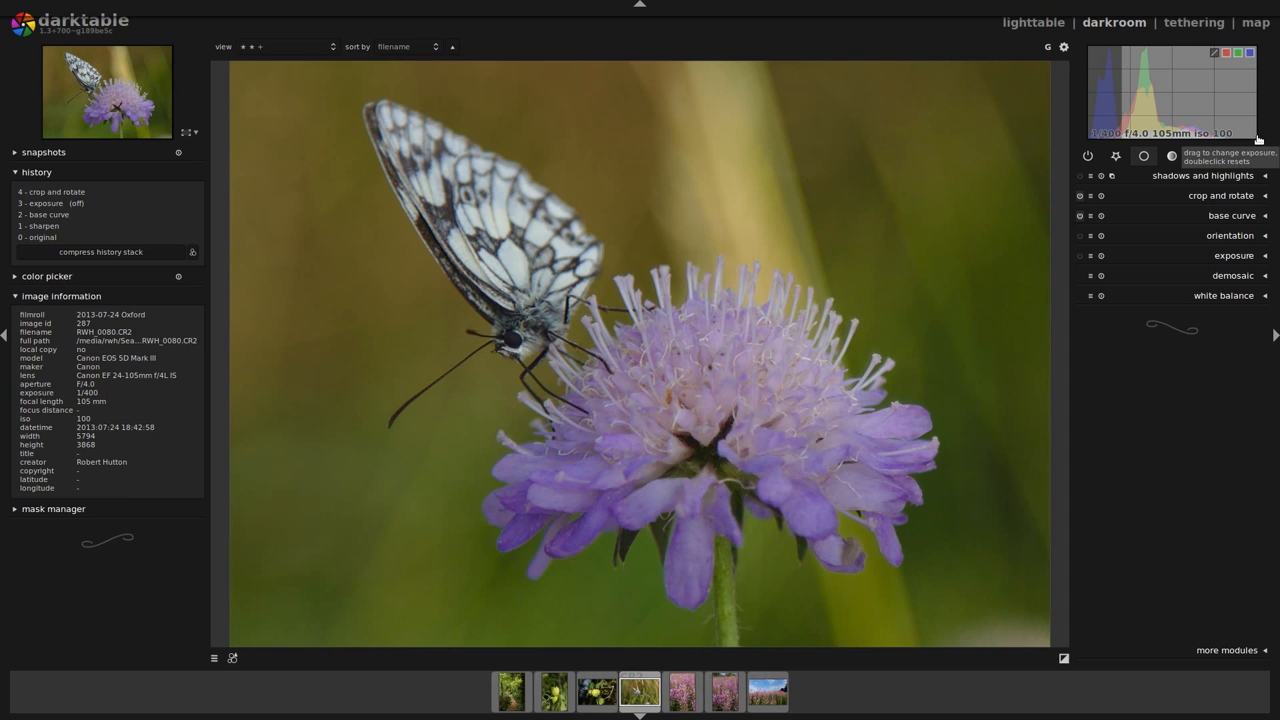
{"action": "mouse_move", "coordinate": [1238, 96]}
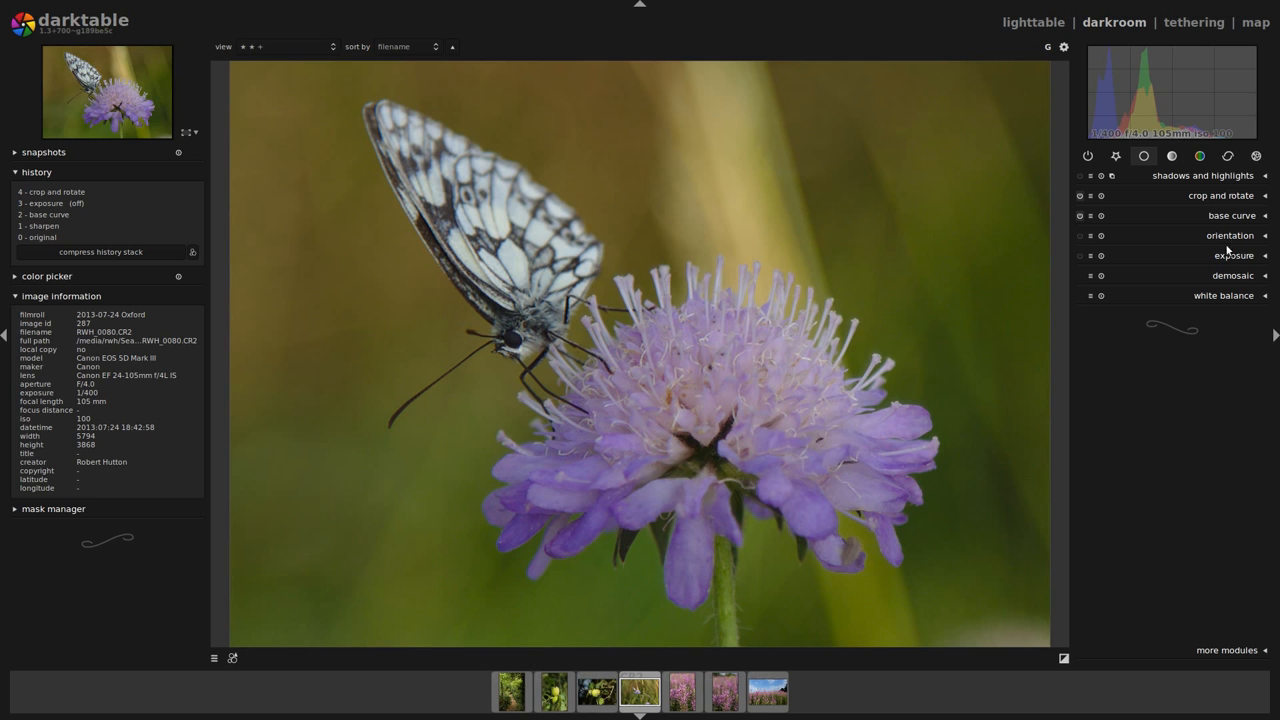
Step: Raise the exposure slider toward roughly one stop in the exposure module
{"action": "left_click", "coordinate": [1232, 256]}
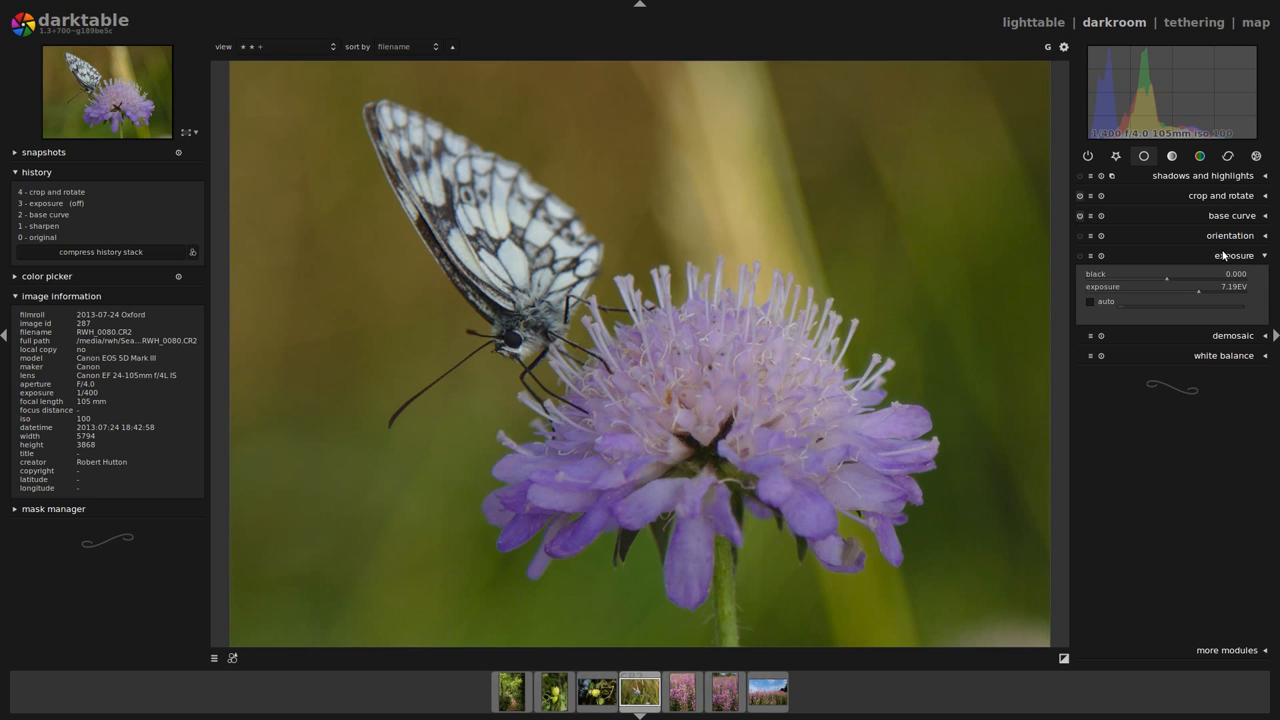
{"action": "left_click_drag", "start_coordinate": [1200, 288], "coordinate": [1168, 288]}
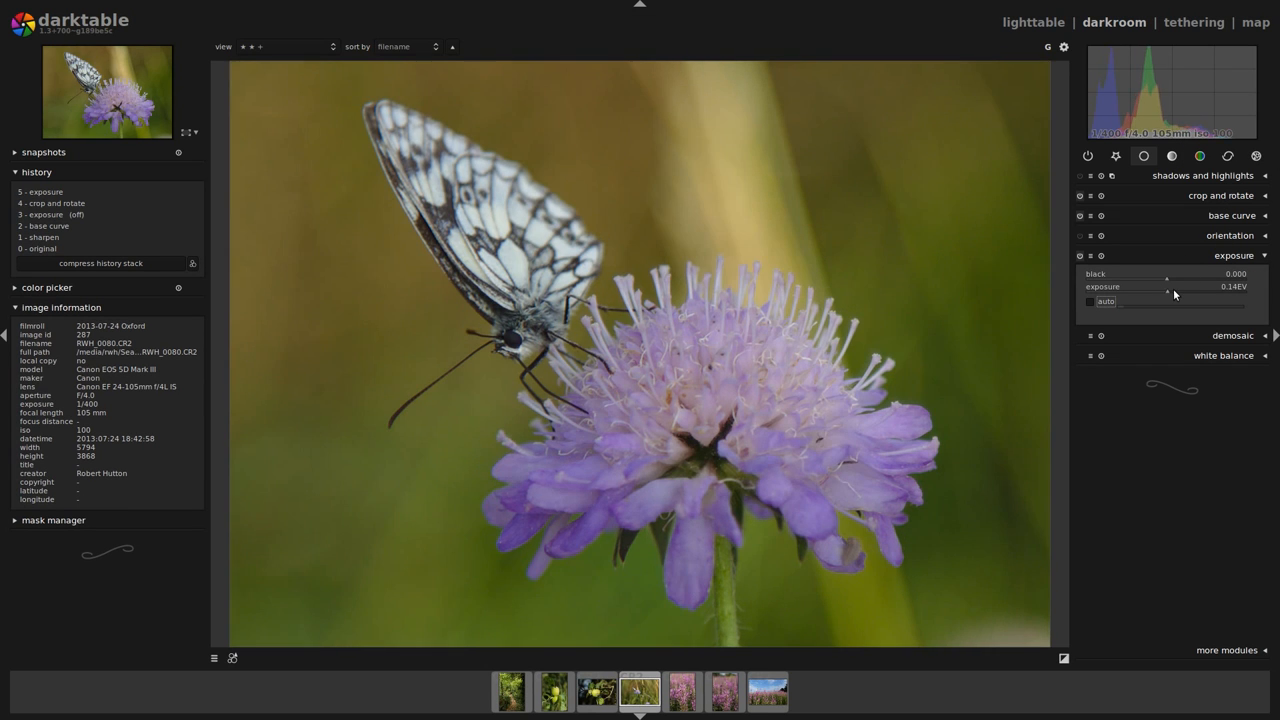
{"action": "left_click_drag", "start_coordinate": [1168, 288], "coordinate": [1180, 288]}
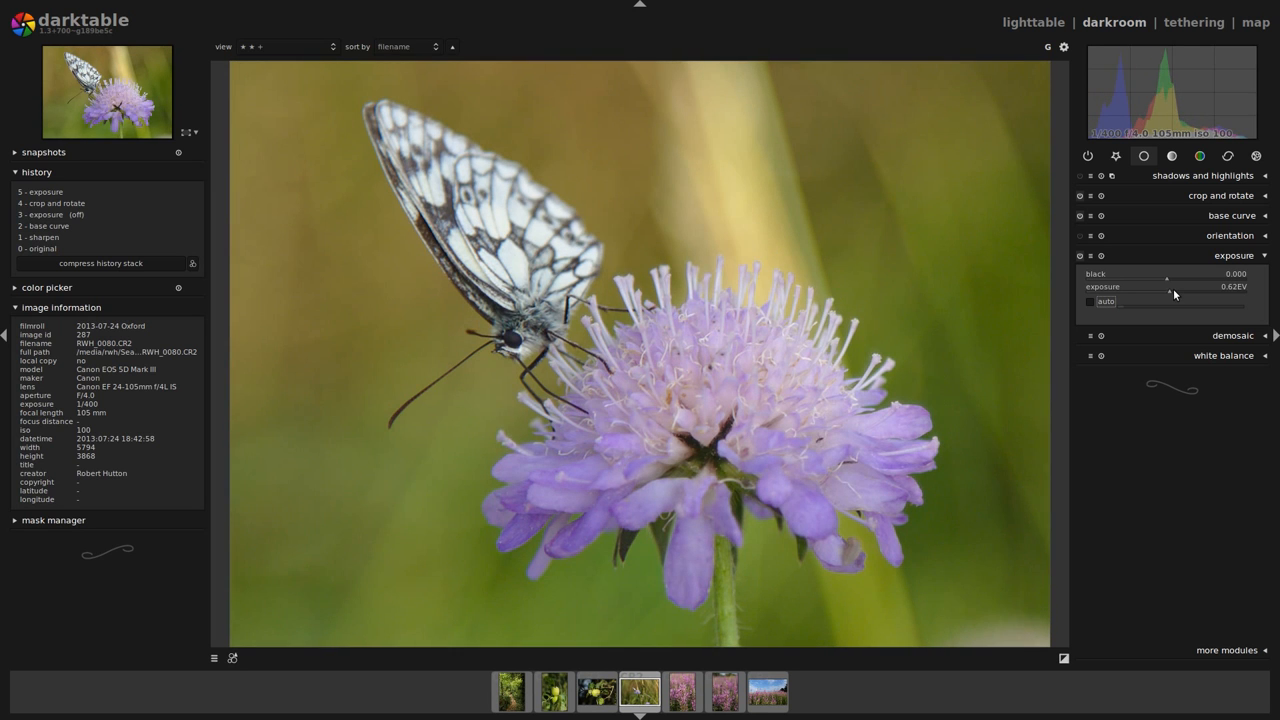
{"action": "left_click_drag", "start_coordinate": [1168, 288], "coordinate": [1170, 288]}
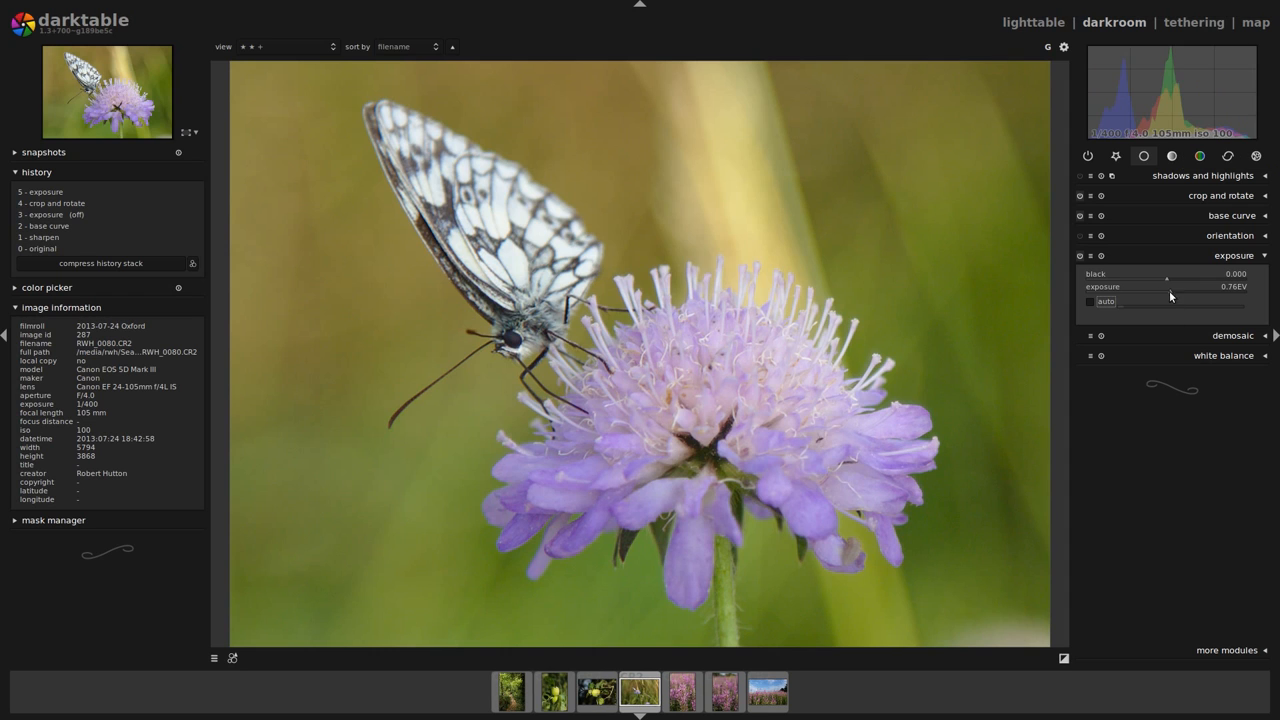
{"action": "mouse_move", "coordinate": [1188, 298]}
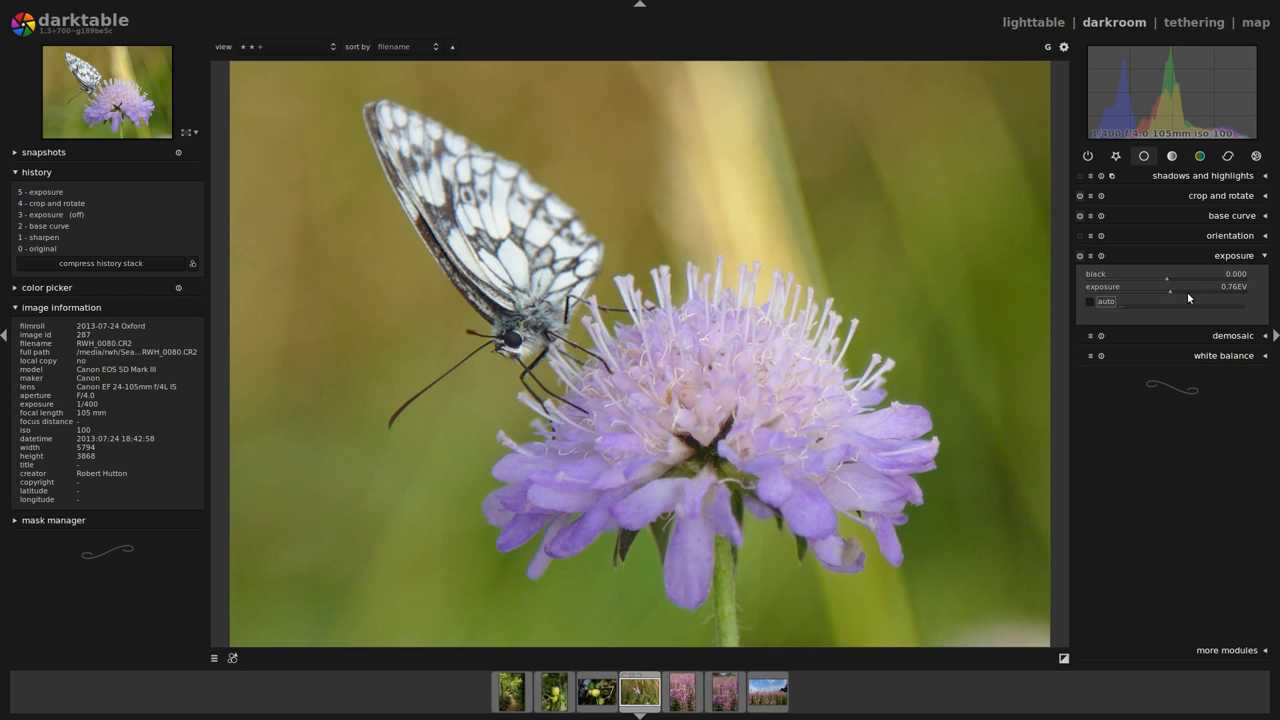
{"action": "left_click_drag", "start_coordinate": [1168, 292], "coordinate": [1172, 292]}
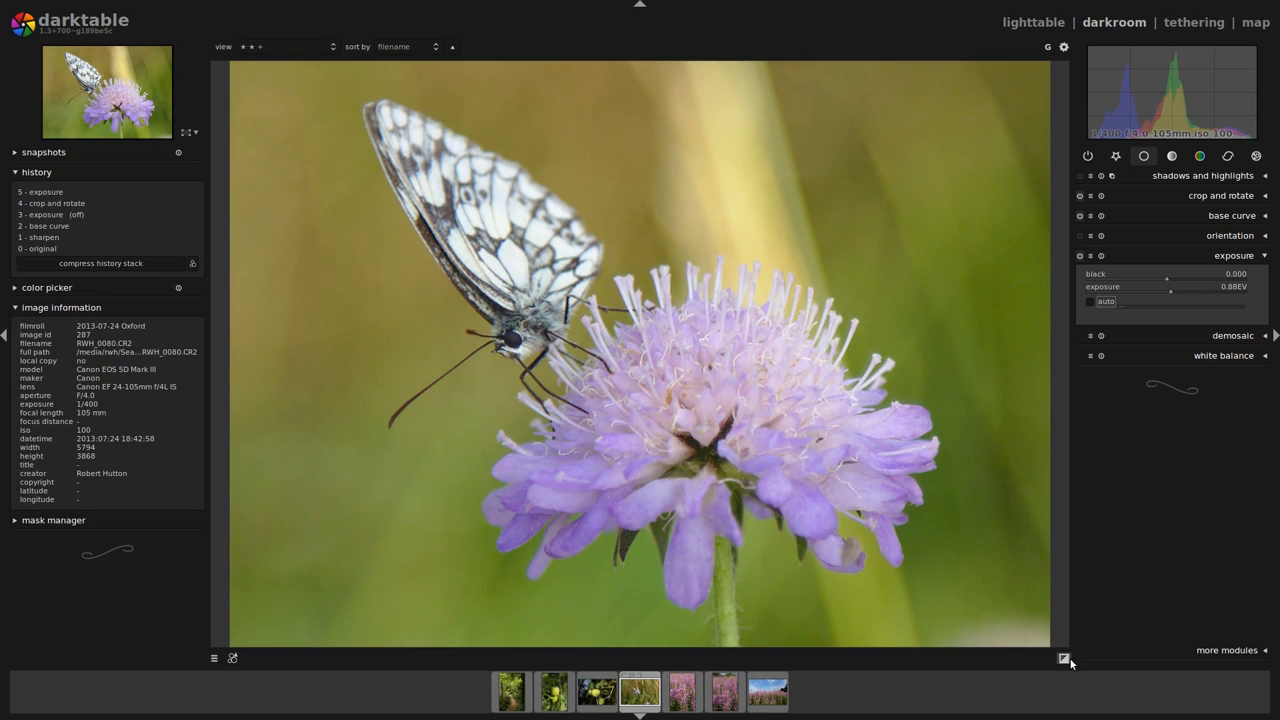
{"action": "left_click", "coordinate": [1064, 660]}
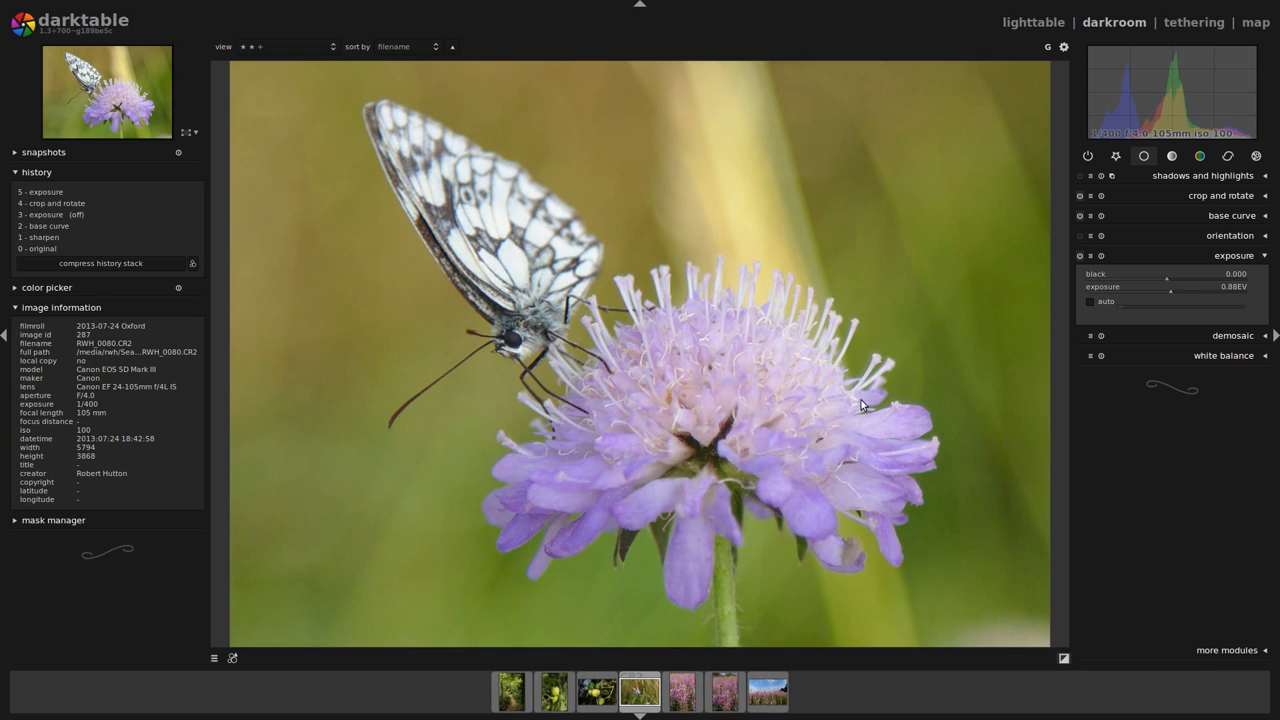
{"action": "mouse_move", "coordinate": [948, 494]}
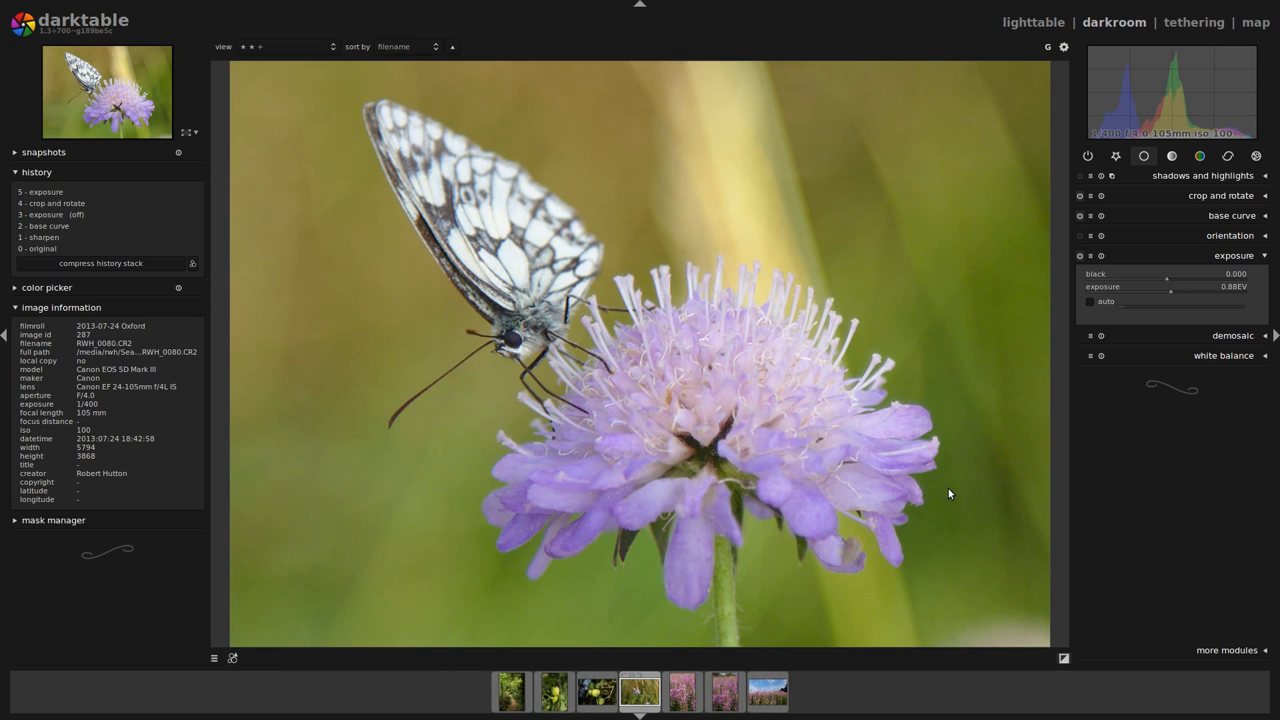
{"action": "mouse_move", "coordinate": [1202, 280]}
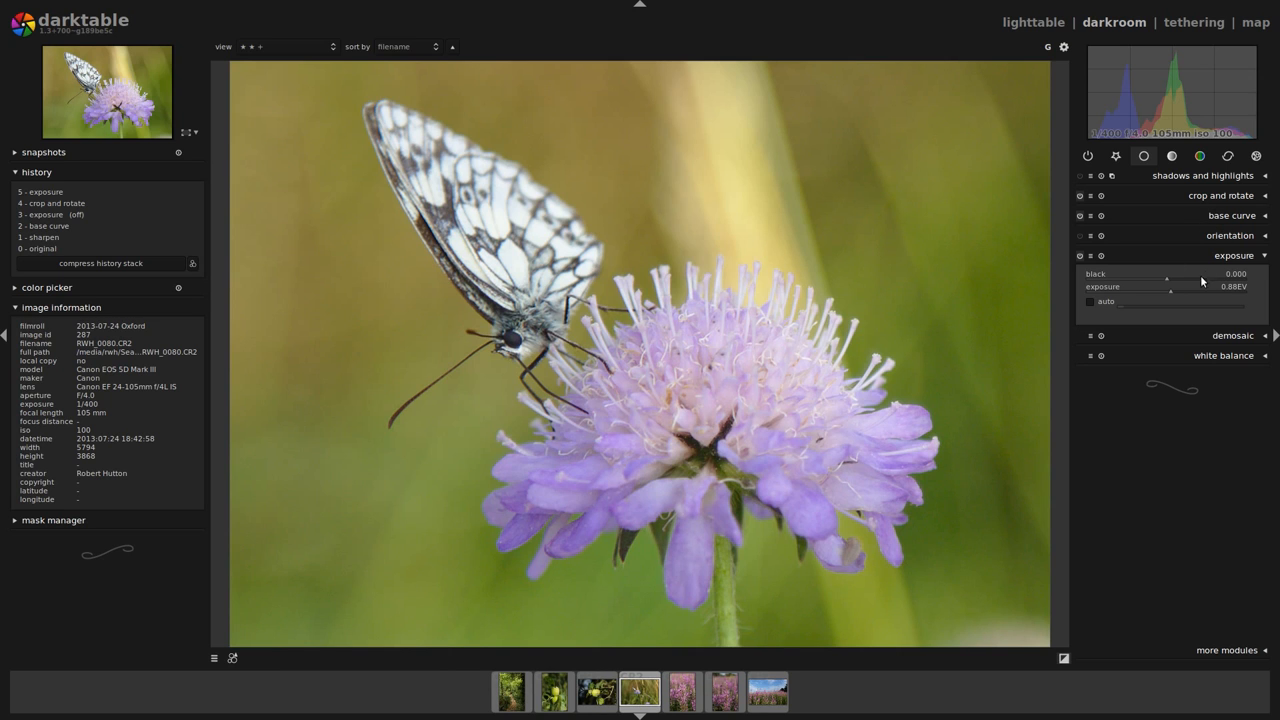
Step: Fine-tune the exposure to settle at about +0.98 EV
{"action": "left_click_drag", "start_coordinate": [1170, 290], "coordinate": [1180, 290]}
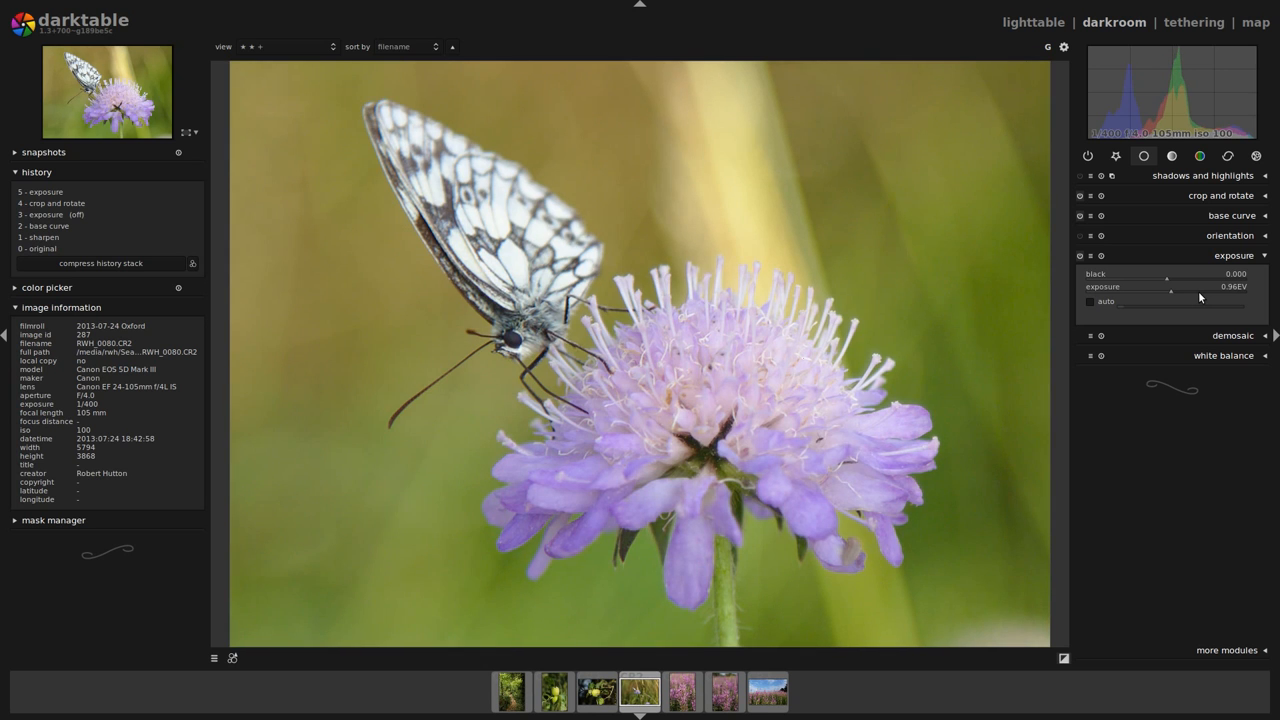
{"action": "left_click_drag", "start_coordinate": [1170, 288], "coordinate": [1176, 288]}
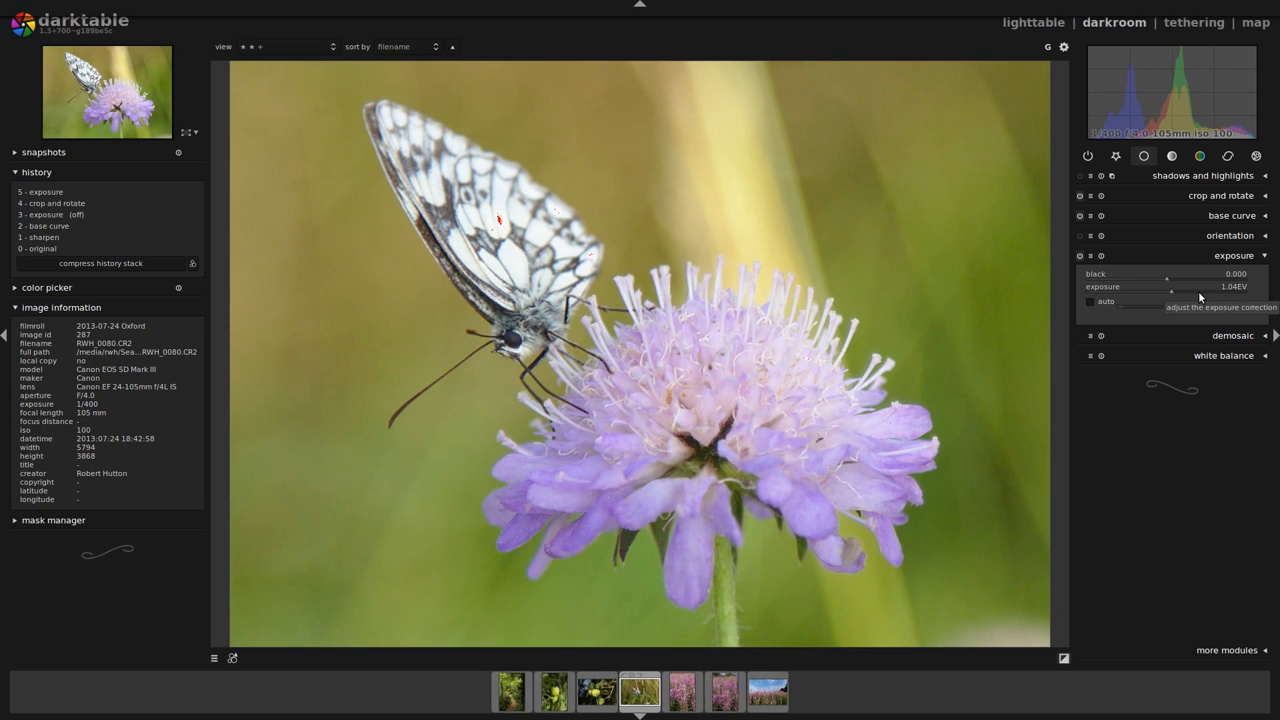
{"action": "left_click_drag", "start_coordinate": [1172, 288], "coordinate": [1170, 288]}
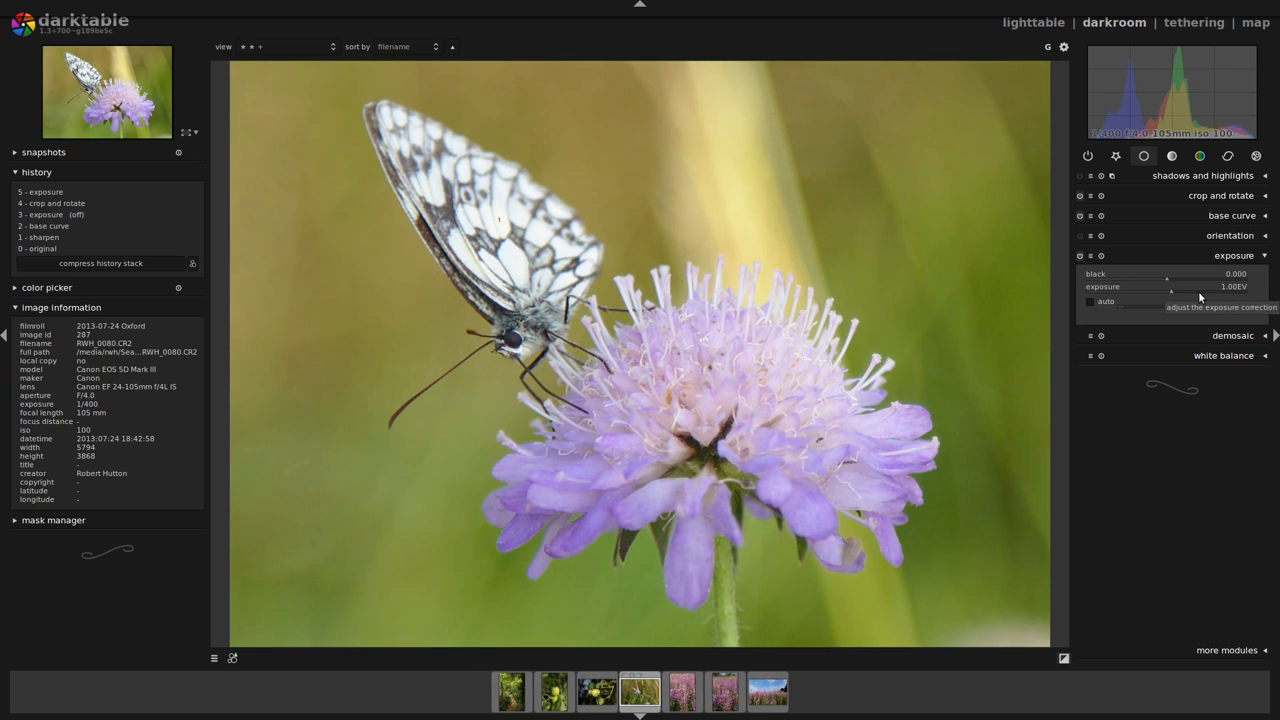
{"action": "left_click_drag", "start_coordinate": [1170, 292], "coordinate": [1168, 292]}
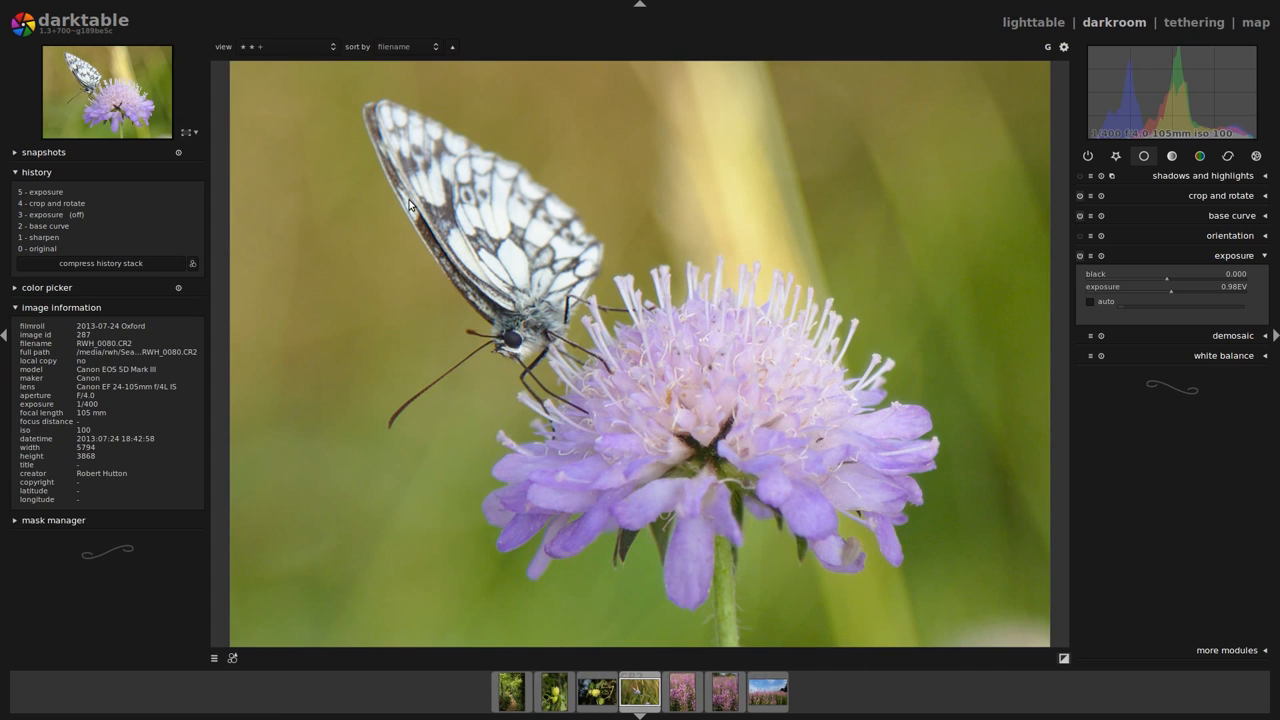
{"action": "mouse_move", "coordinate": [436, 470]}
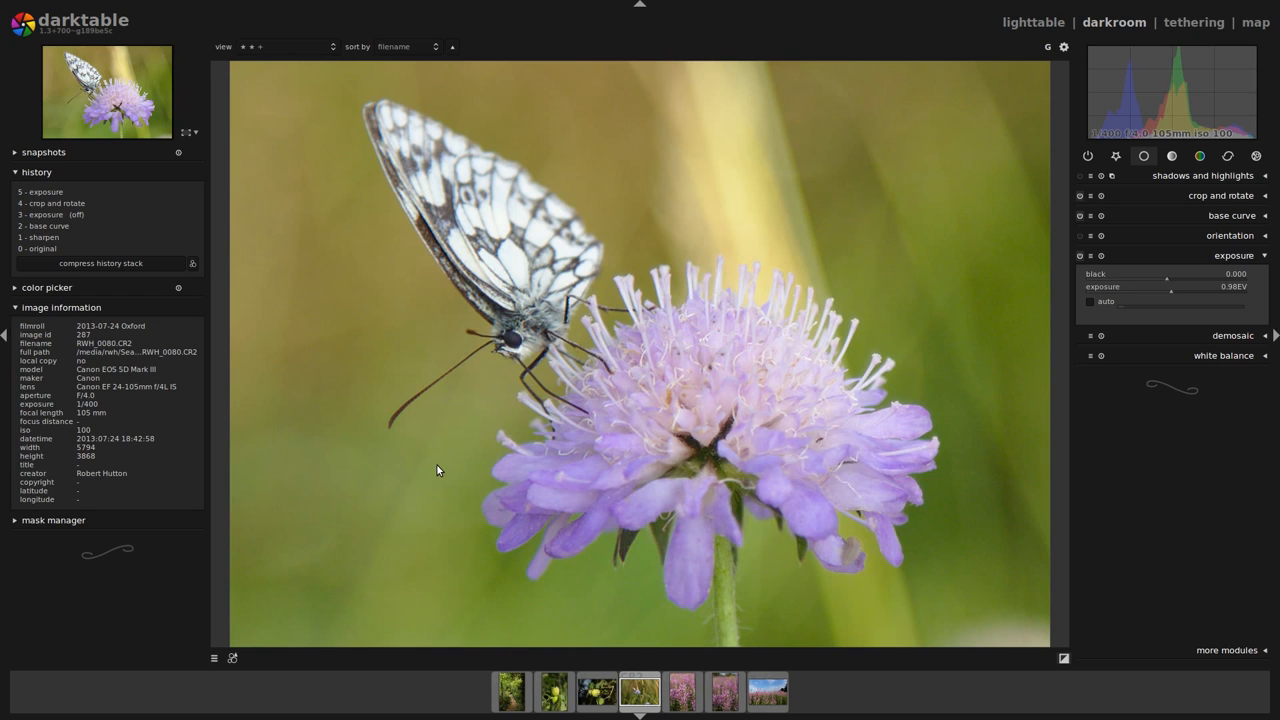
{"action": "mouse_move", "coordinate": [1192, 284]}
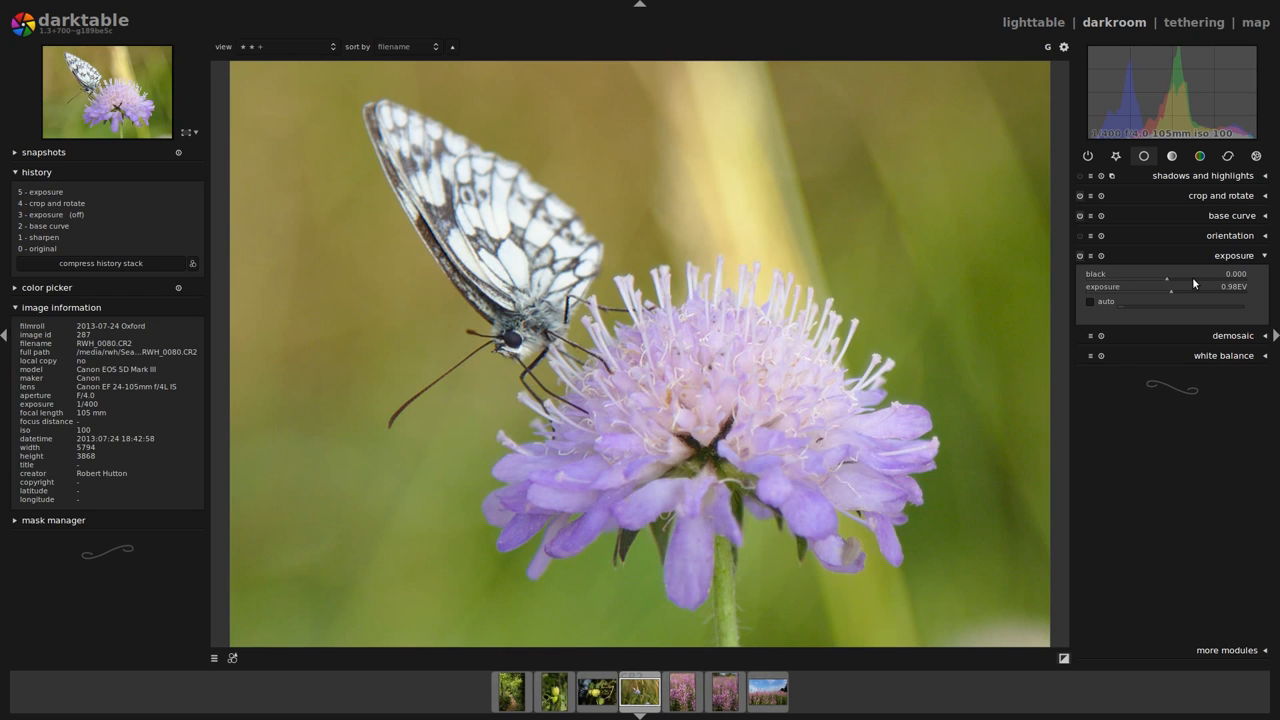
{"action": "mouse_move", "coordinate": [1184, 284]}
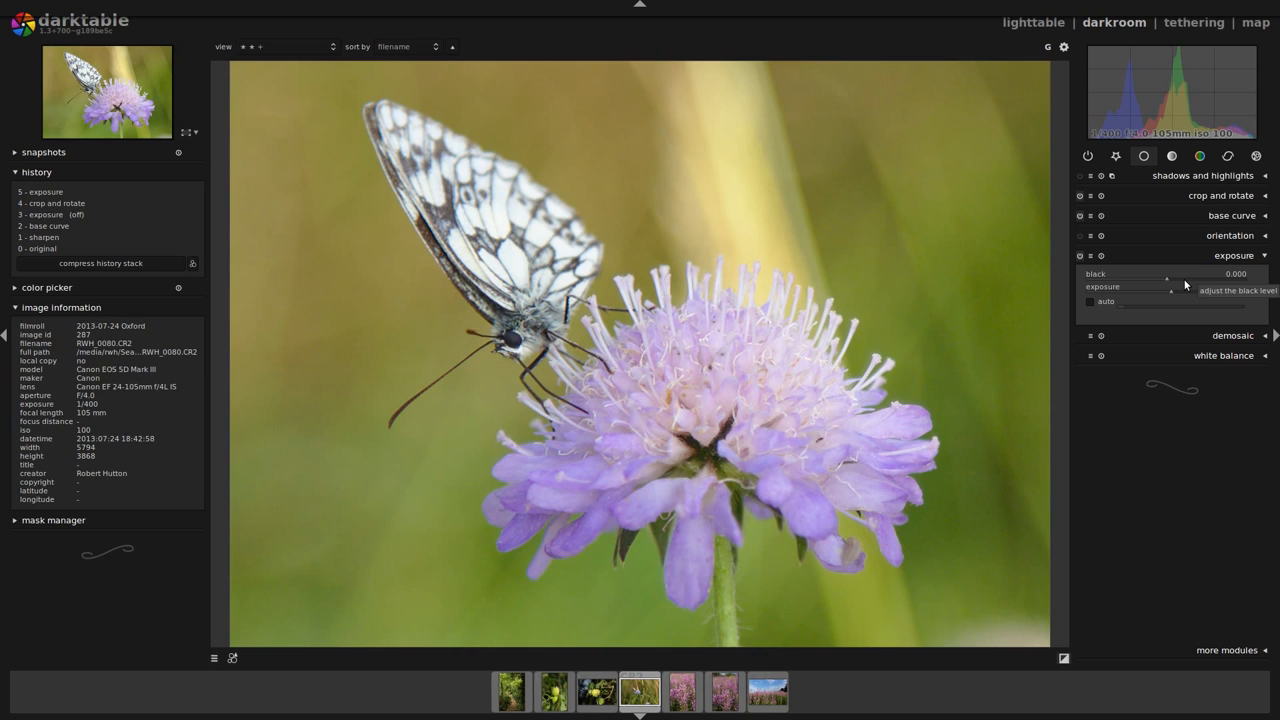
Step: Nudge the black slider slightly right for a small black-level lift, exposure staying at 0.98 EV
{"action": "left_click_drag", "start_coordinate": [1160, 274], "coordinate": [1164, 274]}
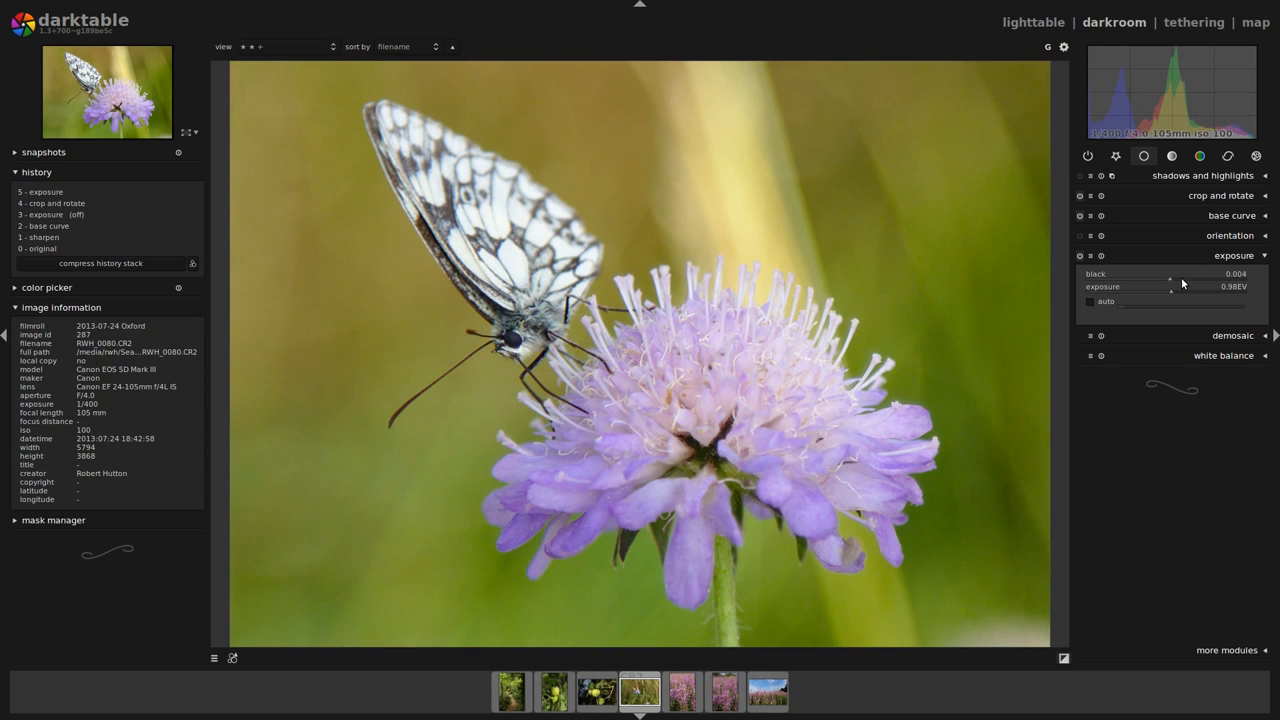
{"action": "left_click_drag", "start_coordinate": [1160, 274], "coordinate": [1164, 274]}
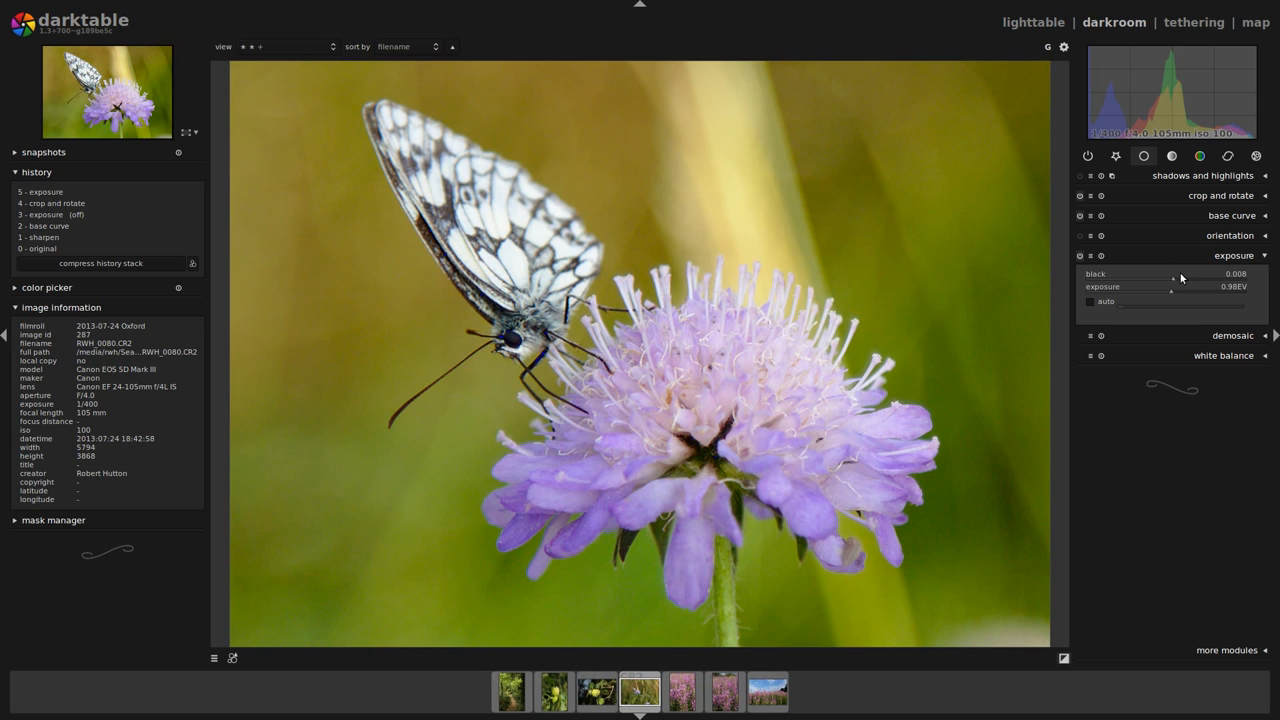
{"action": "left_click_drag", "start_coordinate": [1160, 274], "coordinate": [1164, 274]}
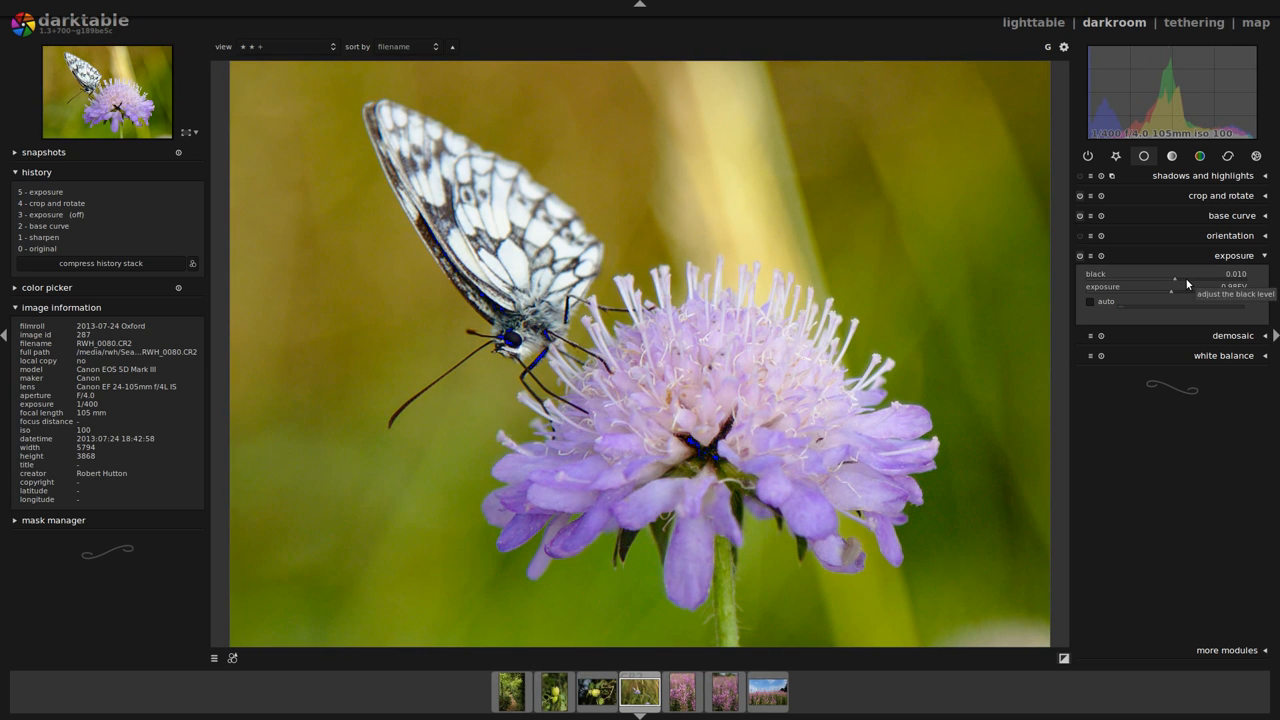
{"action": "left_click_drag", "start_coordinate": [1176, 274], "coordinate": [1170, 274]}
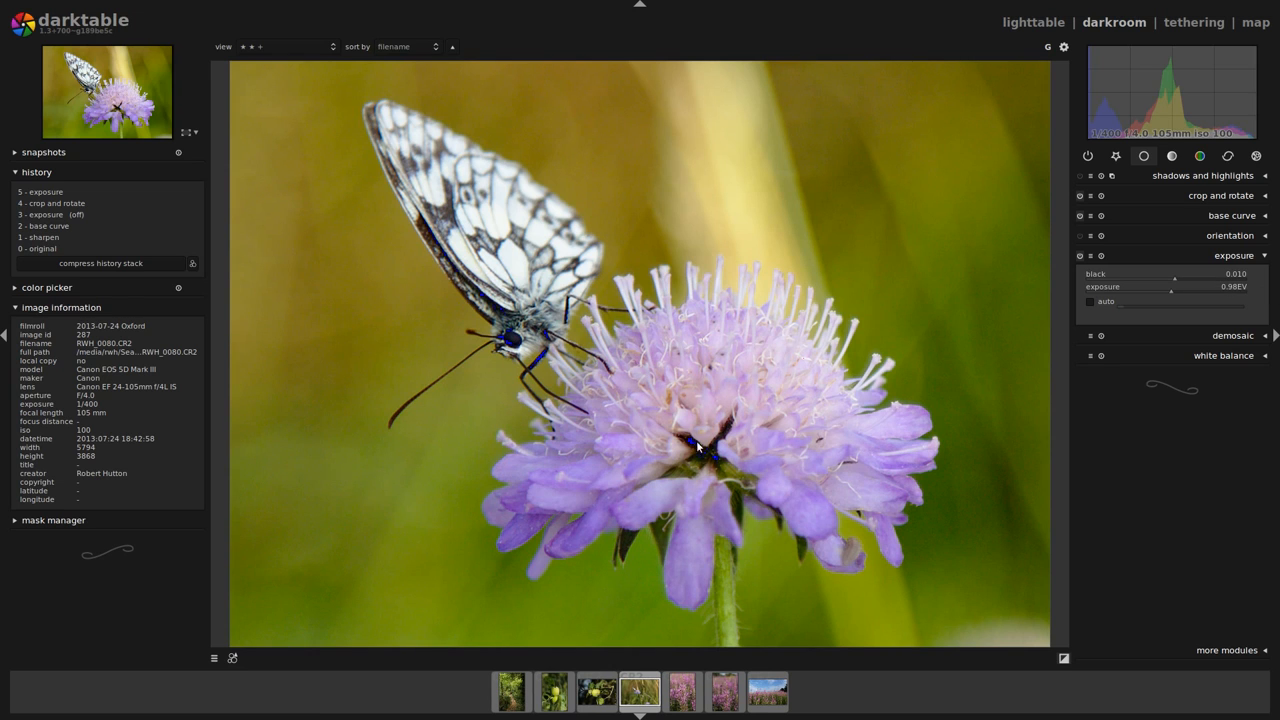
{"action": "mouse_move", "coordinate": [540, 356]}
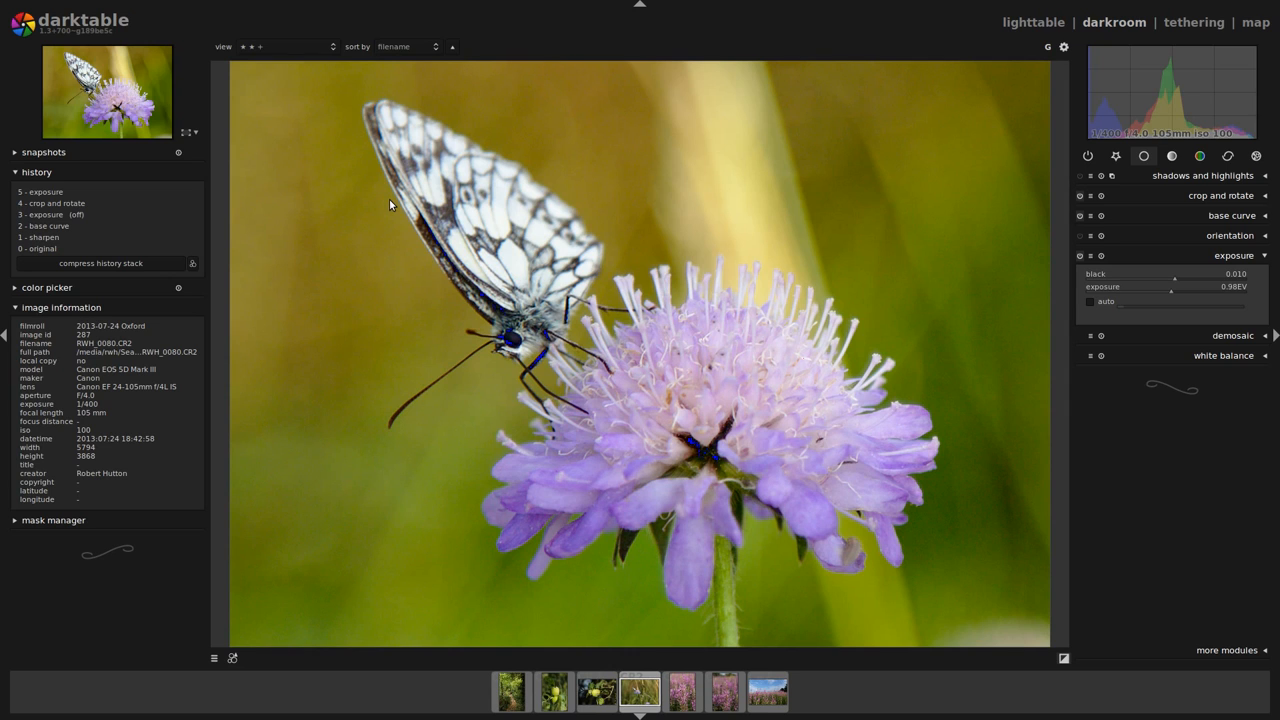
{"action": "mouse_move", "coordinate": [512, 256]}
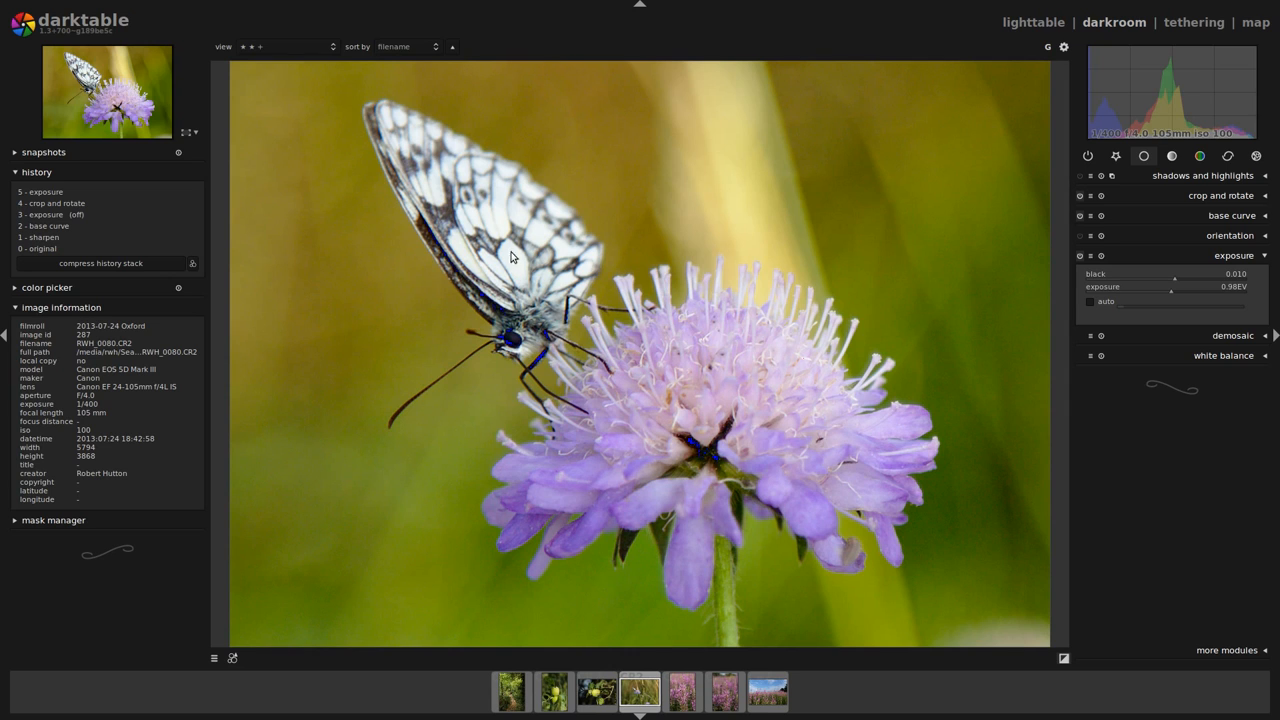
{"action": "mouse_move", "coordinate": [890, 328]}
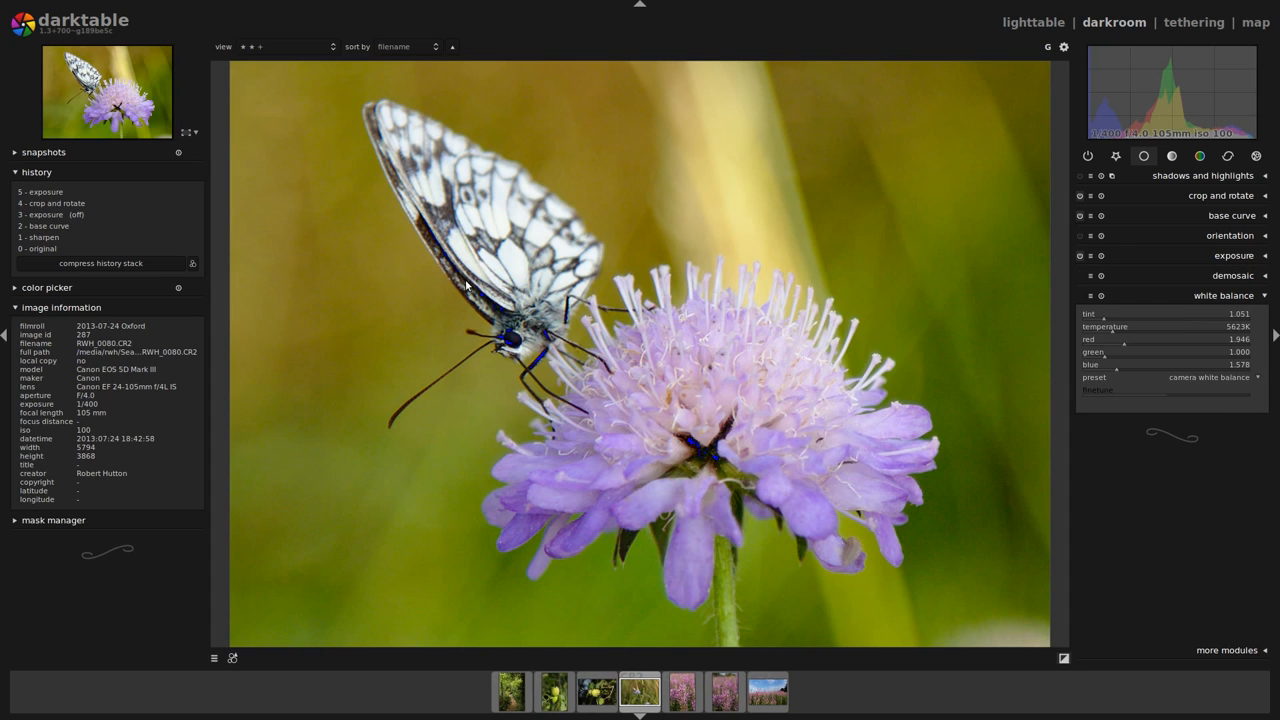
{"action": "mouse_move", "coordinate": [530, 284]}
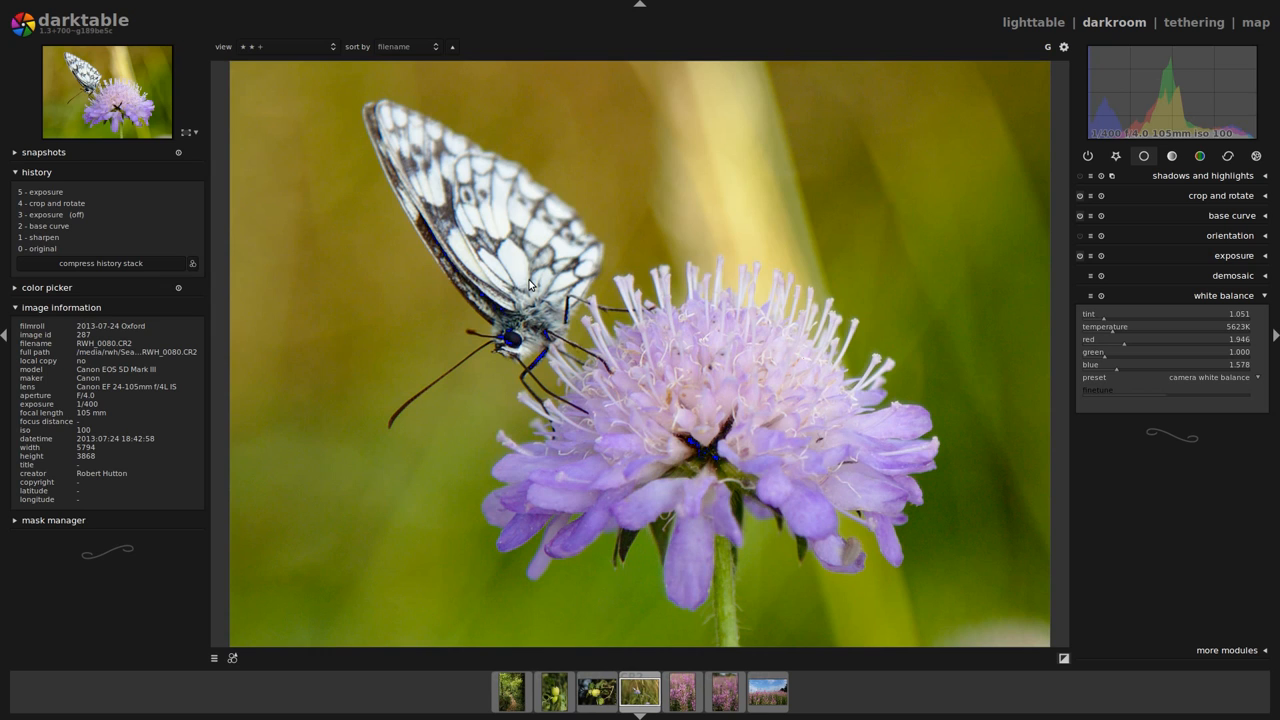
{"action": "mouse_move", "coordinate": [512, 270]}
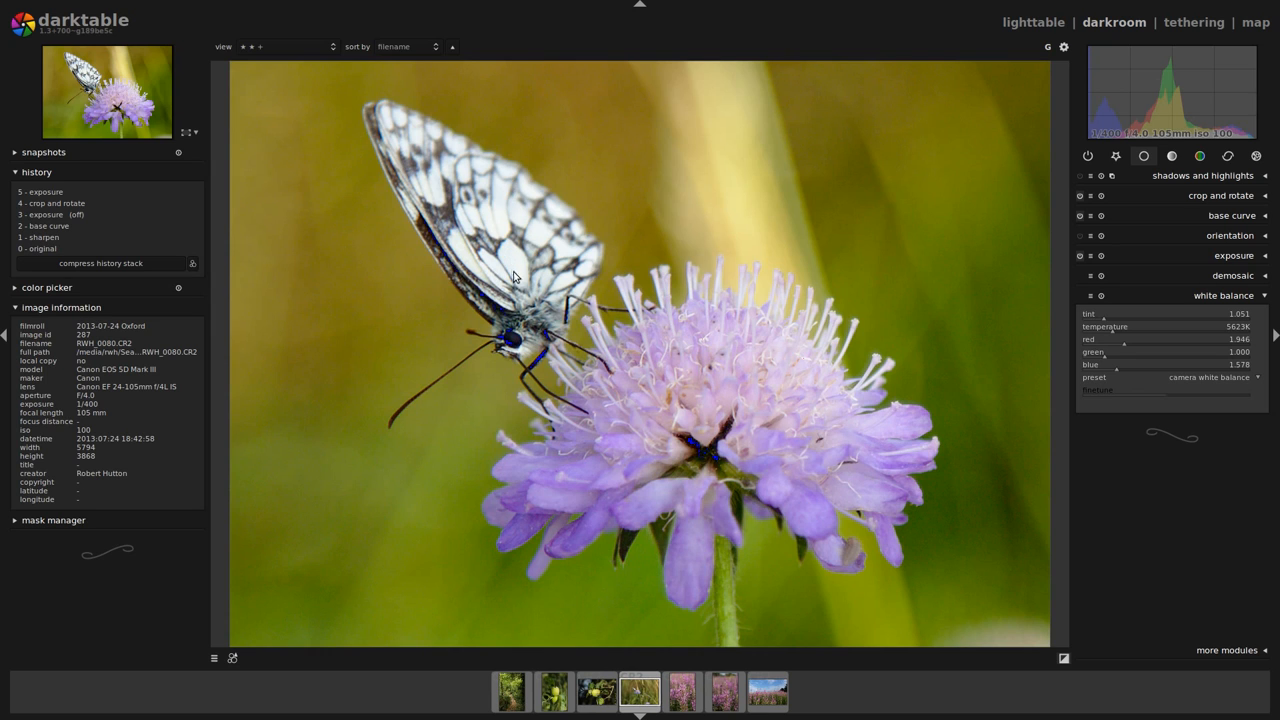
Step: Apply the 'spot white balance' preset from the white balance preset list
{"action": "left_click", "coordinate": [1204, 376]}
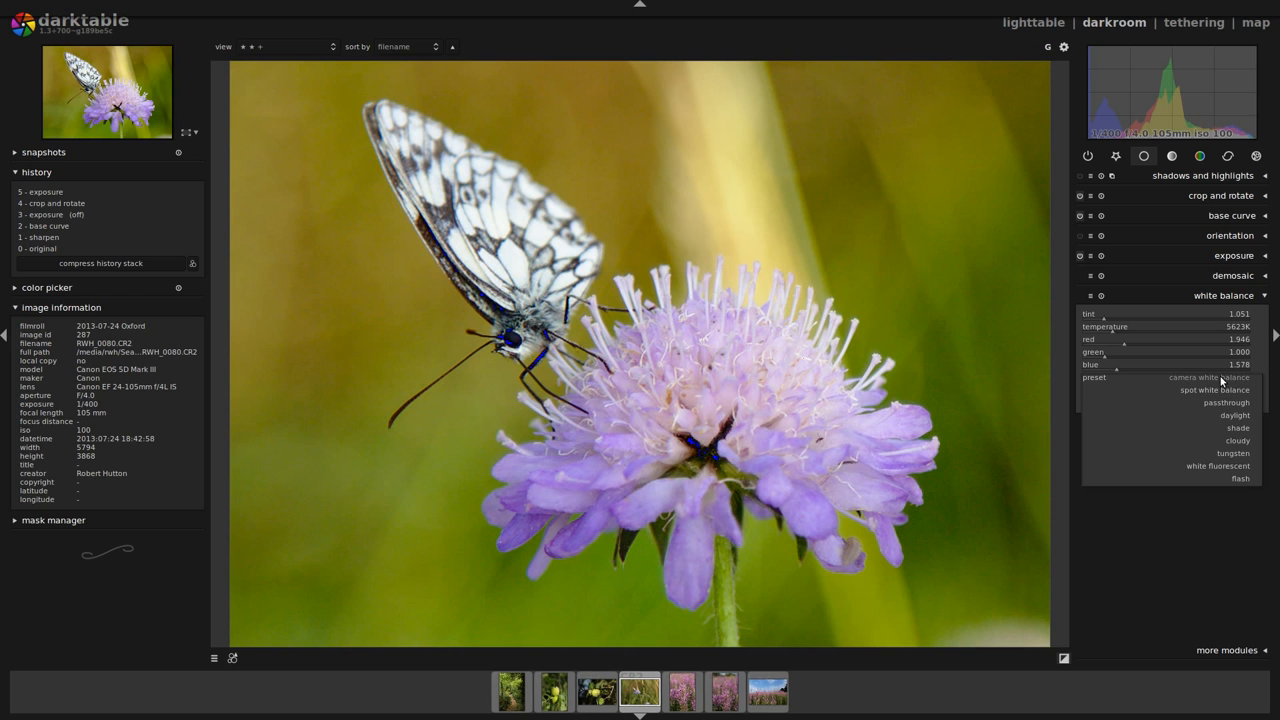
{"action": "left_click", "coordinate": [1212, 390]}
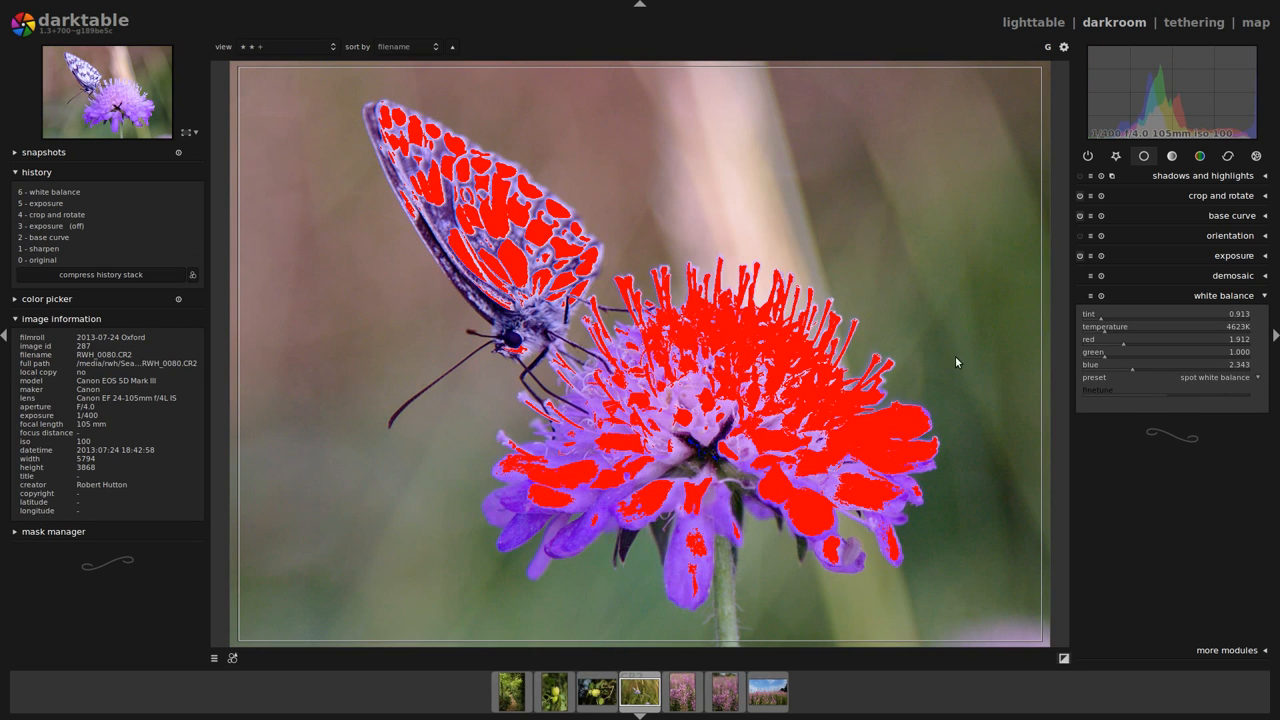
{"action": "mouse_move", "coordinate": [236, 68]}
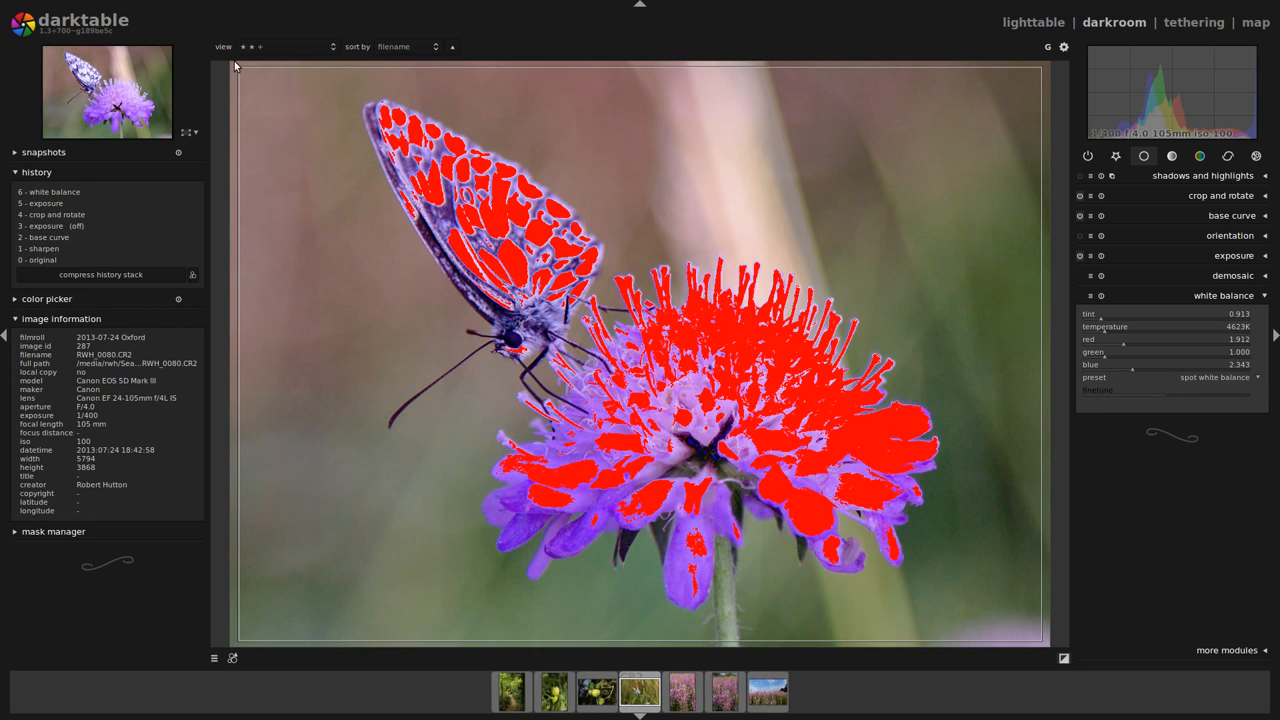
{"action": "mouse_move", "coordinate": [472, 542]}
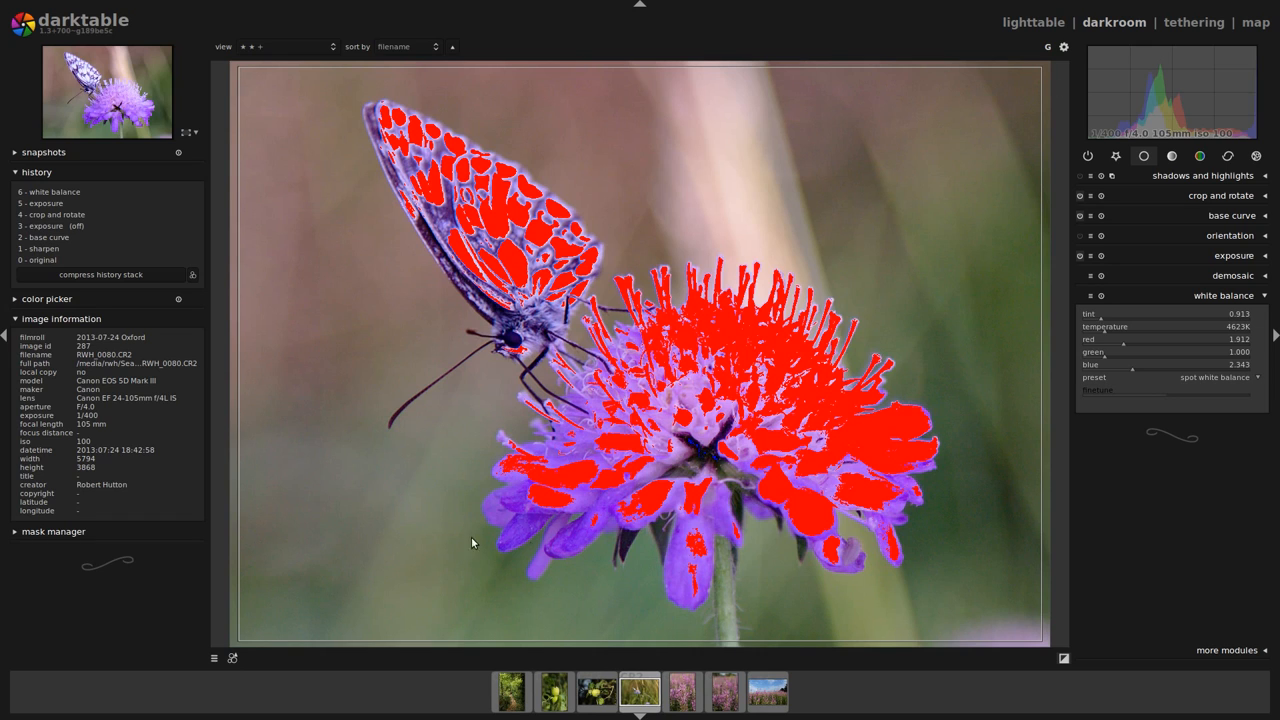
{"action": "mouse_move", "coordinate": [520, 266]}
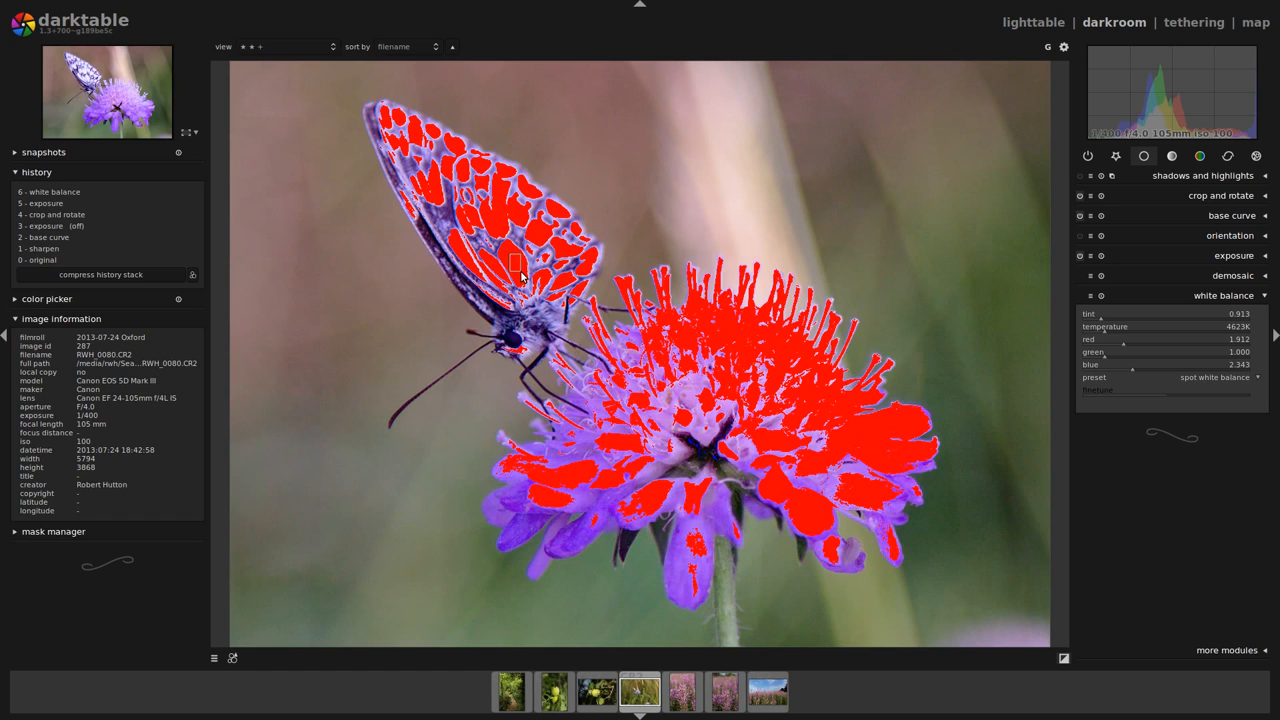
{"action": "mouse_move", "coordinate": [676, 310]}
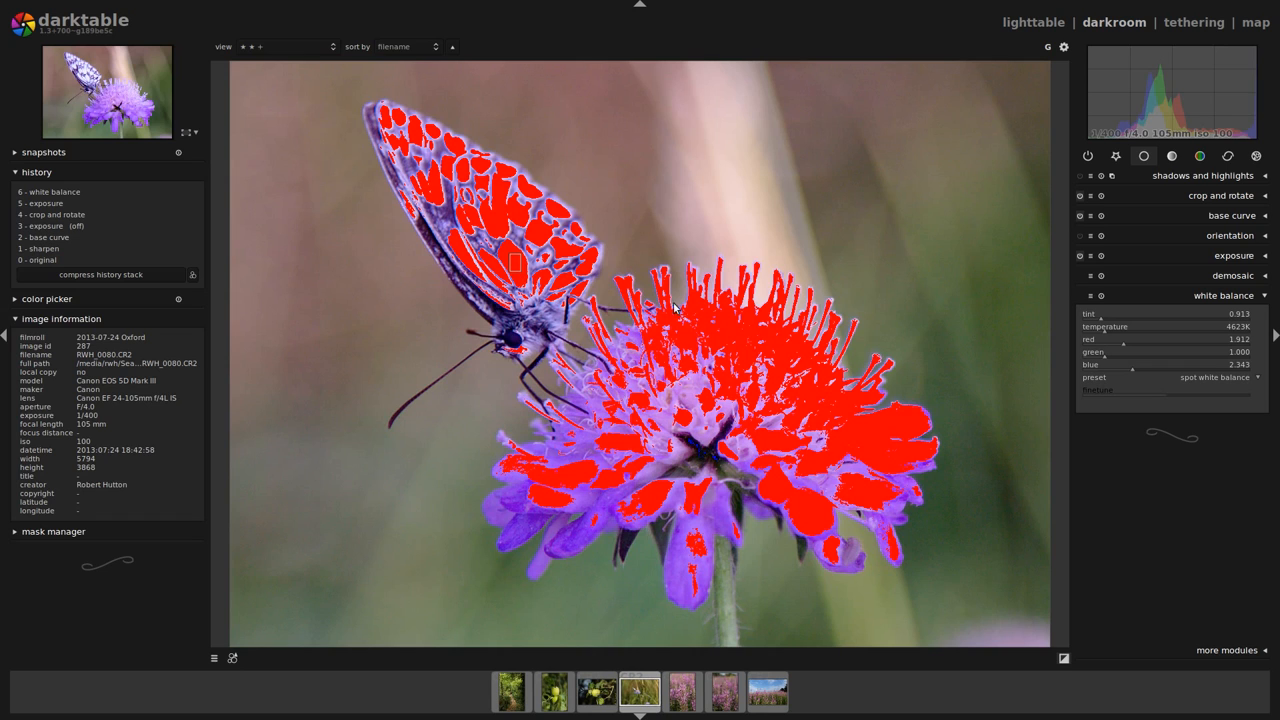
{"action": "mouse_move", "coordinate": [522, 252]}
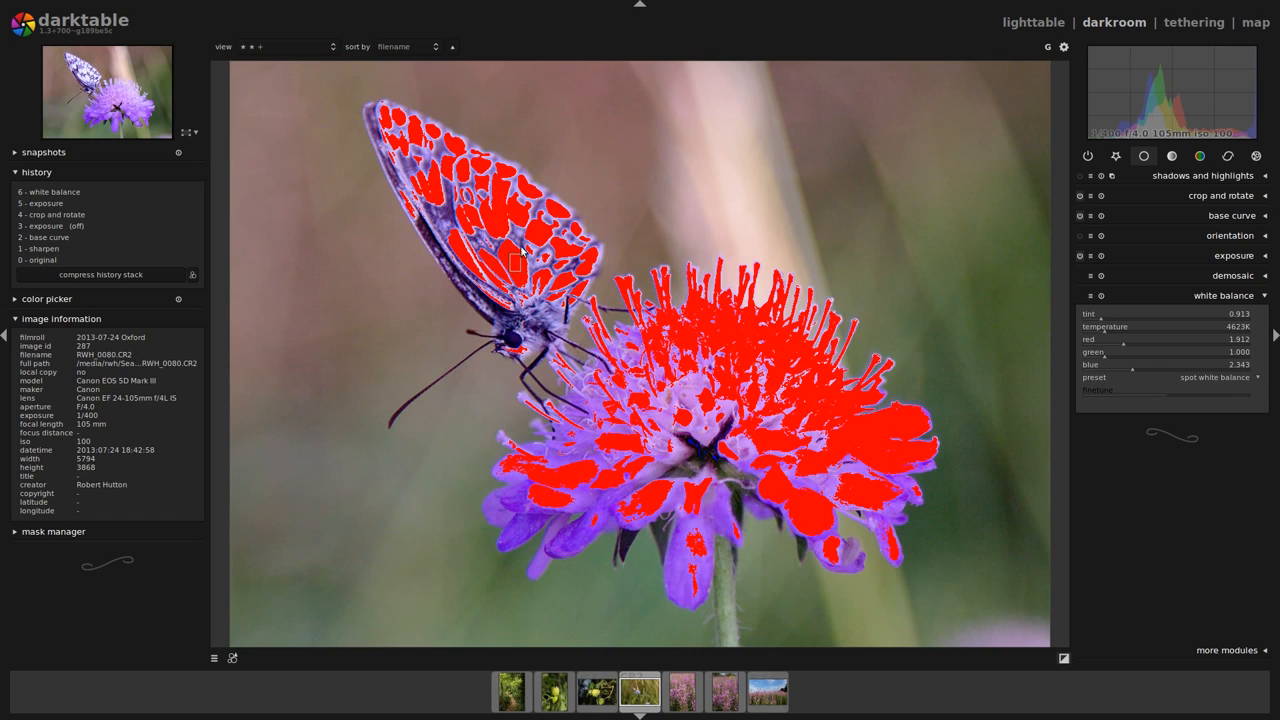
{"action": "mouse_move", "coordinate": [518, 296]}
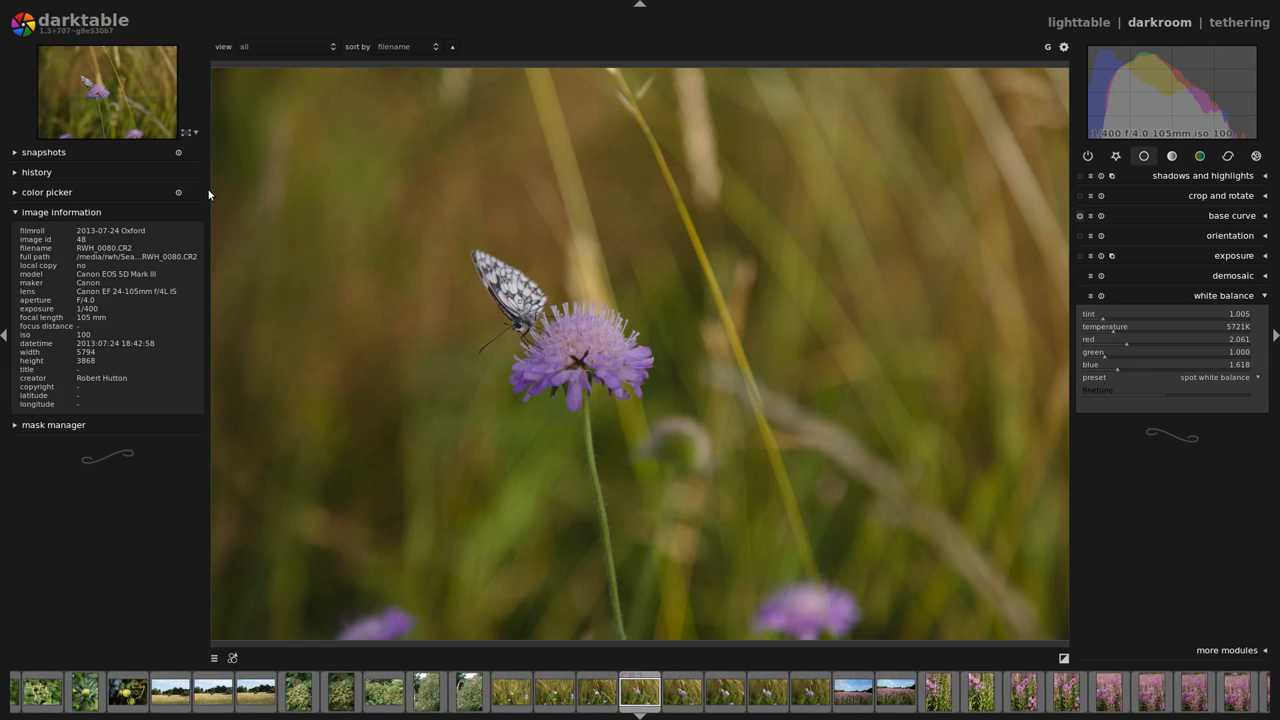
{"action": "mouse_move", "coordinate": [224, 200]}
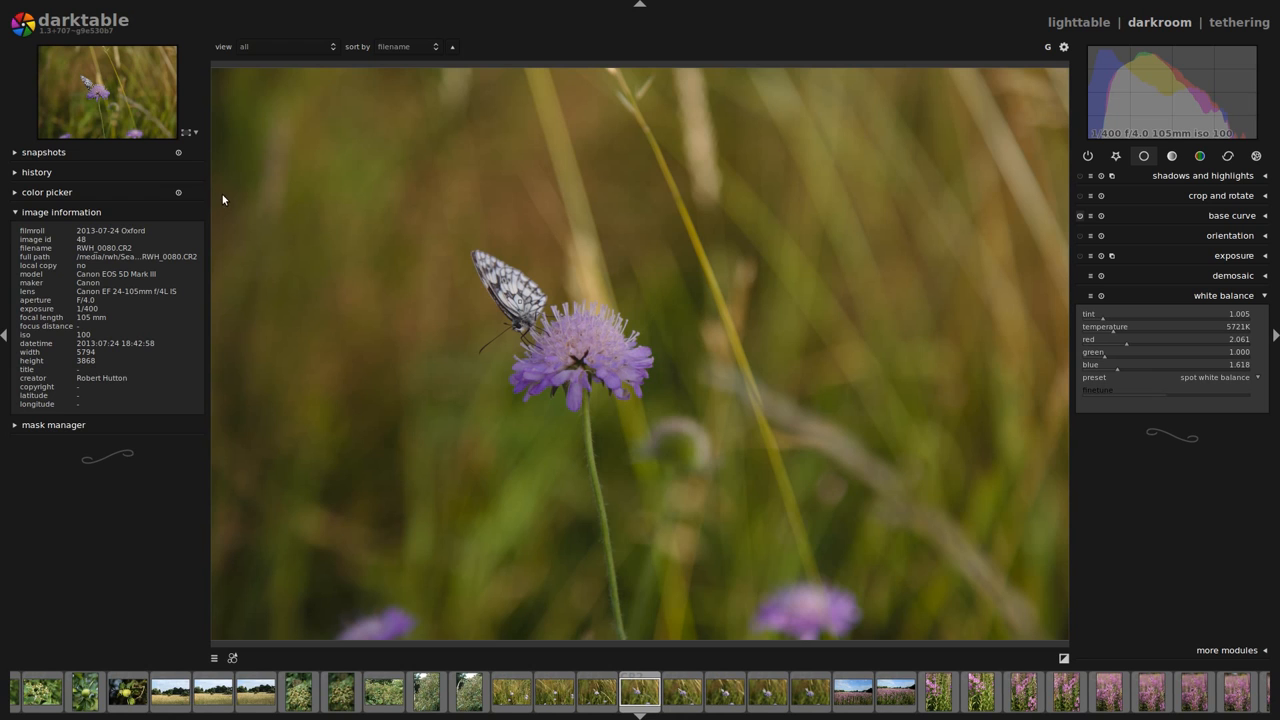
{"action": "mouse_move", "coordinate": [1132, 296]}
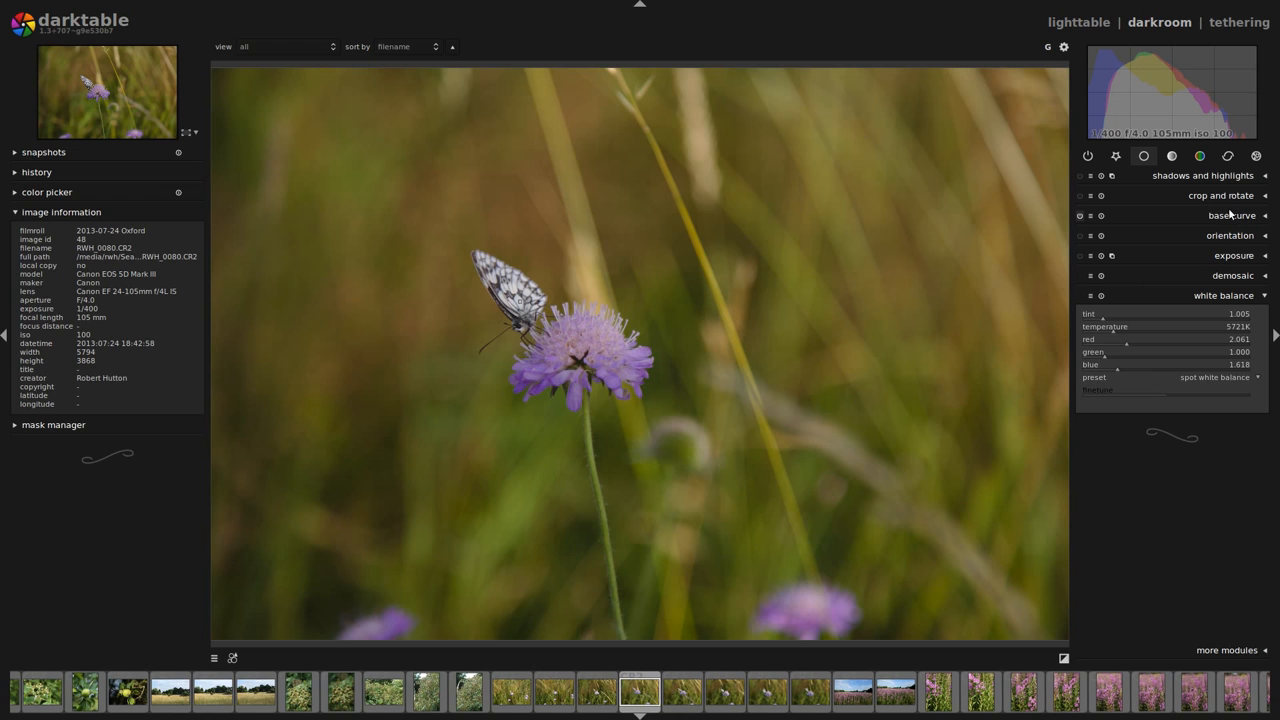
Step: Apply the 'spot white balance' preset to the wider field shot via the white balance module
{"action": "left_click", "coordinate": [1220, 196]}
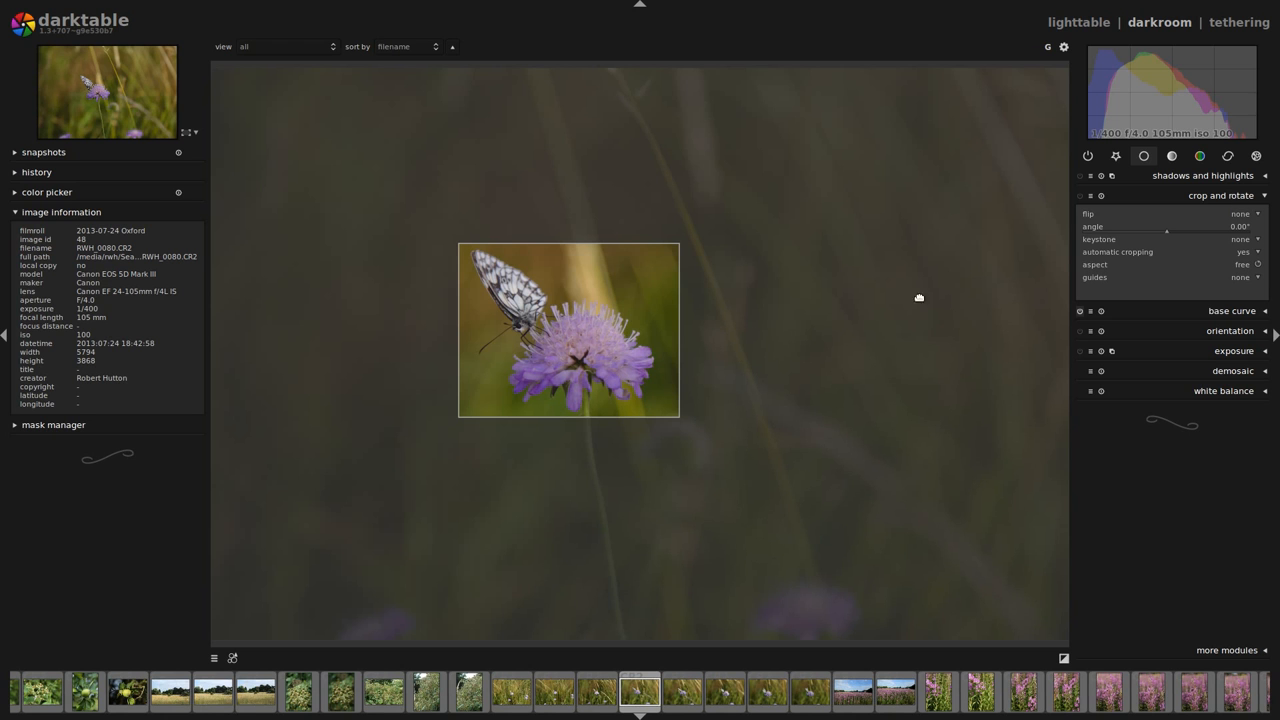
{"action": "mouse_move", "coordinate": [642, 318]}
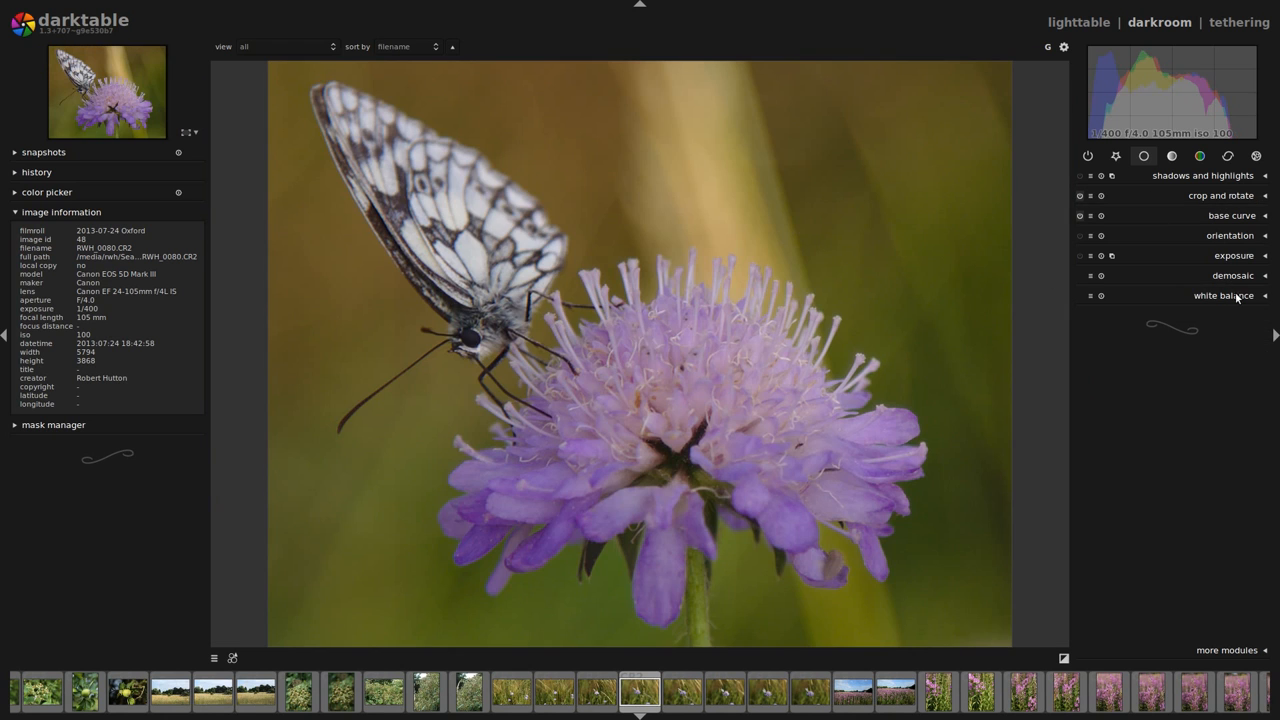
{"action": "left_click", "coordinate": [1222, 296]}
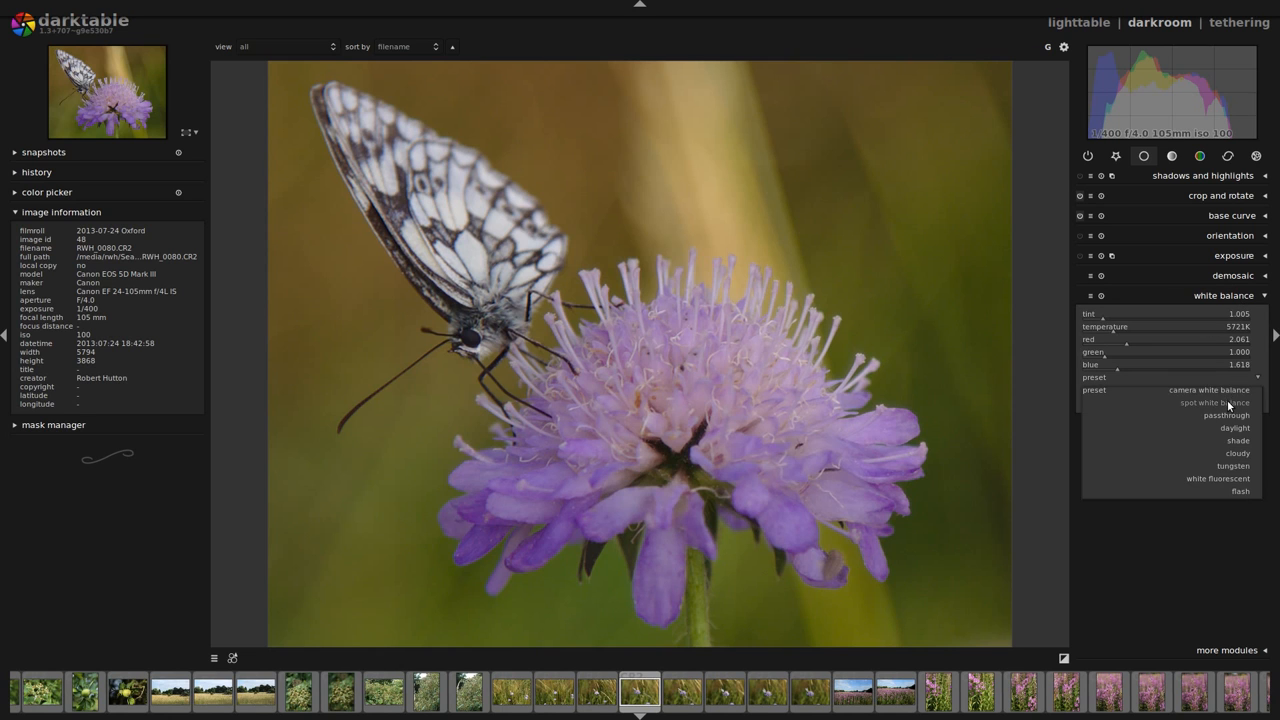
{"action": "left_click", "coordinate": [1208, 404]}
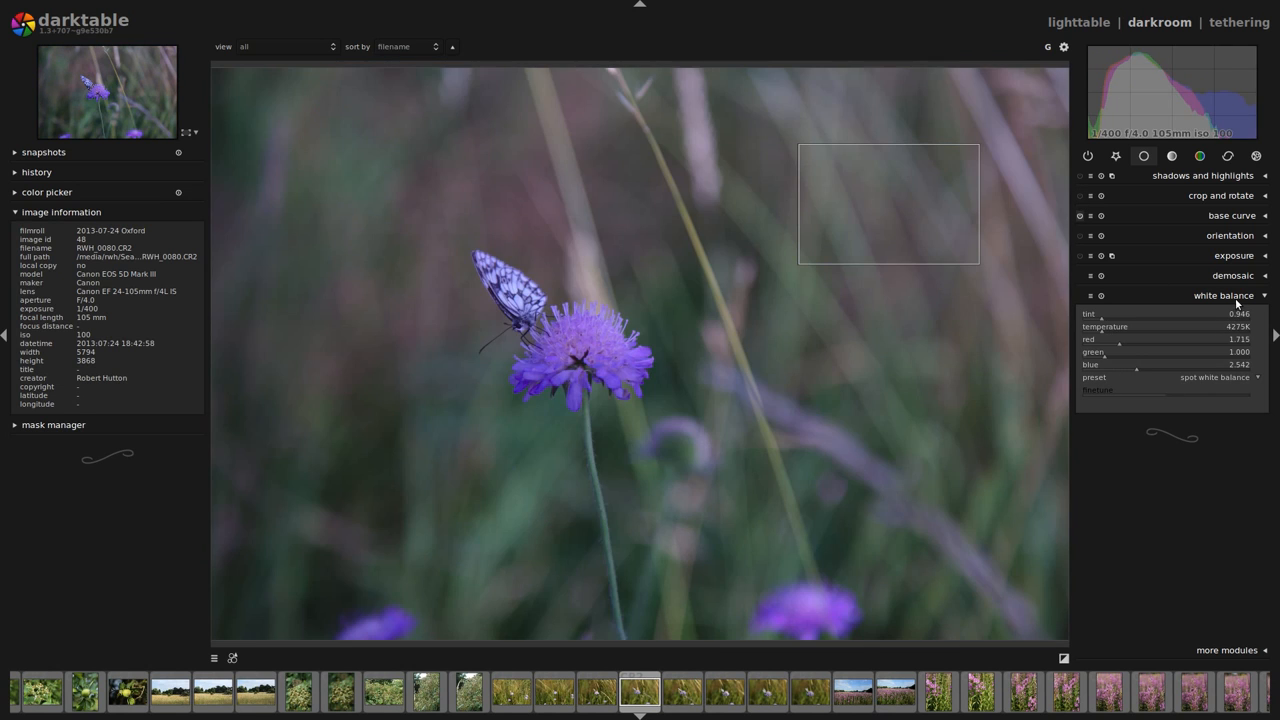
{"action": "left_click", "coordinate": [1224, 296]}
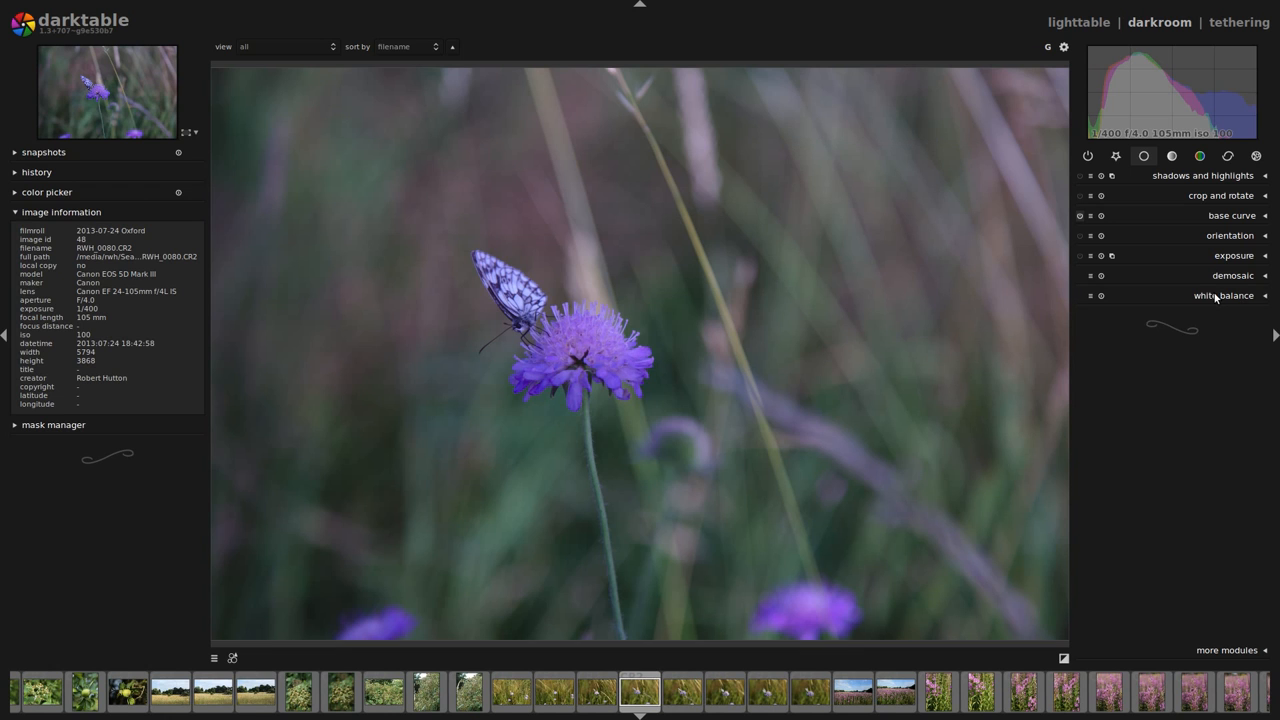
{"action": "left_click", "coordinate": [1224, 296]}
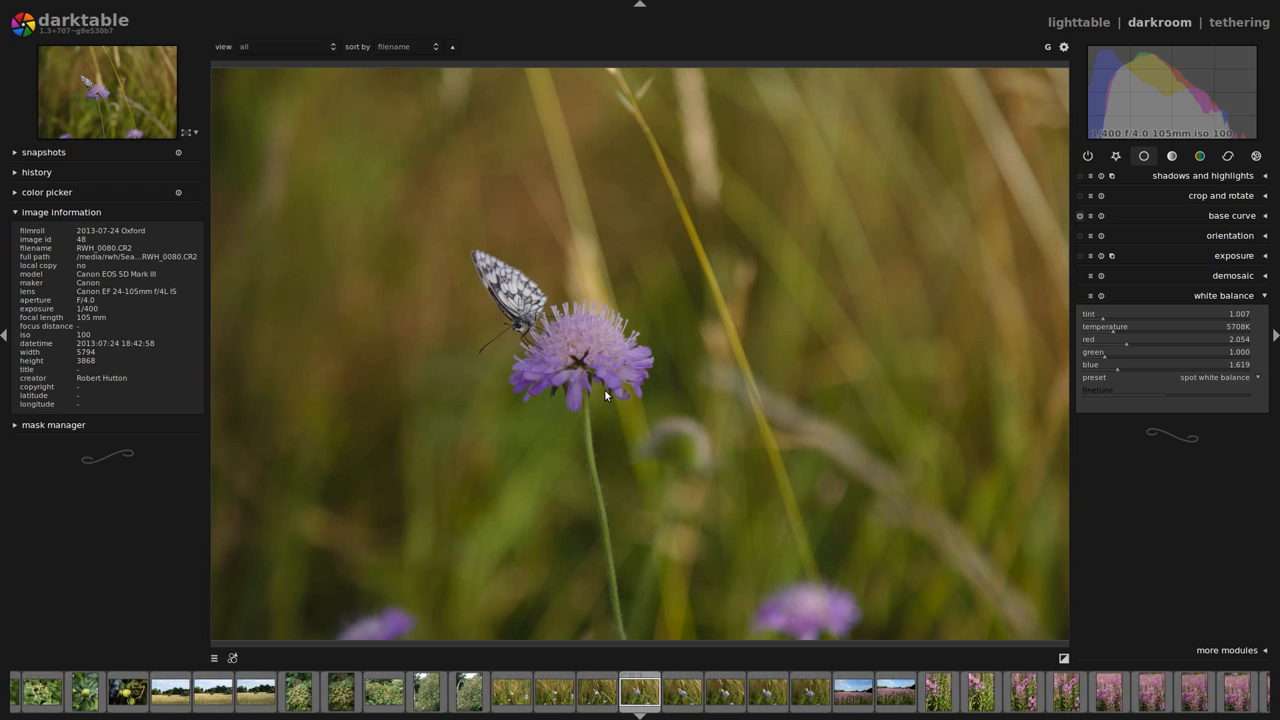
{"action": "mouse_move", "coordinate": [1160, 378]}
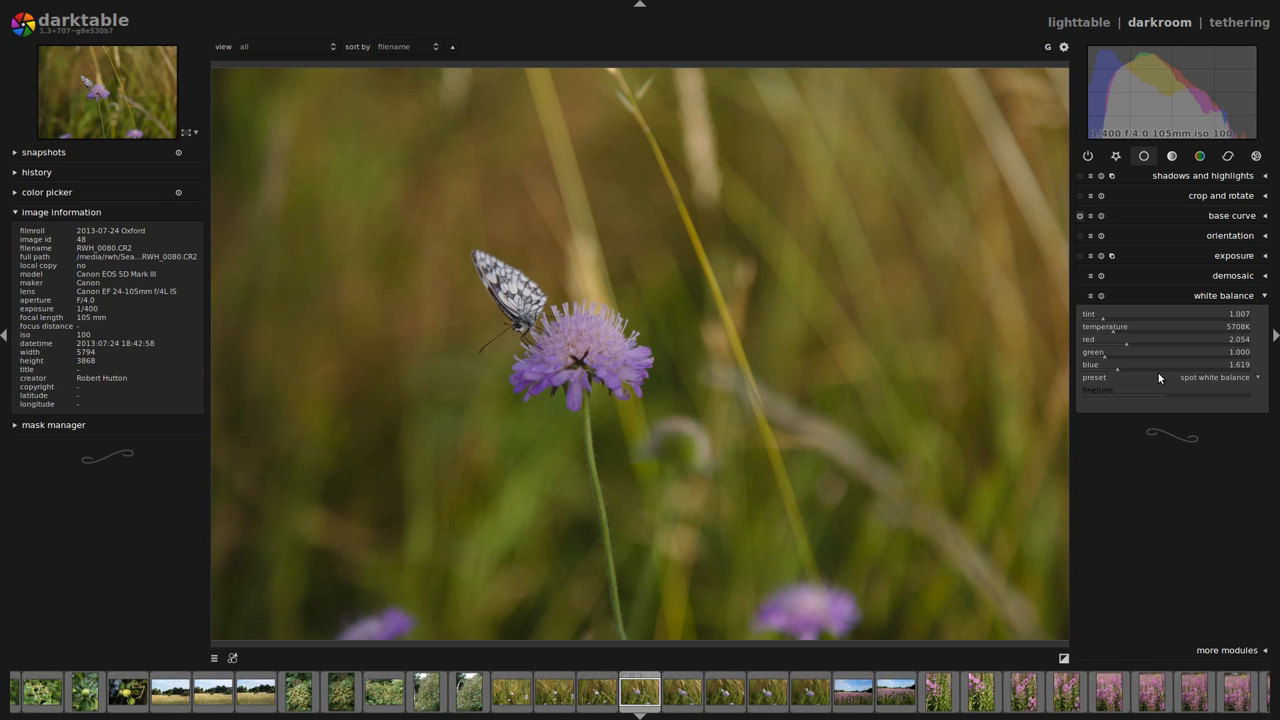
{"action": "mouse_move", "coordinate": [1258, 330]}
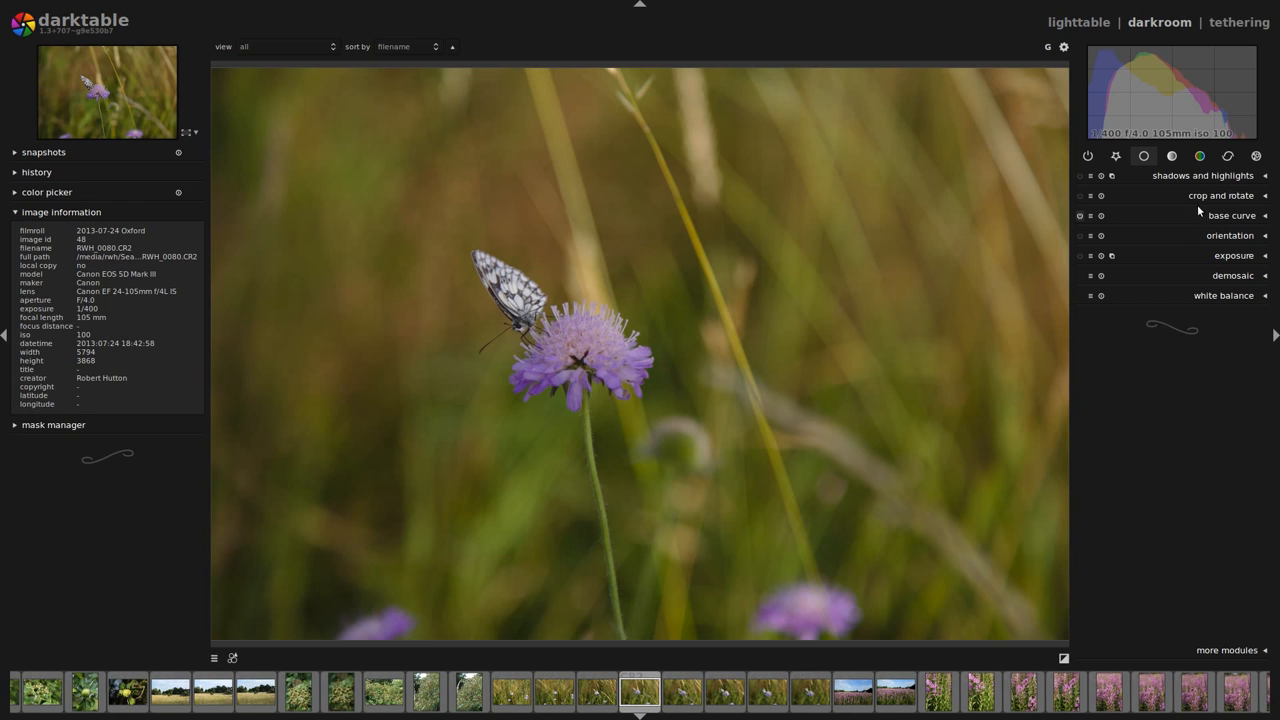
Step: Expand the crop and rotate module to begin framing the butterfly and flower
{"action": "left_click", "coordinate": [1220, 196]}
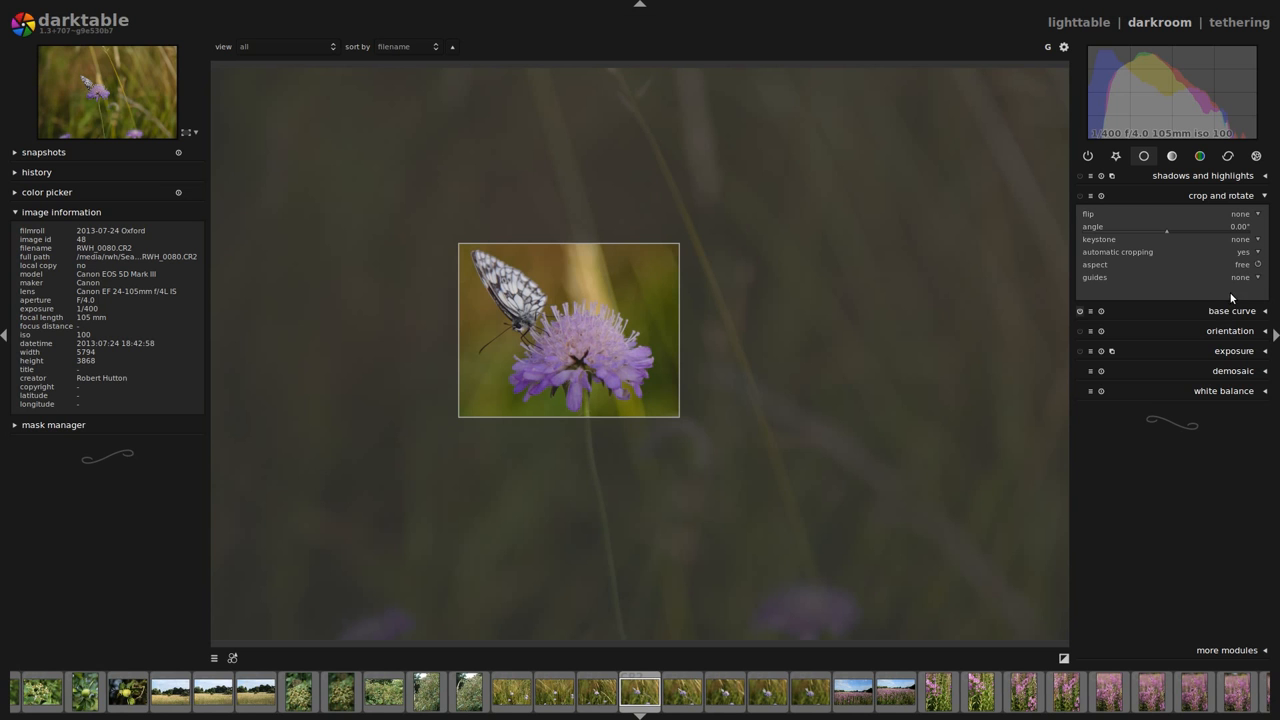
{"action": "mouse_move", "coordinate": [1236, 242]}
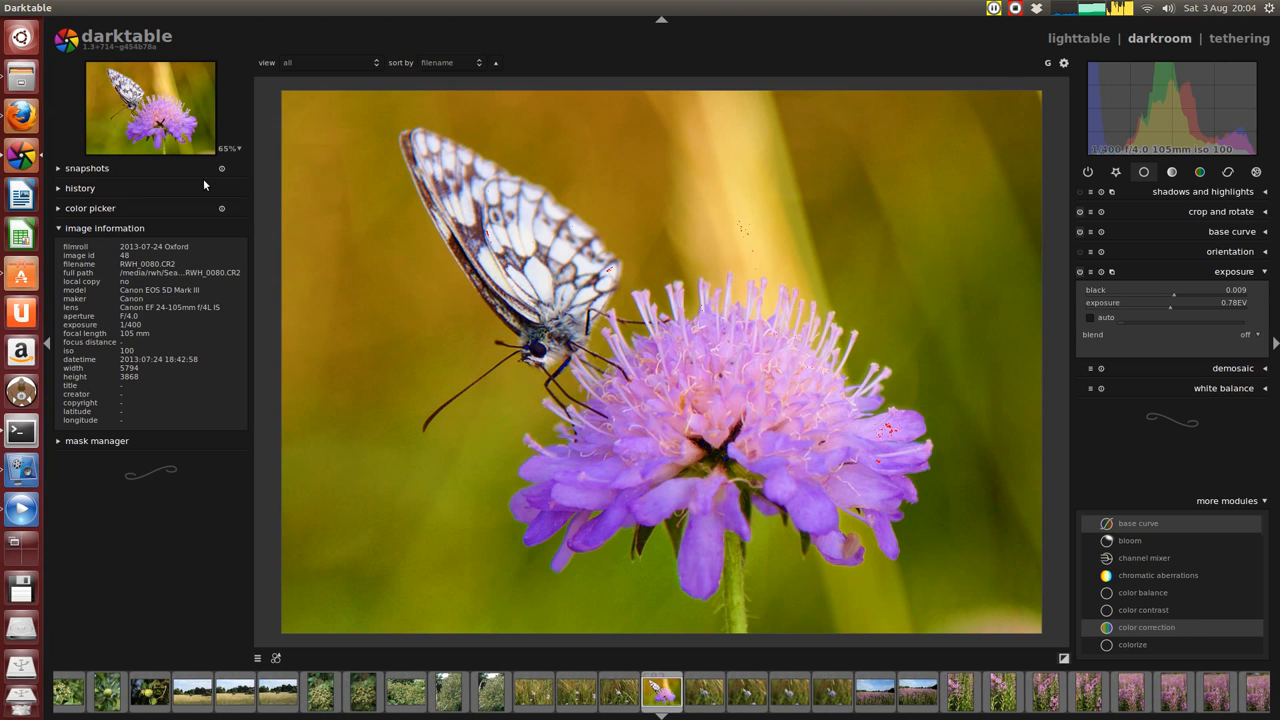
{"action": "mouse_move", "coordinate": [464, 288]}
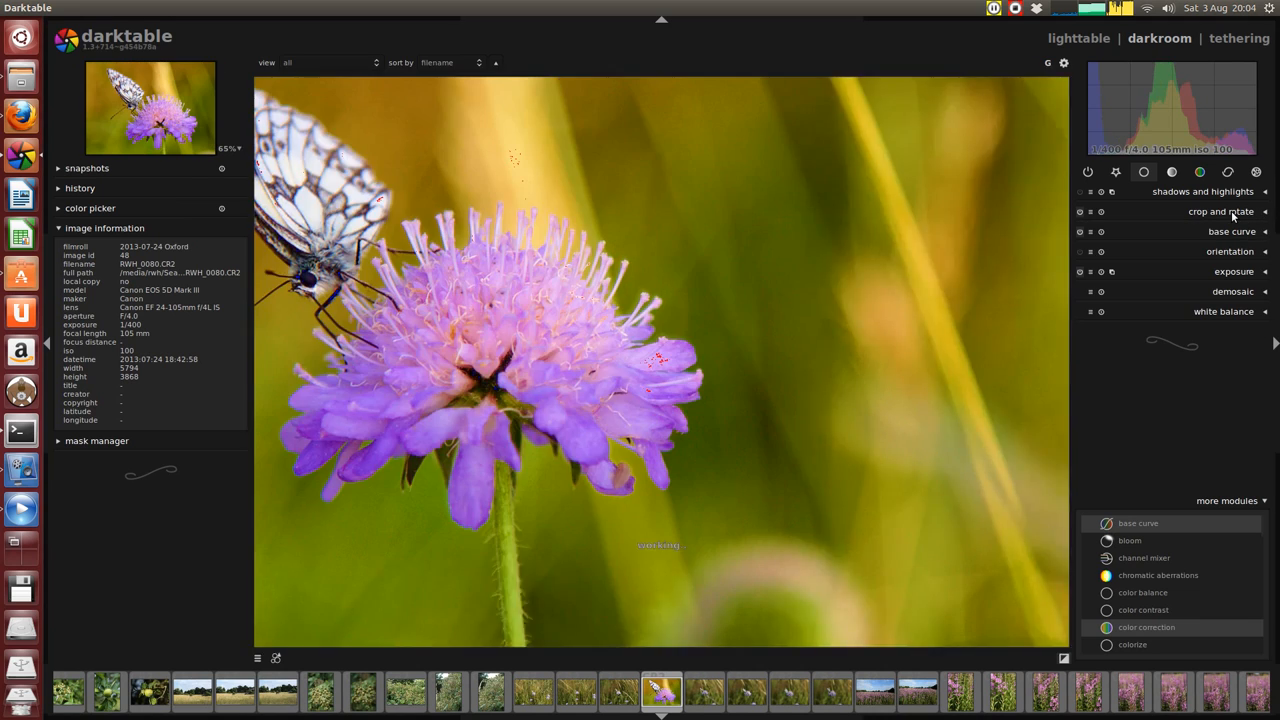
Step: Check the white balance module, then show the module group with sharpen and lens correction
{"action": "left_click", "coordinate": [1224, 312]}
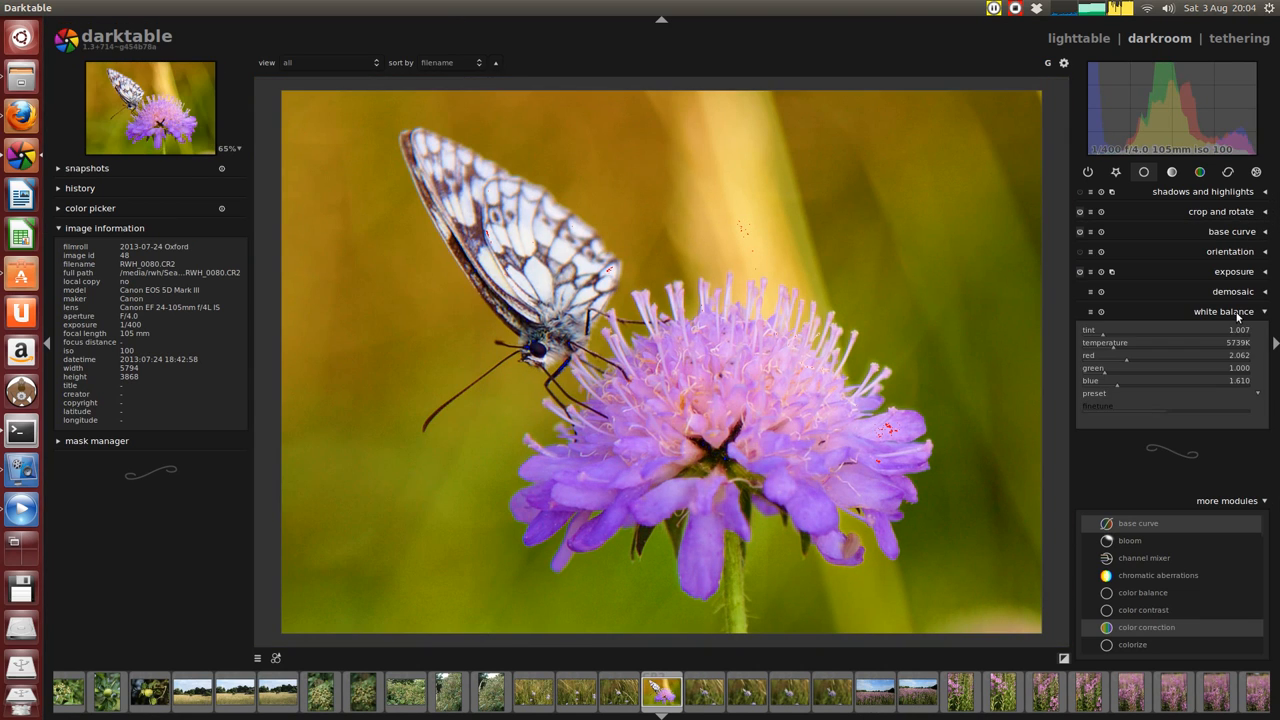
{"action": "left_click", "coordinate": [1224, 312]}
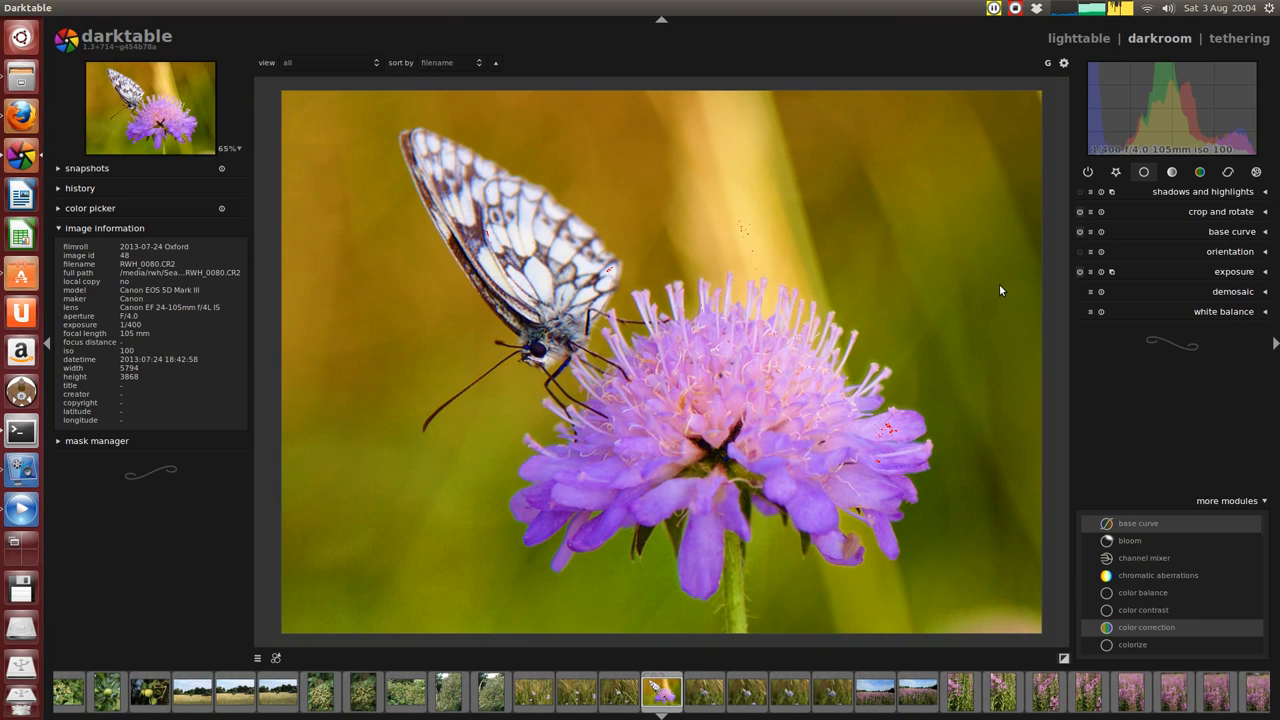
{"action": "mouse_move", "coordinate": [698, 318]}
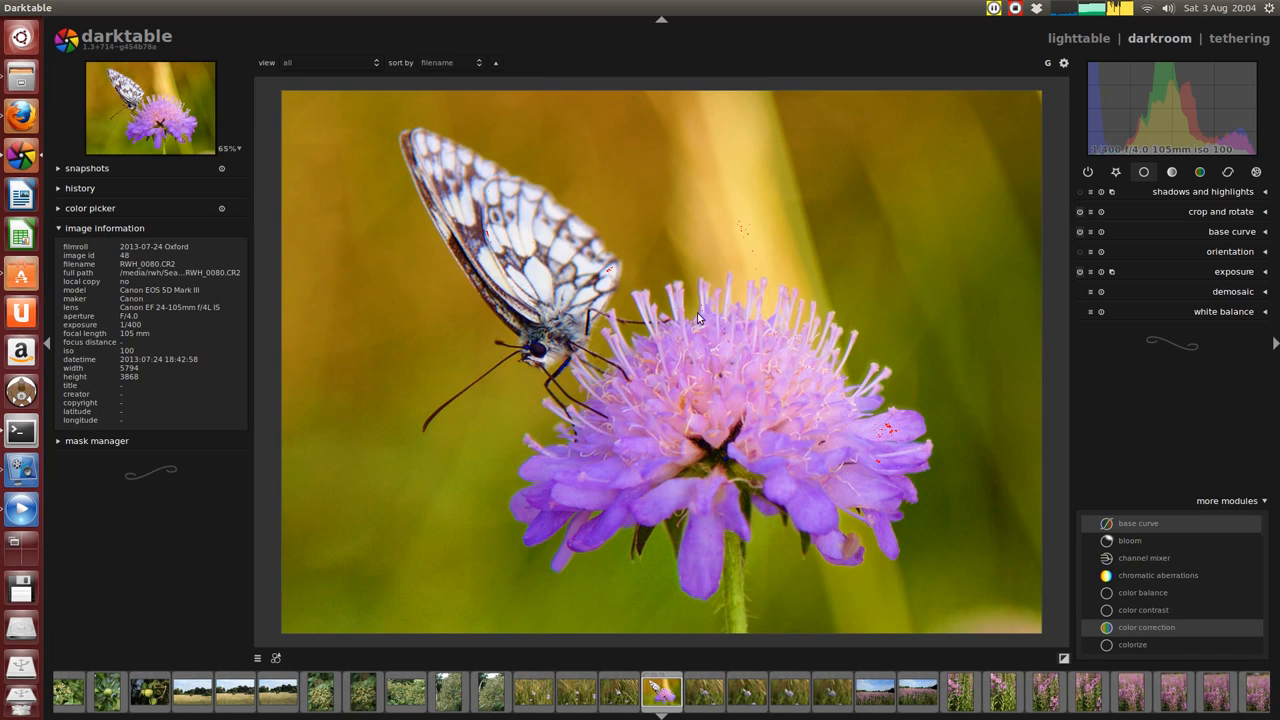
{"action": "mouse_move", "coordinate": [740, 358]}
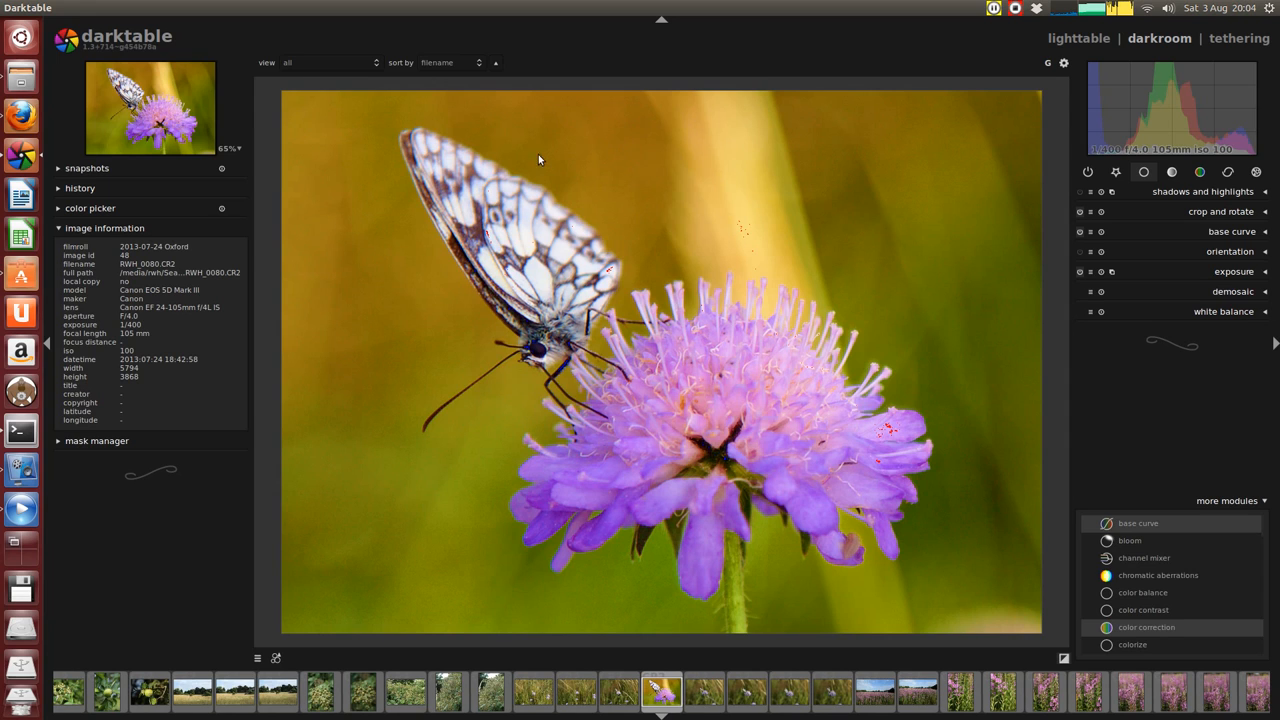
{"action": "mouse_move", "coordinate": [596, 238]}
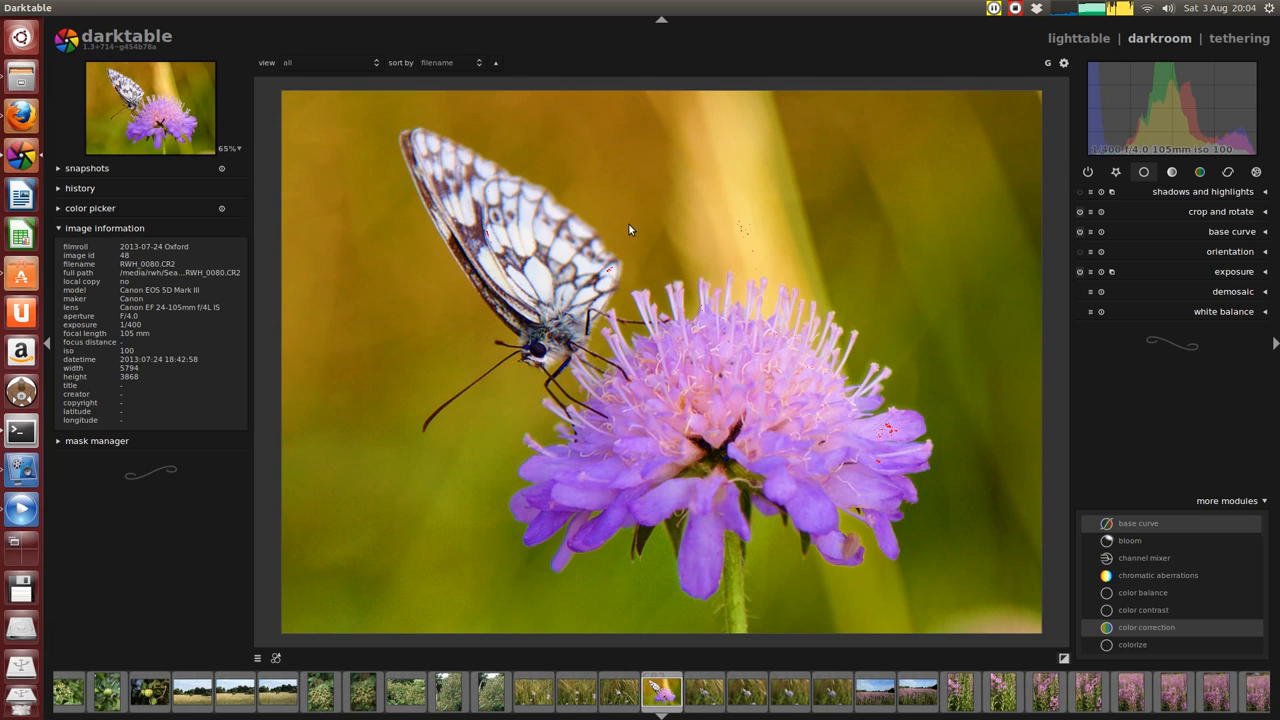
{"action": "left_click", "coordinate": [1228, 172]}
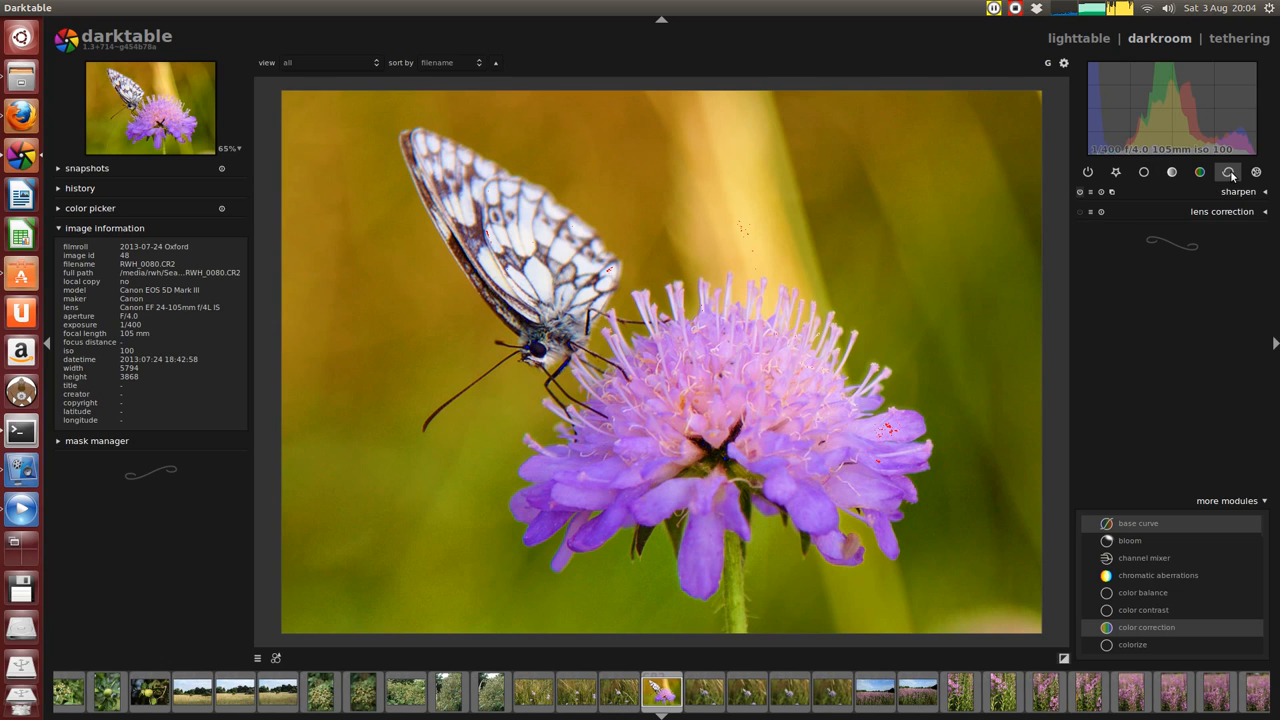
Step: Enable local contrast with contrast 31 and detail 0.866 in the tone group
{"action": "left_click", "coordinate": [1172, 172]}
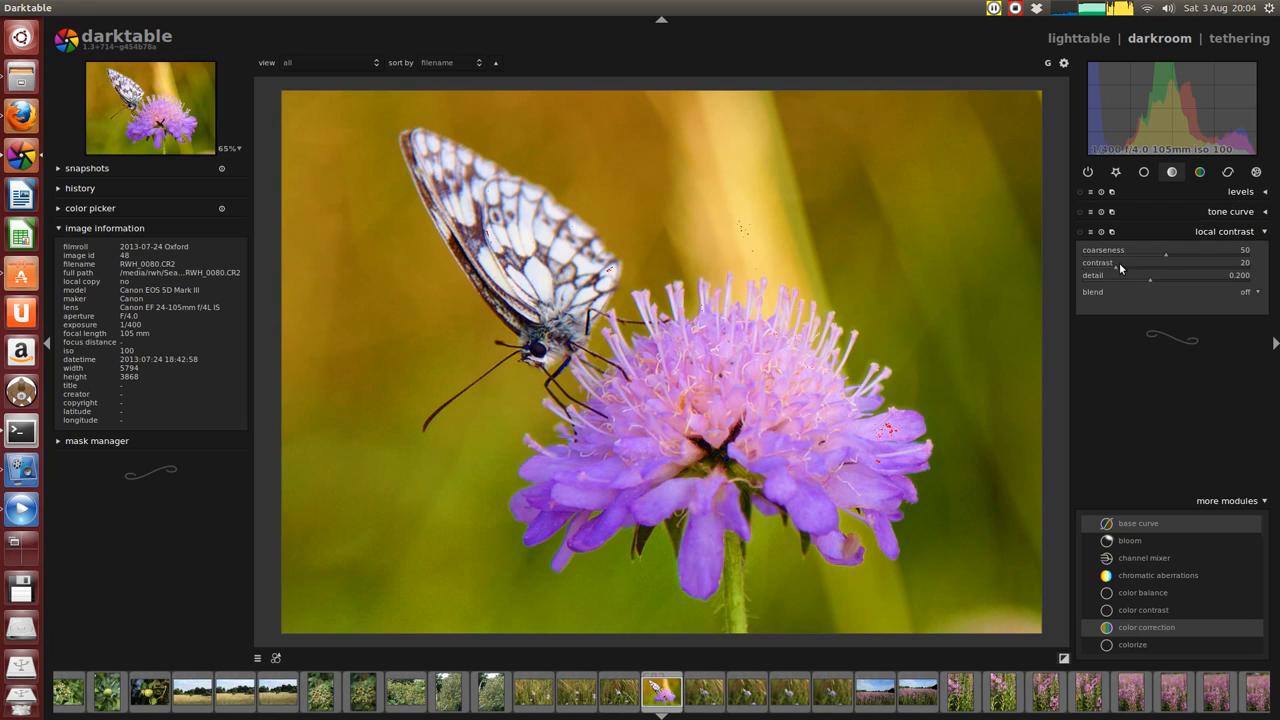
{"action": "left_click", "coordinate": [1080, 232]}
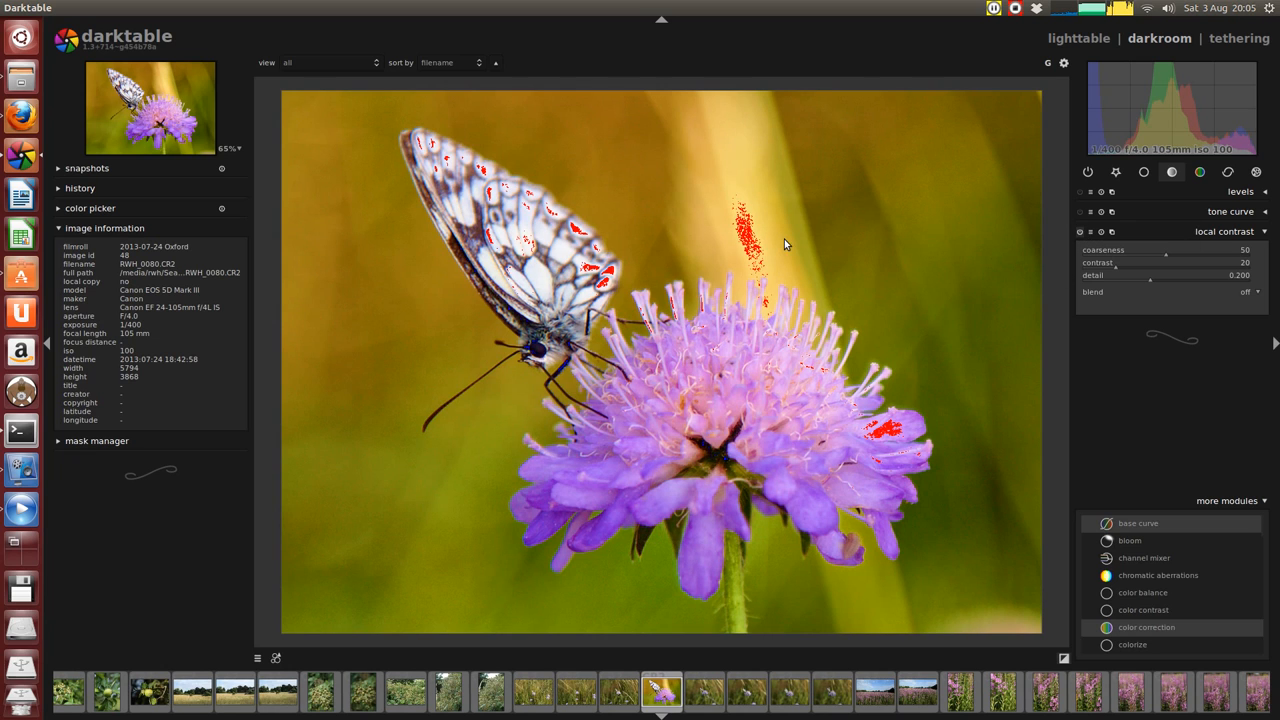
{"action": "mouse_move", "coordinate": [520, 504]}
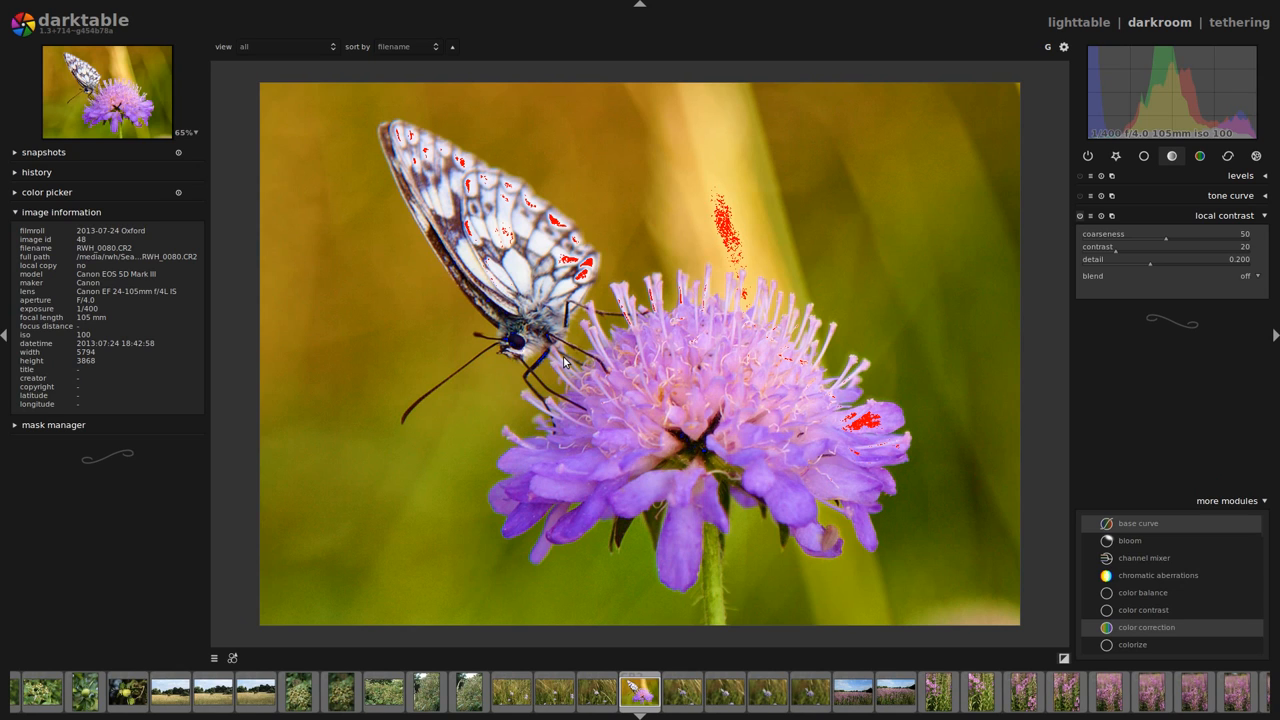
{"action": "mouse_move", "coordinate": [1036, 422]}
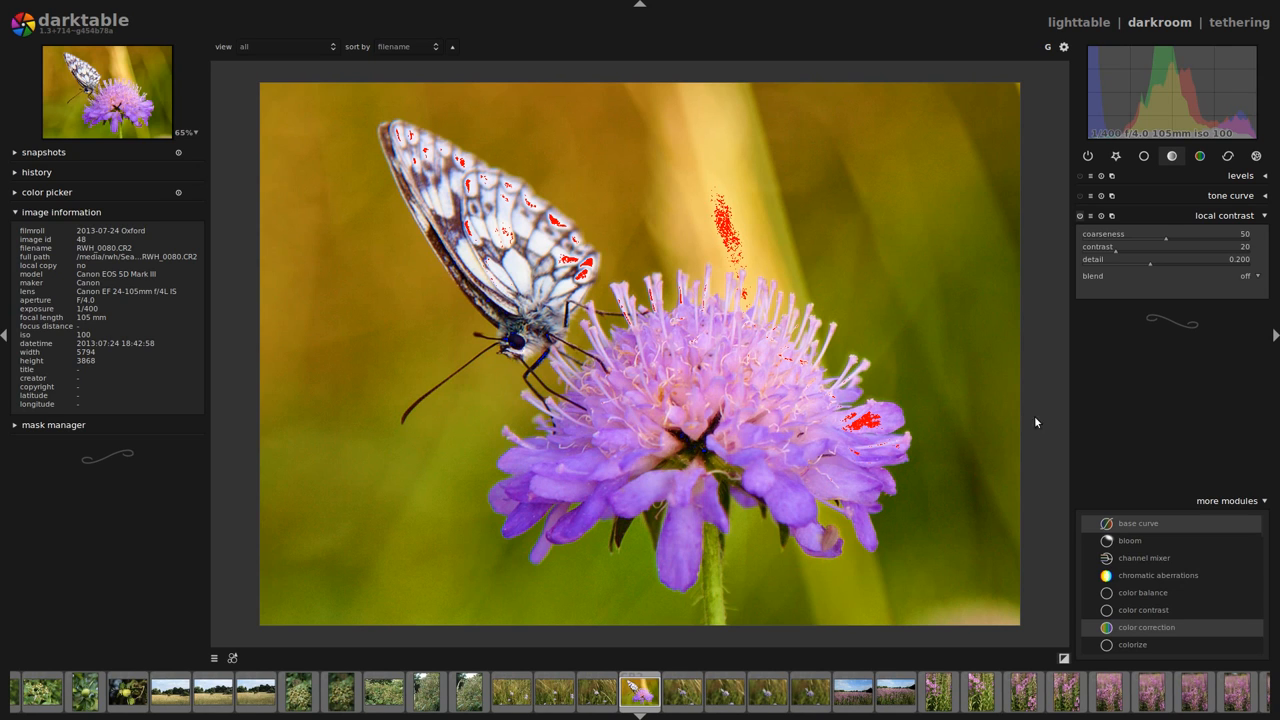
{"action": "mouse_move", "coordinate": [460, 500]}
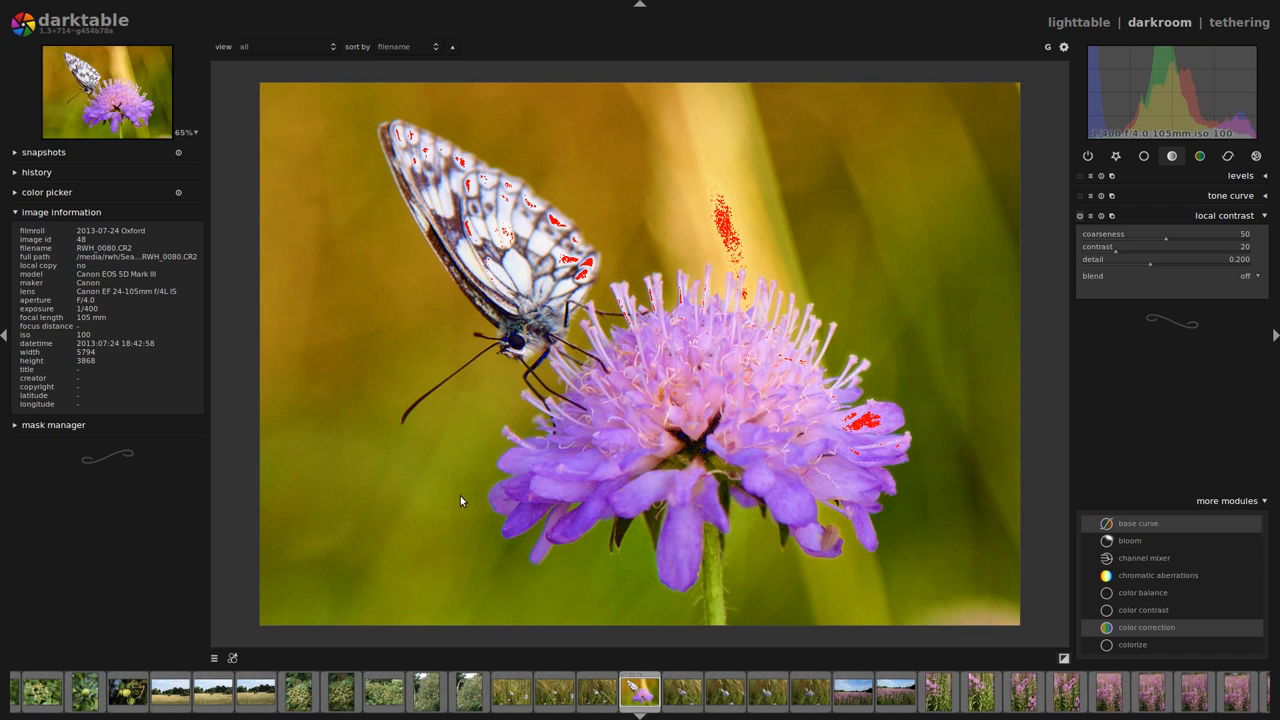
{"action": "left_click_drag", "start_coordinate": [1132, 248], "coordinate": [1150, 248]}
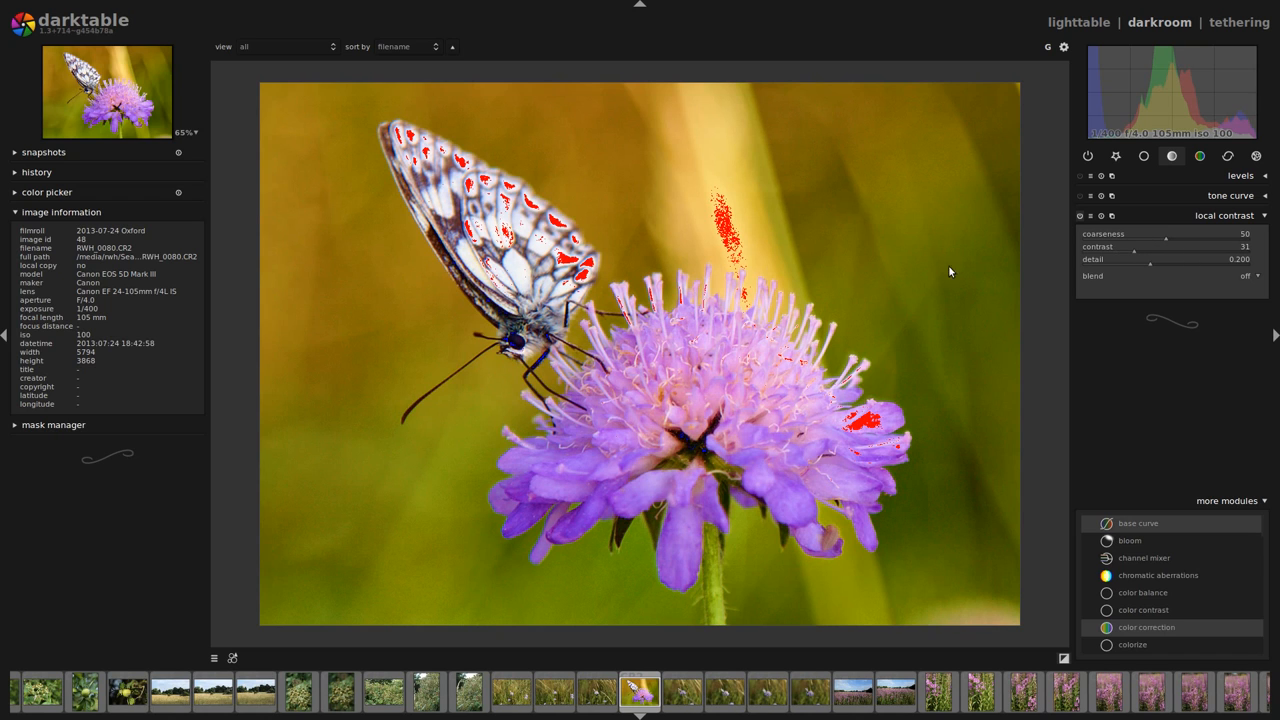
{"action": "left_click_drag", "start_coordinate": [1150, 260], "coordinate": [1192, 260]}
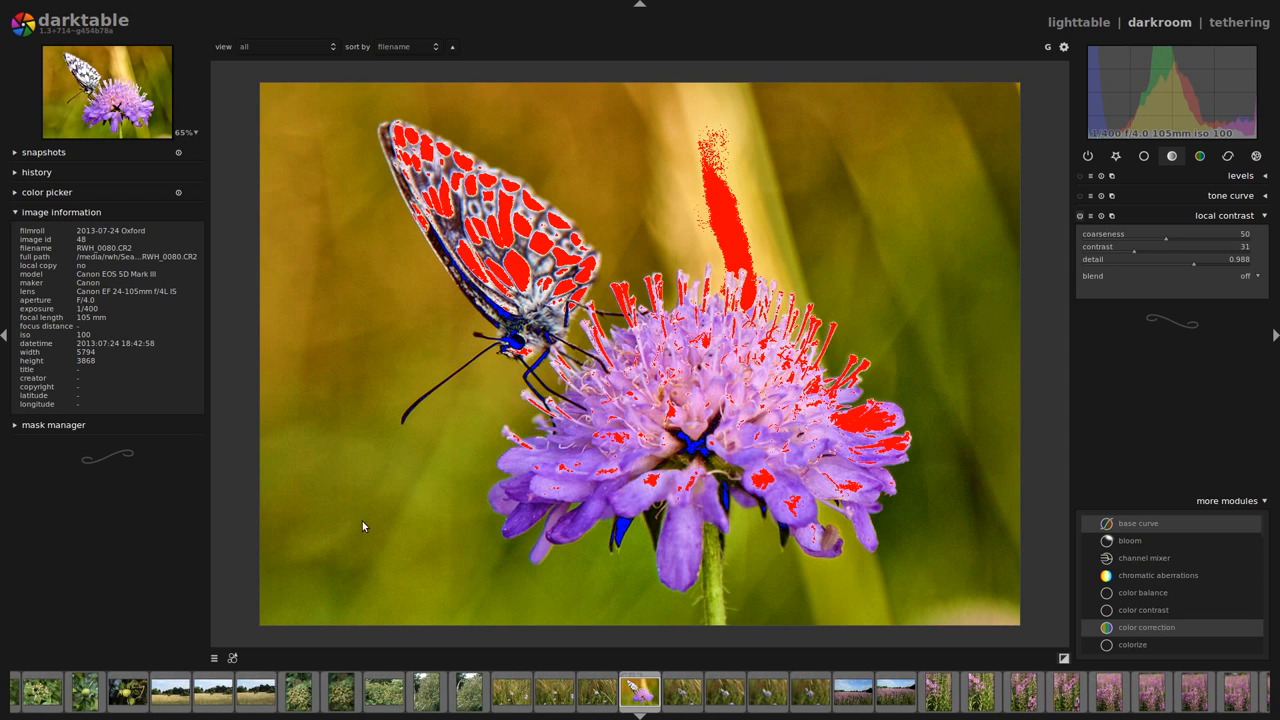
{"action": "mouse_move", "coordinate": [704, 156]}
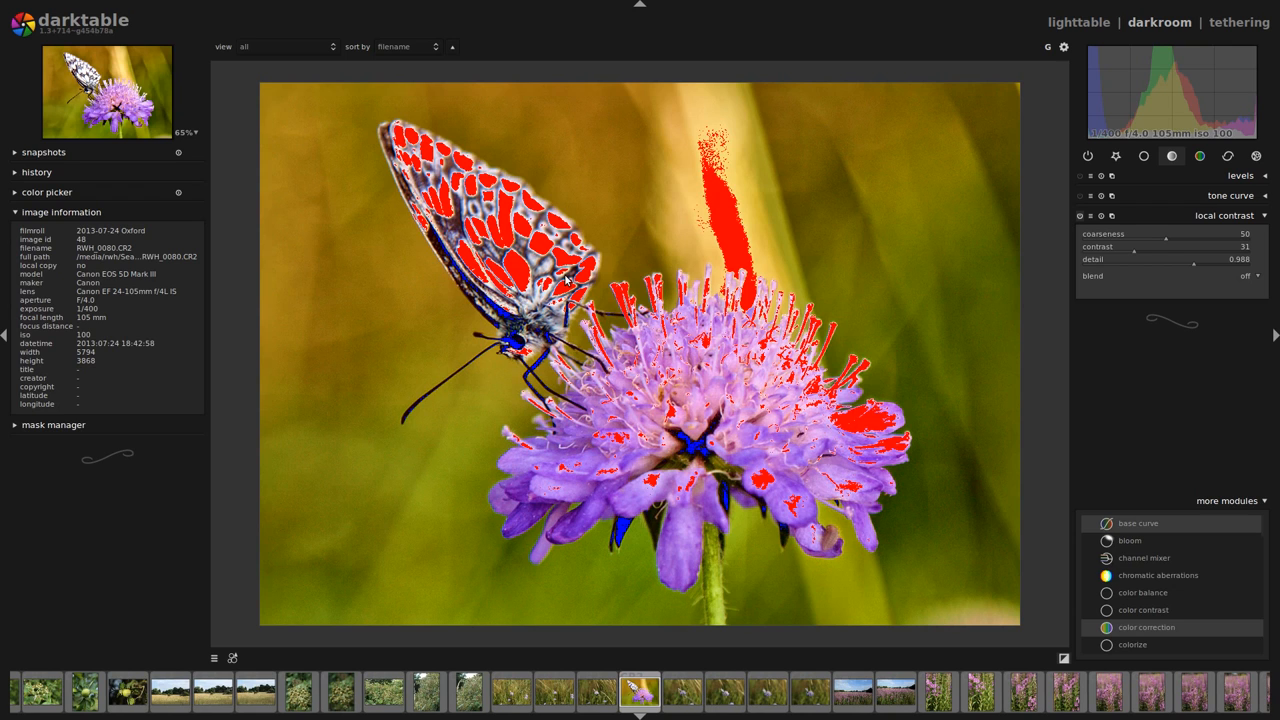
{"action": "mouse_move", "coordinate": [540, 372]}
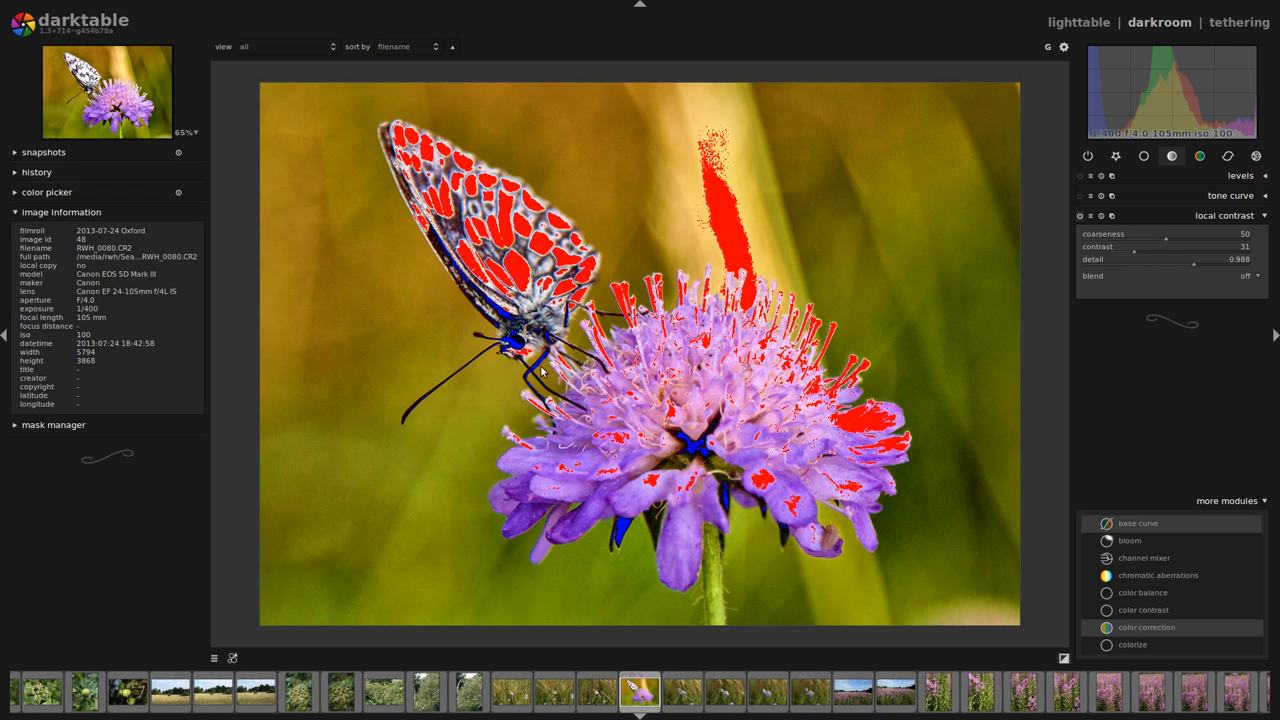
{"action": "left_click", "coordinate": [1244, 276]}
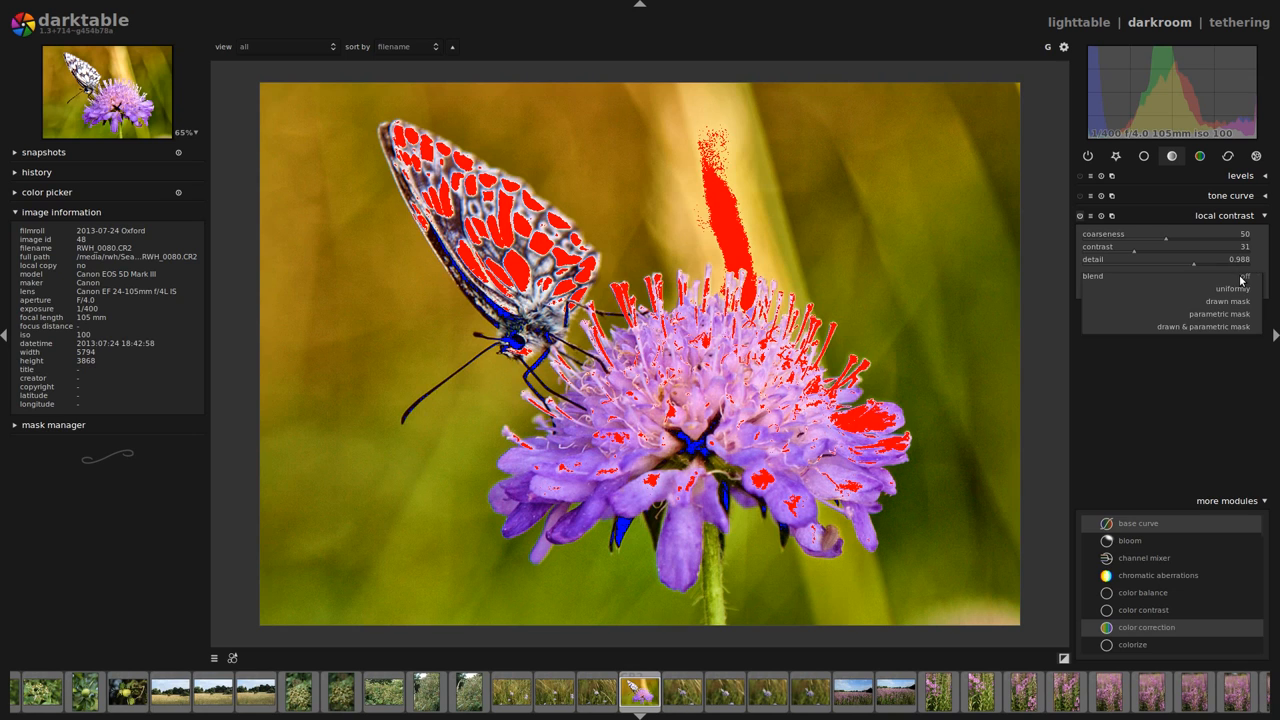
Step: Set local contrast blending to a drawn mask
{"action": "left_click", "coordinate": [1228, 300]}
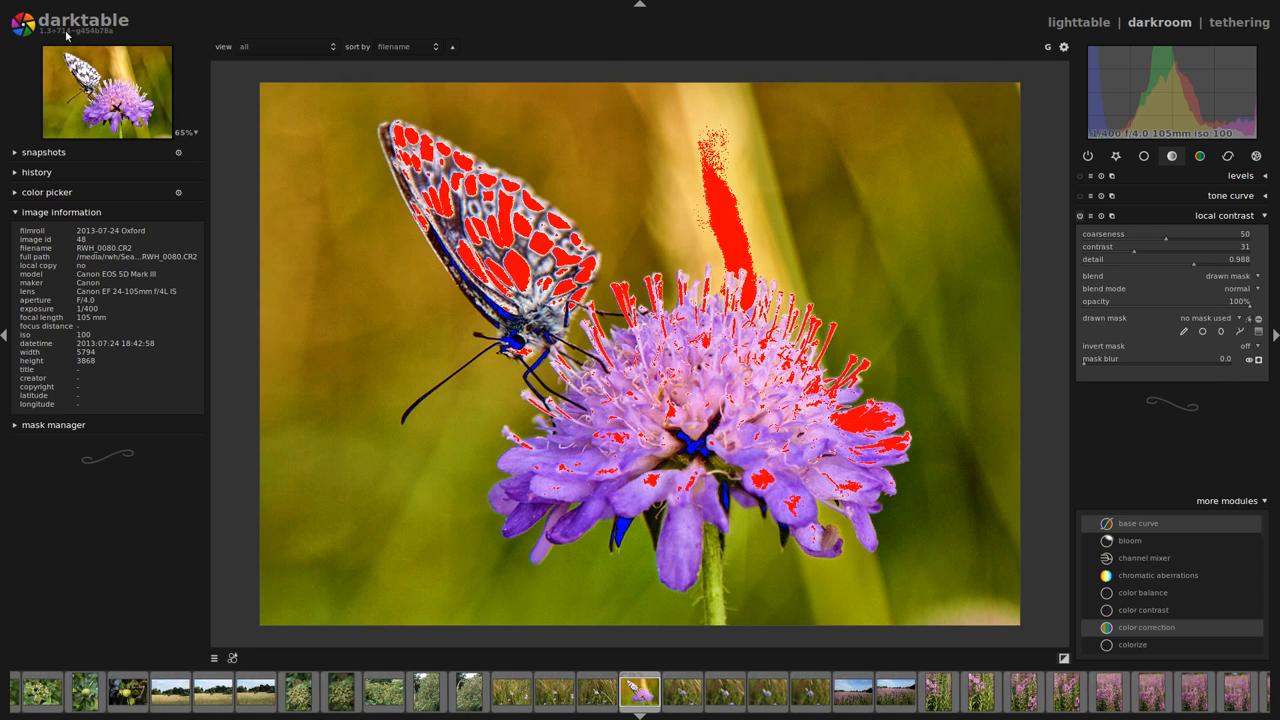
{"action": "mouse_move", "coordinate": [1180, 350]}
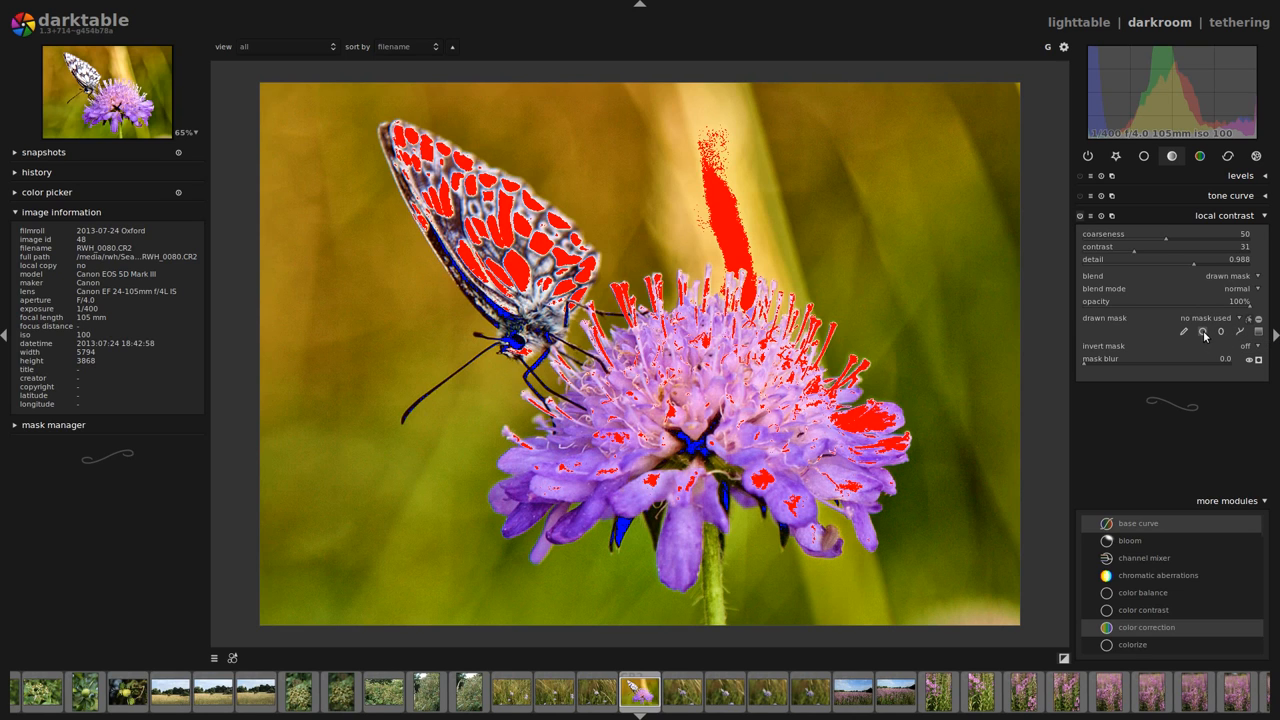
{"action": "mouse_move", "coordinate": [1260, 332]}
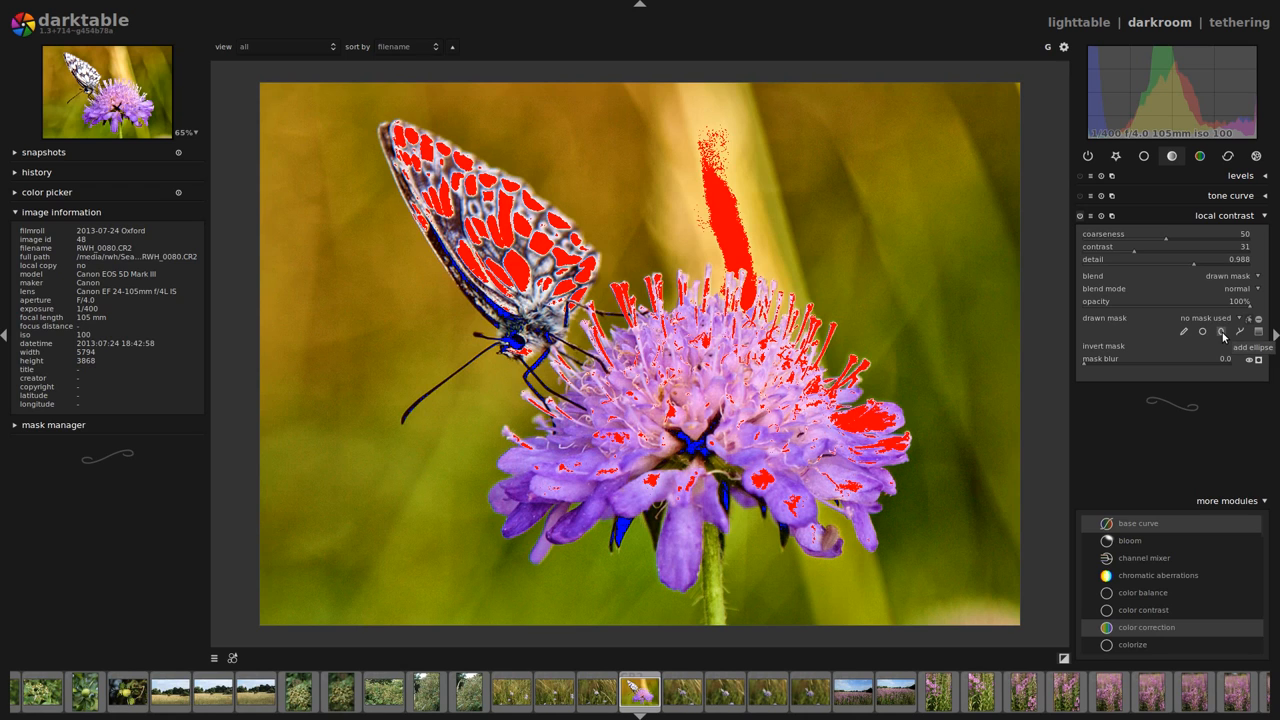
{"action": "mouse_move", "coordinate": [1184, 332]}
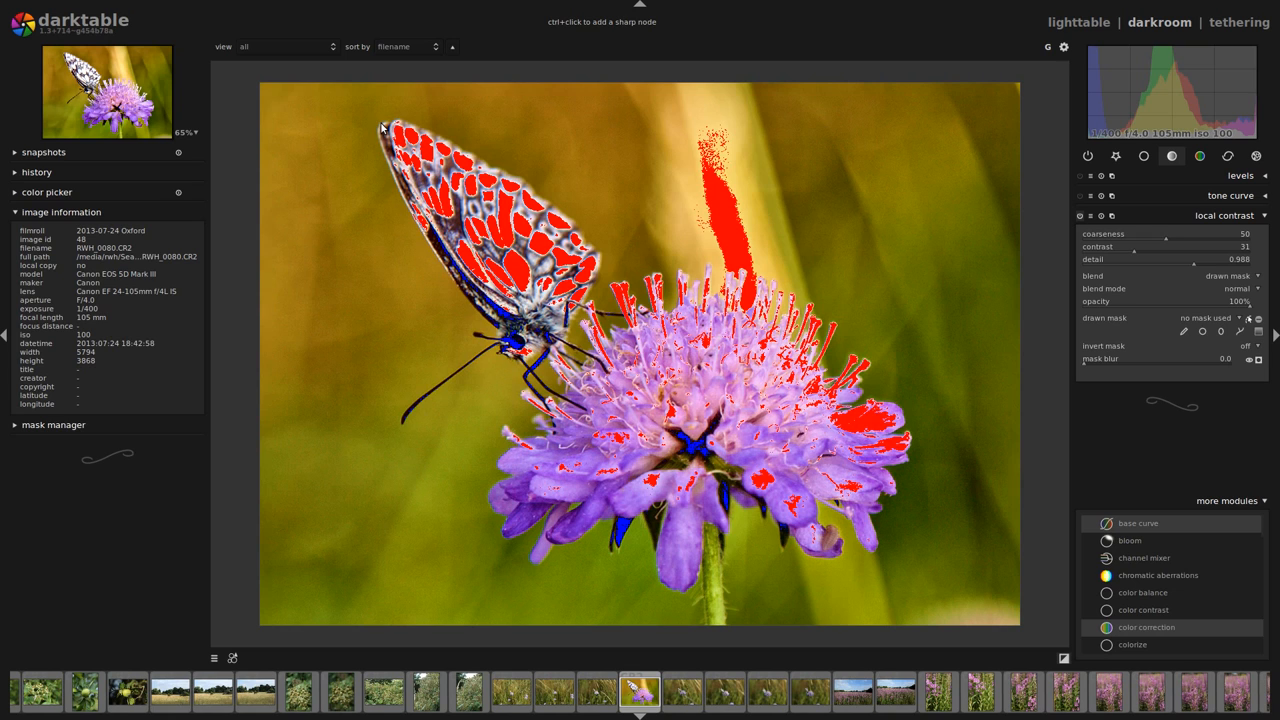
{"action": "mouse_move", "coordinate": [428, 240]}
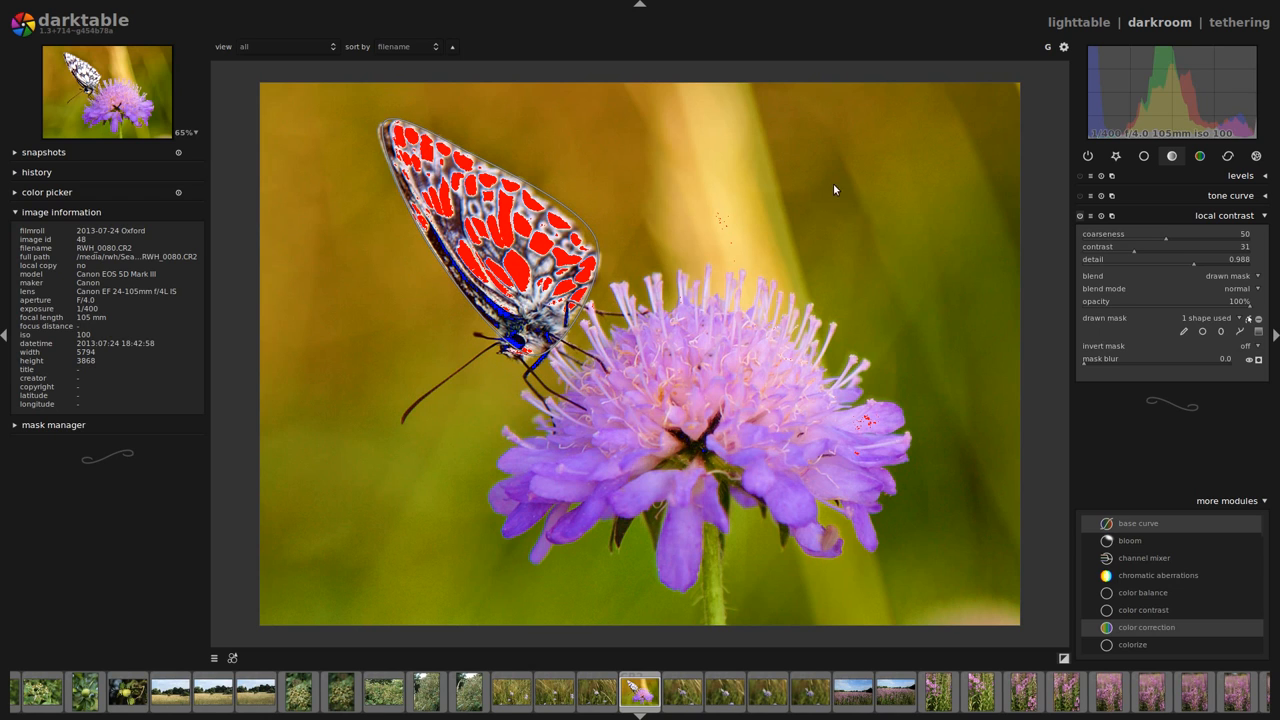
{"action": "mouse_move", "coordinate": [700, 506]}
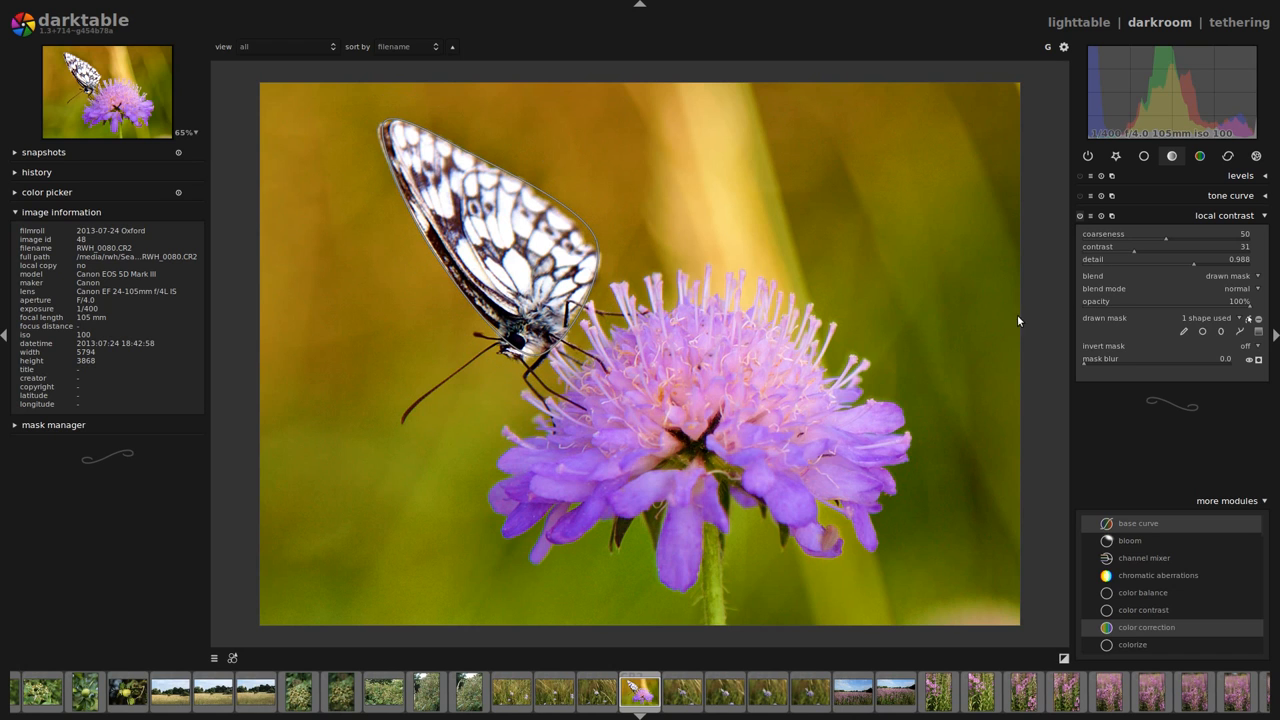
Step: Toggle local contrast off and on to compare, leaving it active
{"action": "left_click", "coordinate": [1080, 216]}
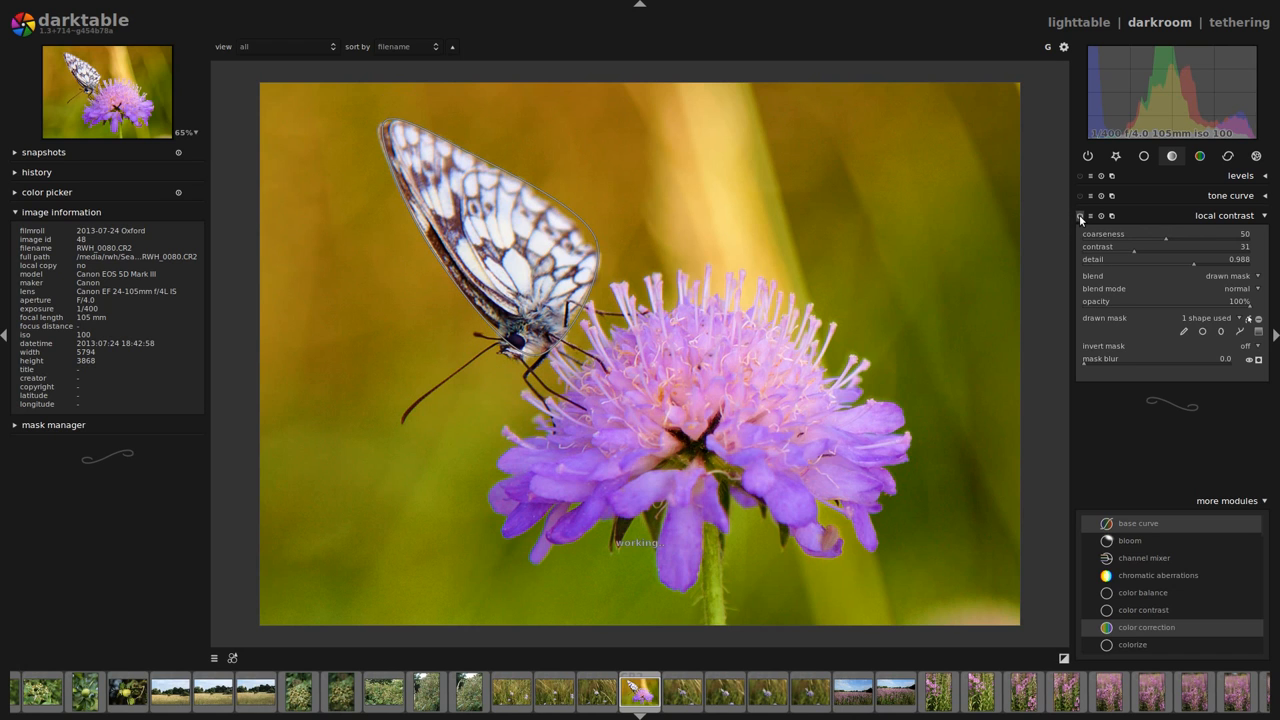
{"action": "left_click", "coordinate": [1080, 216]}
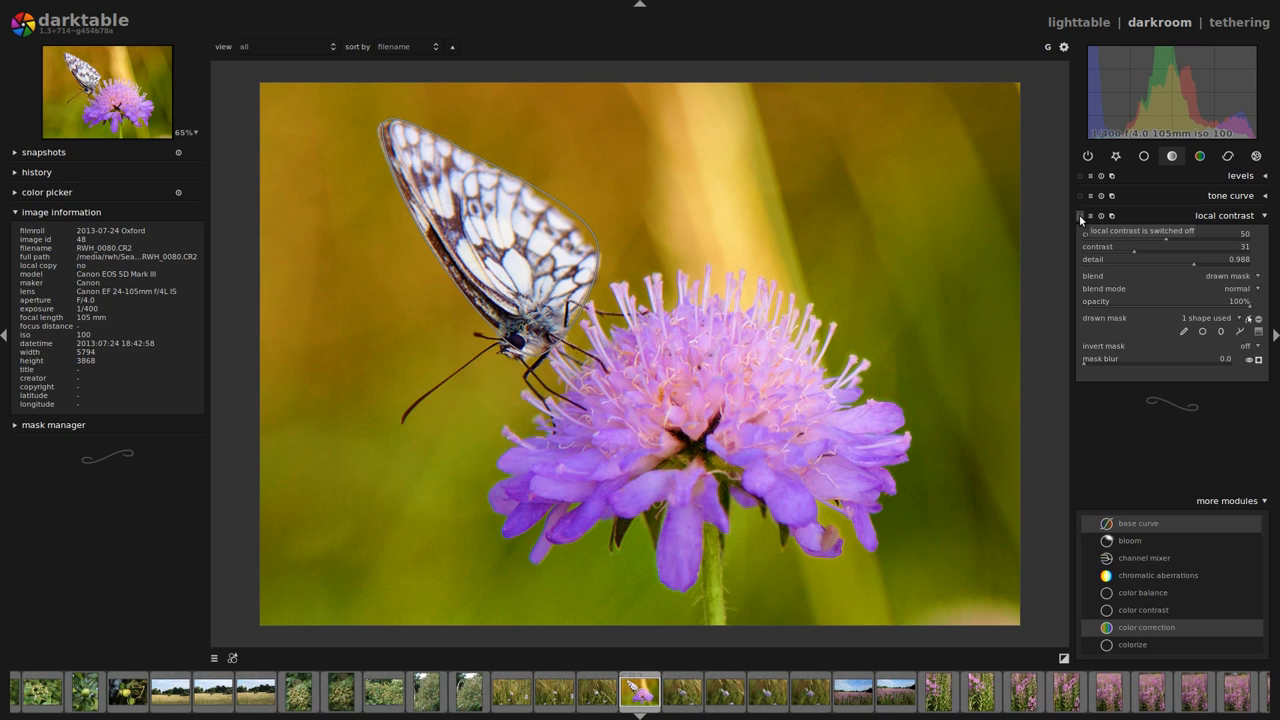
{"action": "left_click", "coordinate": [1088, 216]}
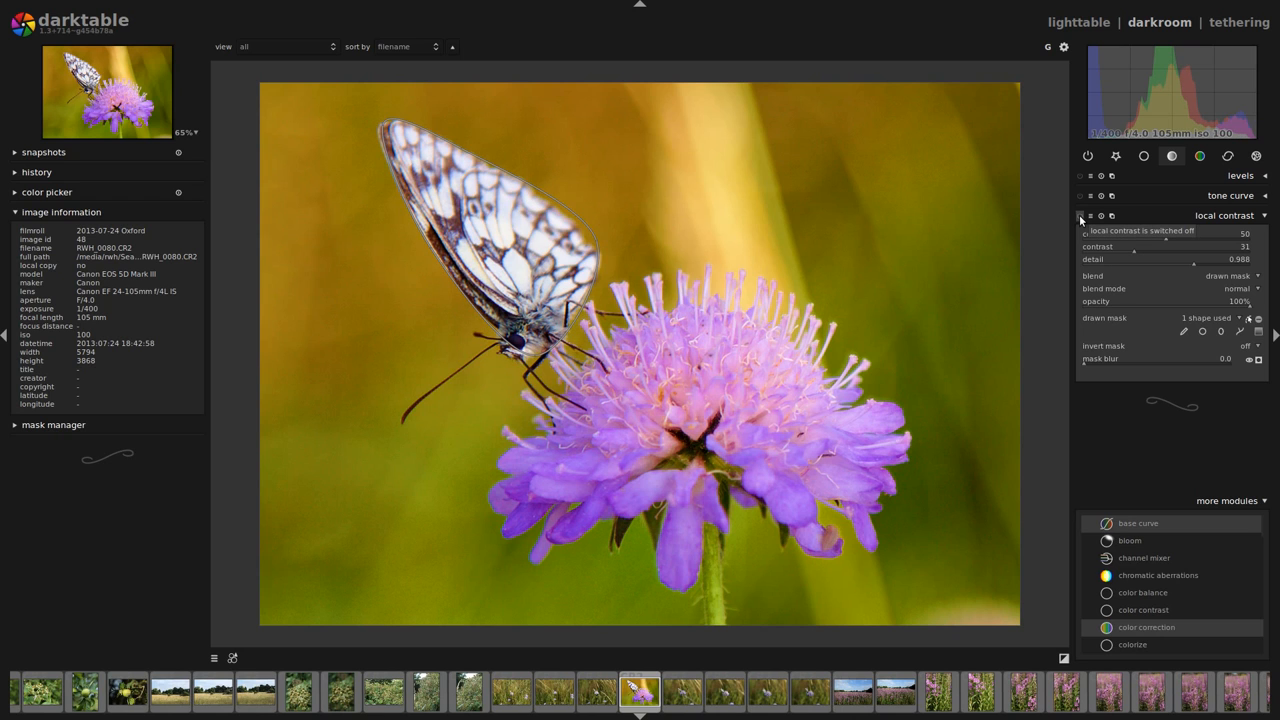
{"action": "left_click", "coordinate": [1080, 216]}
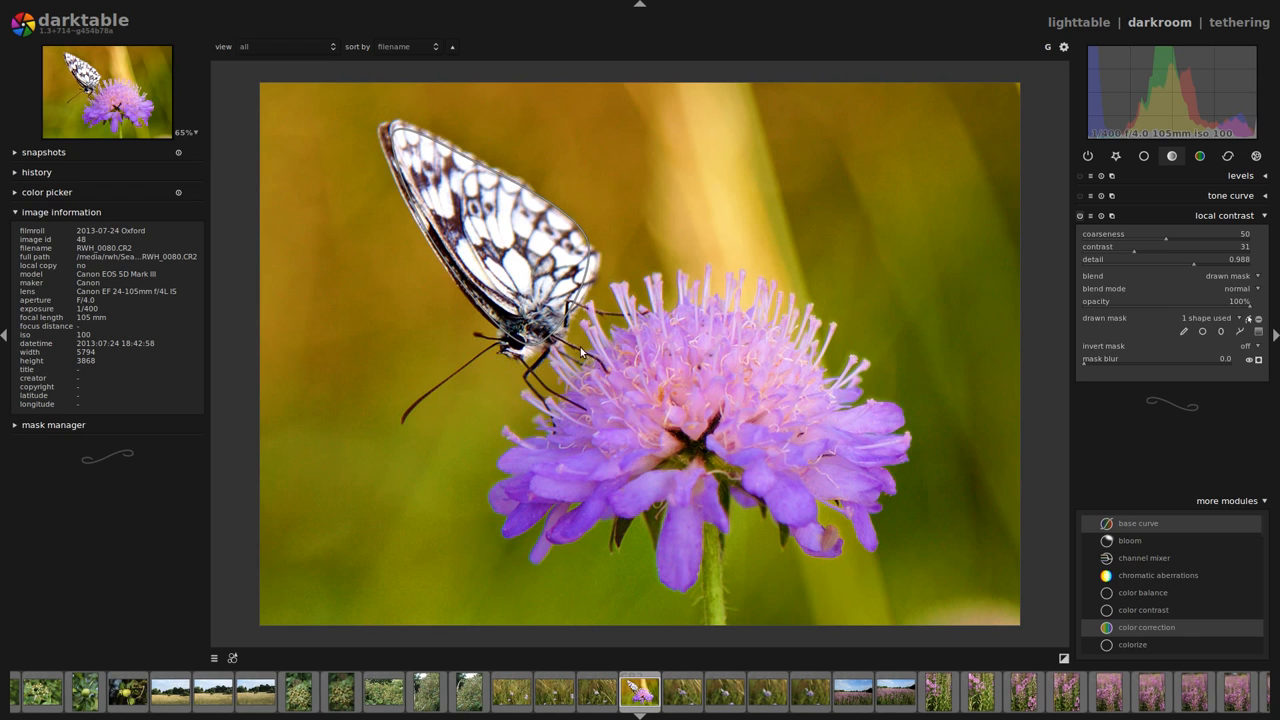
{"action": "mouse_move", "coordinate": [964, 308]}
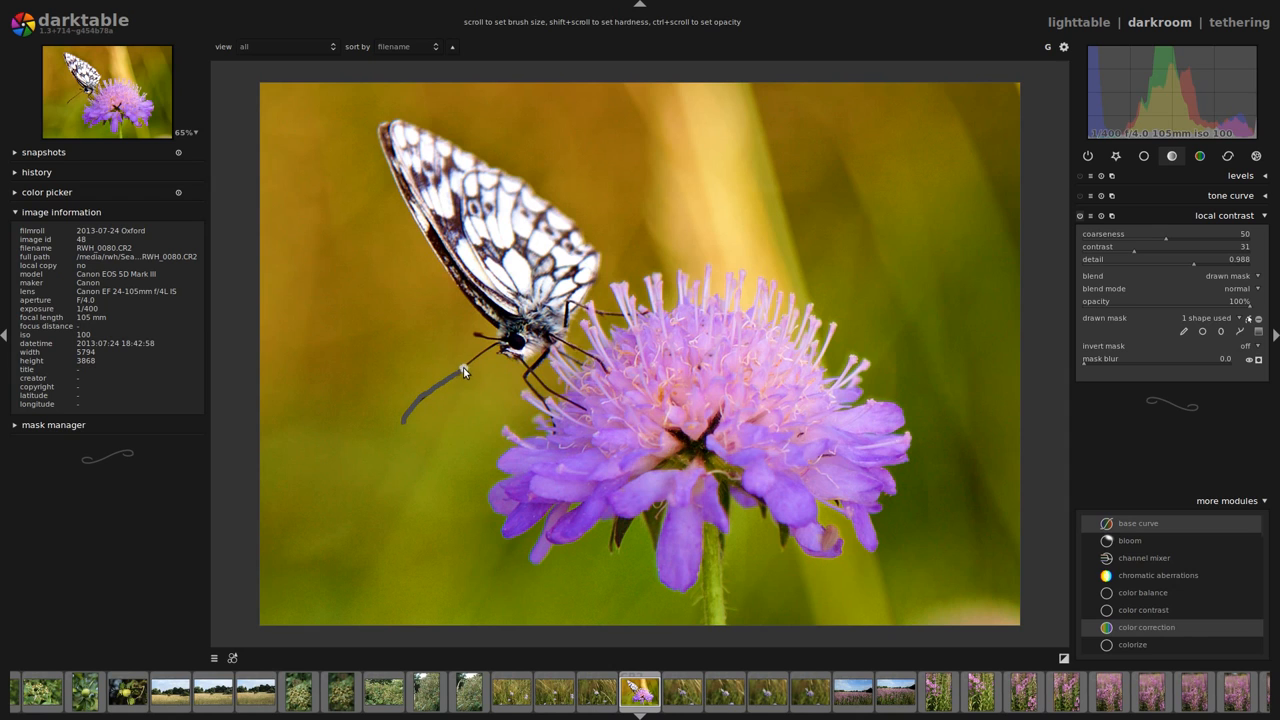
{"action": "mouse_move", "coordinate": [476, 336]}
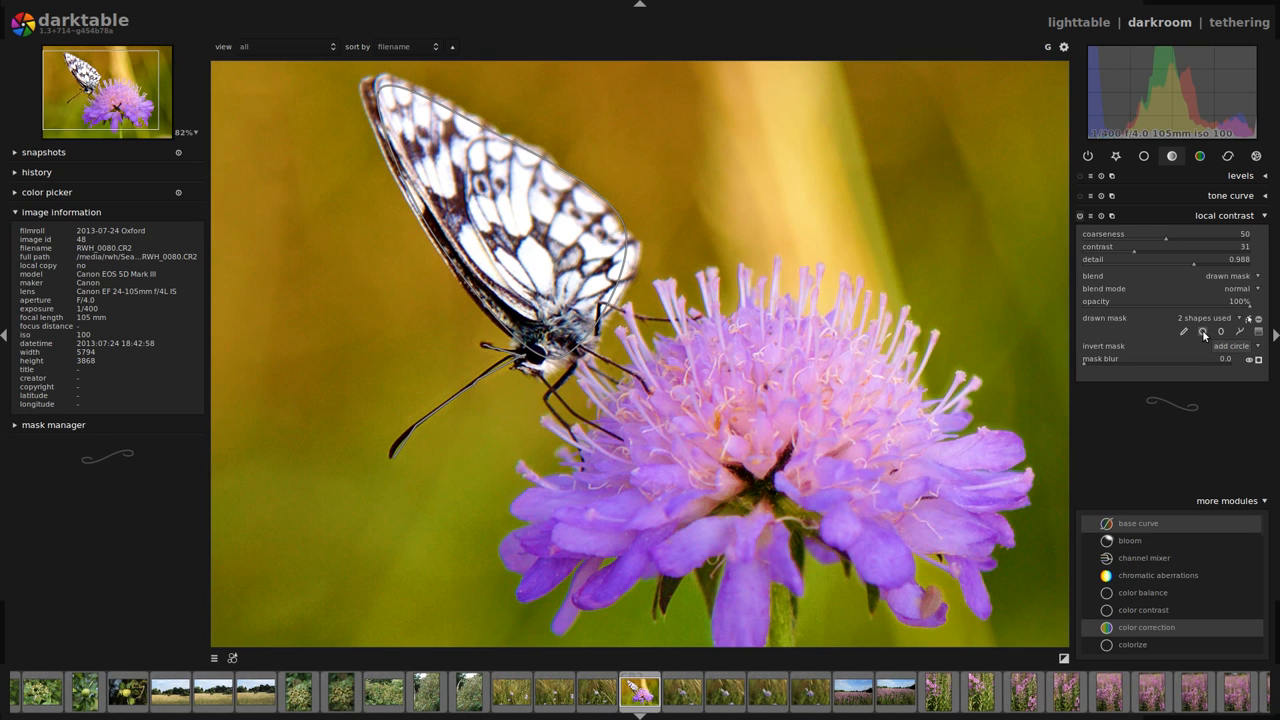
{"action": "mouse_move", "coordinate": [1204, 332]}
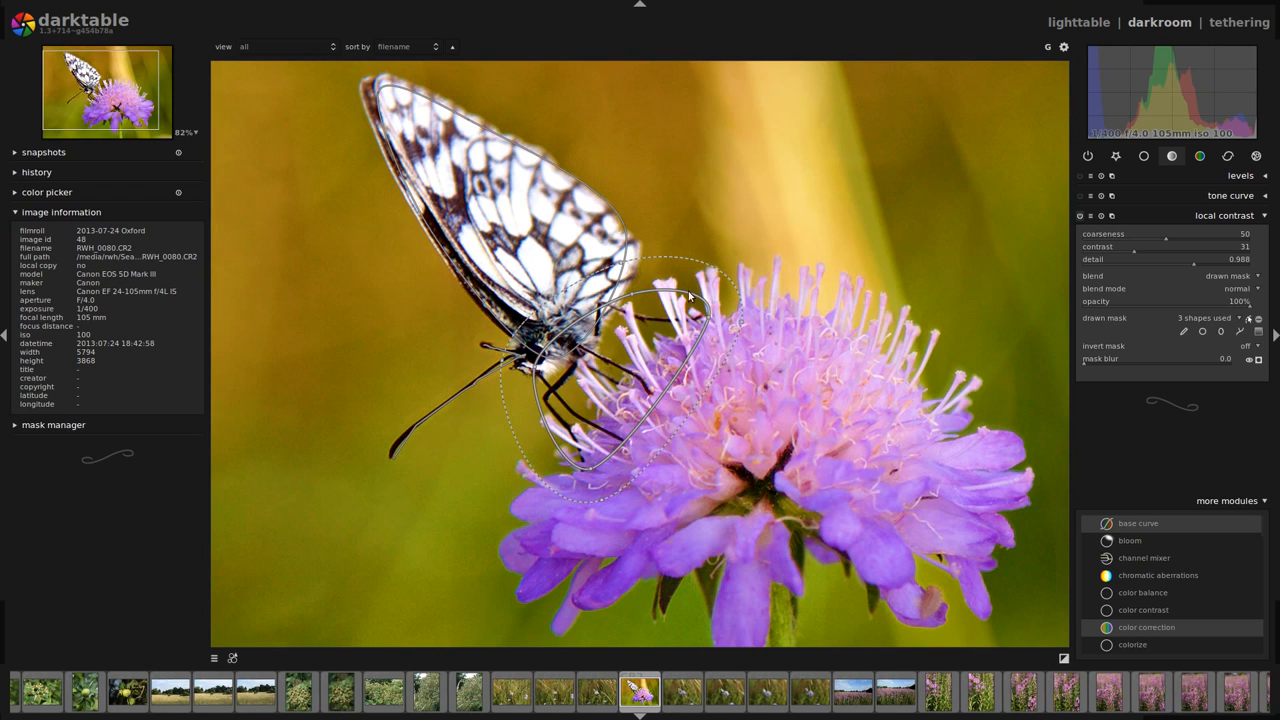
{"action": "mouse_move", "coordinate": [672, 398]}
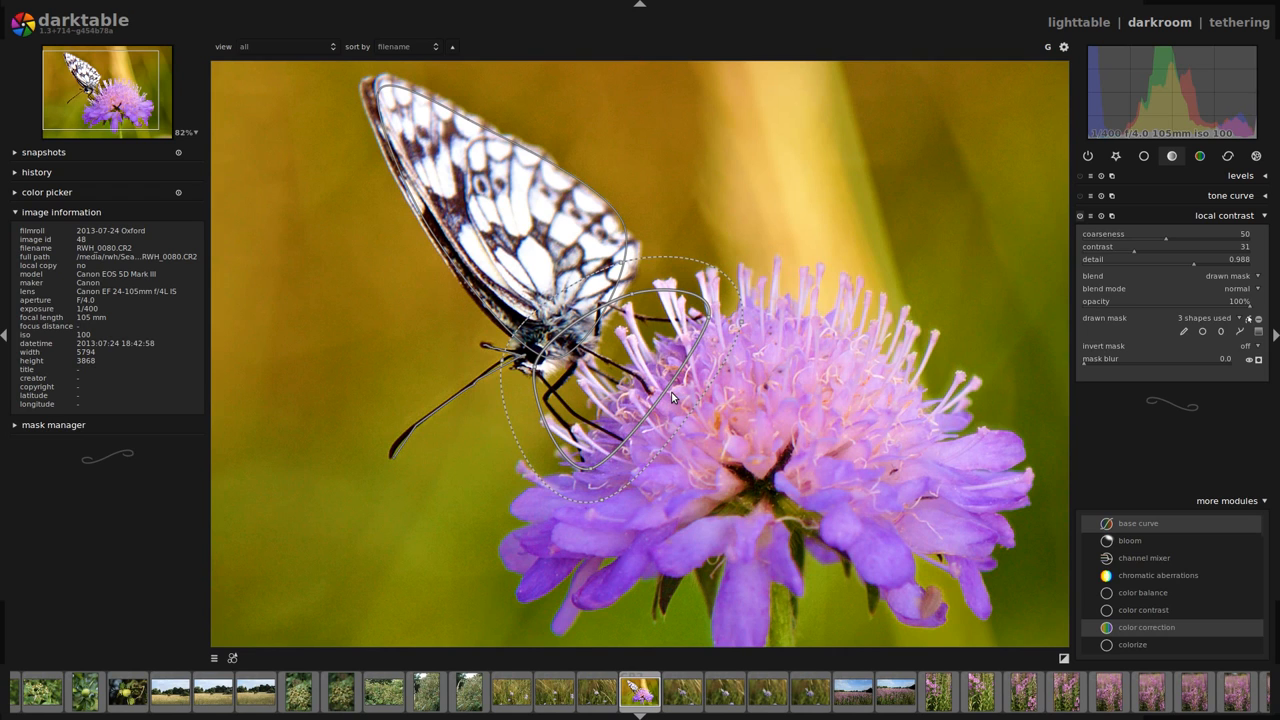
{"action": "mouse_move", "coordinate": [688, 398]}
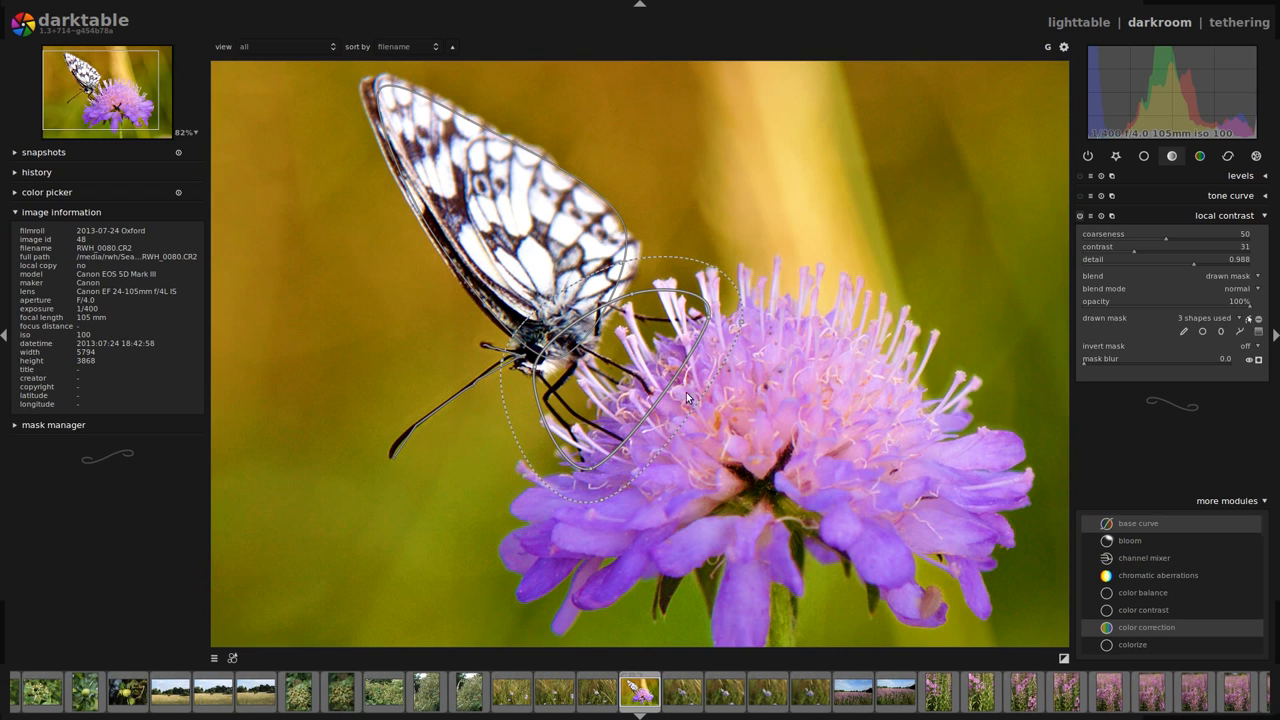
{"action": "mouse_move", "coordinate": [1128, 274]}
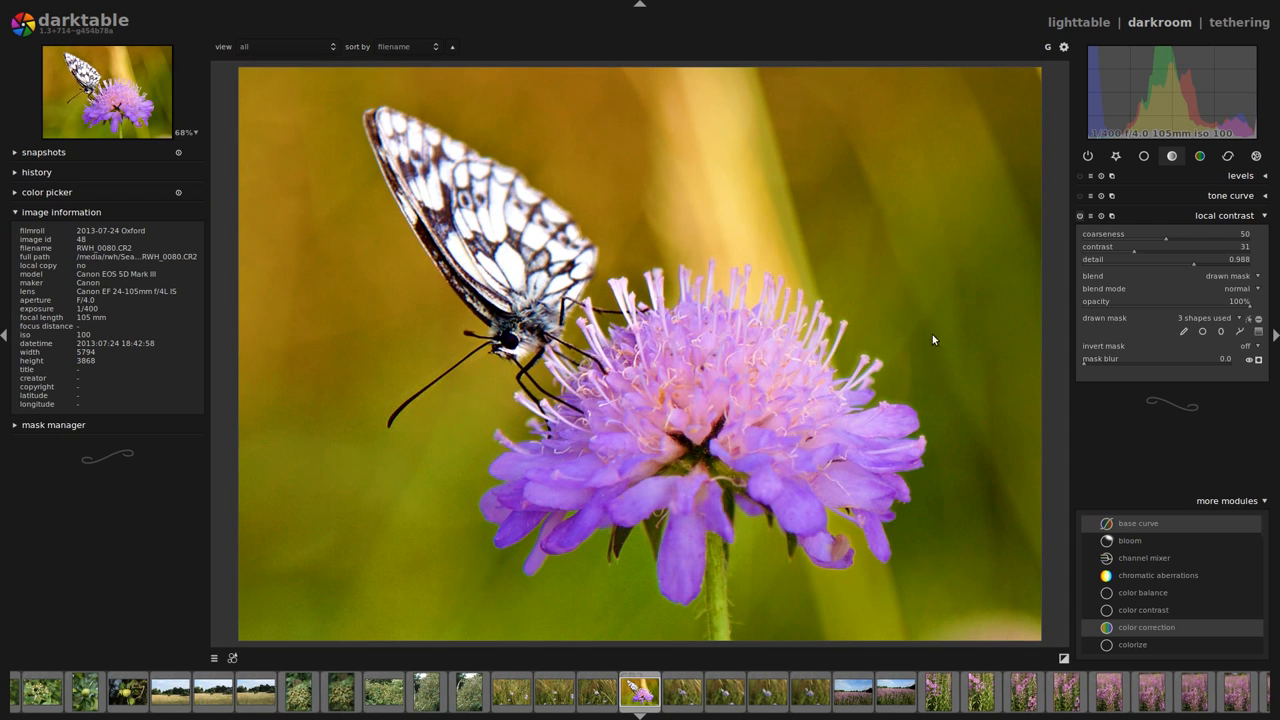
{"action": "mouse_move", "coordinate": [840, 170]}
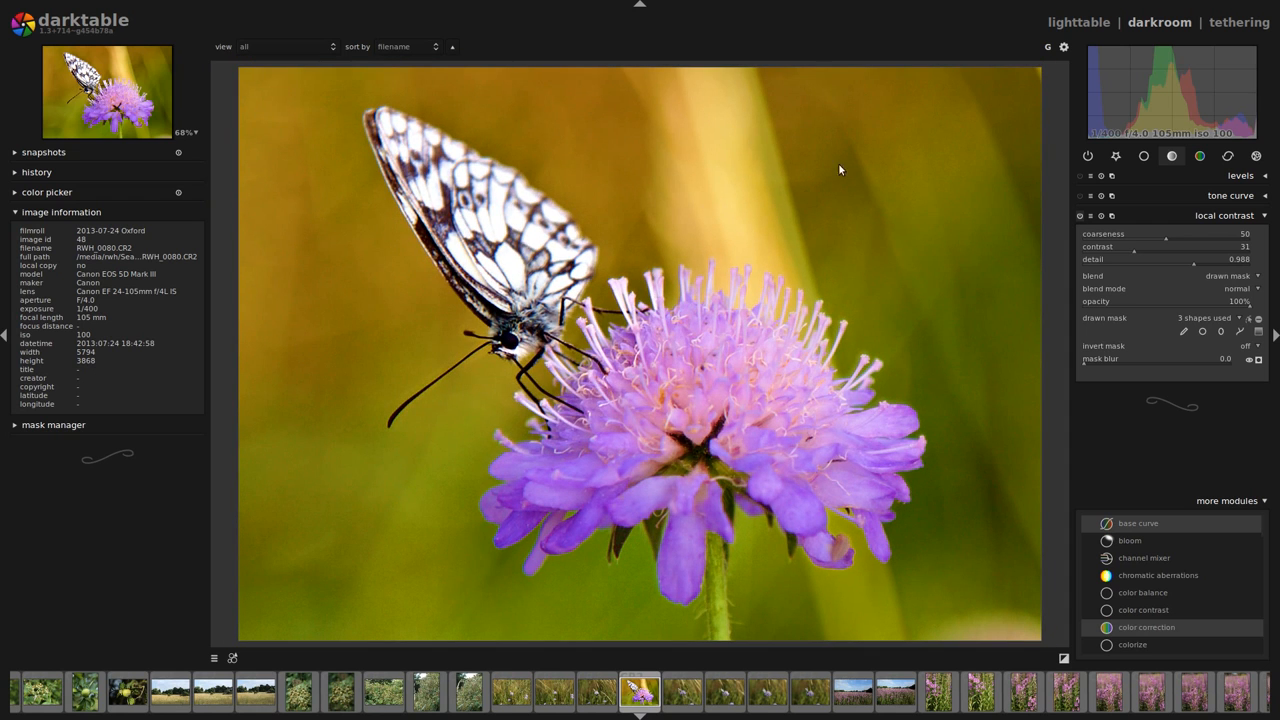
{"action": "mouse_move", "coordinate": [668, 194]}
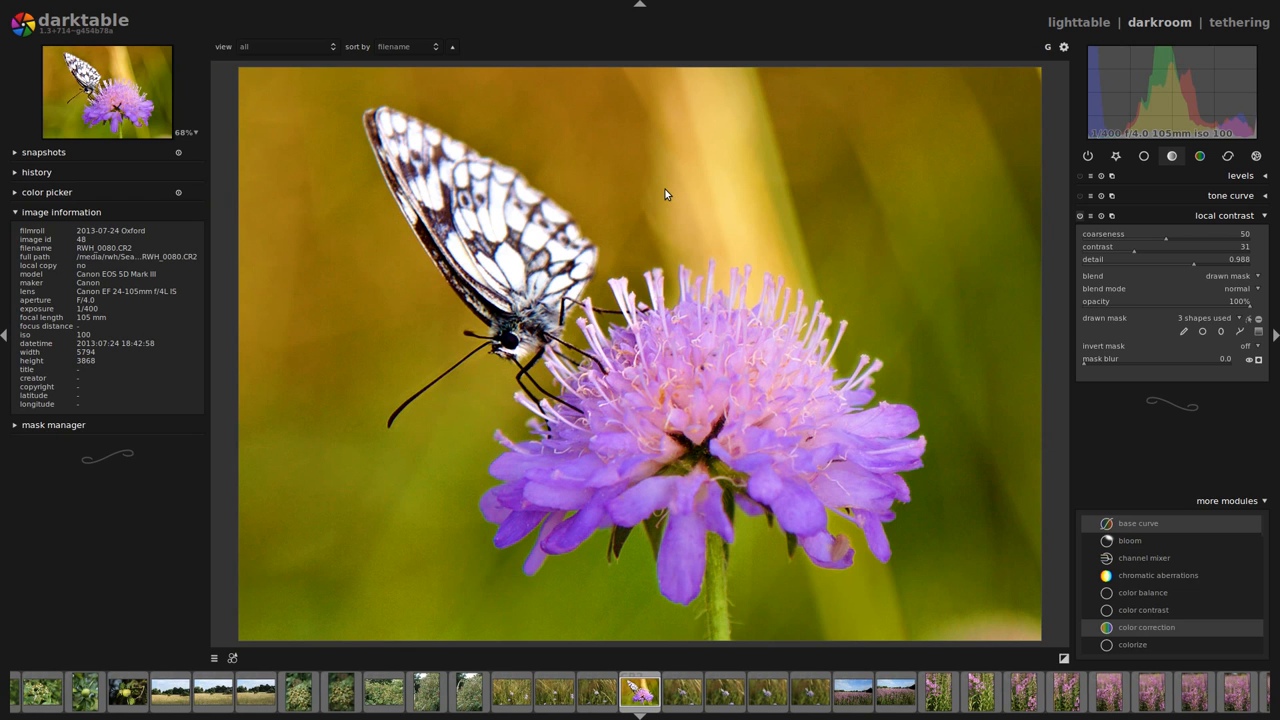
{"action": "mouse_move", "coordinate": [920, 156]}
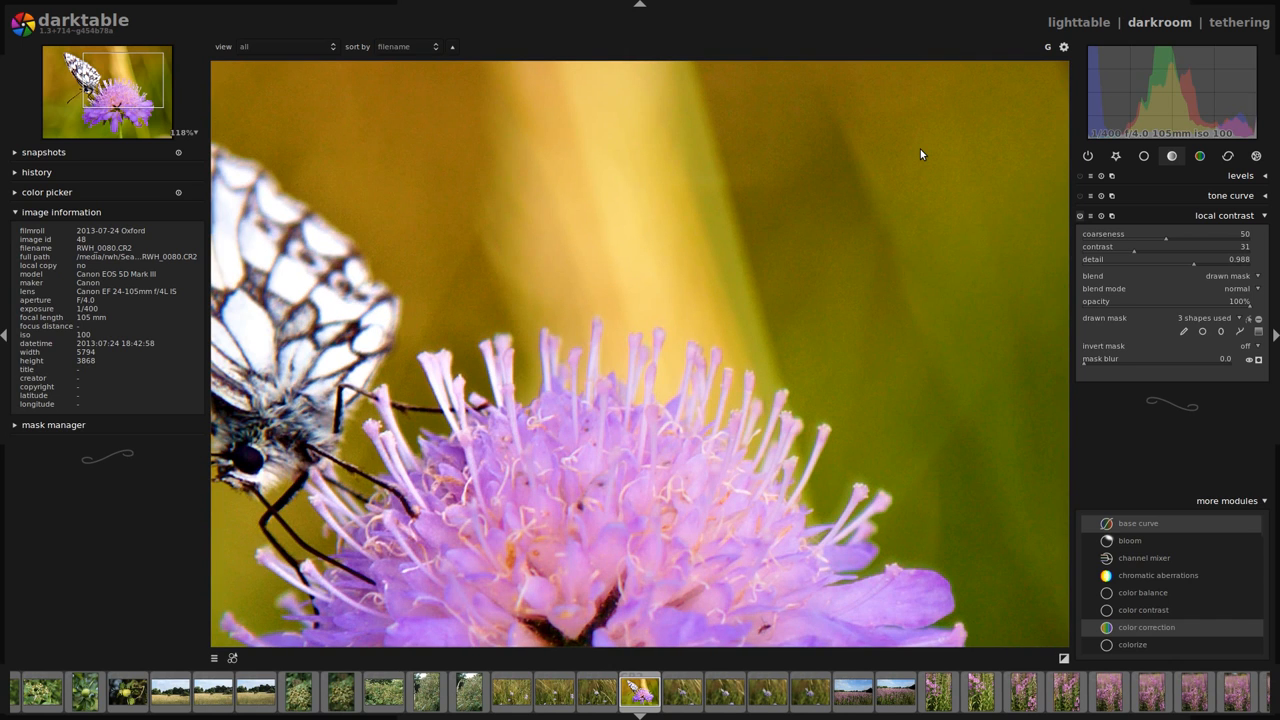
{"action": "mouse_move", "coordinate": [800, 308]}
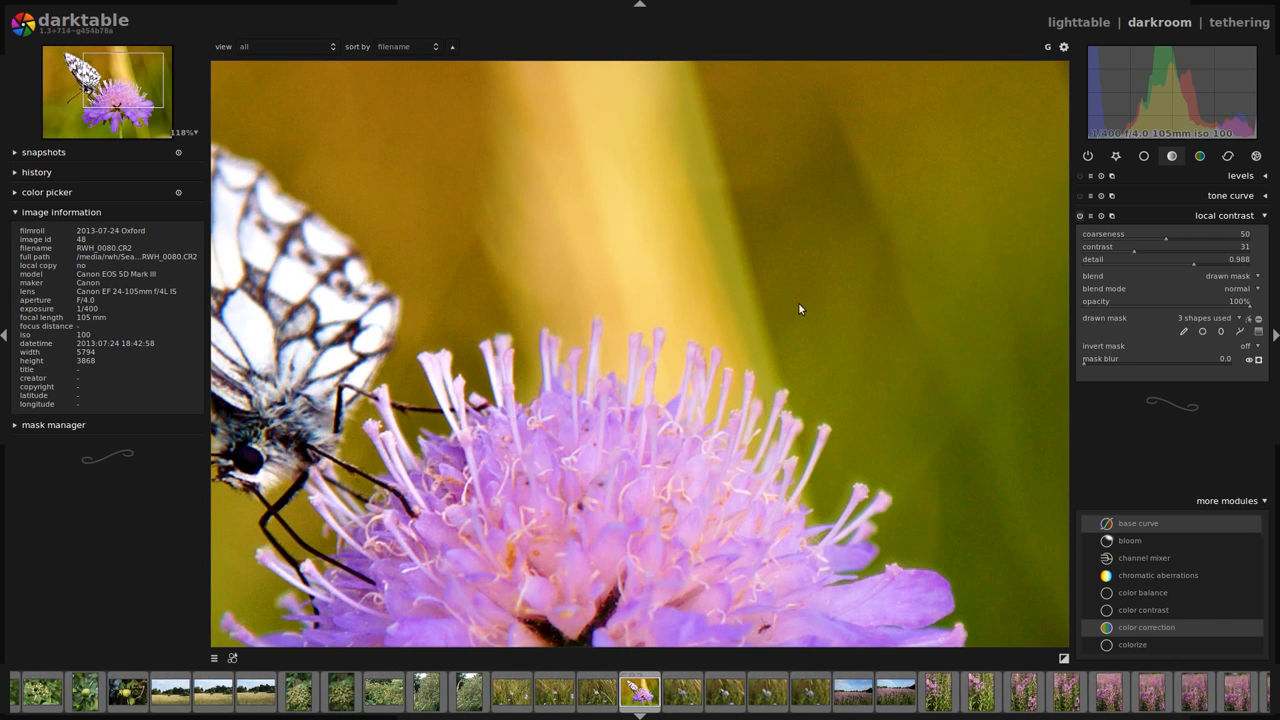
{"action": "mouse_move", "coordinate": [838, 308]}
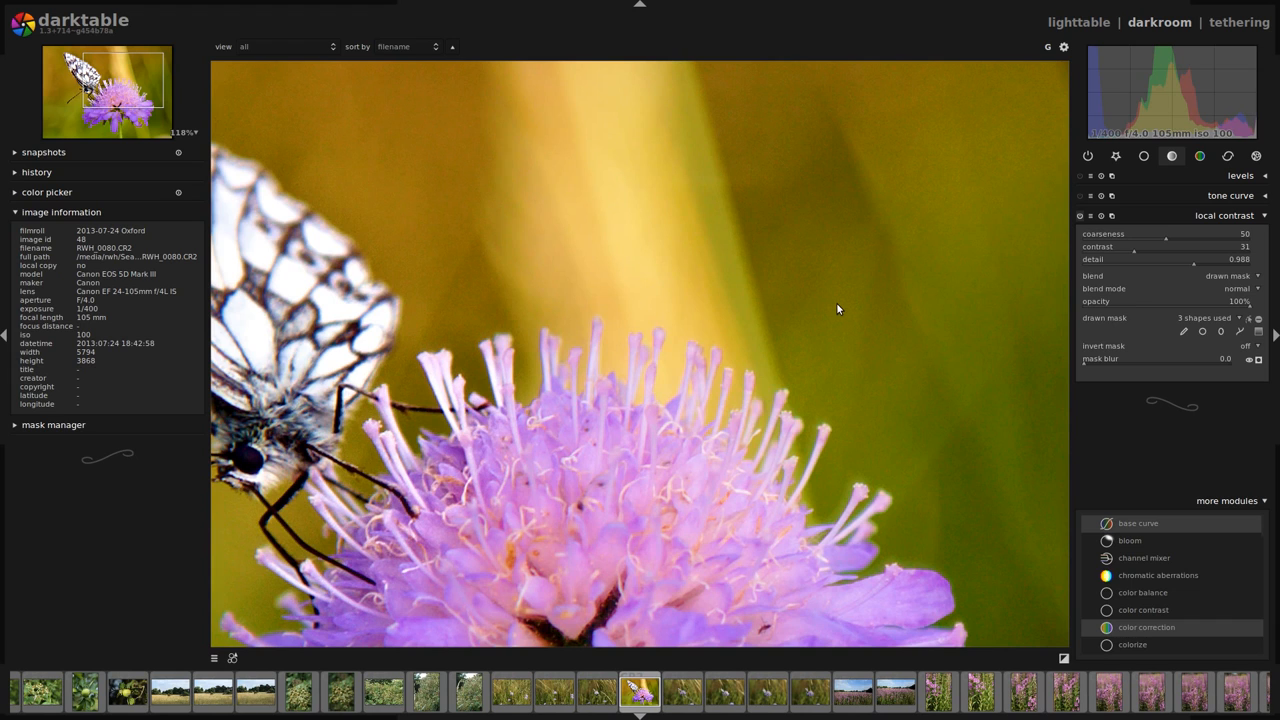
{"action": "mouse_move", "coordinate": [1200, 200]}
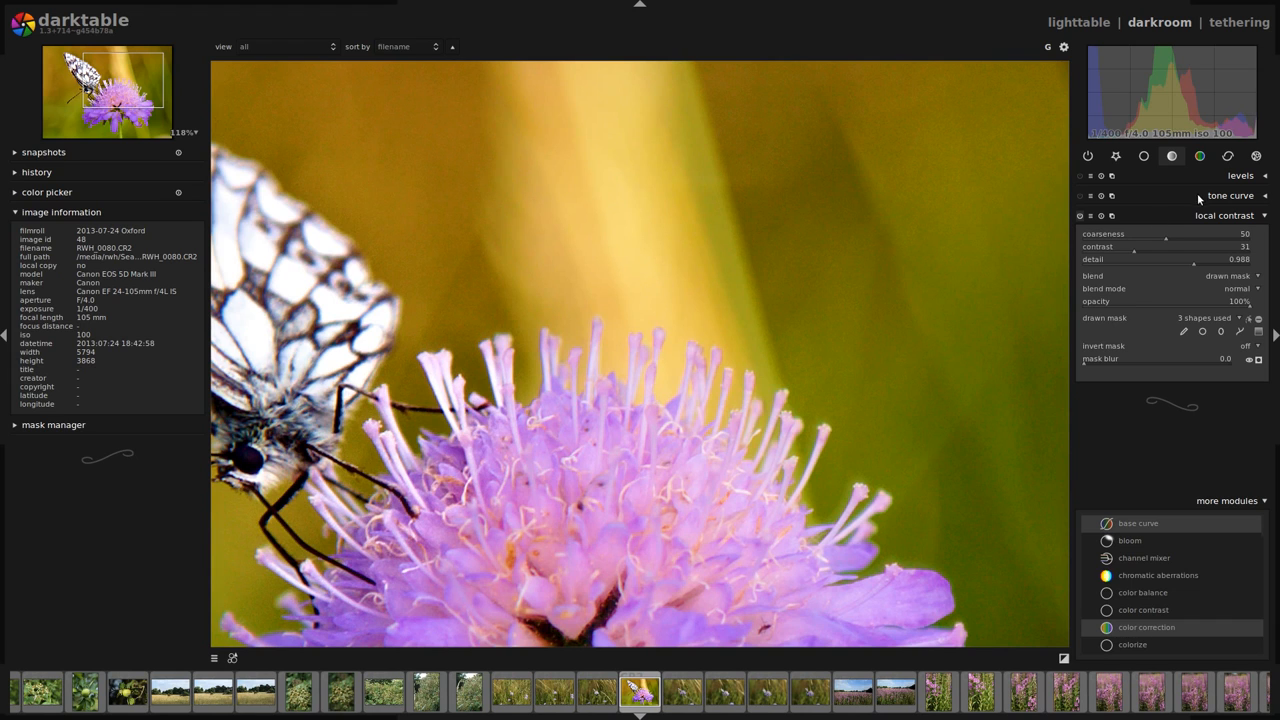
Step: Add denoise (profiled) to the correction group from more modules and switch it on
{"action": "left_click", "coordinate": [1228, 156]}
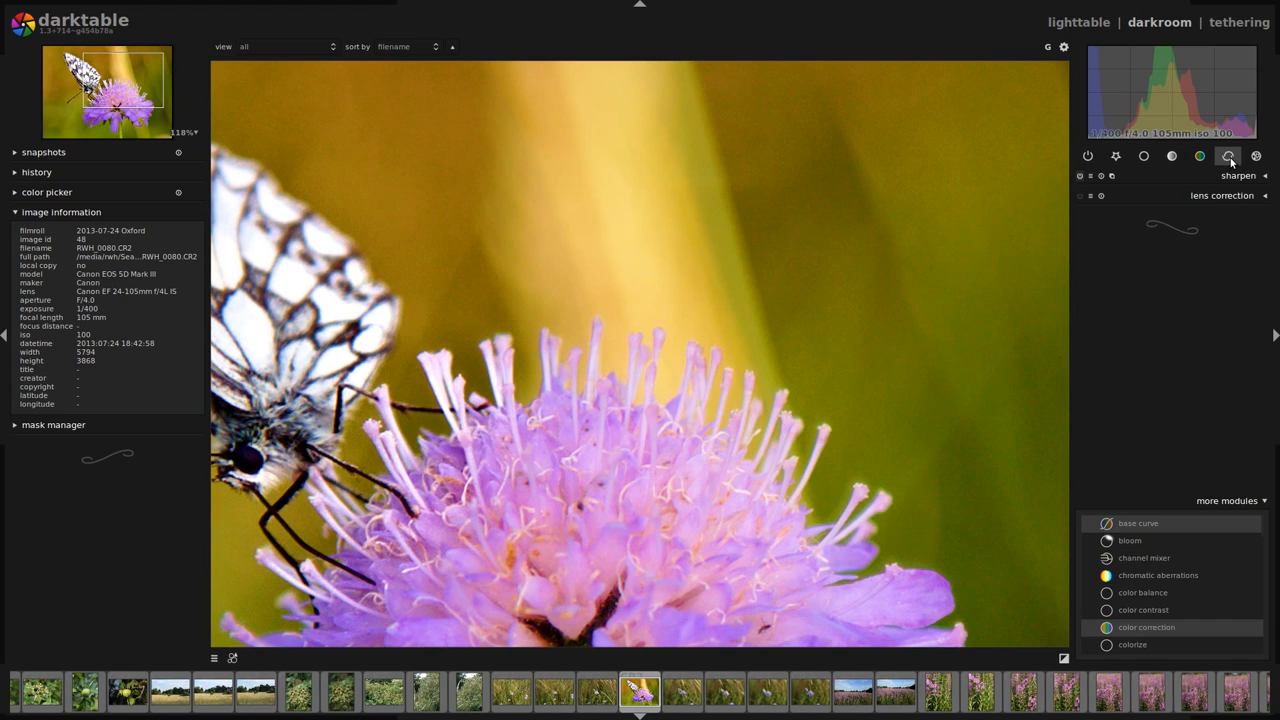
{"action": "mouse_move", "coordinate": [1256, 156]}
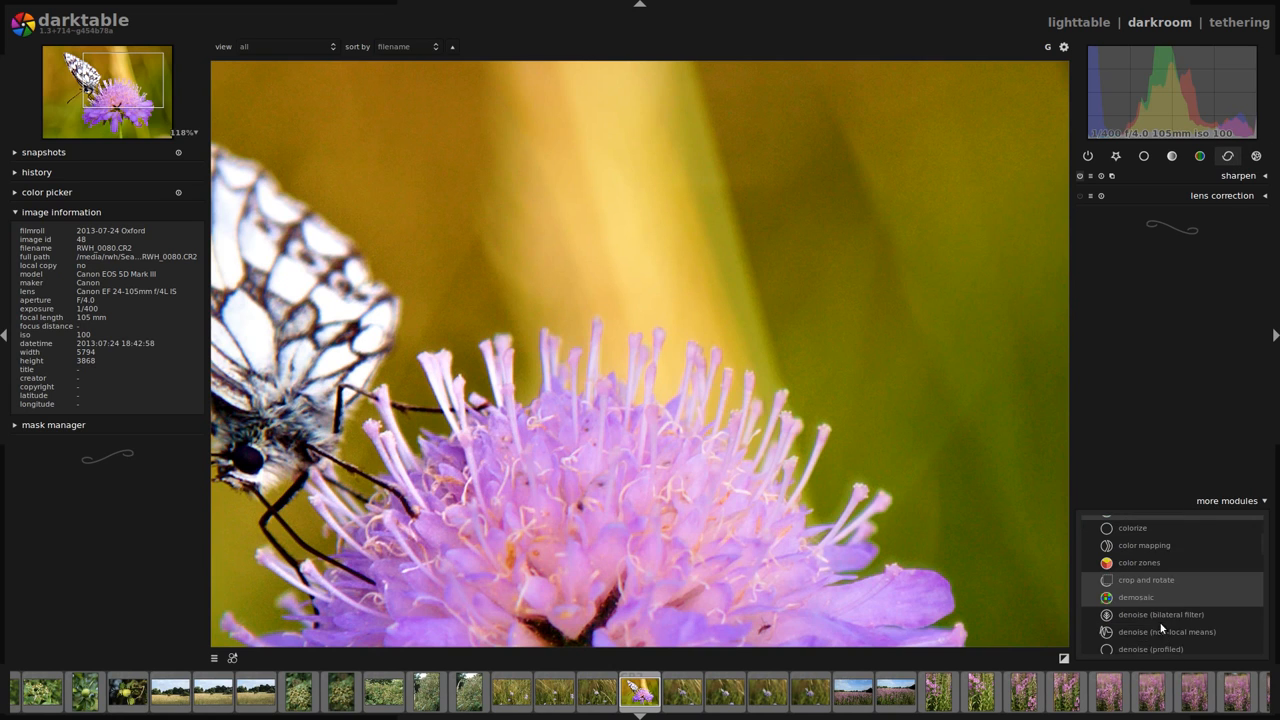
{"action": "left_click", "coordinate": [1150, 648]}
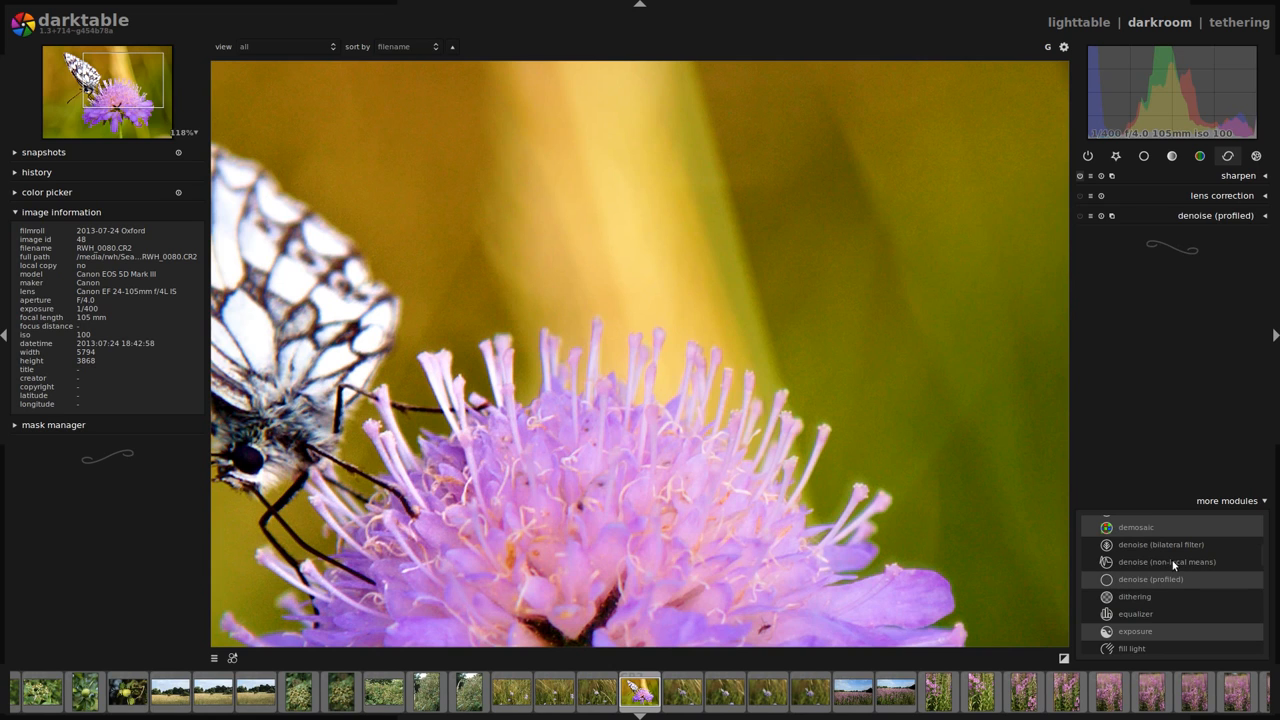
{"action": "left_click", "coordinate": [1080, 216]}
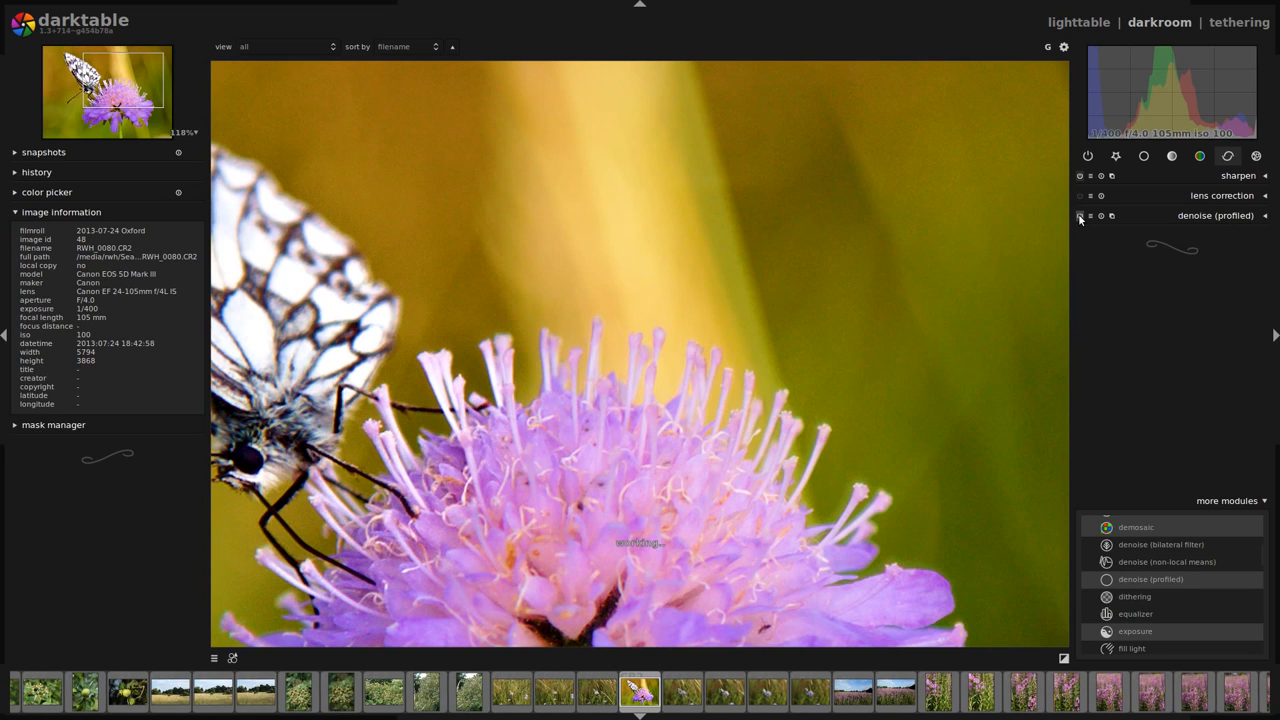
{"action": "left_click", "coordinate": [1080, 216]}
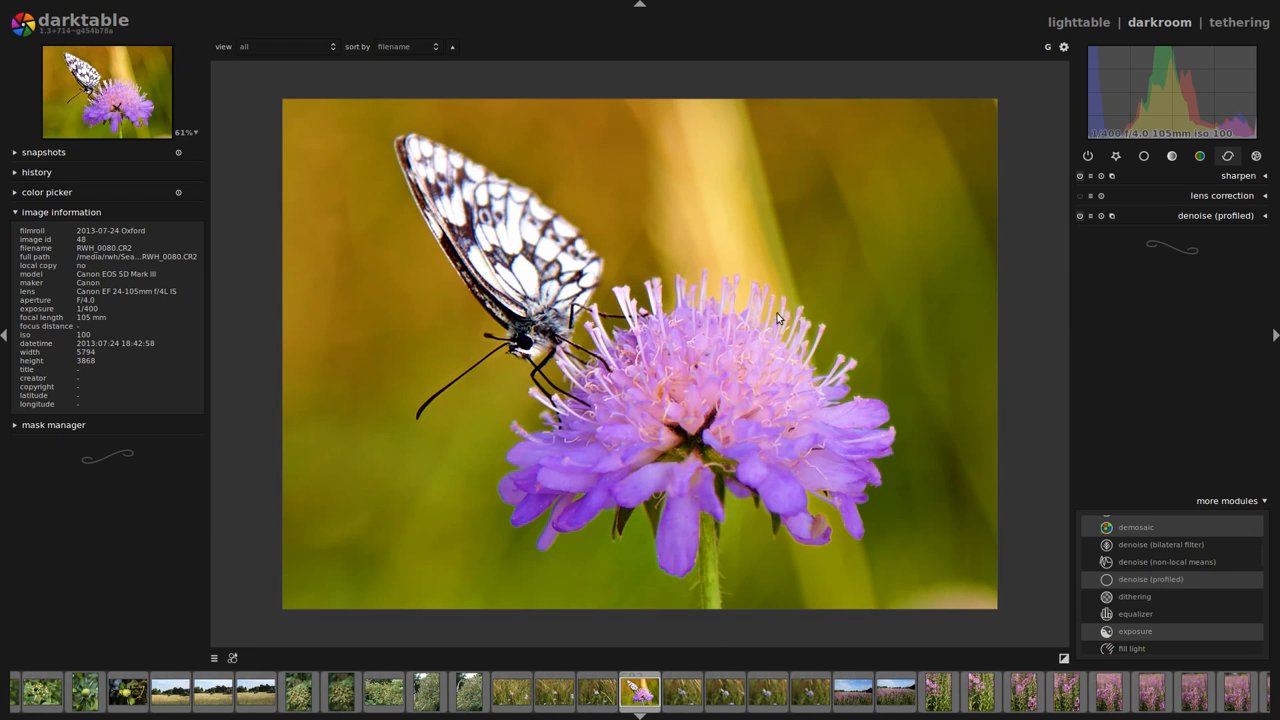
{"action": "mouse_move", "coordinate": [574, 368]}
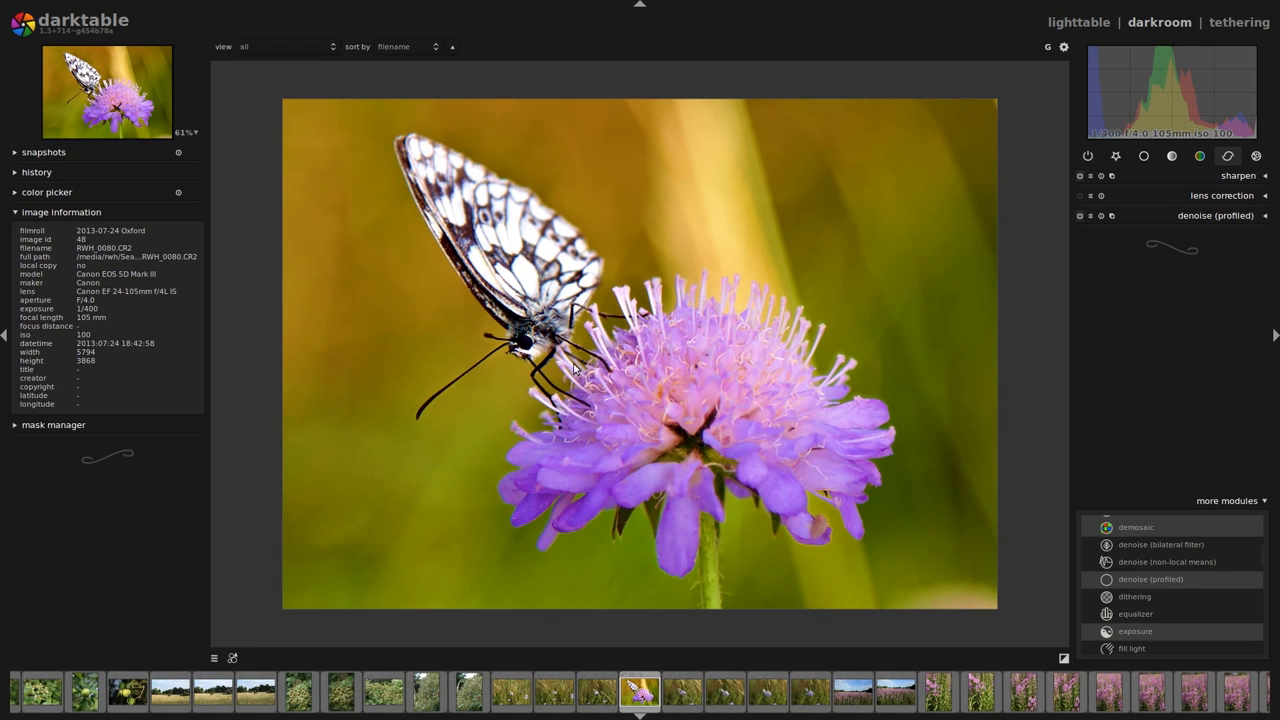
{"action": "mouse_move", "coordinate": [476, 296]}
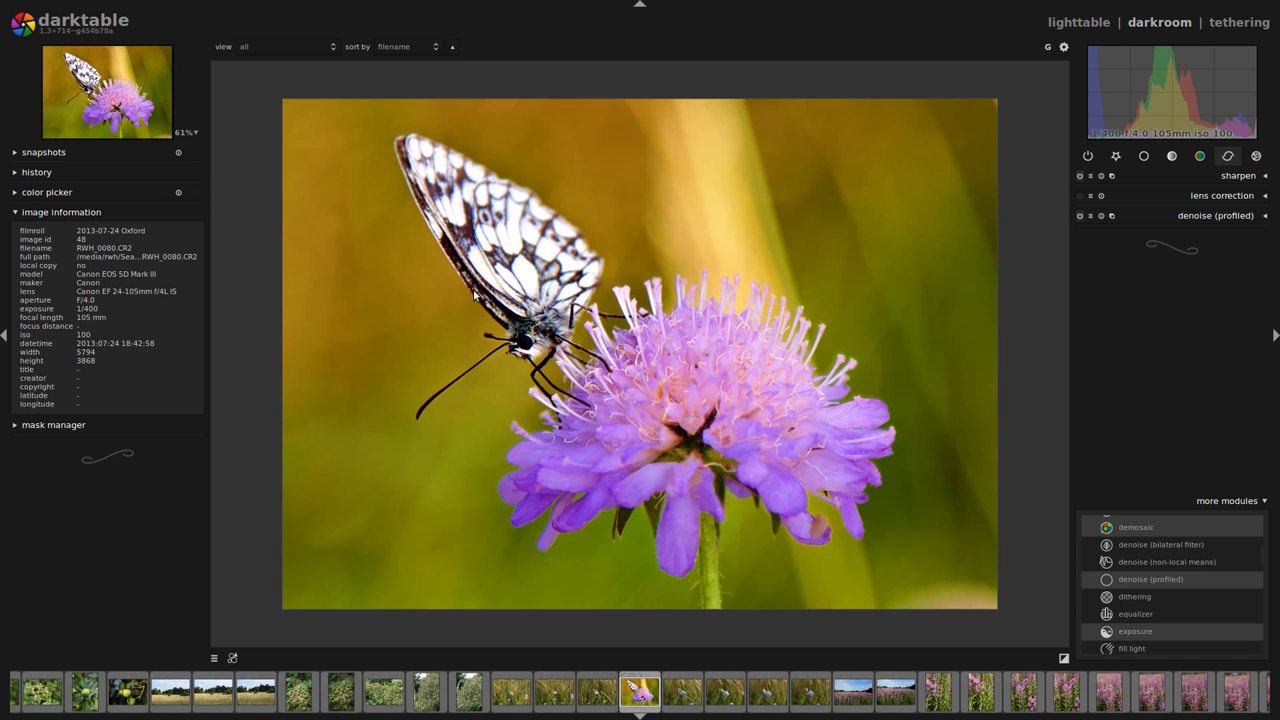
{"action": "mouse_move", "coordinate": [1046, 170]}
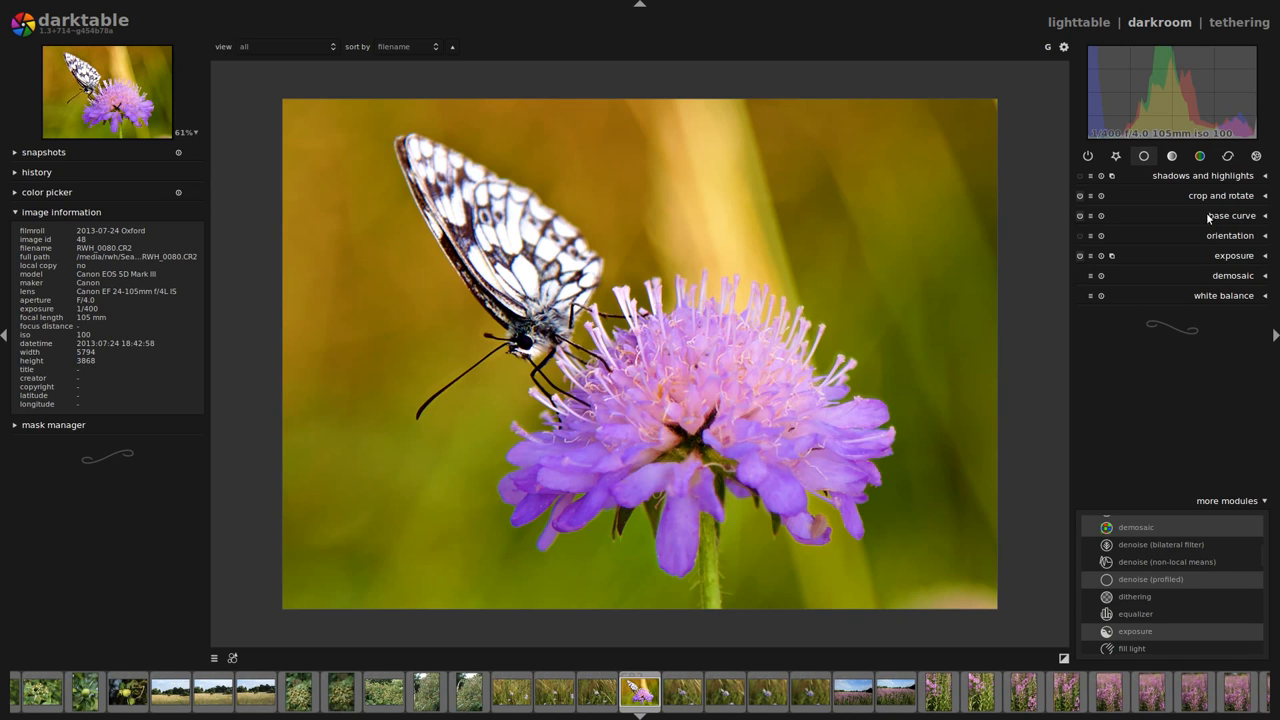
Step: Show the colour group and delete the duplicate velvia instance
{"action": "left_click", "coordinate": [1200, 156]}
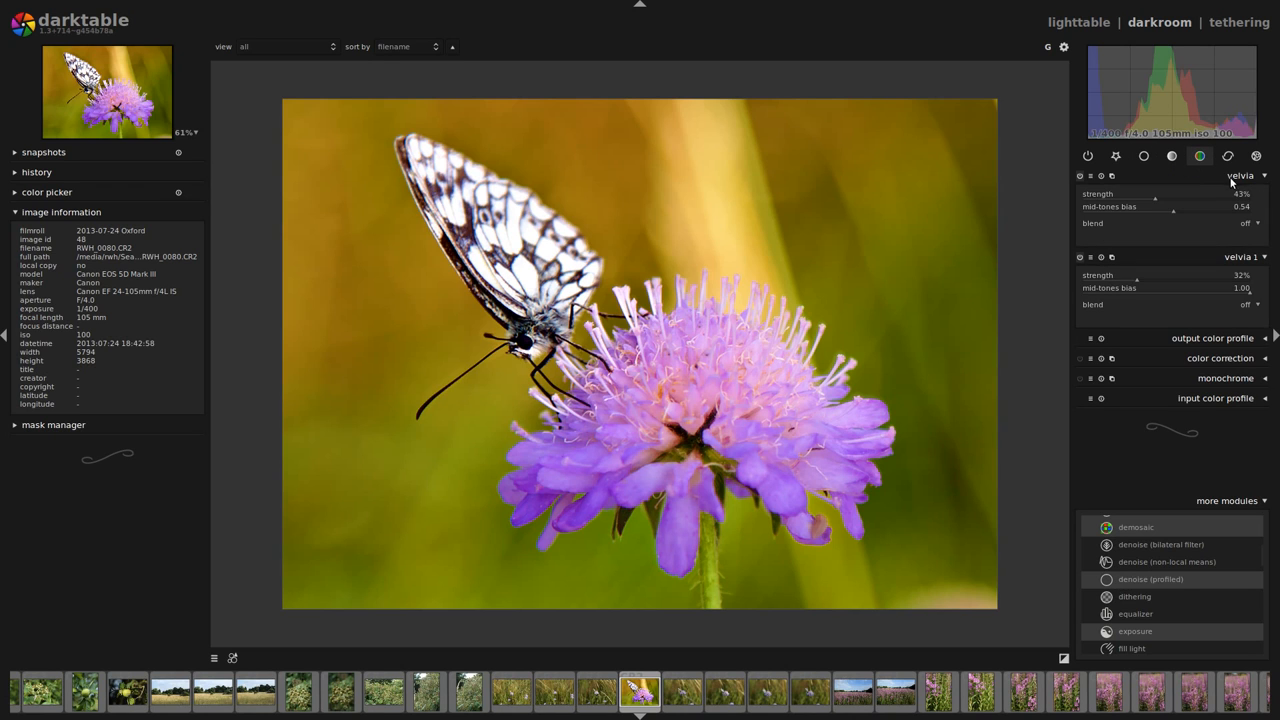
{"action": "mouse_move", "coordinate": [1188, 264]}
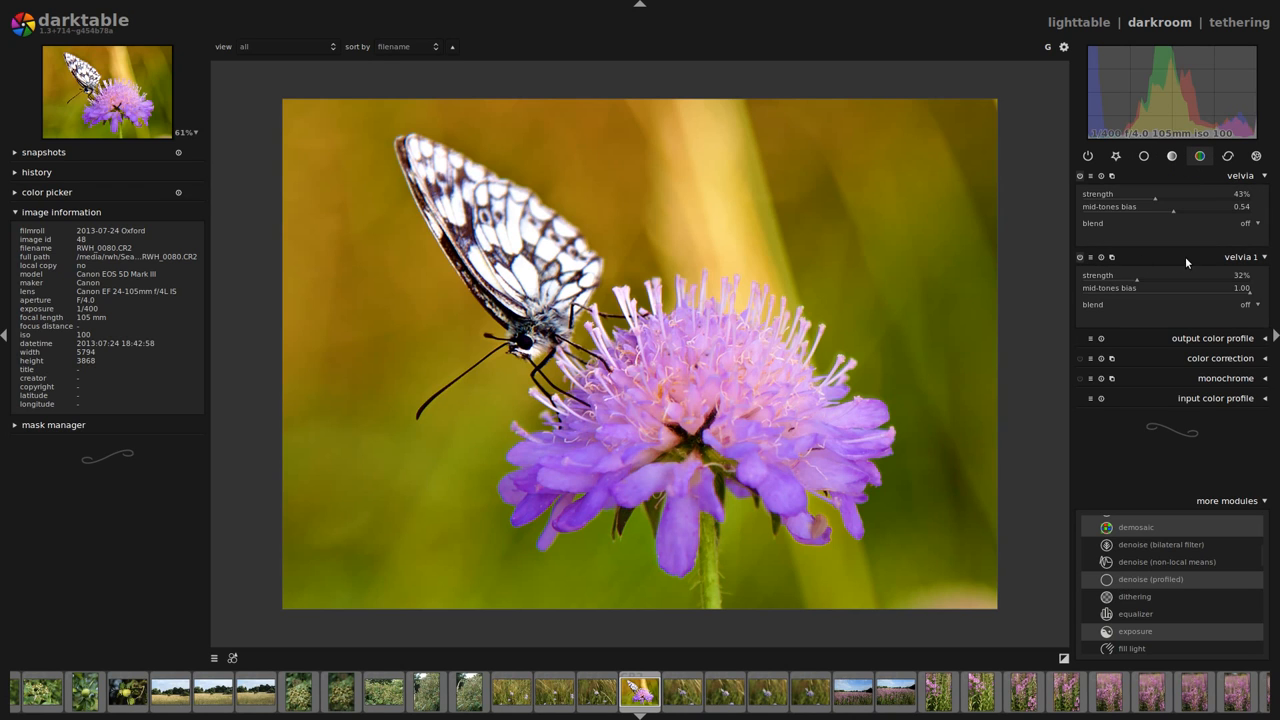
{"action": "left_click", "coordinate": [1112, 256]}
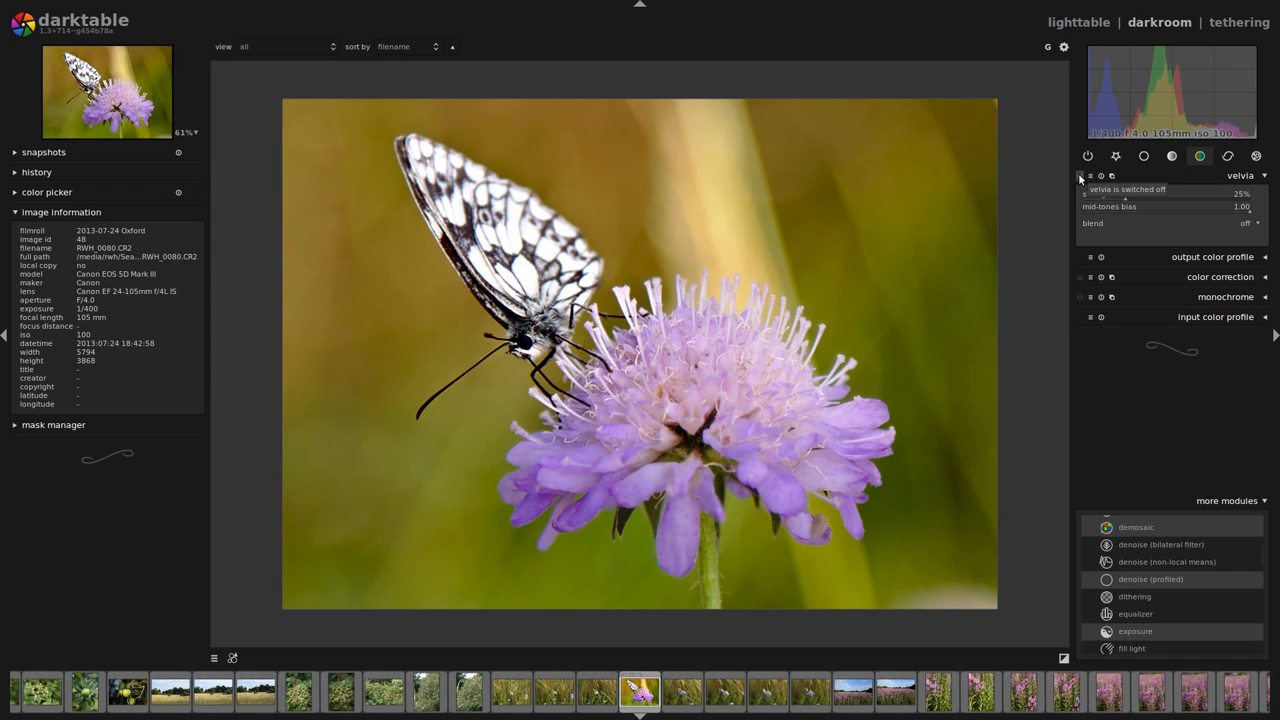
{"action": "mouse_move", "coordinate": [1200, 418]}
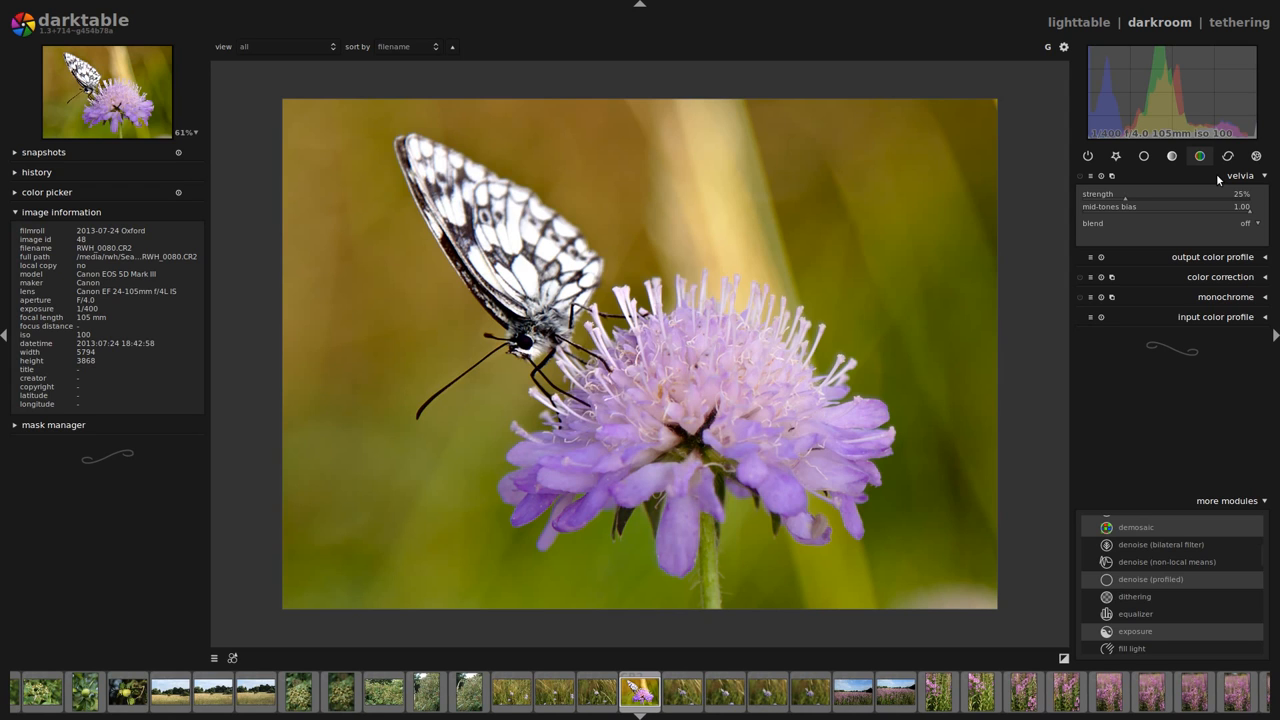
{"action": "mouse_move", "coordinate": [1204, 588]}
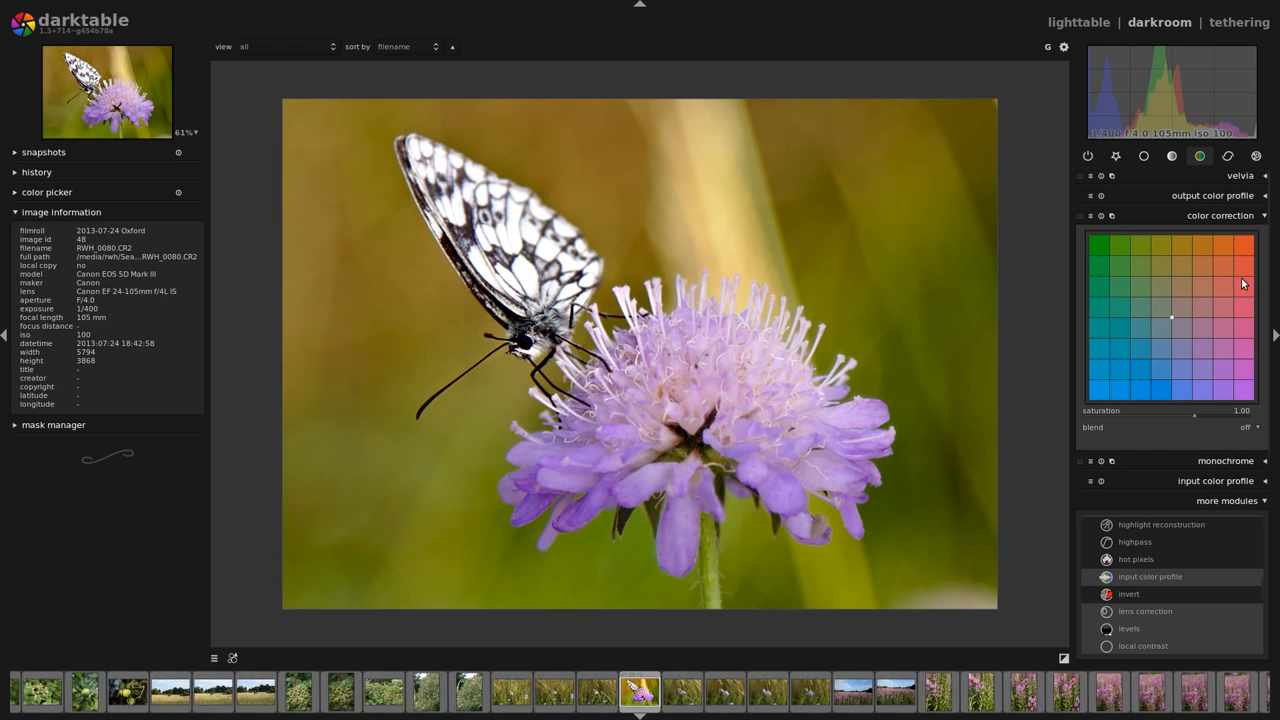
Step: Raise colour correction saturation and begin increasing velvia strength and mid-tones bias
{"action": "left_click_drag", "start_coordinate": [1194, 412], "coordinate": [1240, 412]}
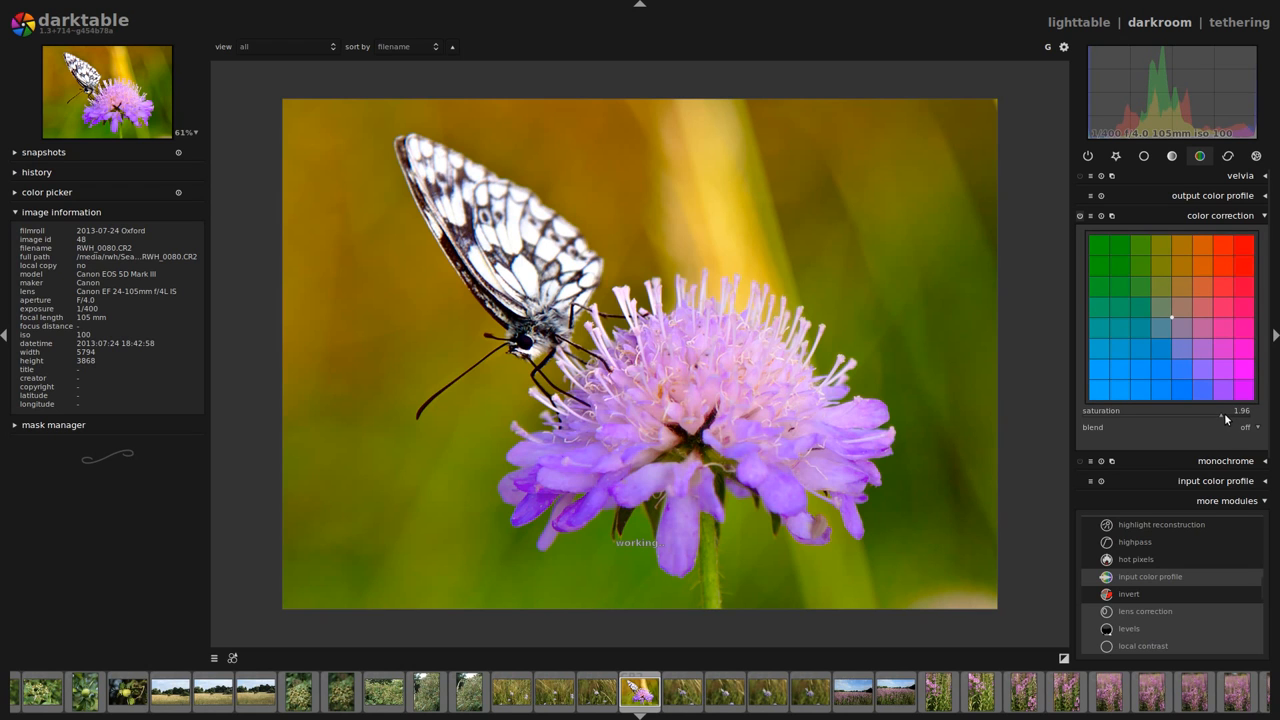
{"action": "mouse_move", "coordinate": [1104, 252]}
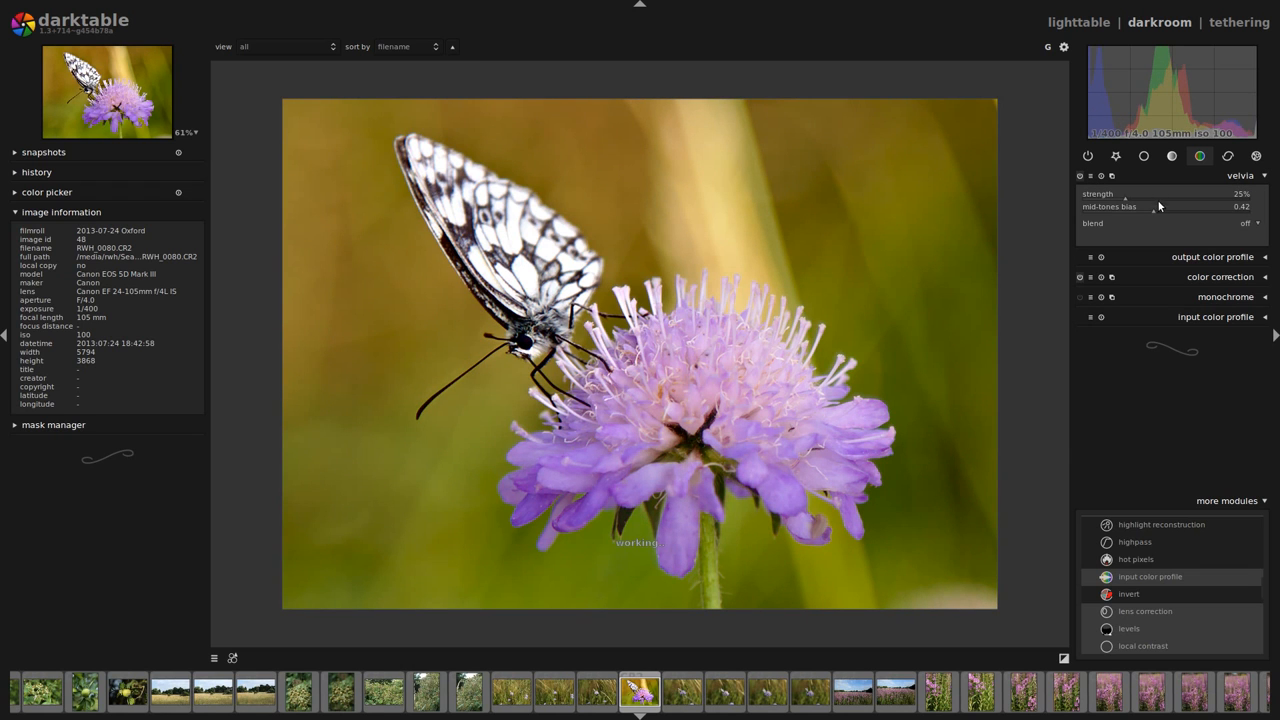
{"action": "left_click_drag", "start_coordinate": [1124, 194], "coordinate": [1168, 194]}
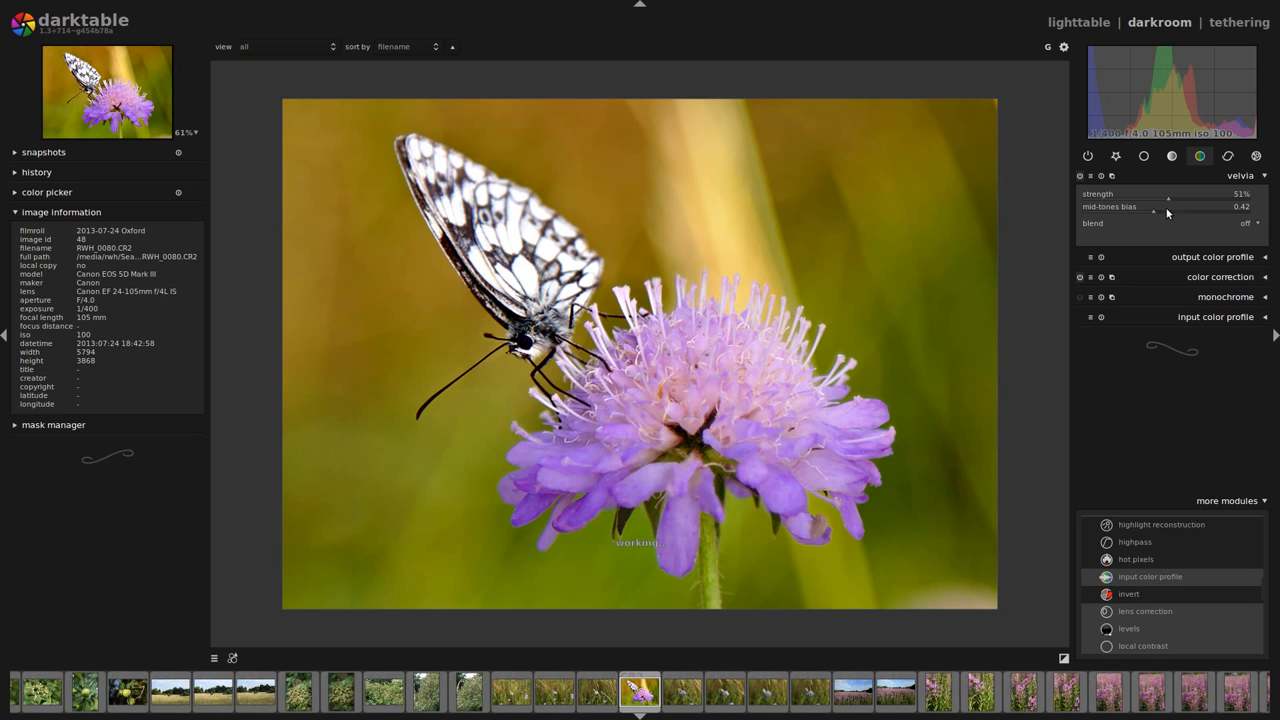
{"action": "left_click_drag", "start_coordinate": [1168, 206], "coordinate": [1172, 206]}
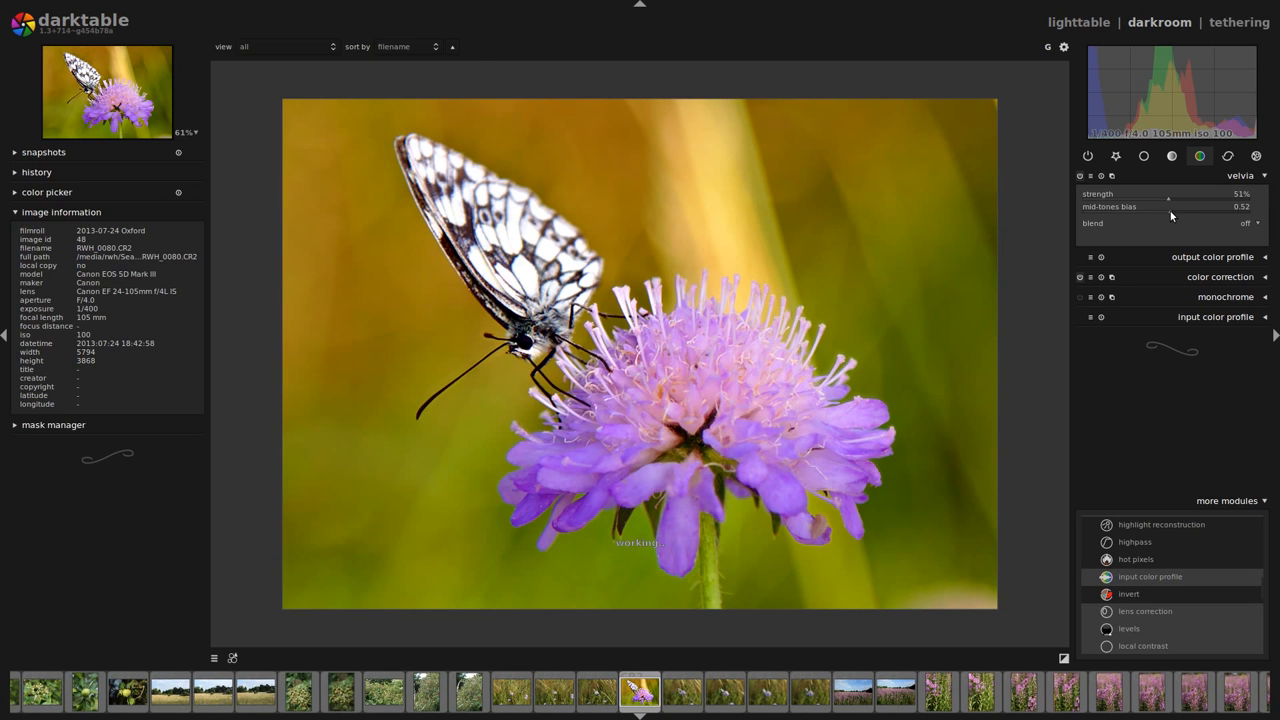
{"action": "mouse_move", "coordinate": [1168, 206]}
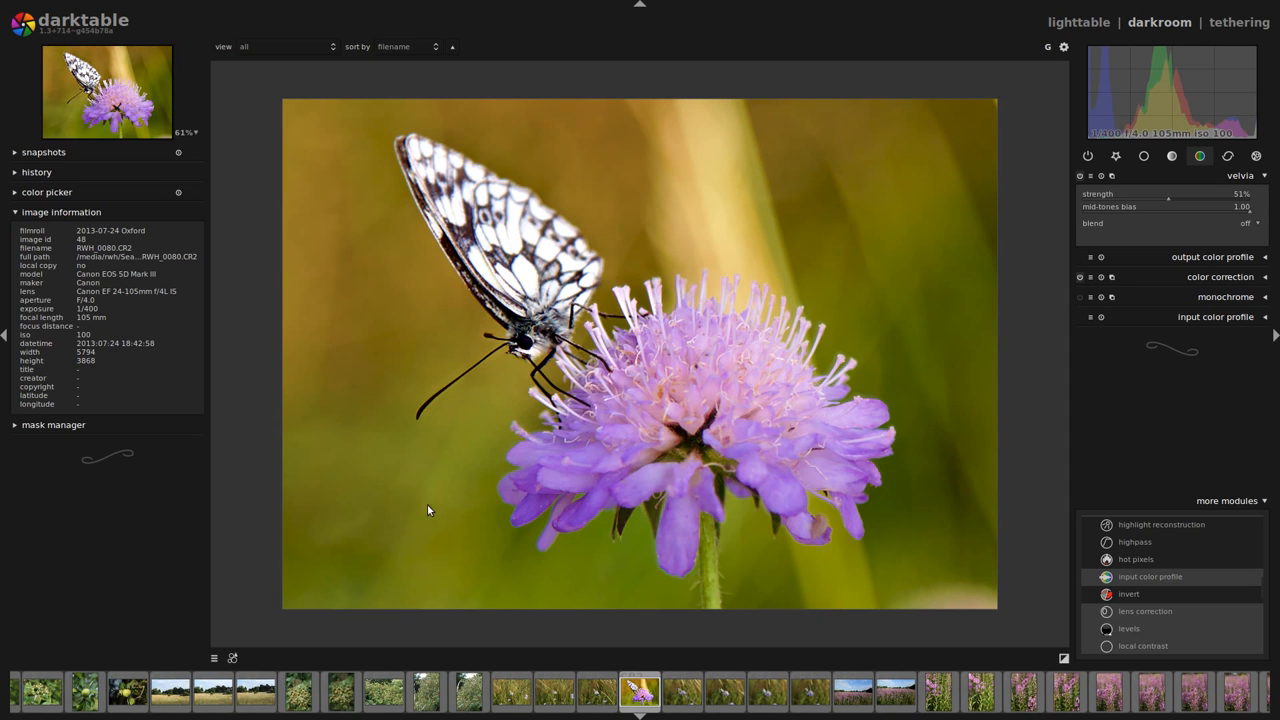
{"action": "mouse_move", "coordinate": [1170, 214]}
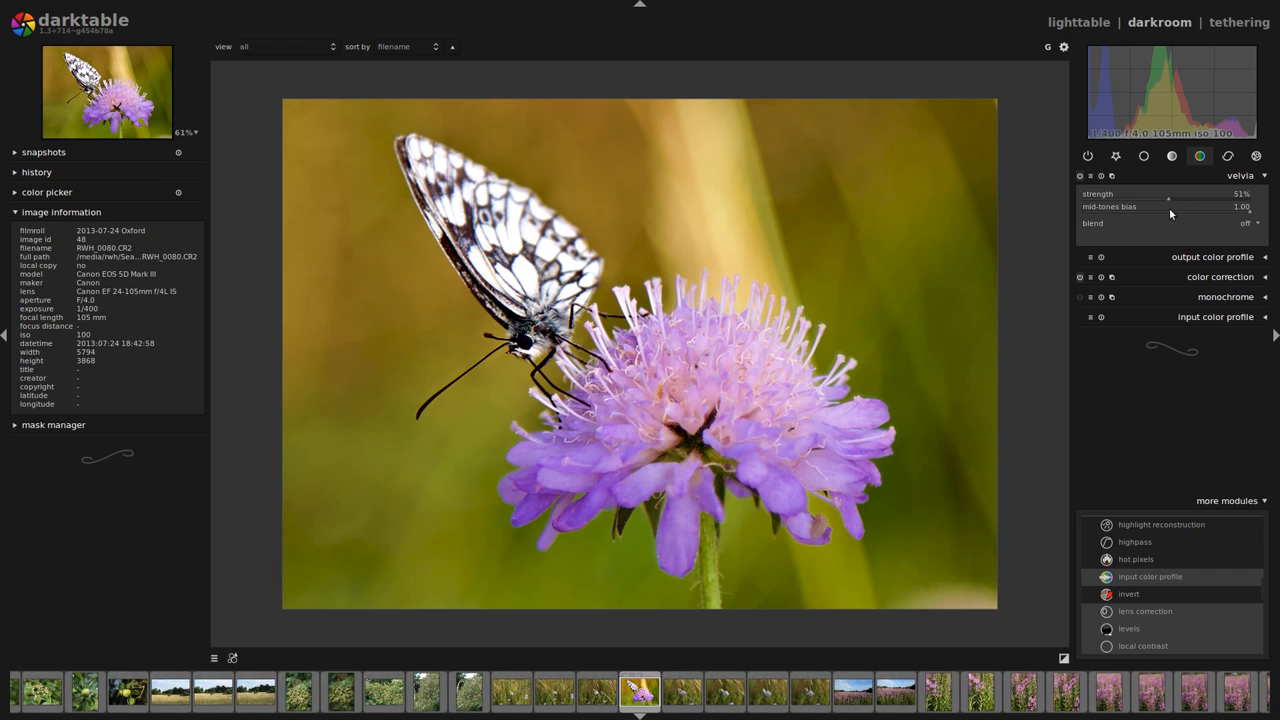
Step: Lower the velvia mid-tones bias to 0.27 and set its strength to 54%
{"action": "left_click_drag", "start_coordinate": [1168, 206], "coordinate": [1170, 206]}
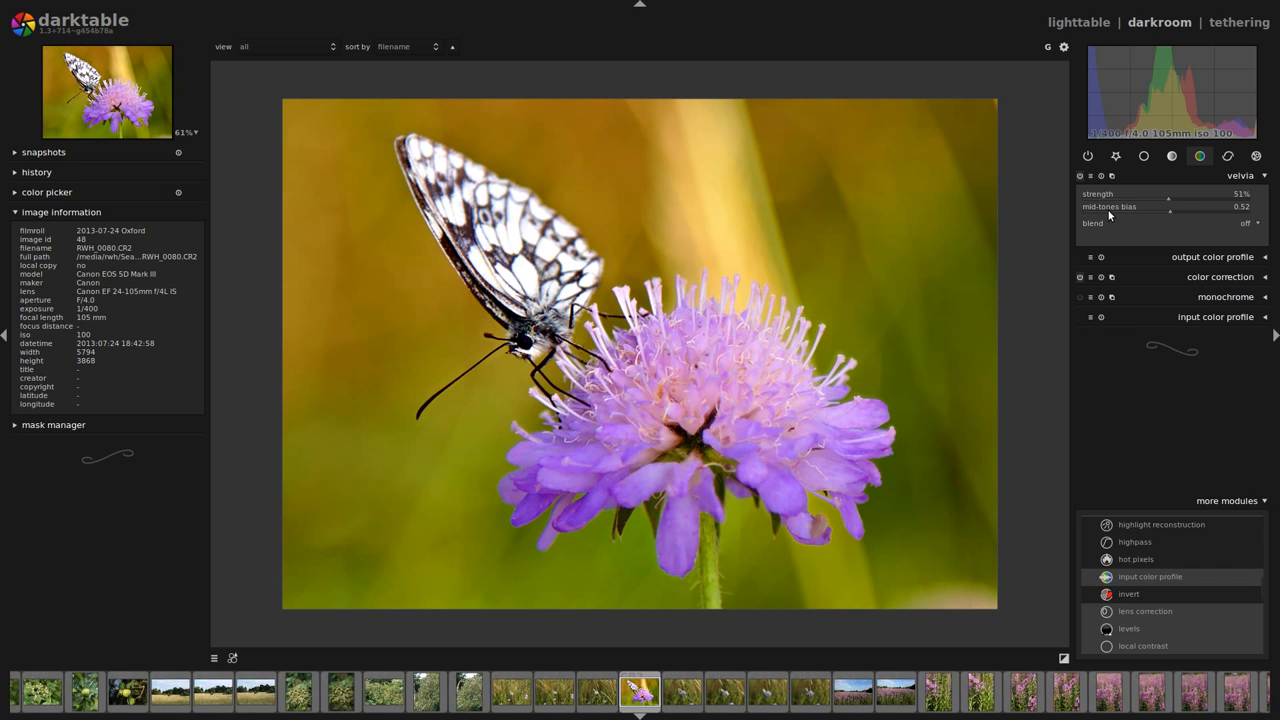
{"action": "left_click_drag", "start_coordinate": [1170, 206], "coordinate": [1104, 206]}
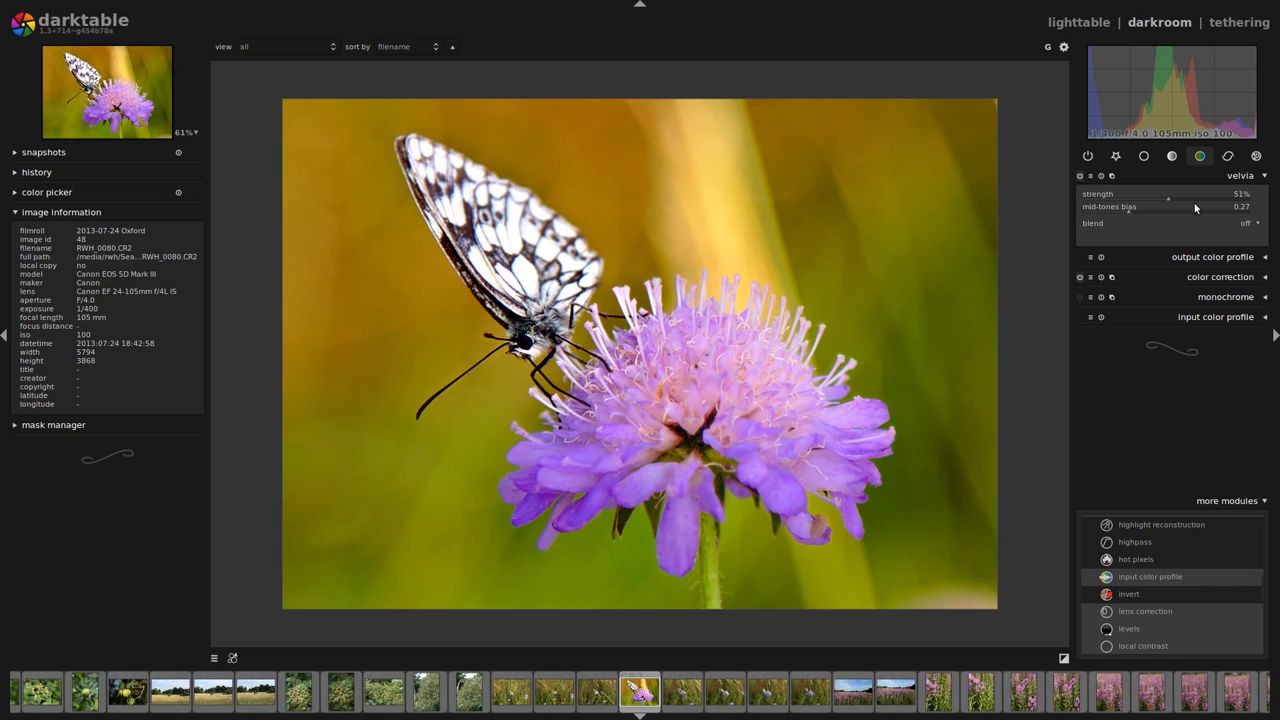
{"action": "left_click_drag", "start_coordinate": [1168, 194], "coordinate": [1184, 194]}
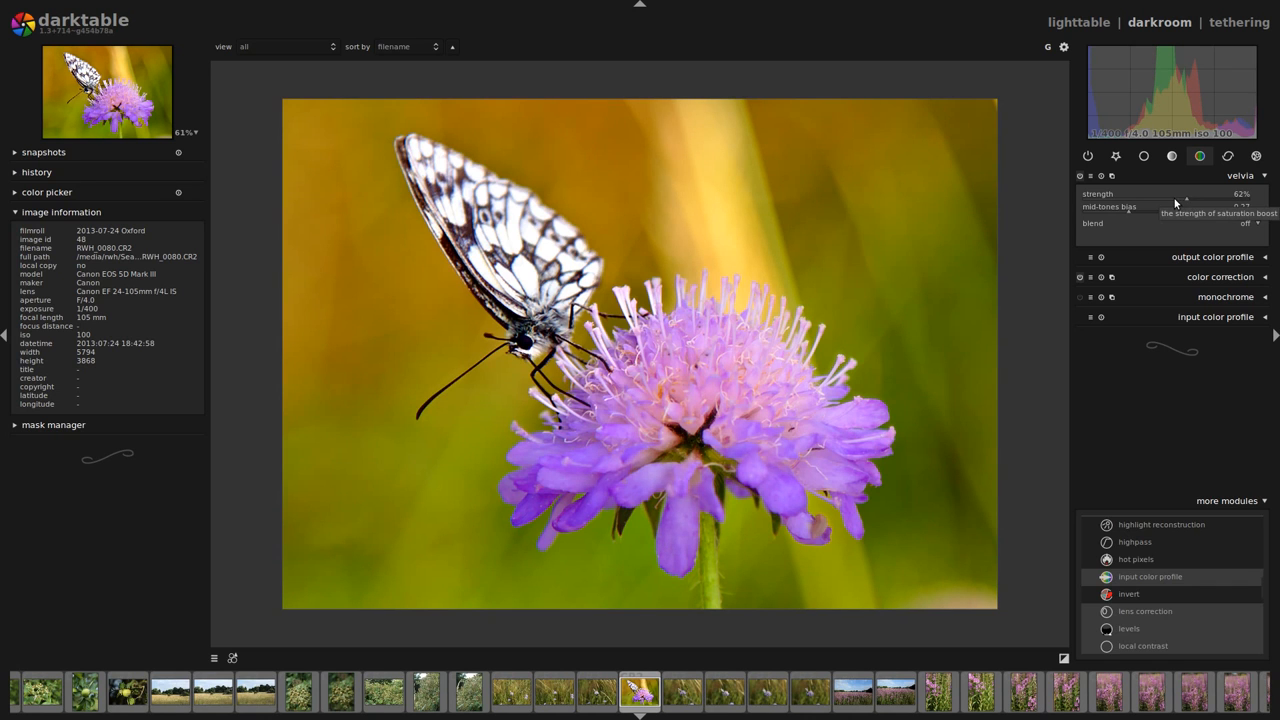
{"action": "left_click_drag", "start_coordinate": [1184, 192], "coordinate": [1172, 192]}
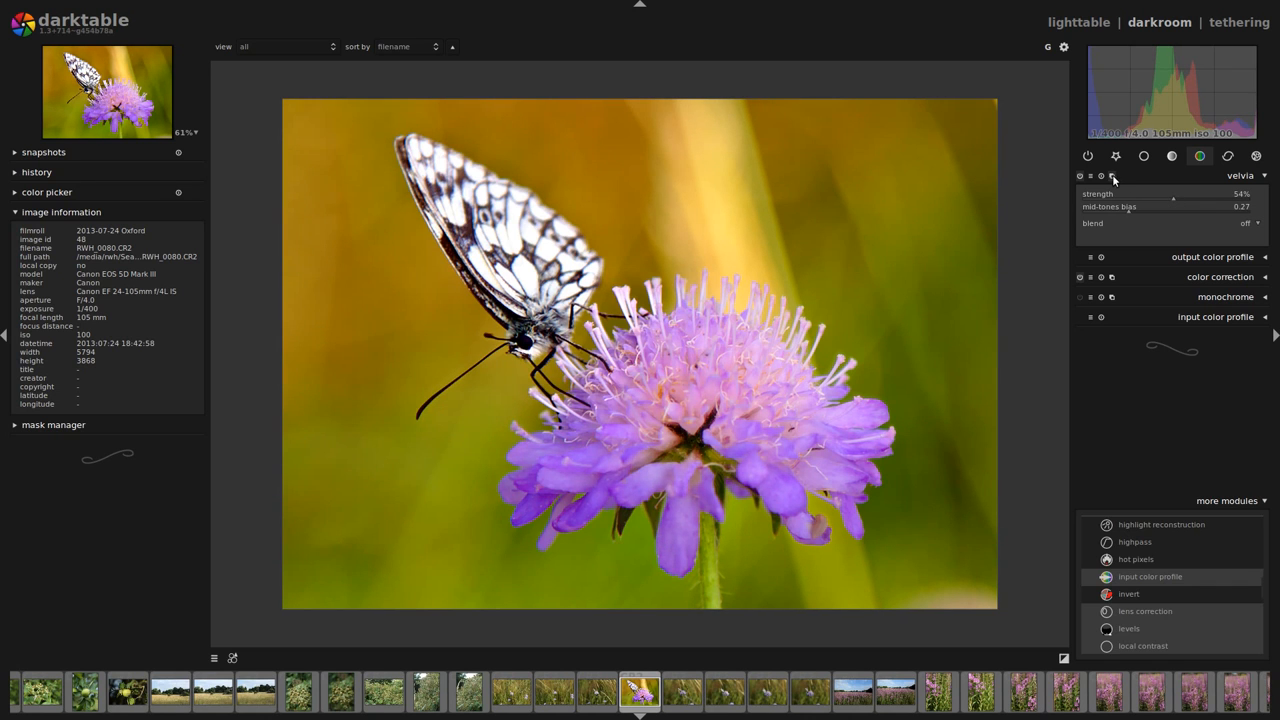
Step: Create a second velvia instance and set its strength to about 35%
{"action": "left_click", "coordinate": [1112, 176]}
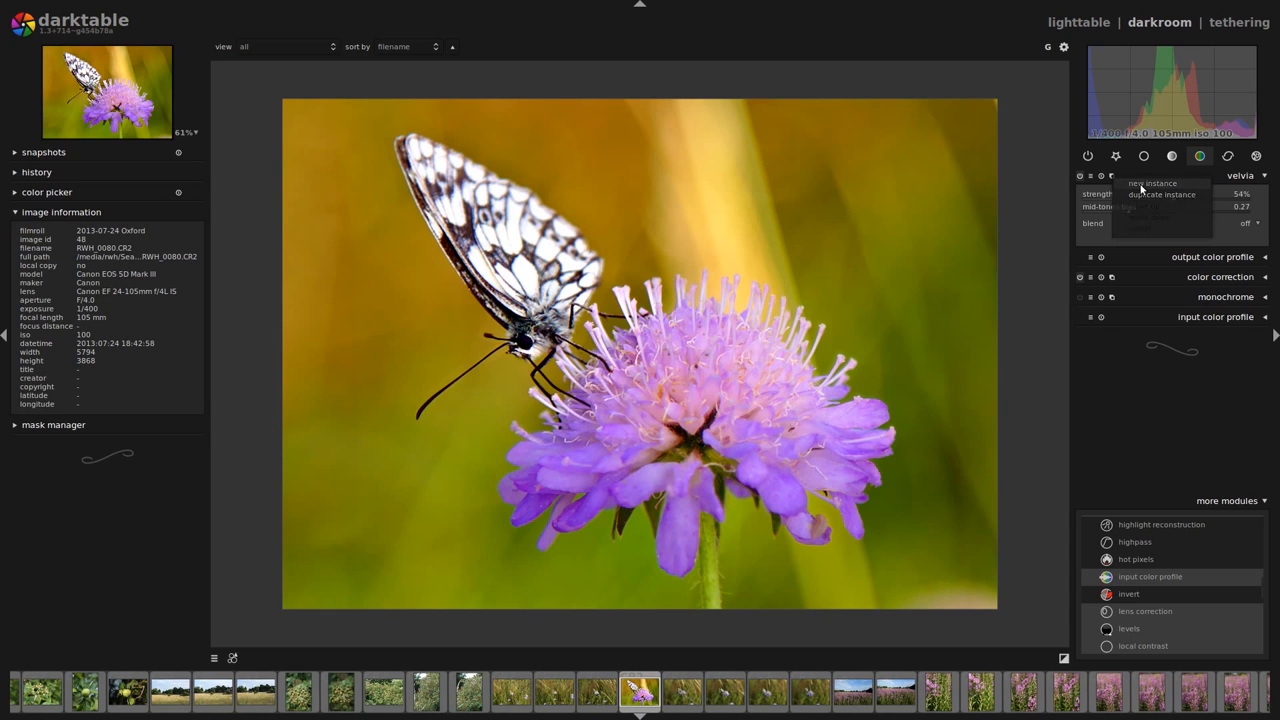
{"action": "left_click", "coordinate": [1152, 184]}
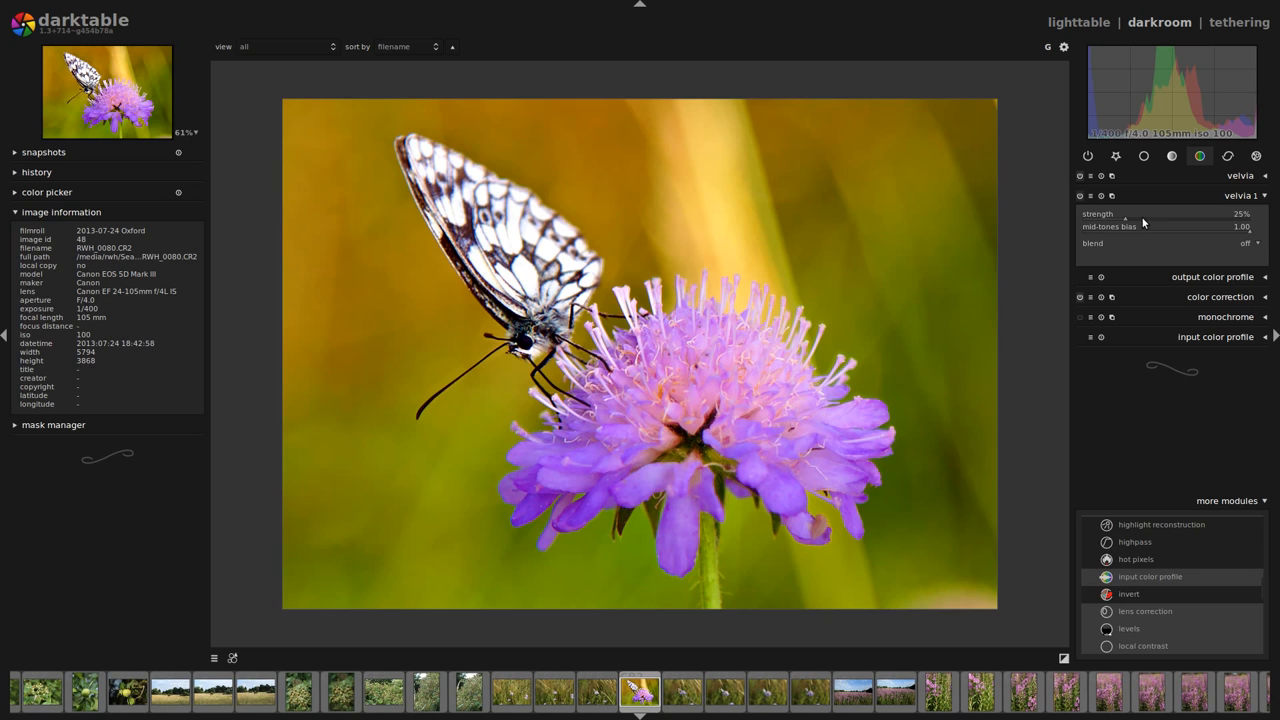
{"action": "left_click_drag", "start_coordinate": [1124, 218], "coordinate": [1140, 218]}
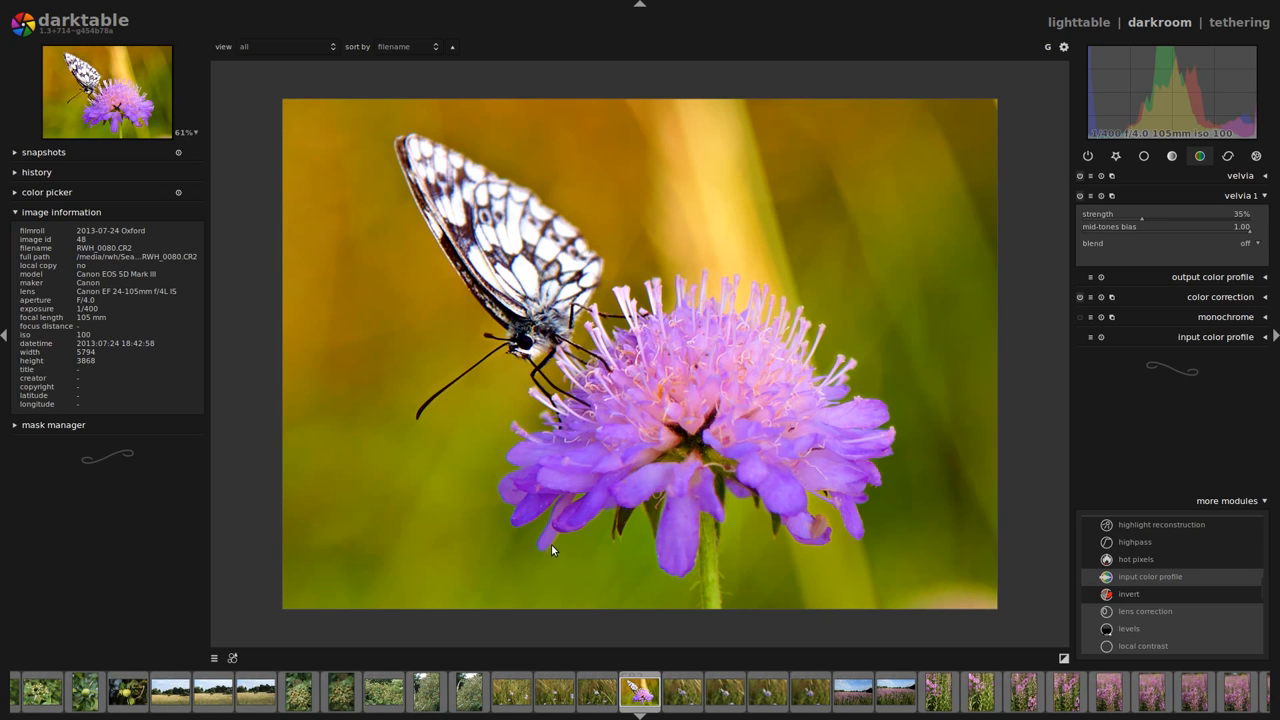
{"action": "mouse_move", "coordinate": [552, 508]}
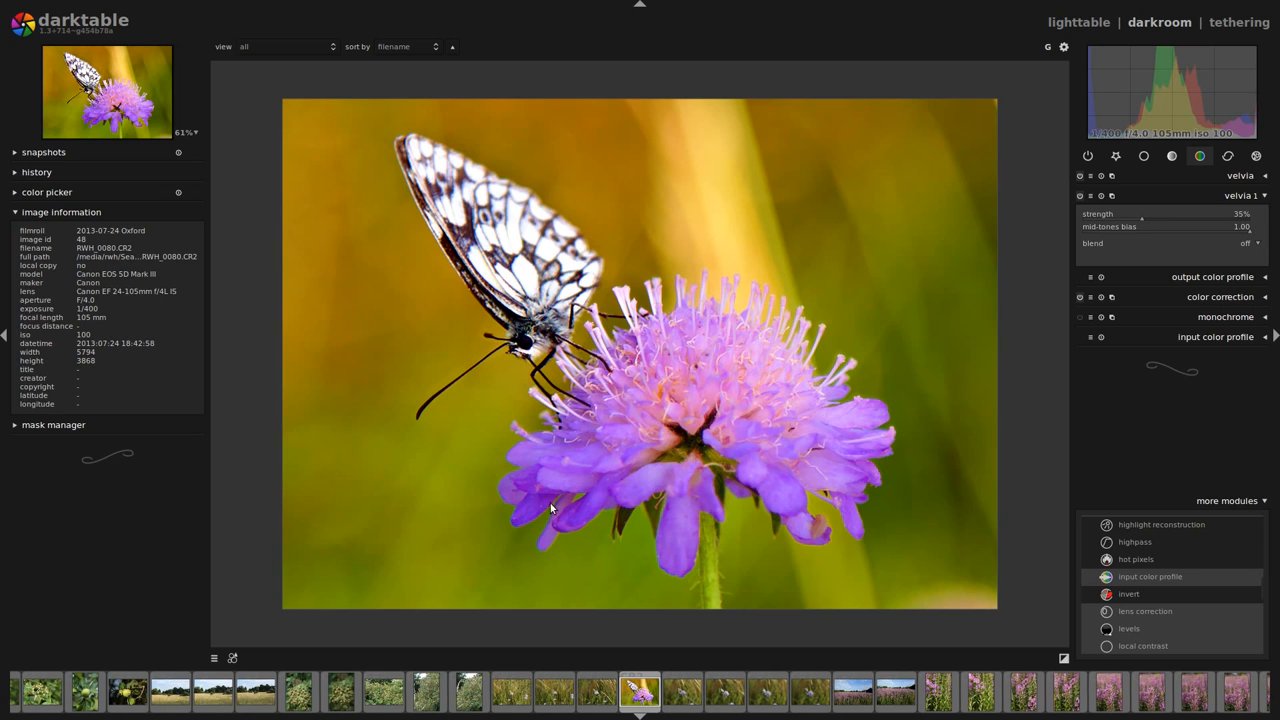
{"action": "mouse_move", "coordinate": [652, 564]}
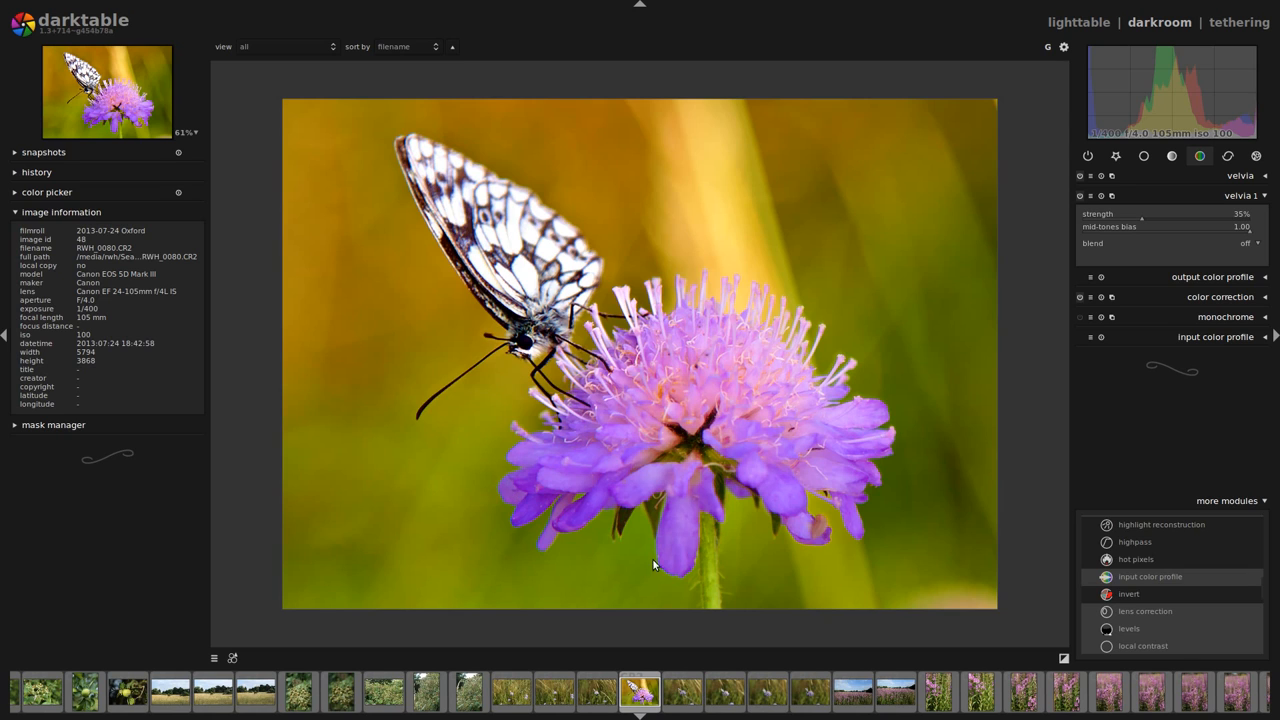
{"action": "mouse_move", "coordinate": [530, 550]}
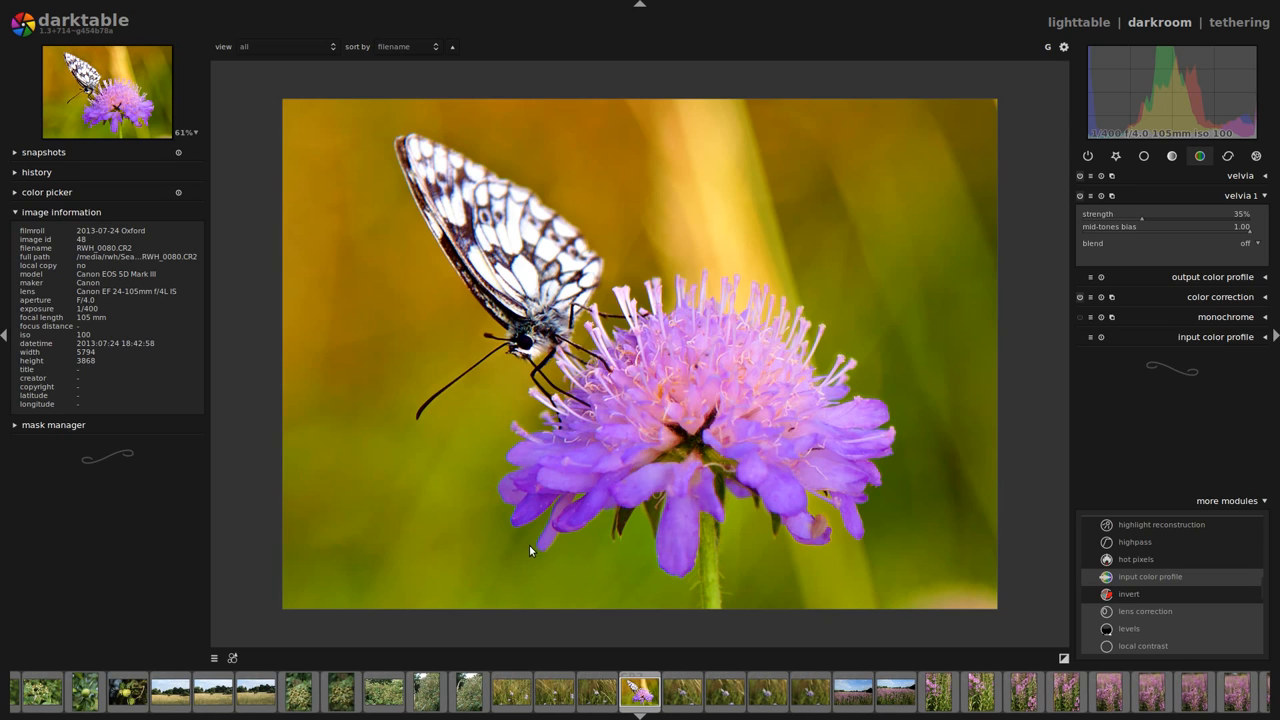
{"action": "mouse_move", "coordinate": [540, 546]}
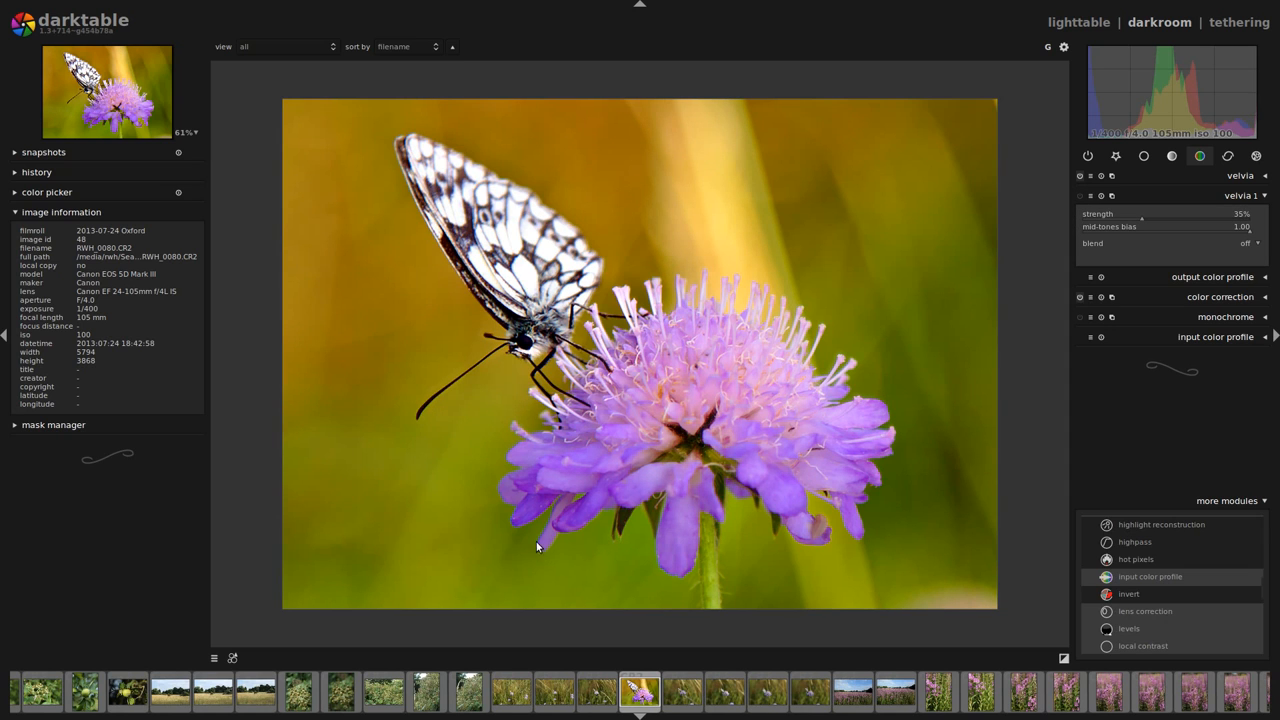
{"action": "mouse_move", "coordinate": [888, 348]}
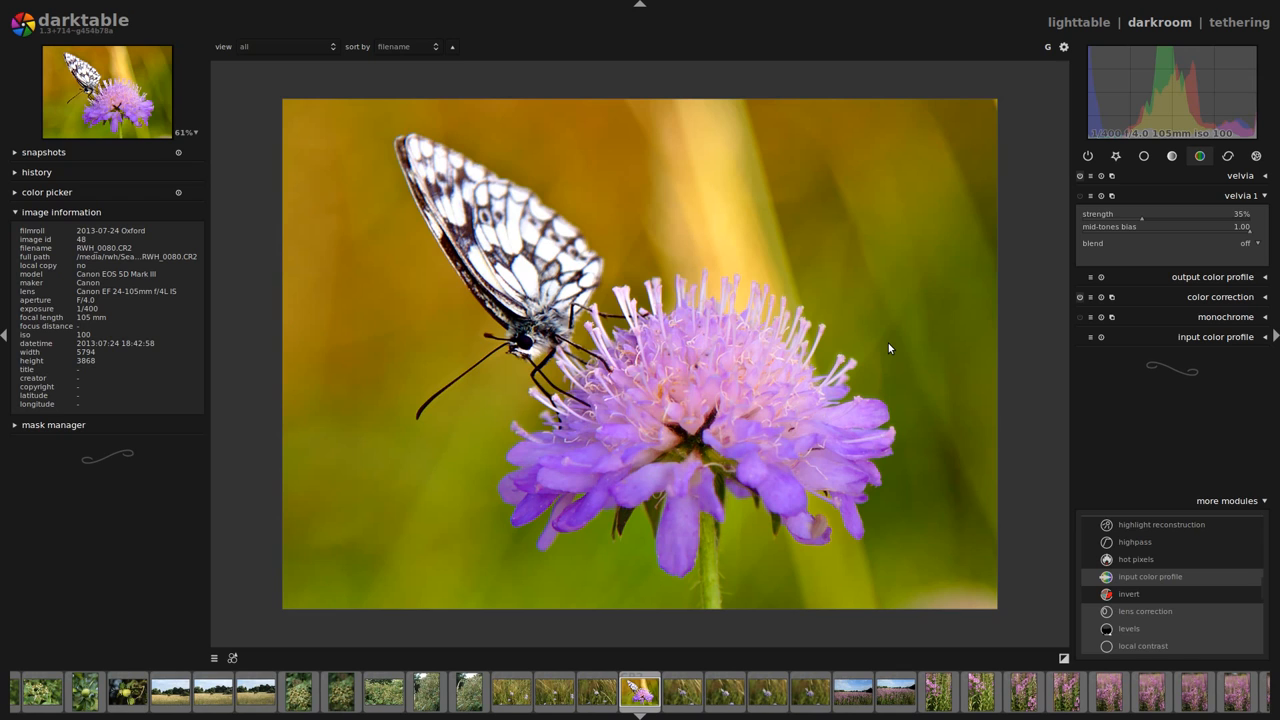
{"action": "mouse_move", "coordinate": [1262, 144]}
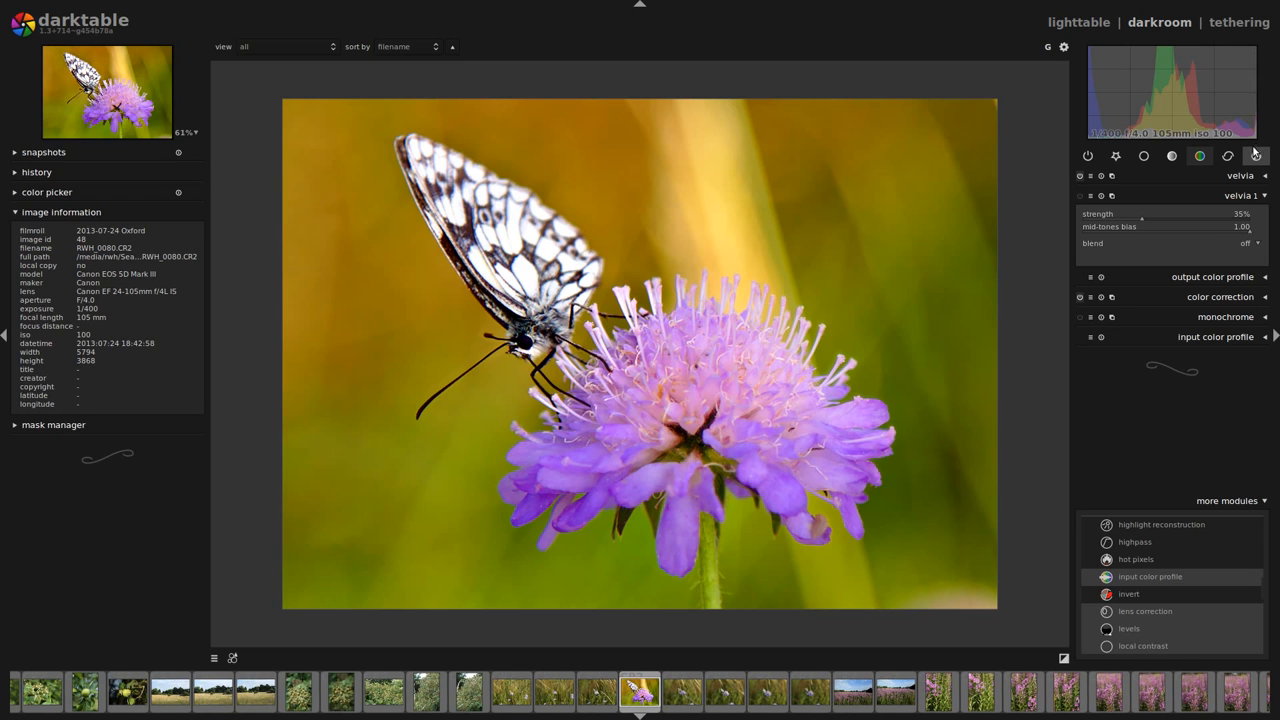
Step: Enable vignetting from the effects group and shape it into a tall, narrow off-centre oval
{"action": "left_click", "coordinate": [1256, 156]}
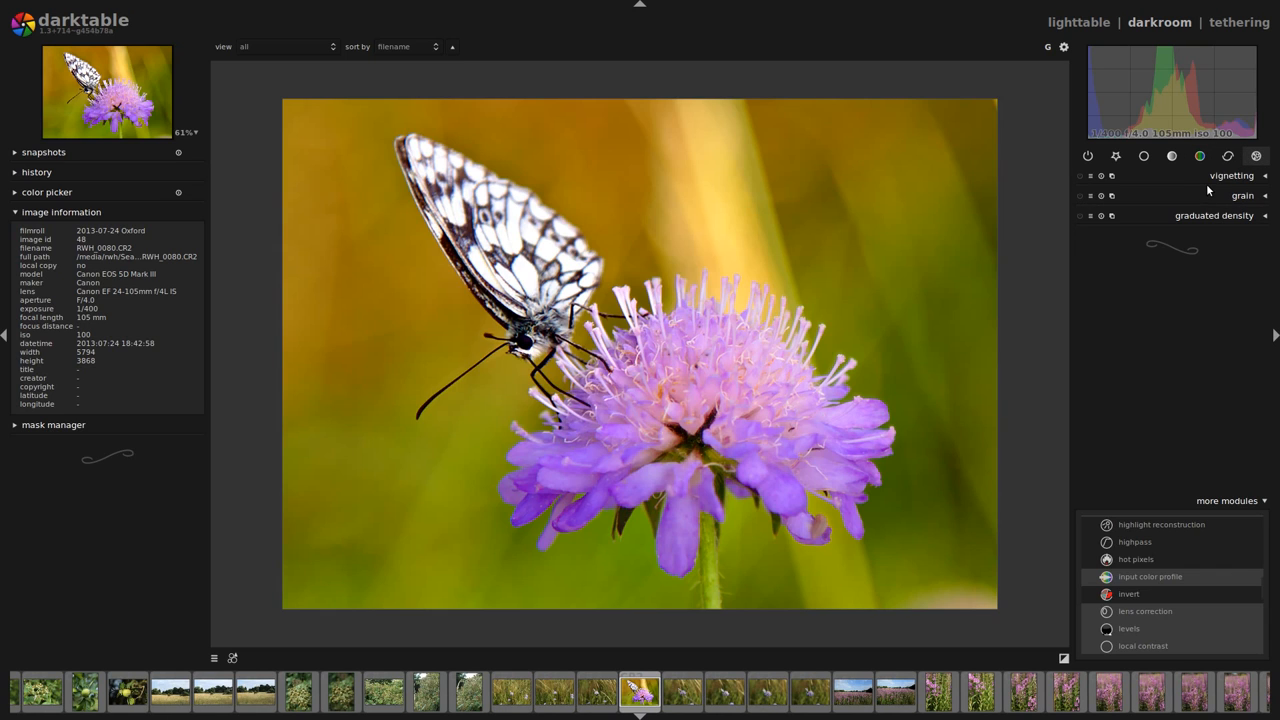
{"action": "left_click", "coordinate": [1232, 176]}
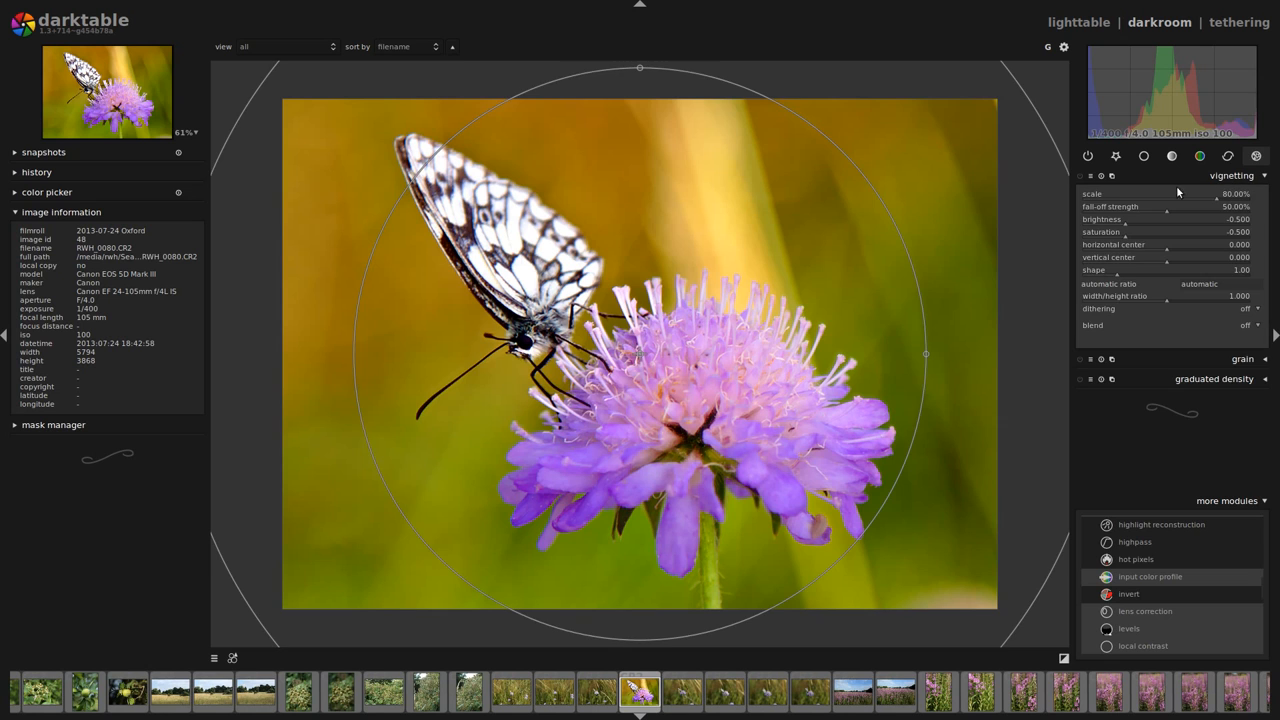
{"action": "mouse_move", "coordinate": [388, 232]}
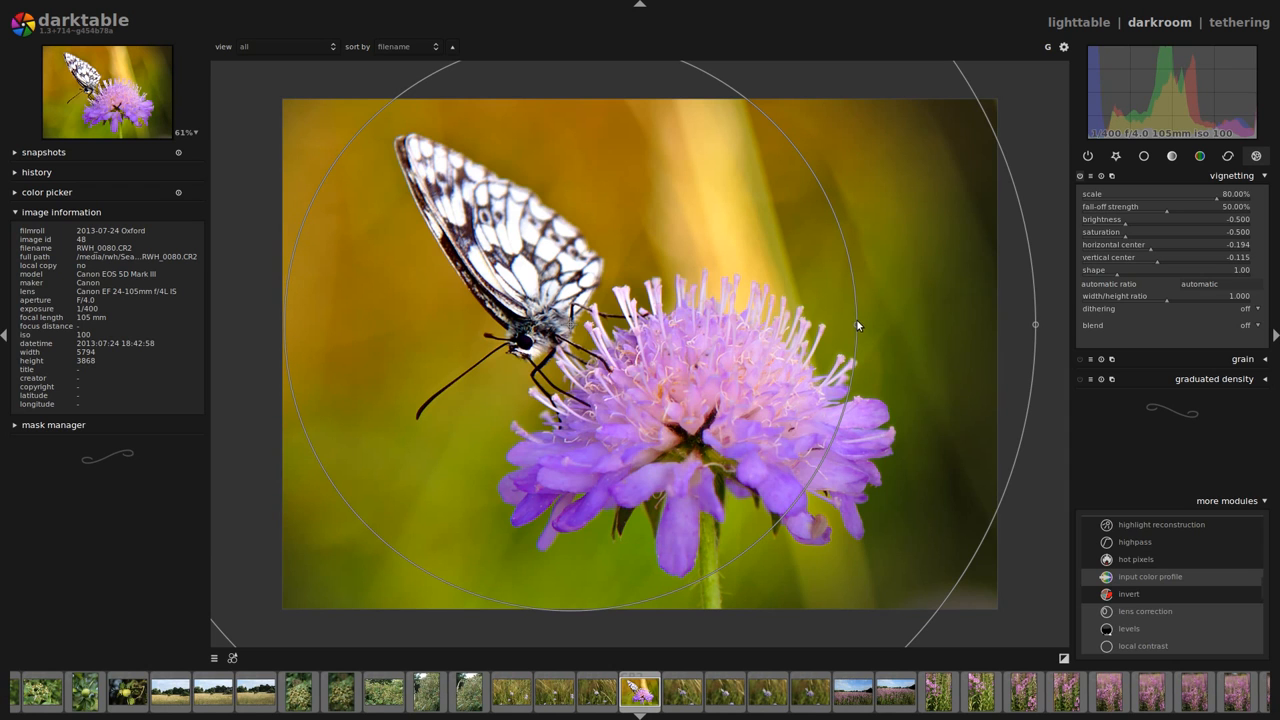
{"action": "left_click_drag", "start_coordinate": [856, 324], "coordinate": [744, 290]}
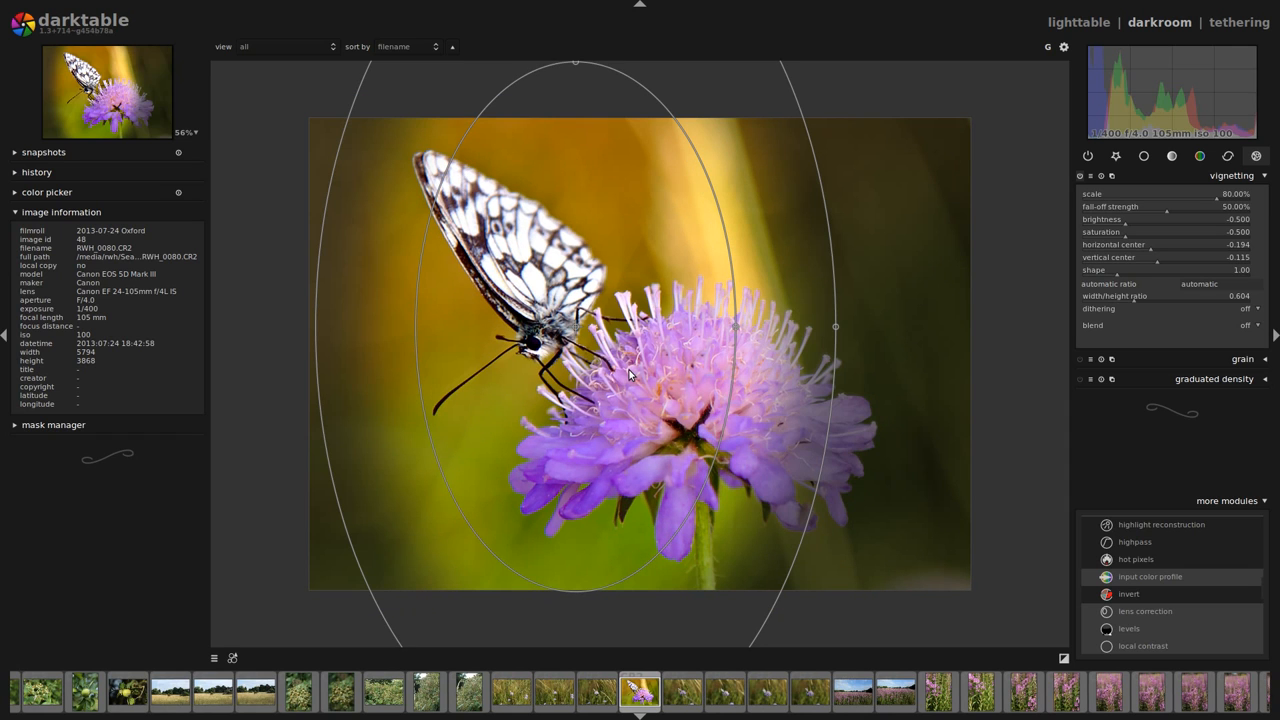
{"action": "mouse_move", "coordinate": [584, 172]}
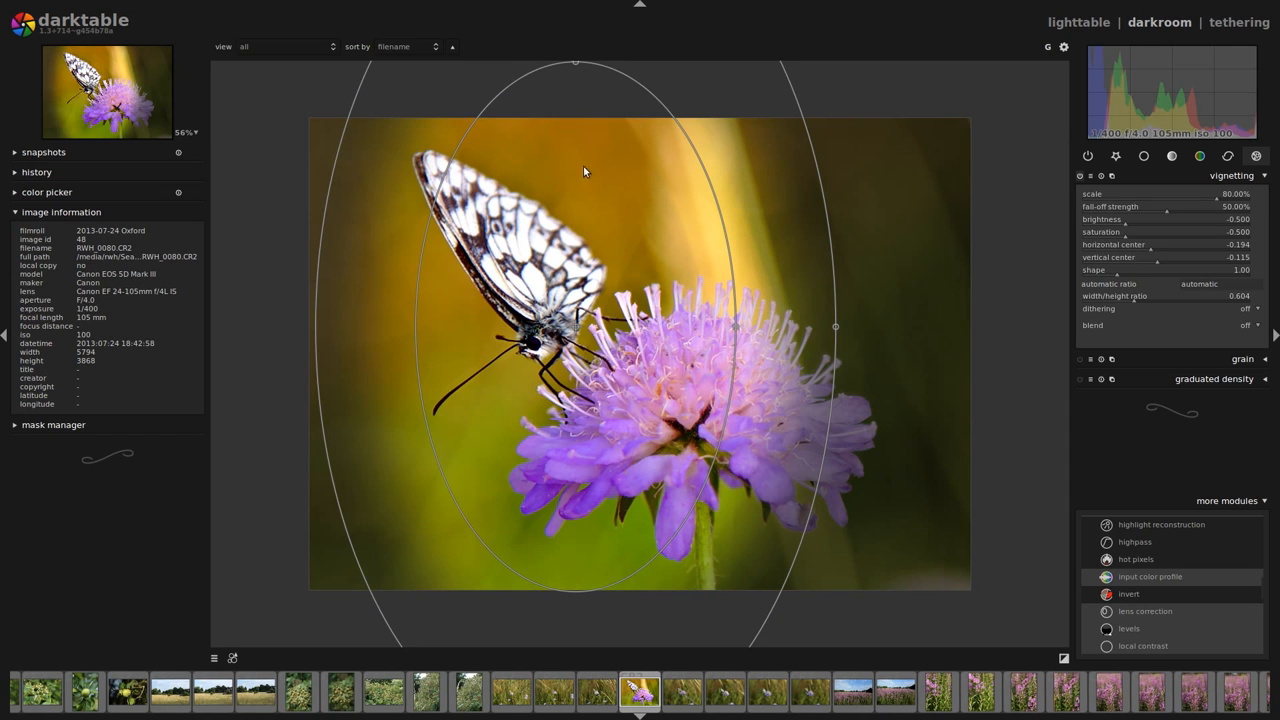
{"action": "mouse_move", "coordinate": [400, 308]}
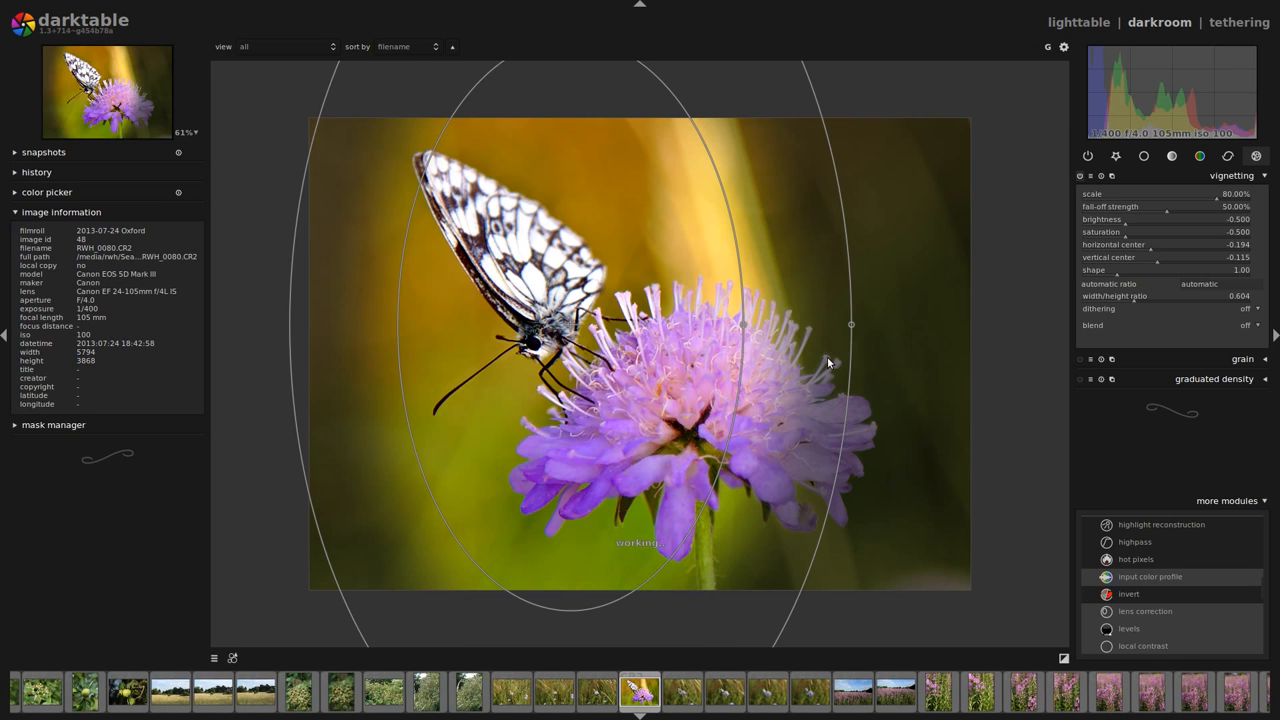
Step: Shrink the vignette to a rounder oval at about 55% scale and centre it on the butterfly
{"action": "scroll", "scroll_direction": "down", "scroll_amount": 3}
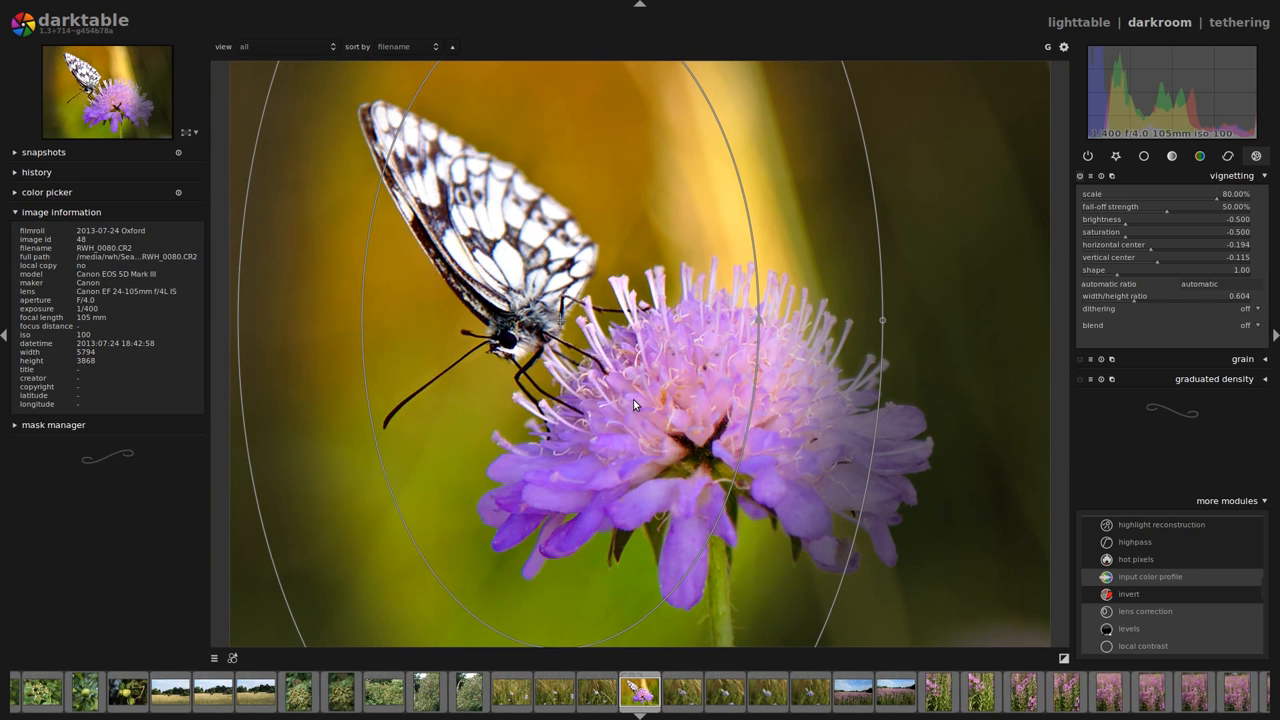
{"action": "mouse_move", "coordinate": [632, 400]}
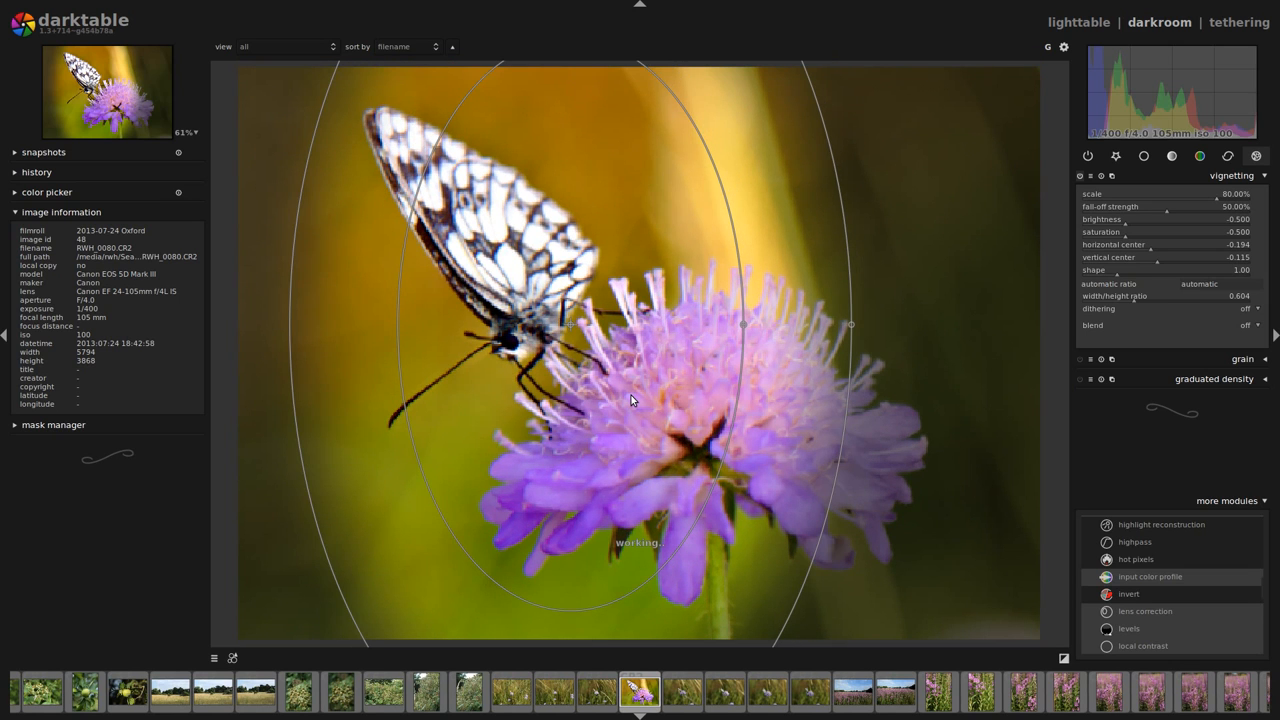
{"action": "scroll", "scroll_direction": "down", "scroll_amount": 3}
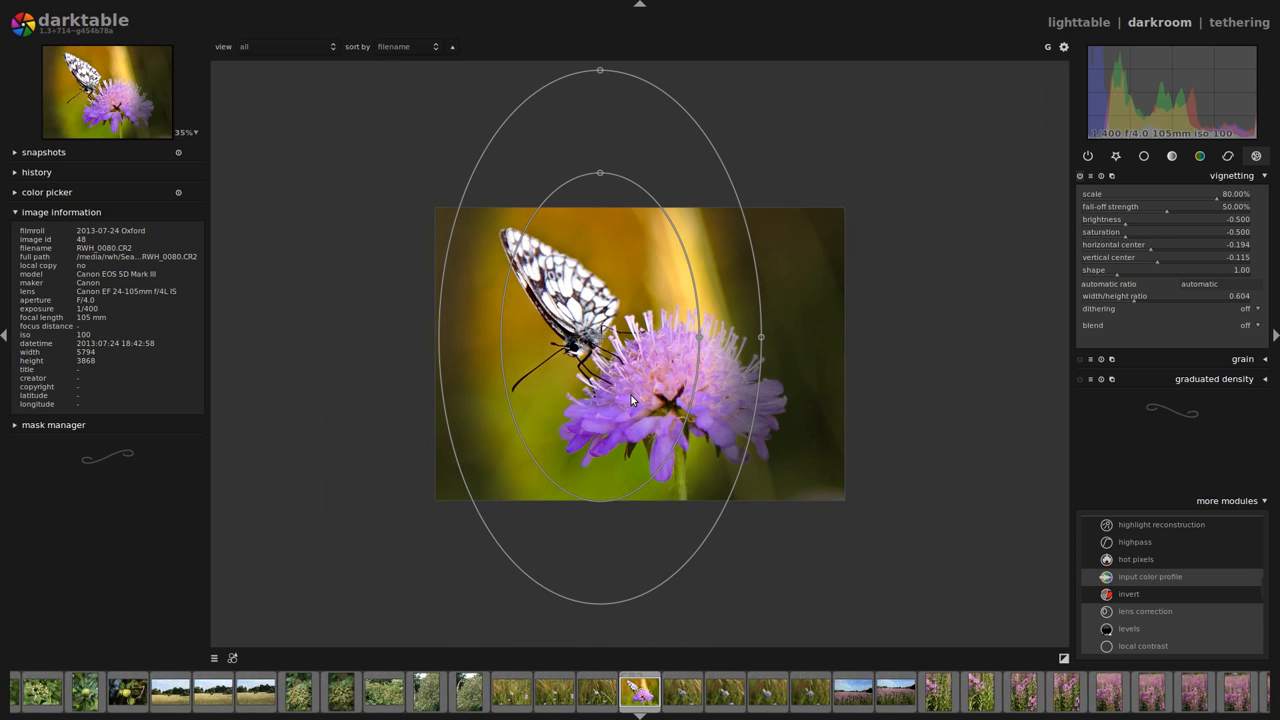
{"action": "mouse_move", "coordinate": [242, 236]}
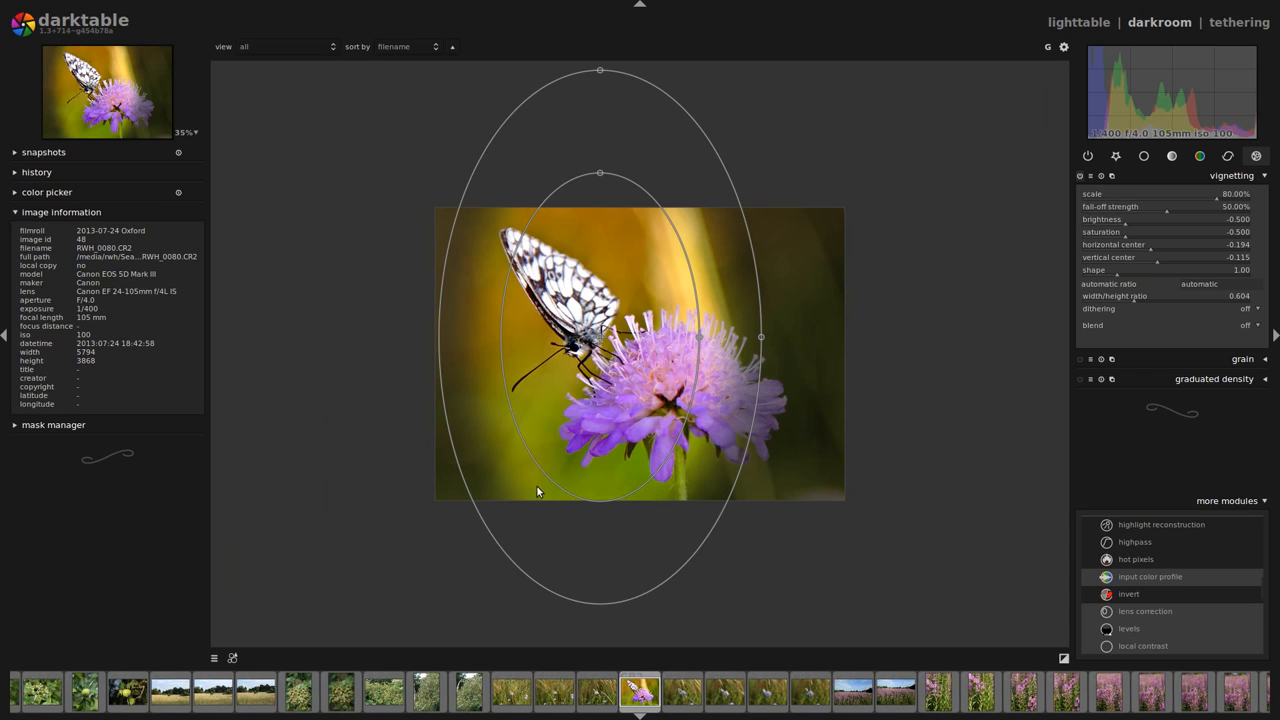
{"action": "mouse_move", "coordinate": [564, 324]}
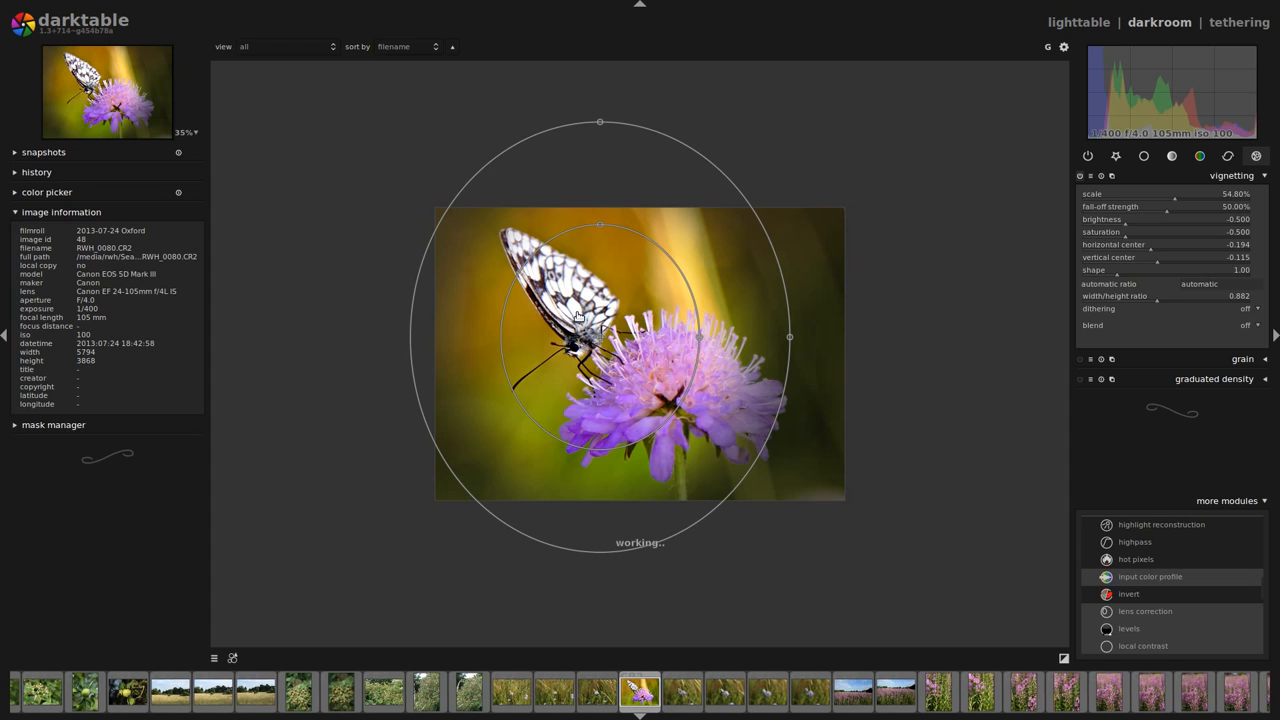
{"action": "left_click_drag", "start_coordinate": [600, 336], "coordinate": [582, 320]}
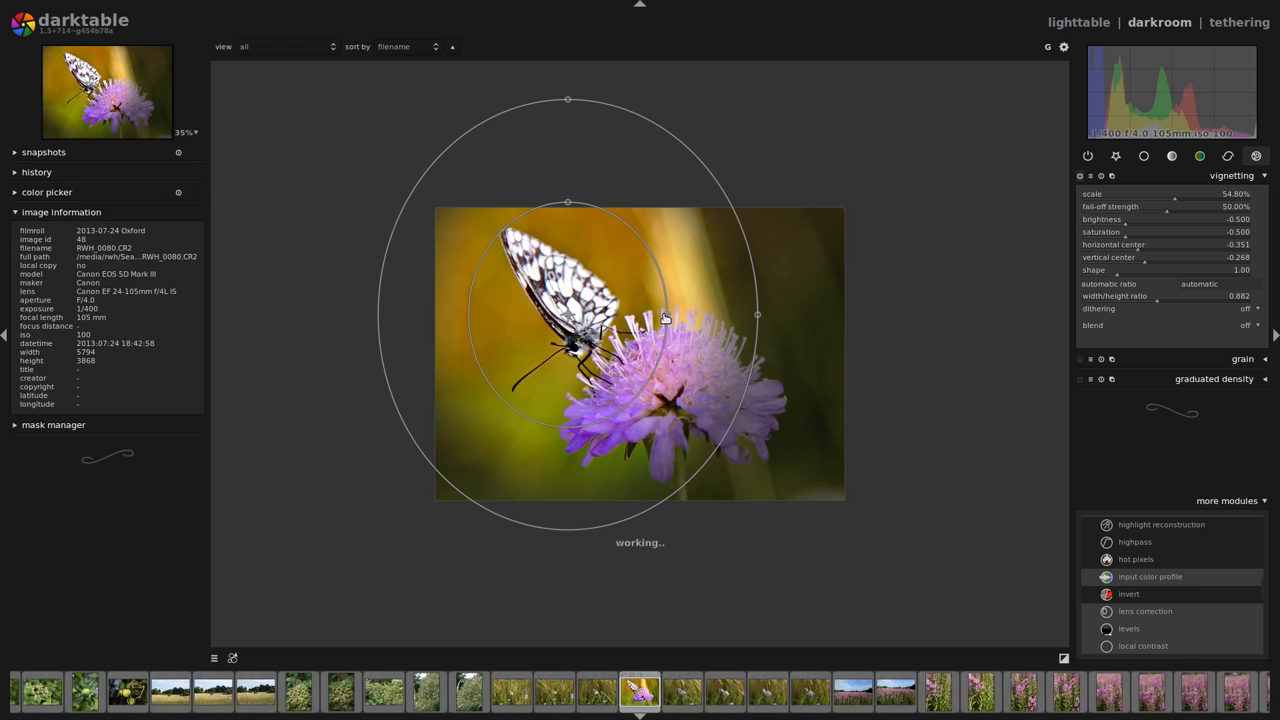
{"action": "left_click_drag", "start_coordinate": [670, 316], "coordinate": [672, 318]}
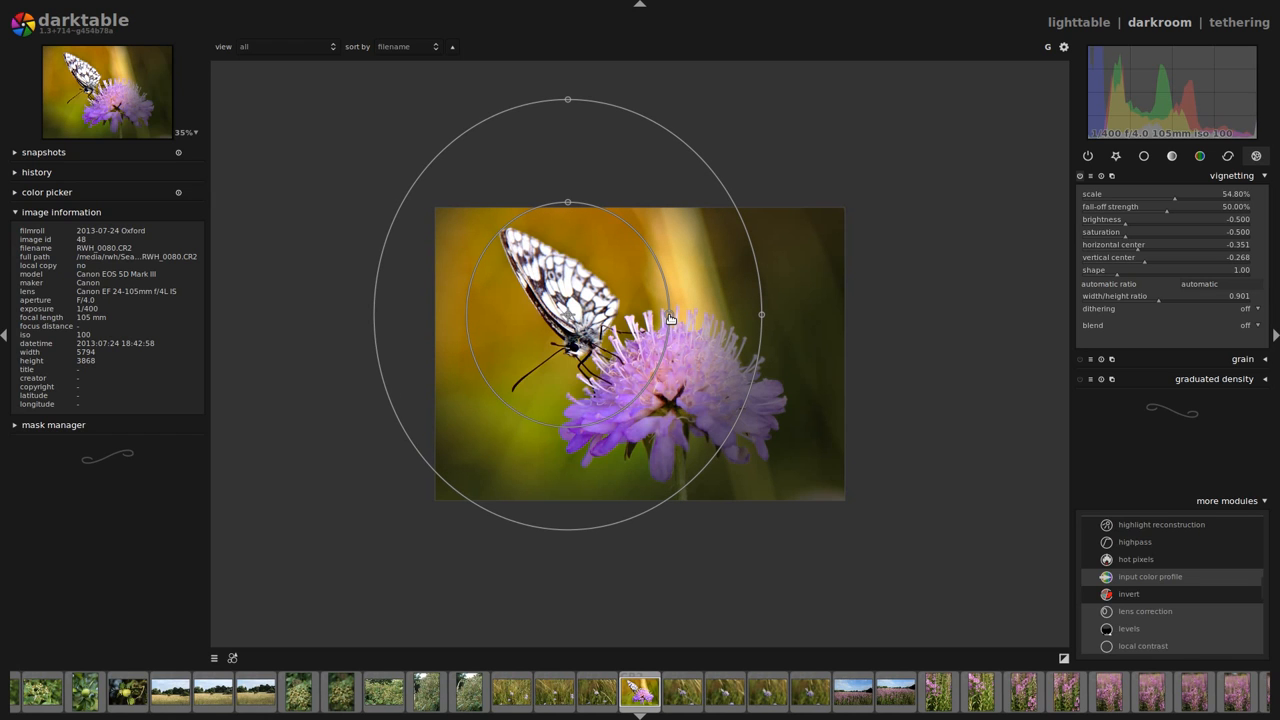
{"action": "mouse_move", "coordinate": [564, 312]}
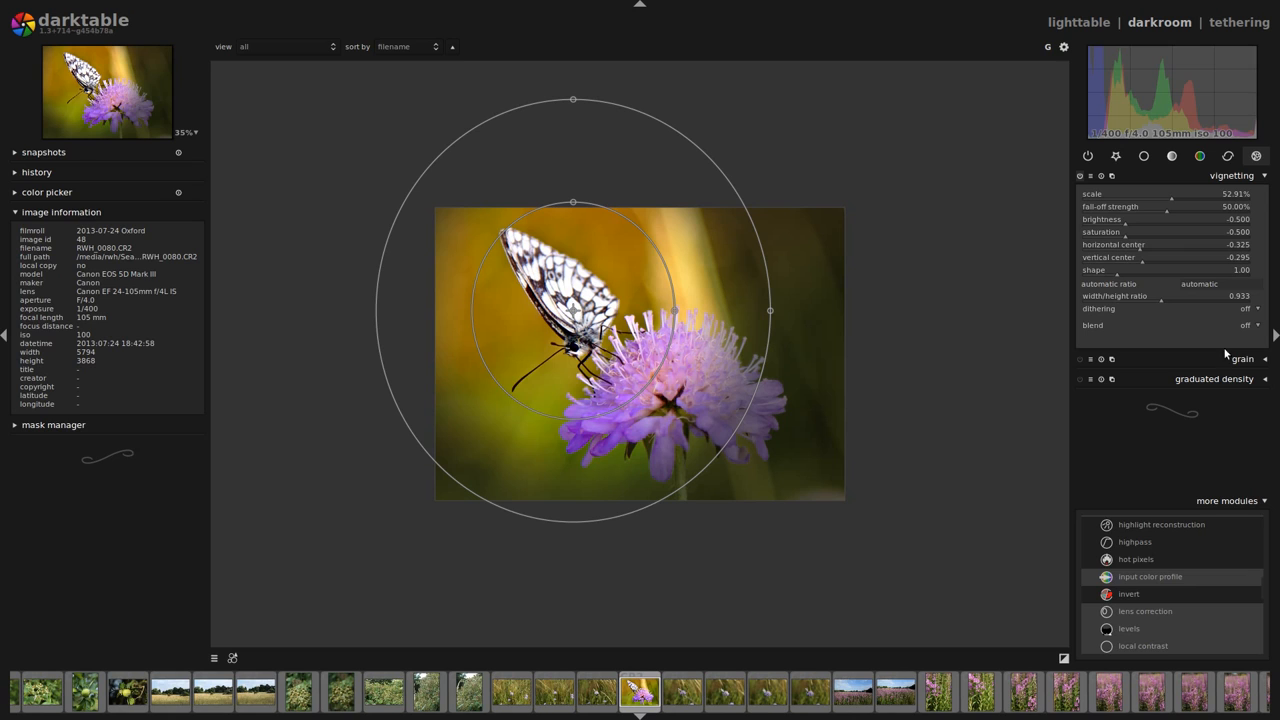
{"action": "mouse_move", "coordinate": [1224, 236]}
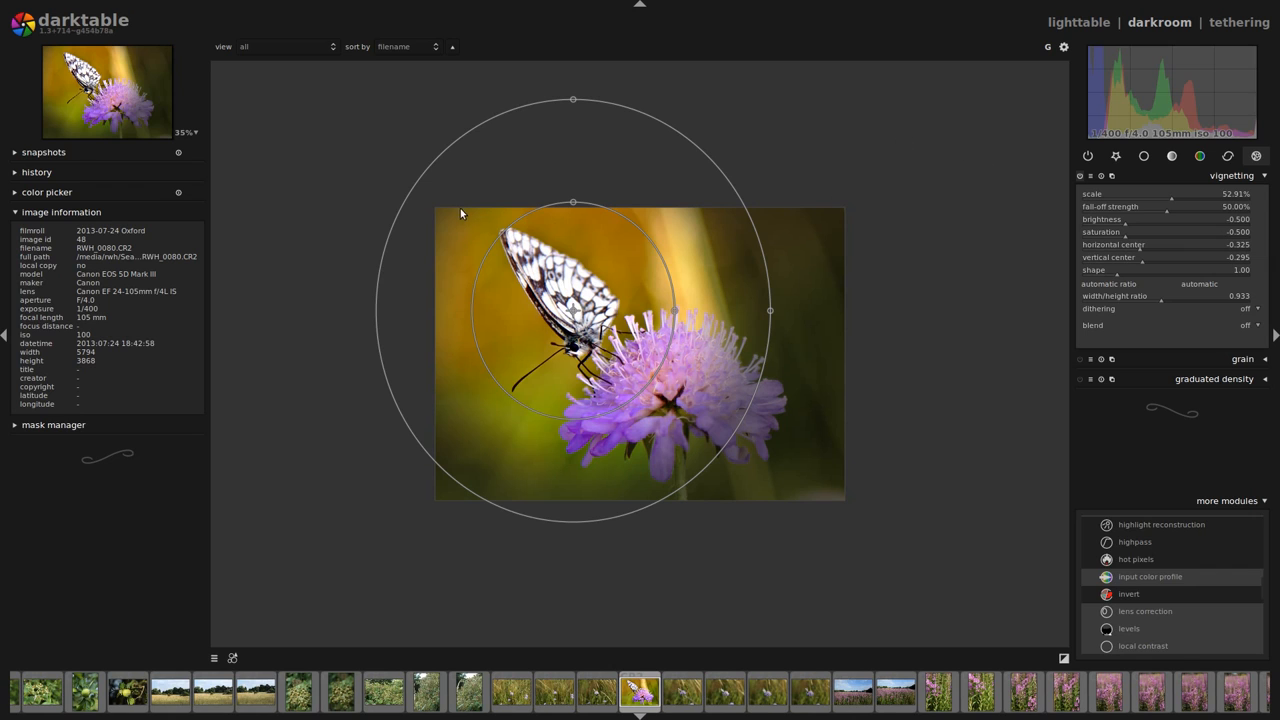
{"action": "mouse_move", "coordinate": [432, 484]}
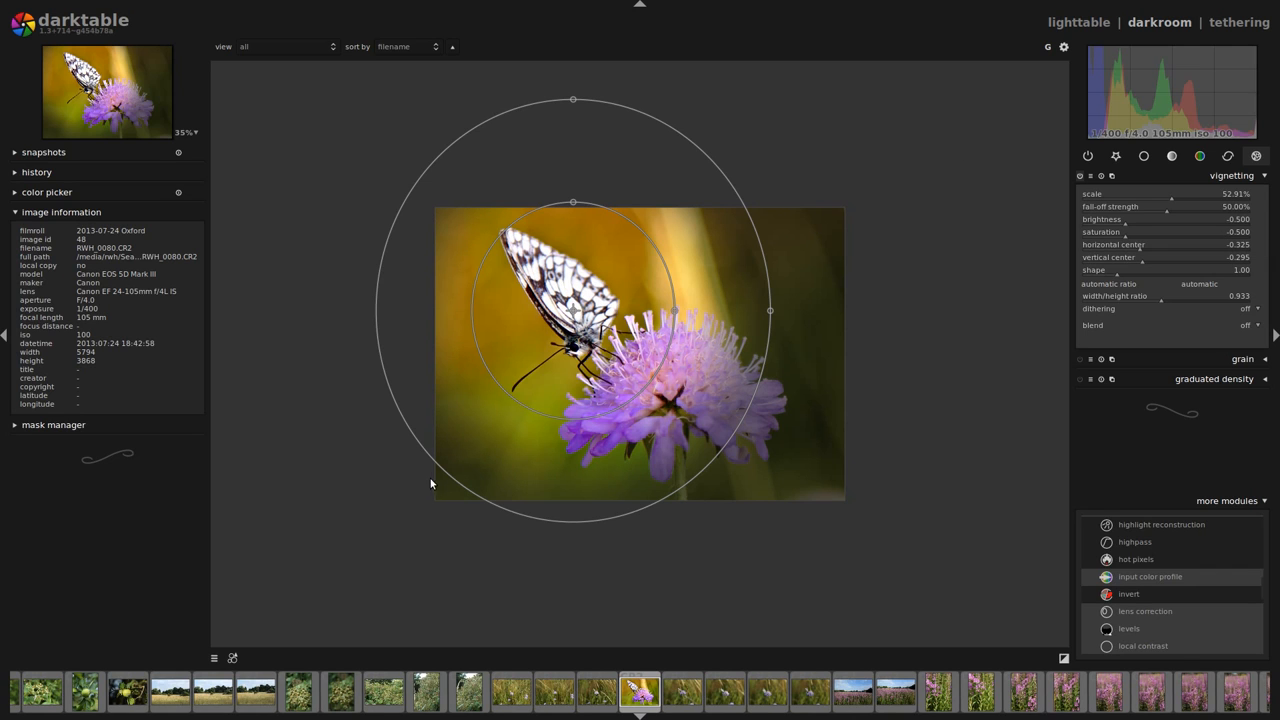
{"action": "mouse_move", "coordinate": [1038, 324]}
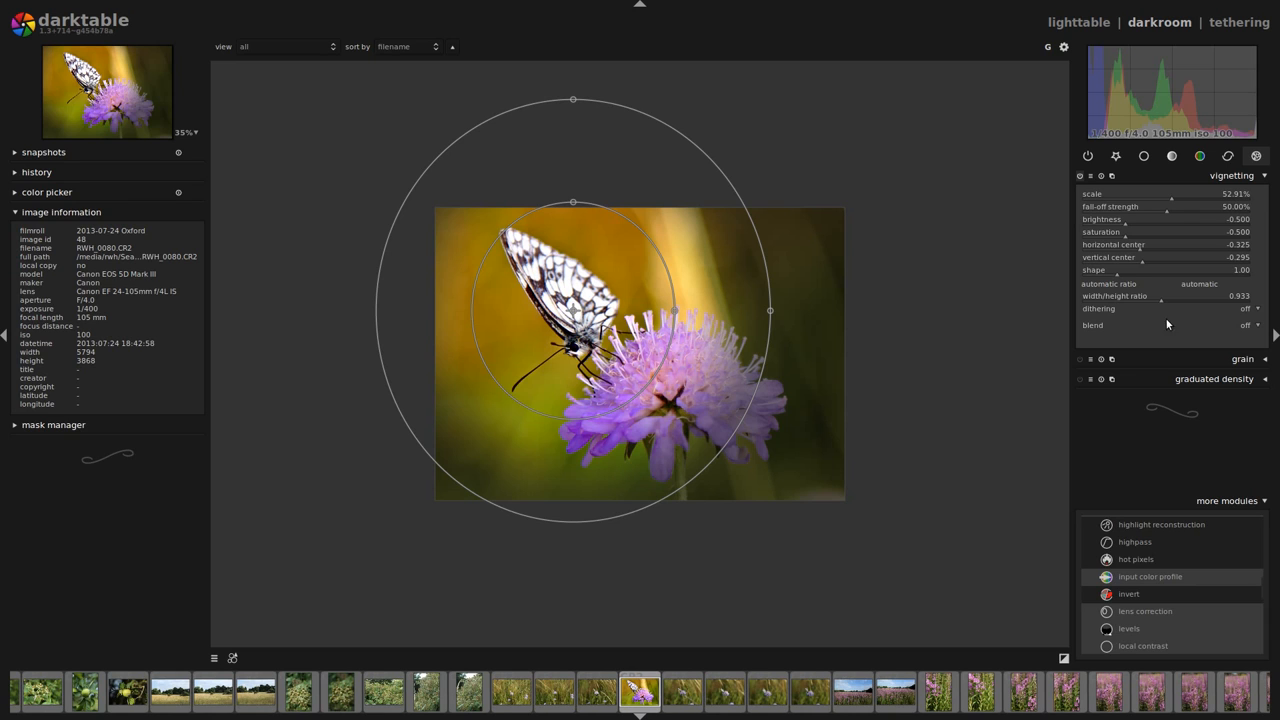
{"action": "mouse_move", "coordinate": [1160, 270]}
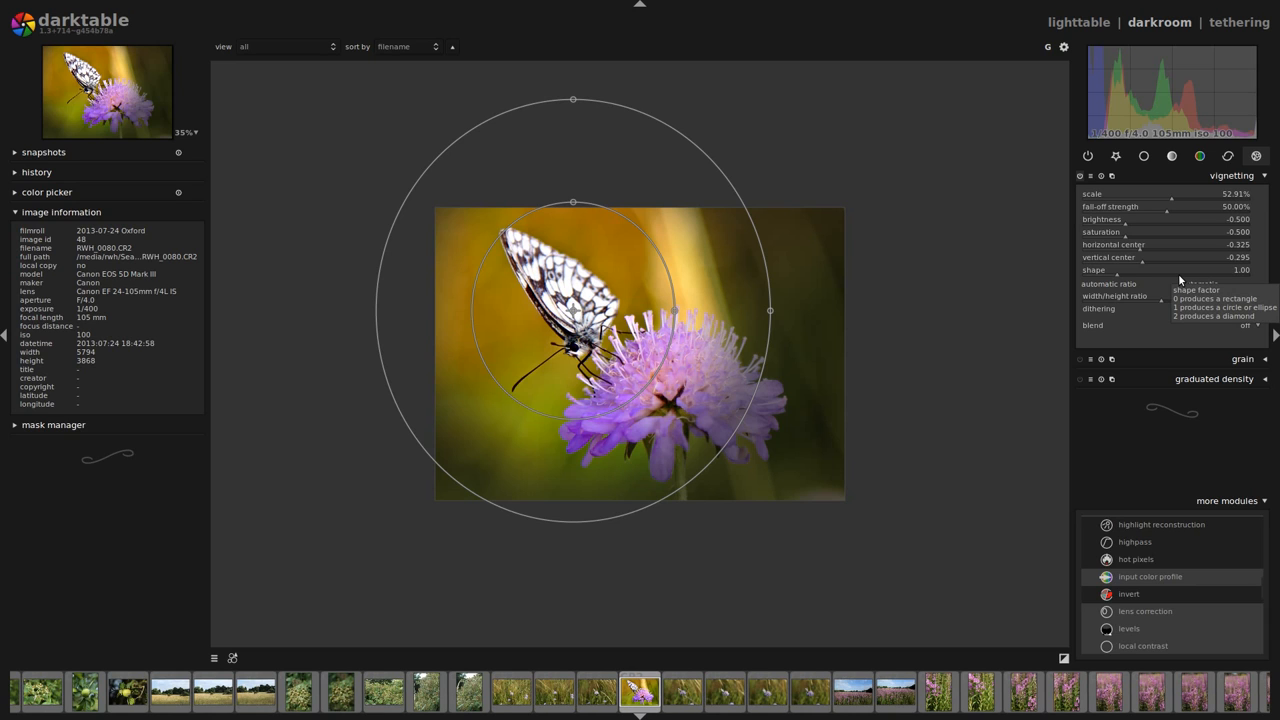
Step: Spread the vignette fall-off to full strength and ease its brightness from -0.50 to about -0.26
{"action": "left_click_drag", "start_coordinate": [1170, 206], "coordinate": [1190, 206]}
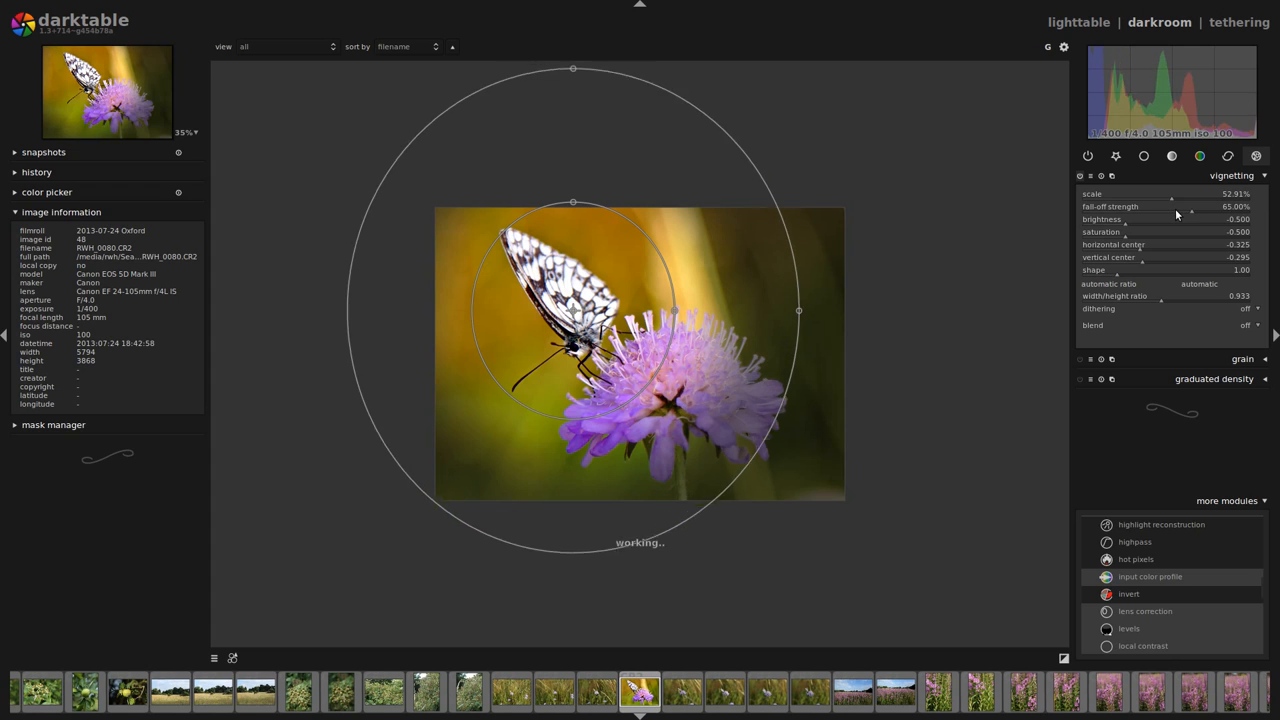
{"action": "left_click_drag", "start_coordinate": [1190, 206], "coordinate": [1260, 206]}
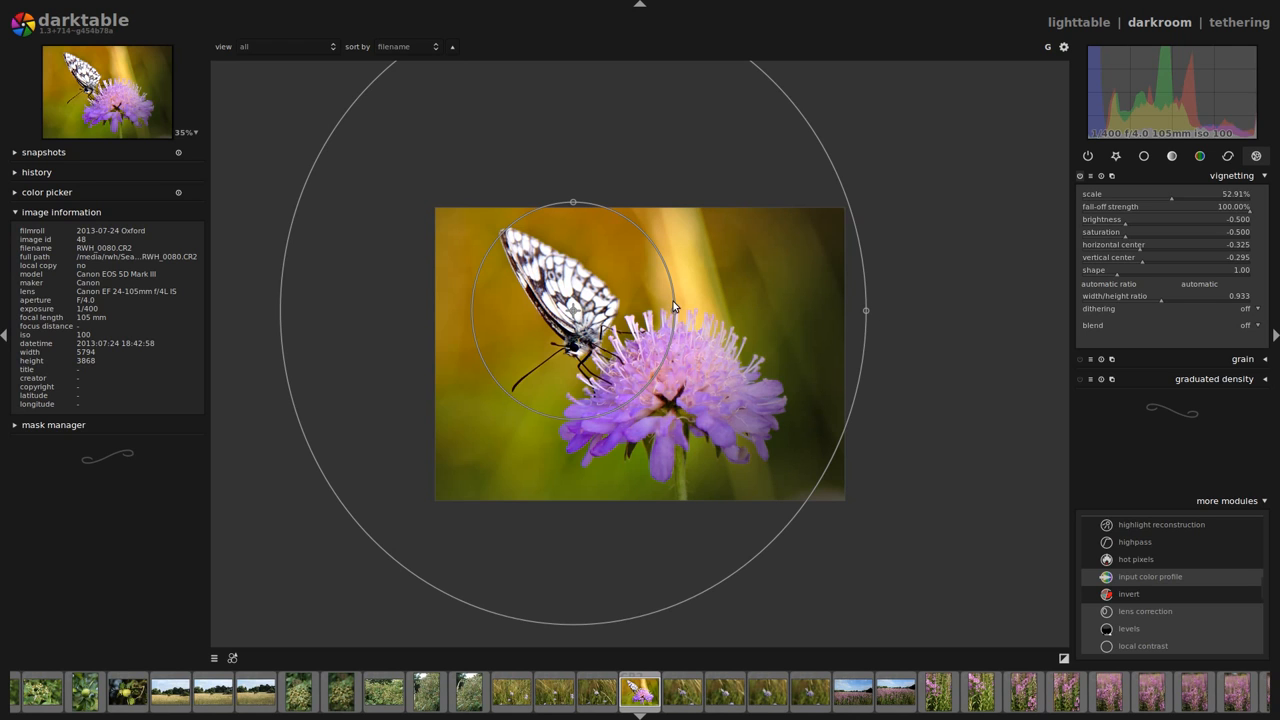
{"action": "left_click_drag", "start_coordinate": [672, 310], "coordinate": [688, 318]}
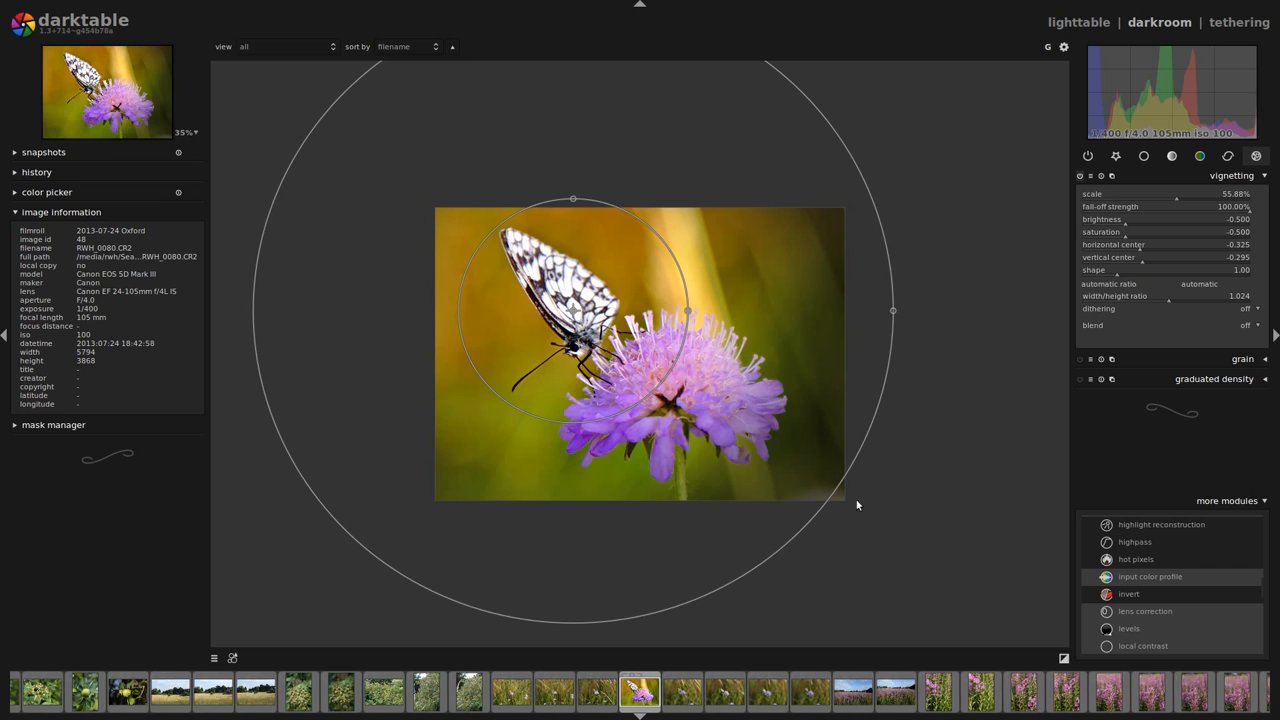
{"action": "mouse_move", "coordinate": [838, 490]}
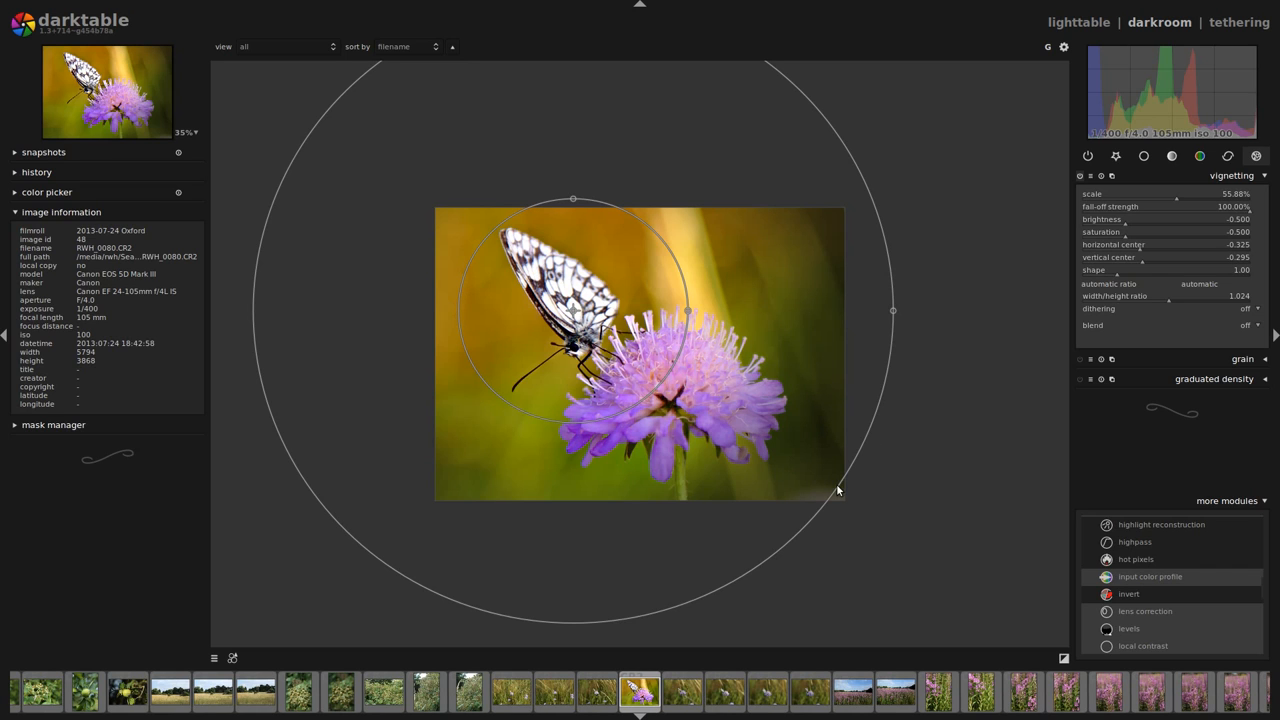
{"action": "mouse_move", "coordinate": [836, 492]}
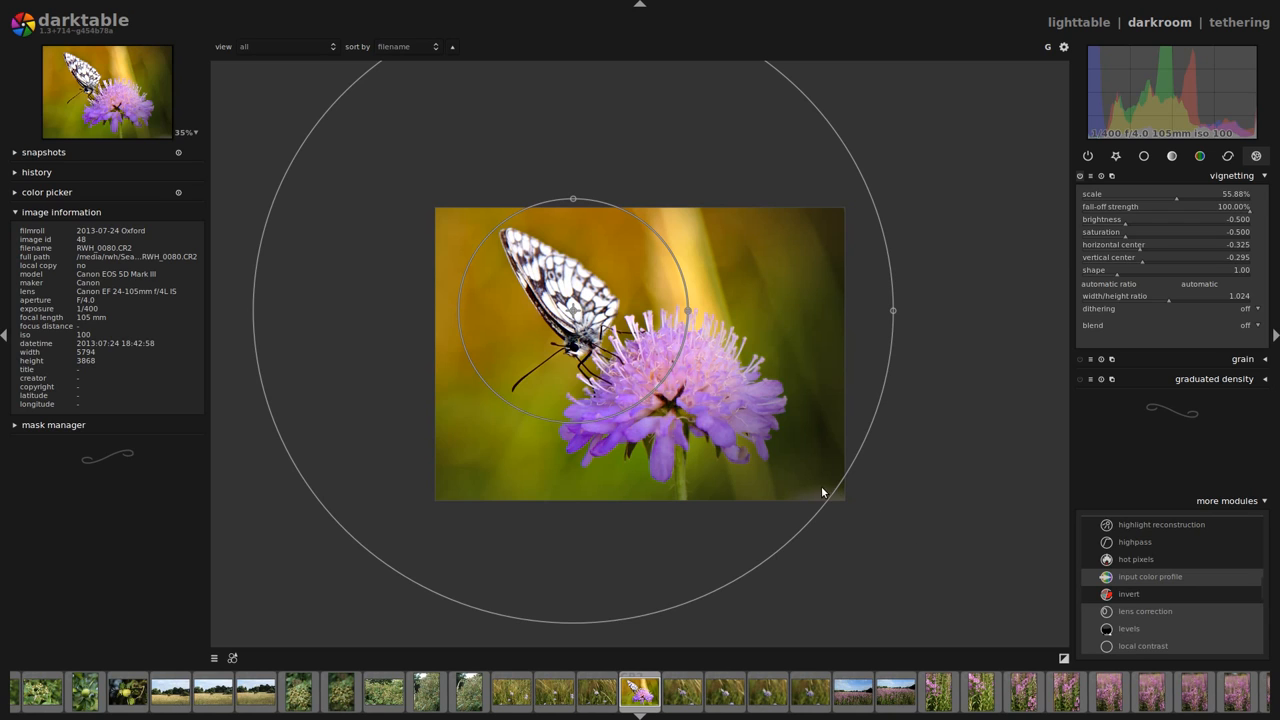
{"action": "mouse_move", "coordinate": [728, 430]}
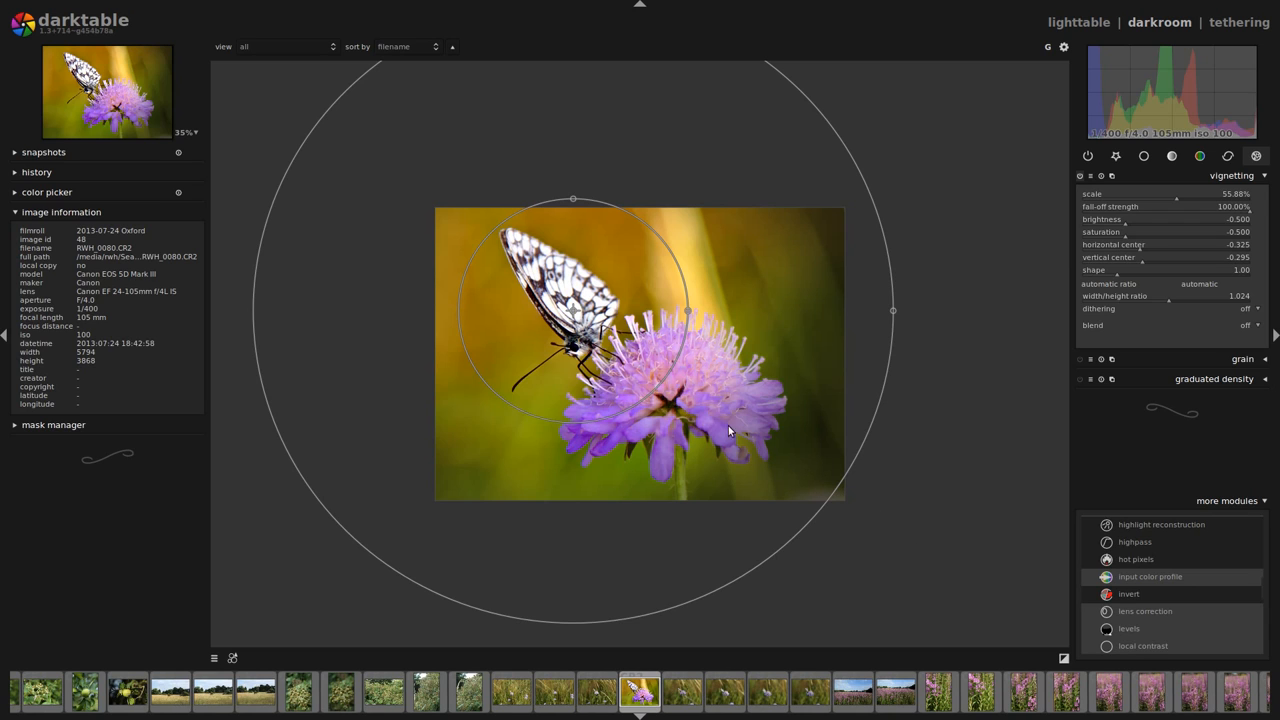
{"action": "mouse_move", "coordinate": [668, 316]}
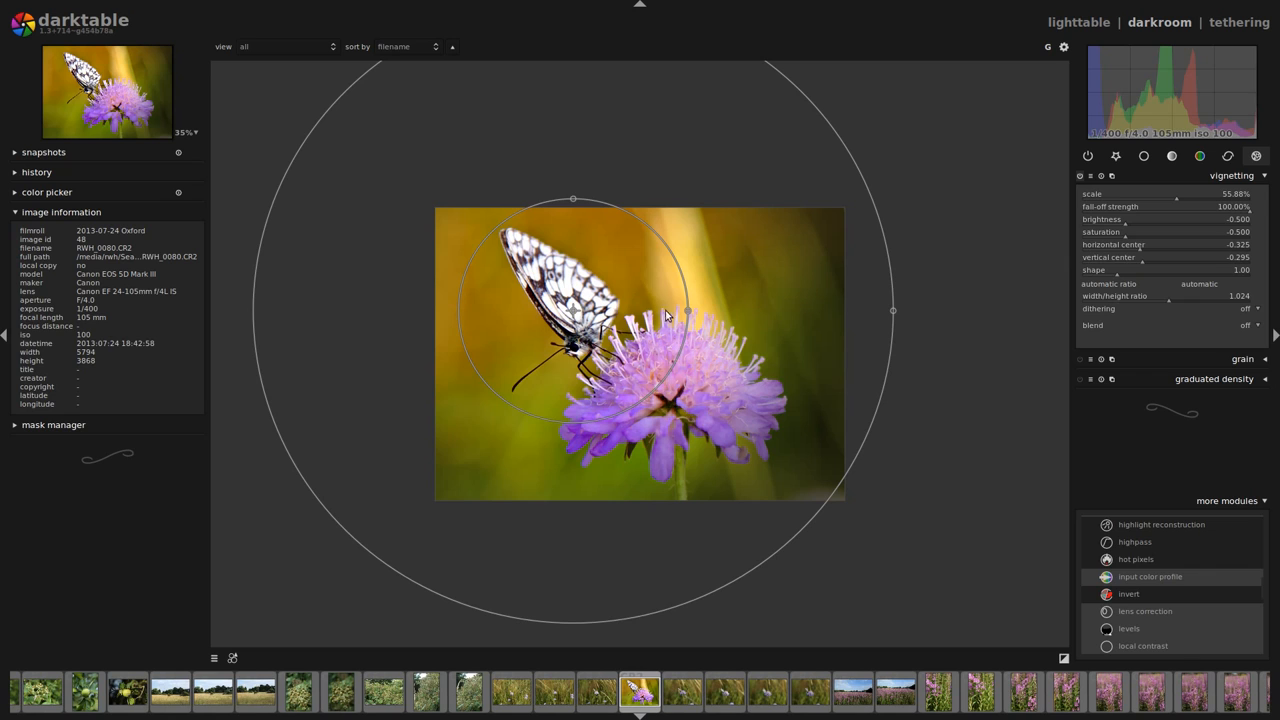
{"action": "mouse_move", "coordinate": [698, 336]}
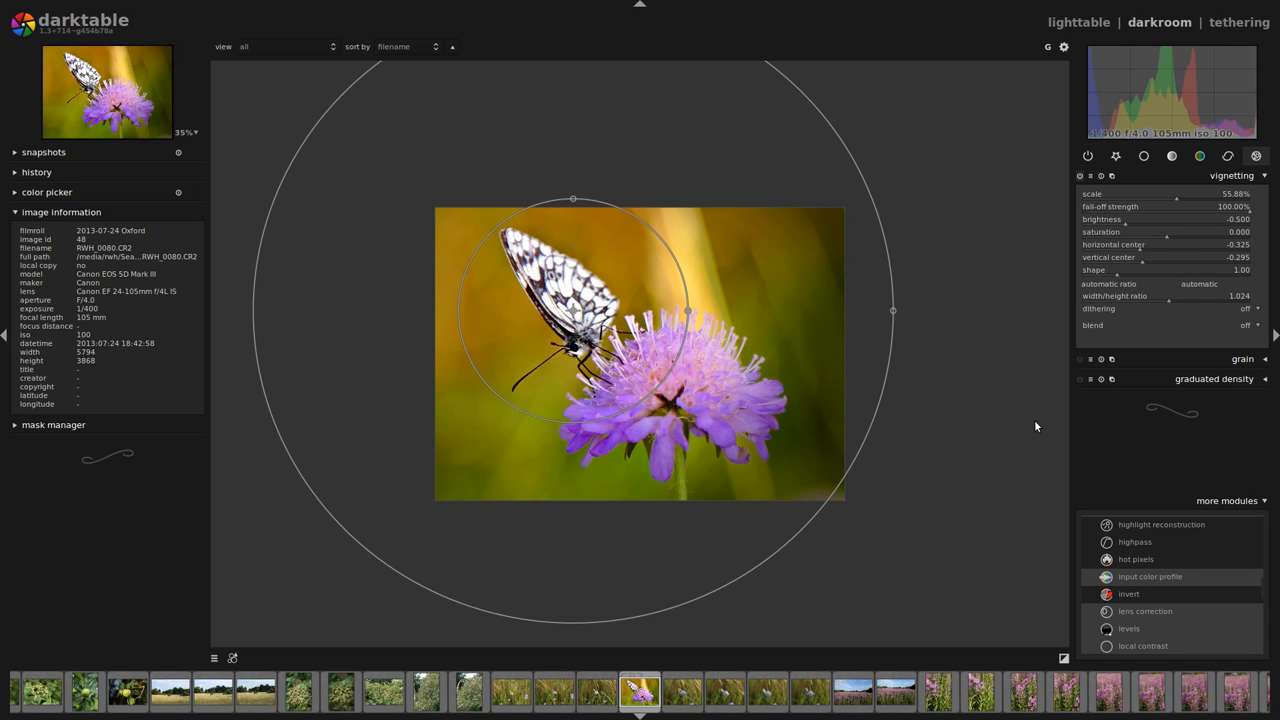
{"action": "mouse_move", "coordinate": [1182, 232]}
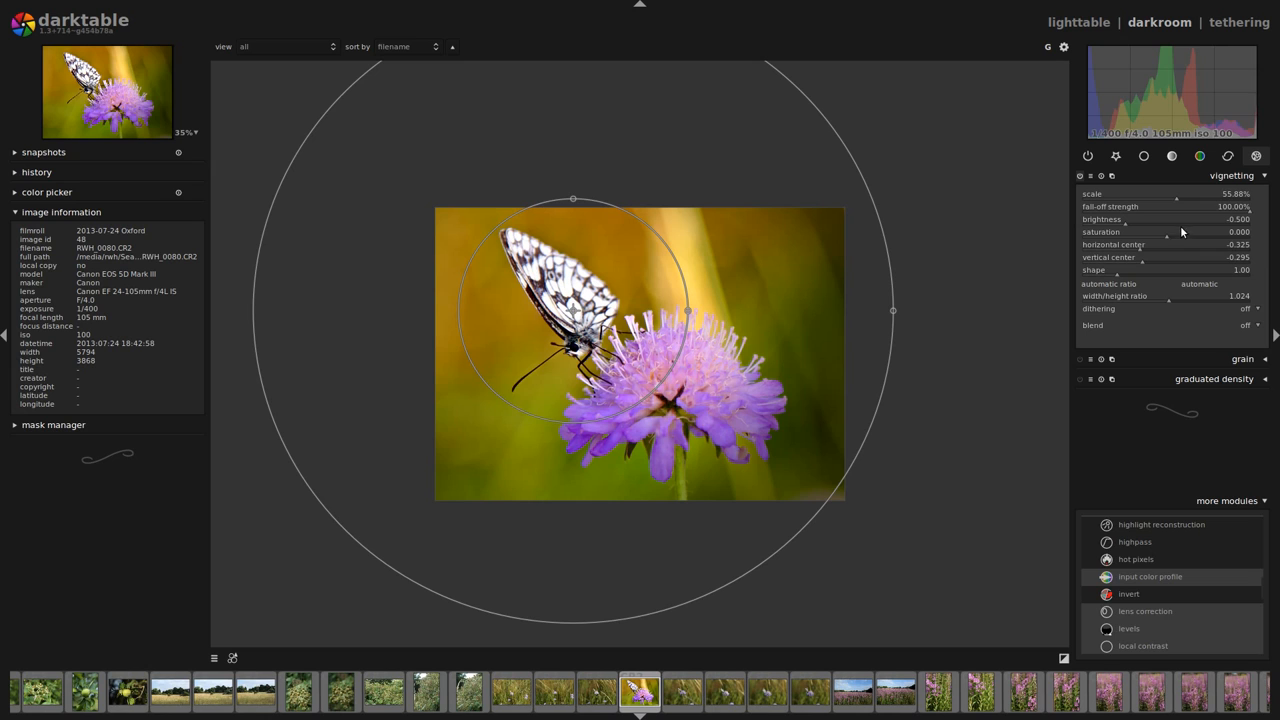
{"action": "left_click_drag", "start_coordinate": [1130, 218], "coordinate": [1190, 218]}
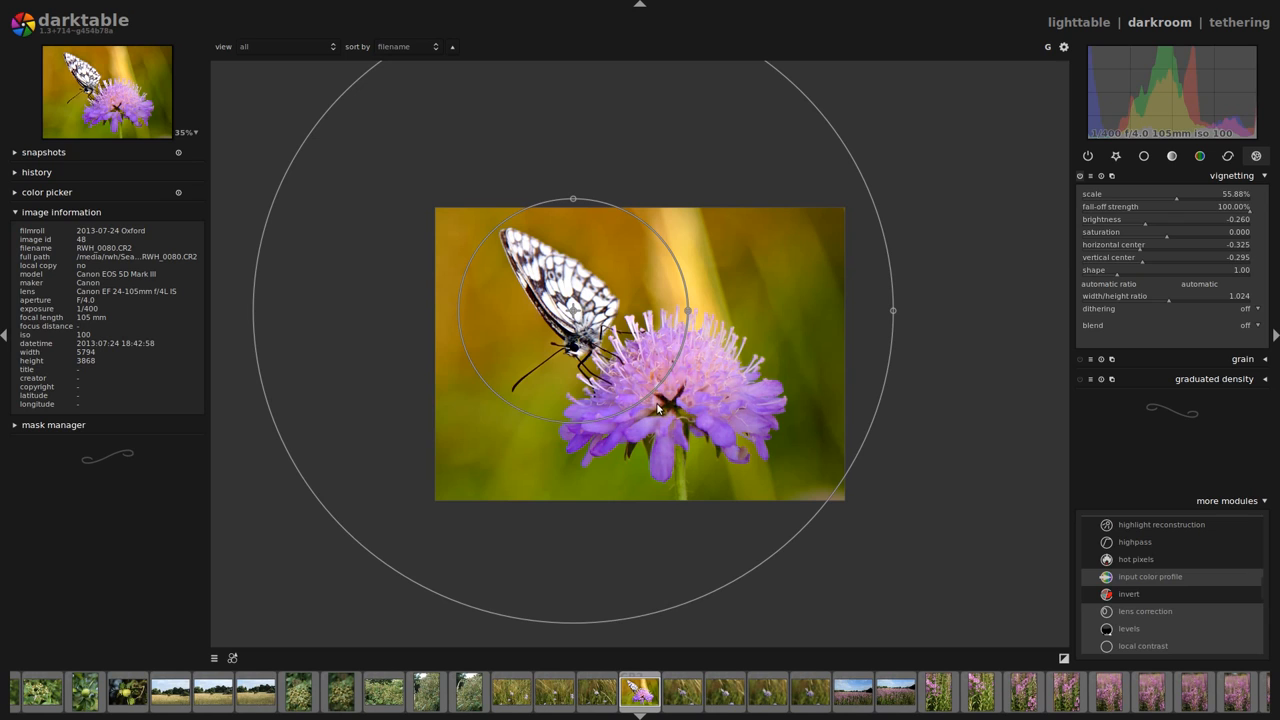
{"action": "mouse_move", "coordinate": [1182, 308]}
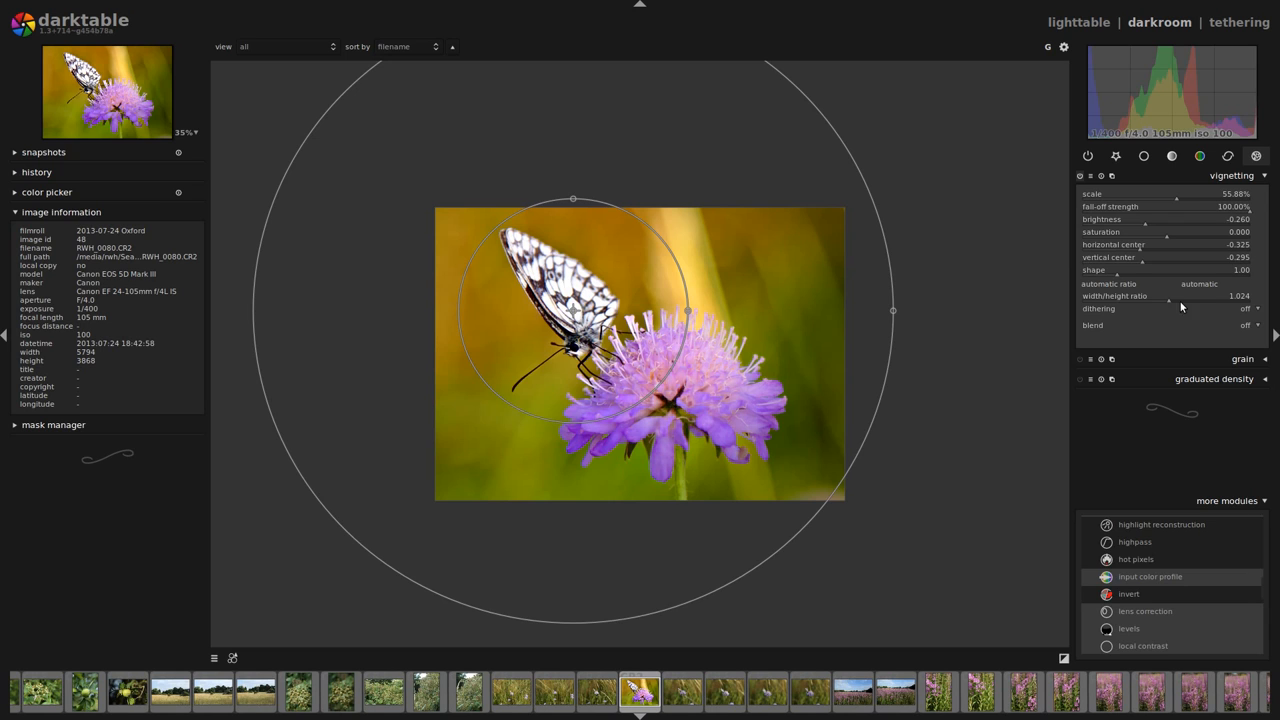
Step: Collapse the vignetting module so its on-image guides disappear from the finished photo
{"action": "left_click", "coordinate": [1232, 176]}
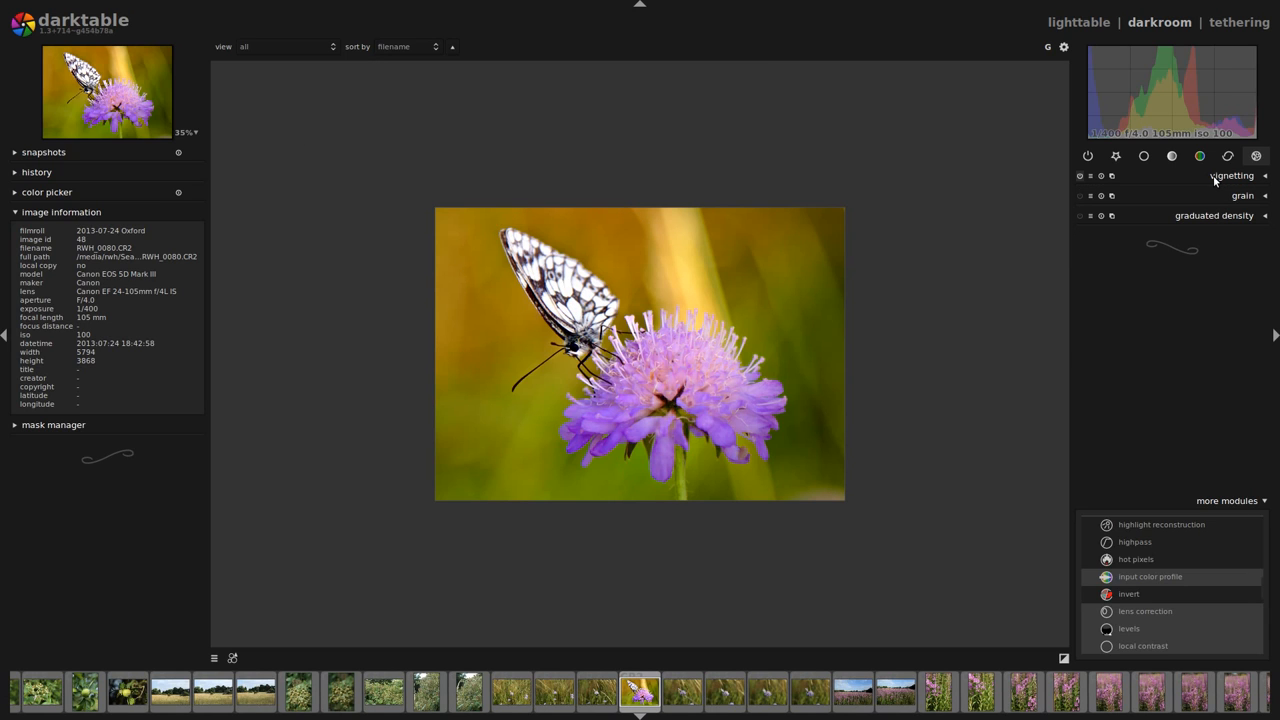
{"action": "mouse_move", "coordinate": [572, 340]}
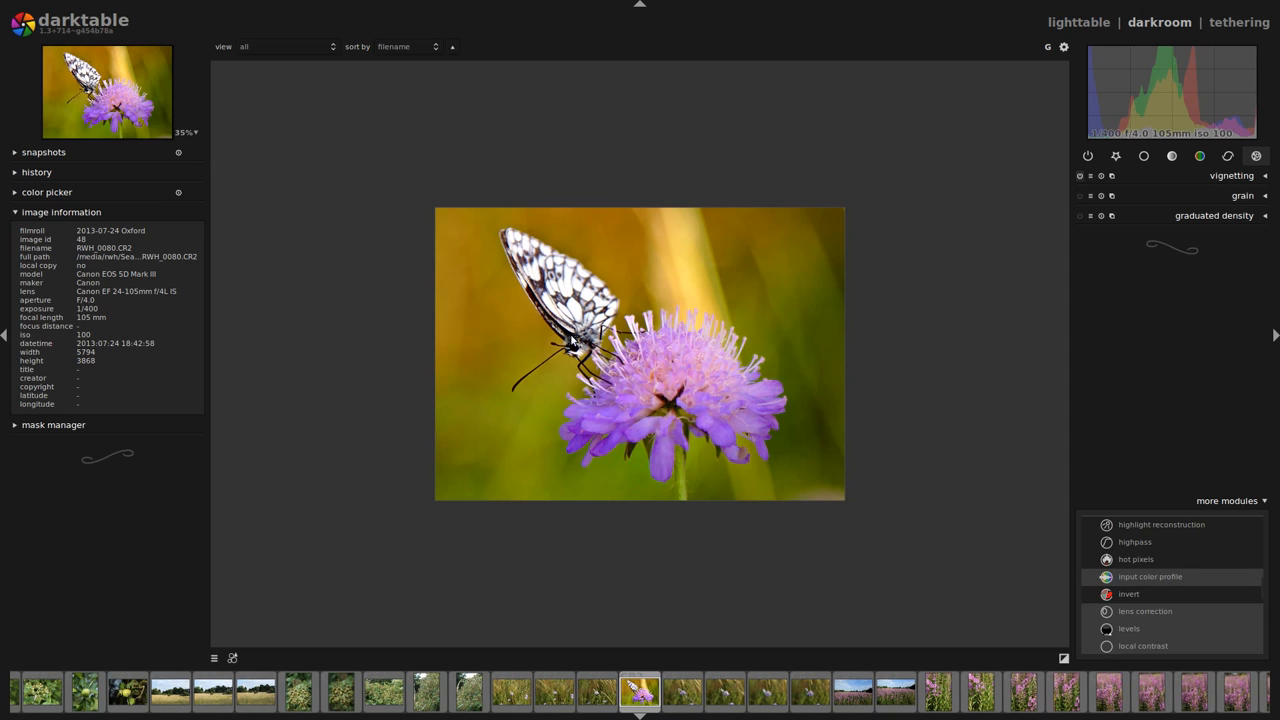
{"action": "mouse_move", "coordinate": [616, 356]}
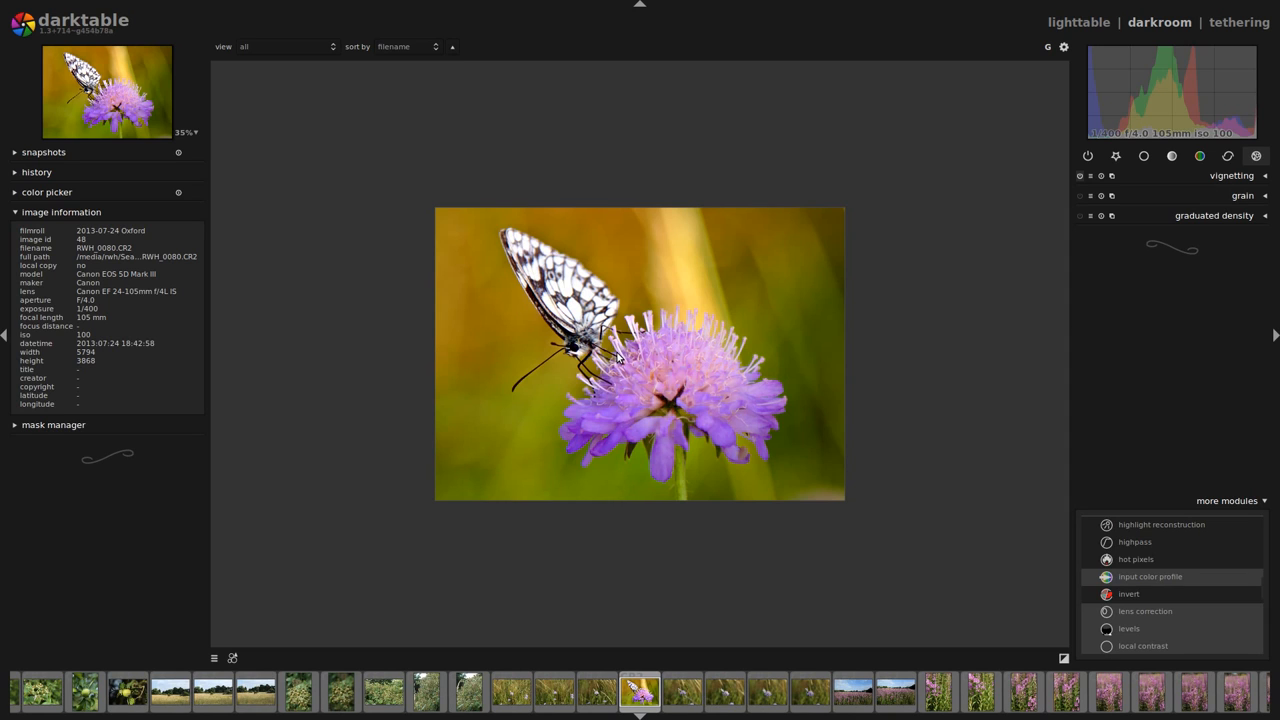
{"action": "mouse_move", "coordinate": [548, 276]}
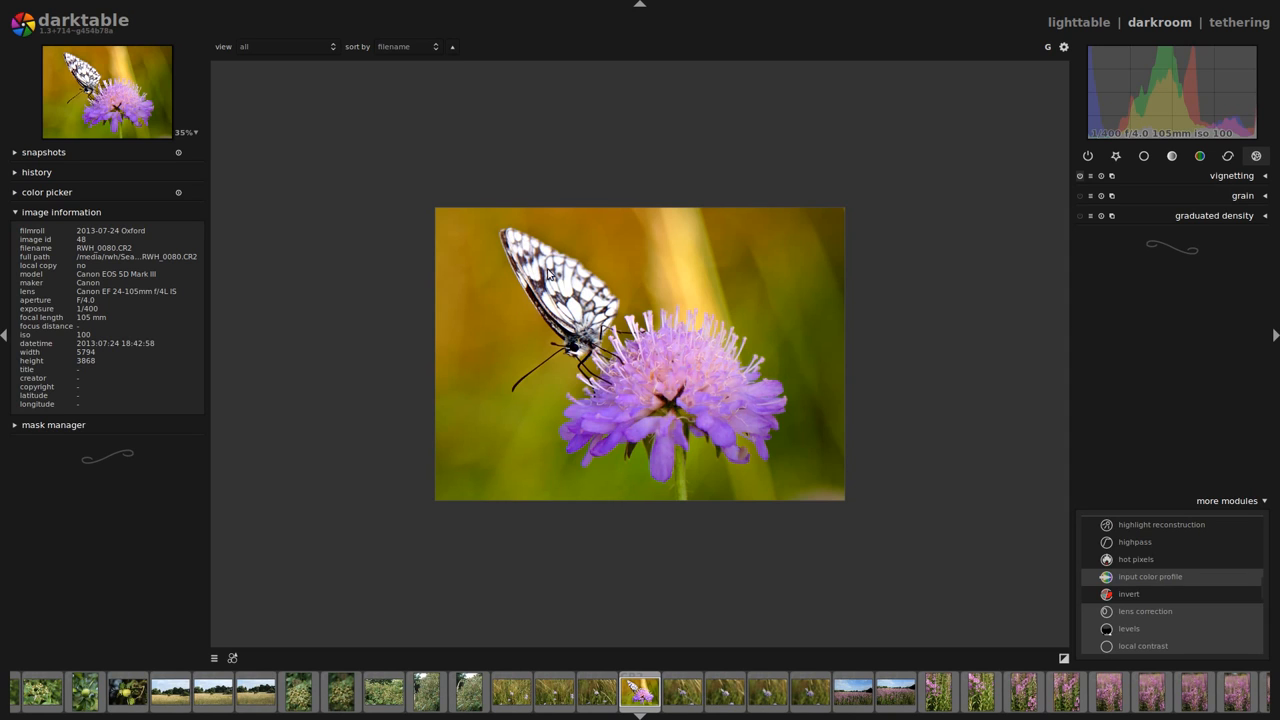
{"action": "mouse_move", "coordinate": [540, 338]}
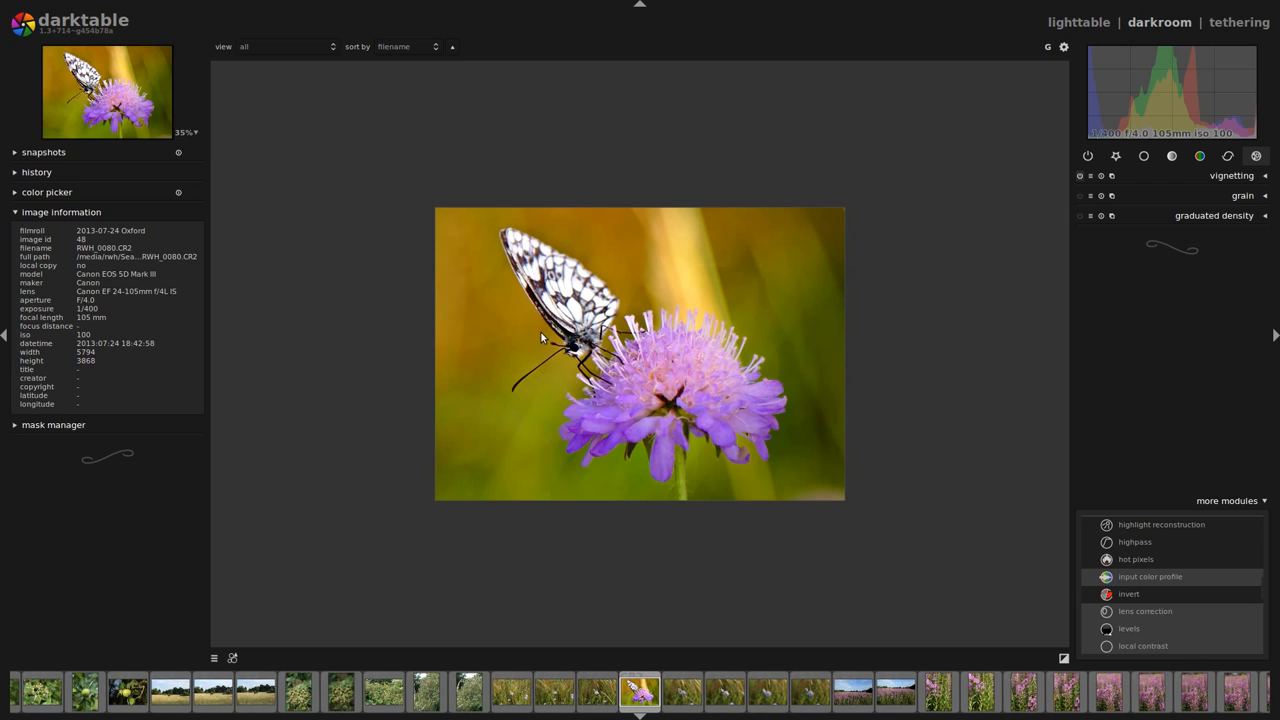
{"action": "mouse_move", "coordinate": [496, 282]}
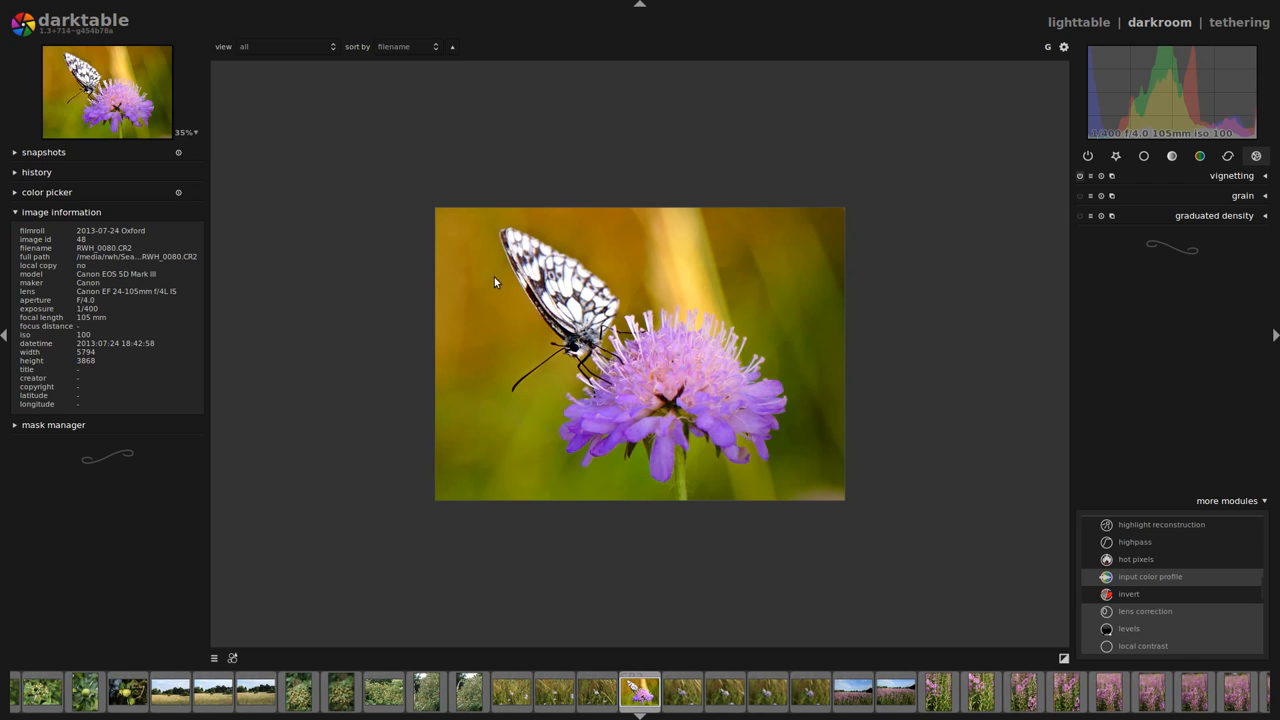
{"action": "mouse_move", "coordinate": [1210, 192]}
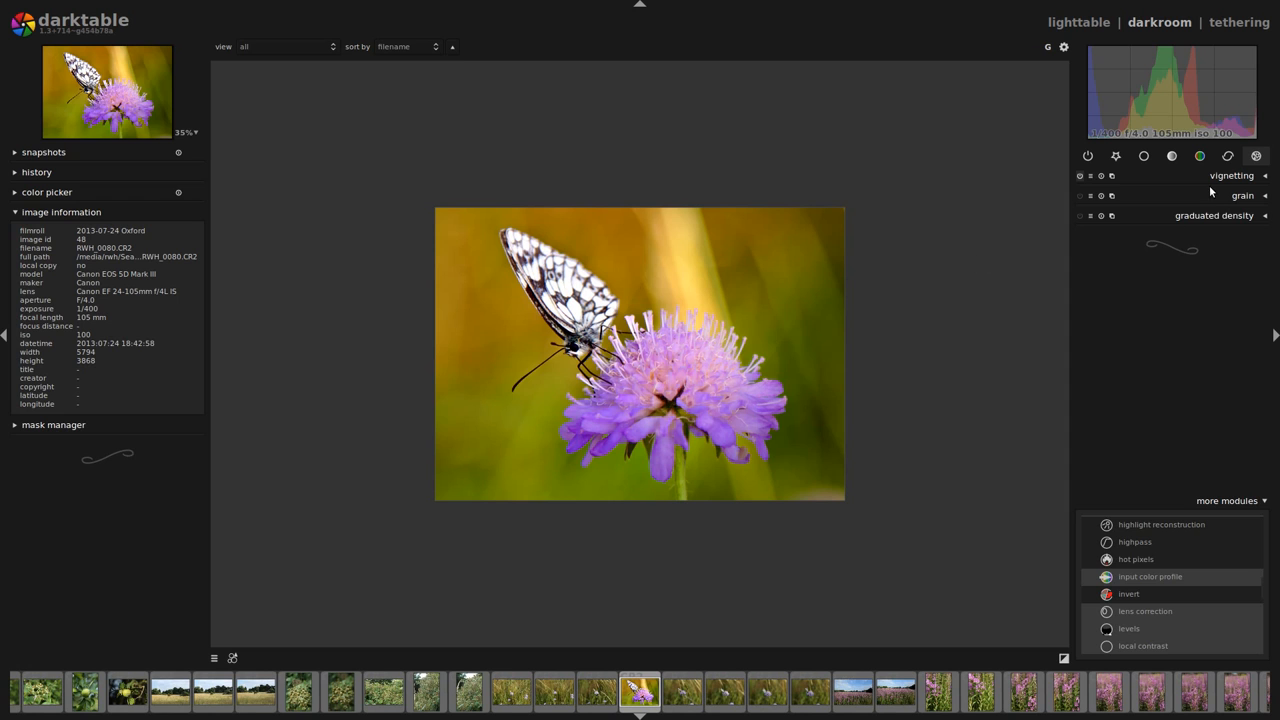
{"action": "left_click", "coordinate": [1232, 176]}
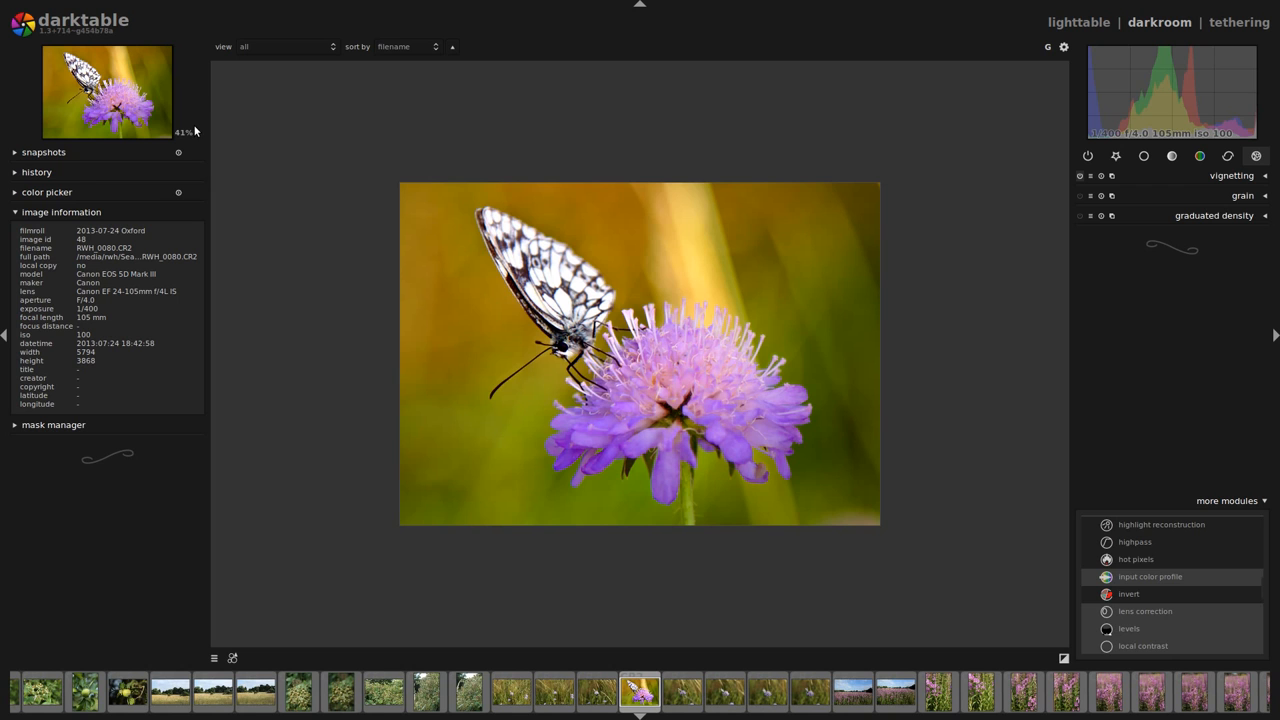
Step: View the photo at 100% magnification, then return to the lighttable collection
{"action": "left_click", "coordinate": [184, 132]}
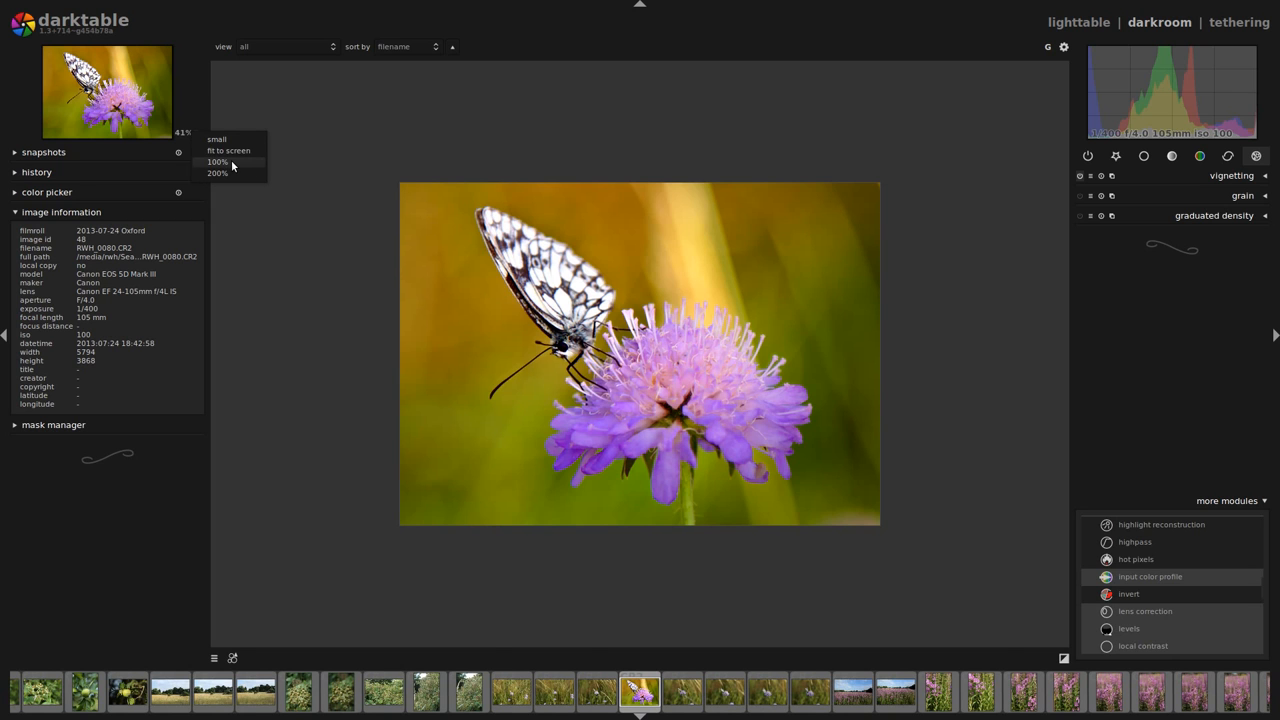
{"action": "left_click", "coordinate": [216, 160]}
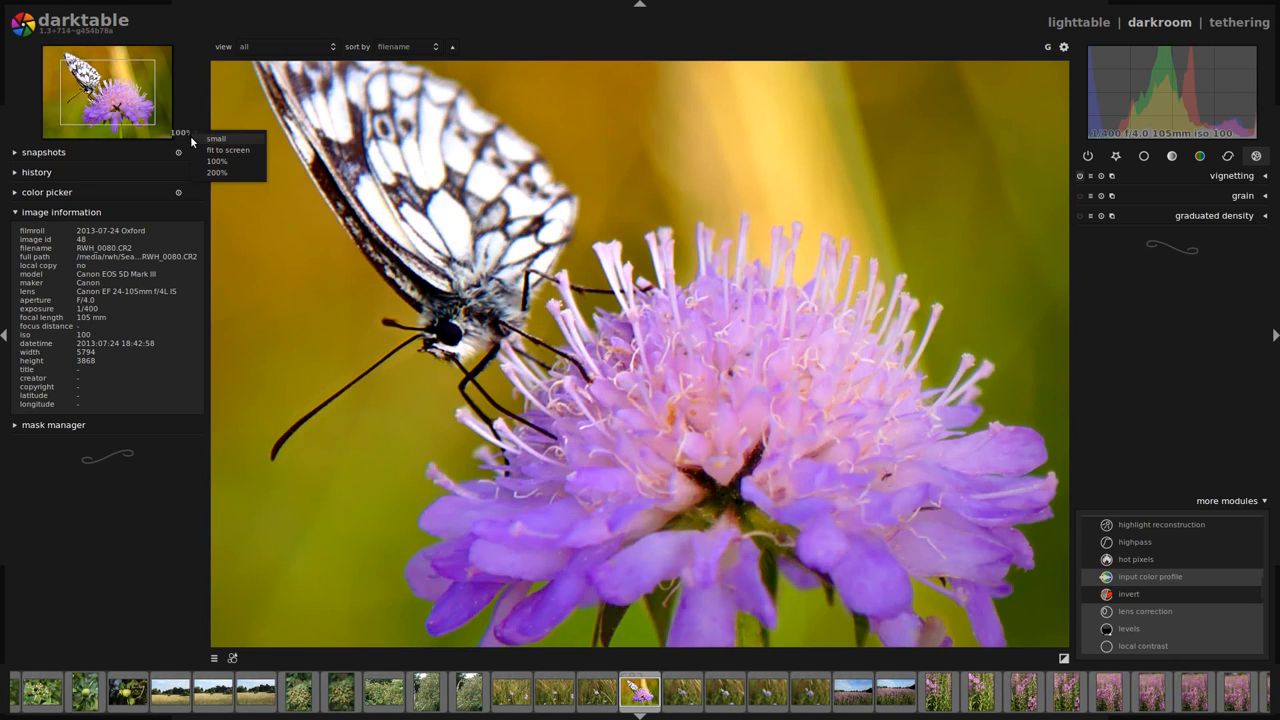
{"action": "left_click", "coordinate": [228, 148]}
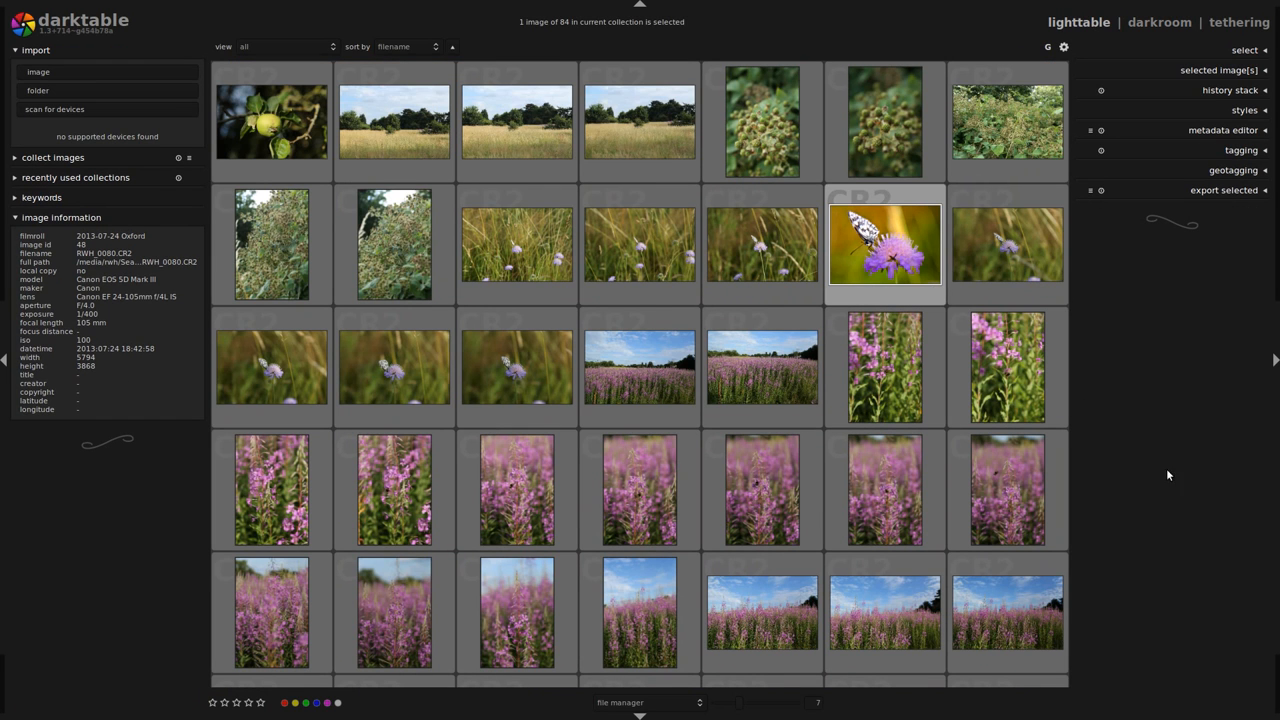
Step: Export the selected photo to disk as an 8-bit JPEG with adjusted quality
{"action": "left_click", "coordinate": [1224, 190]}
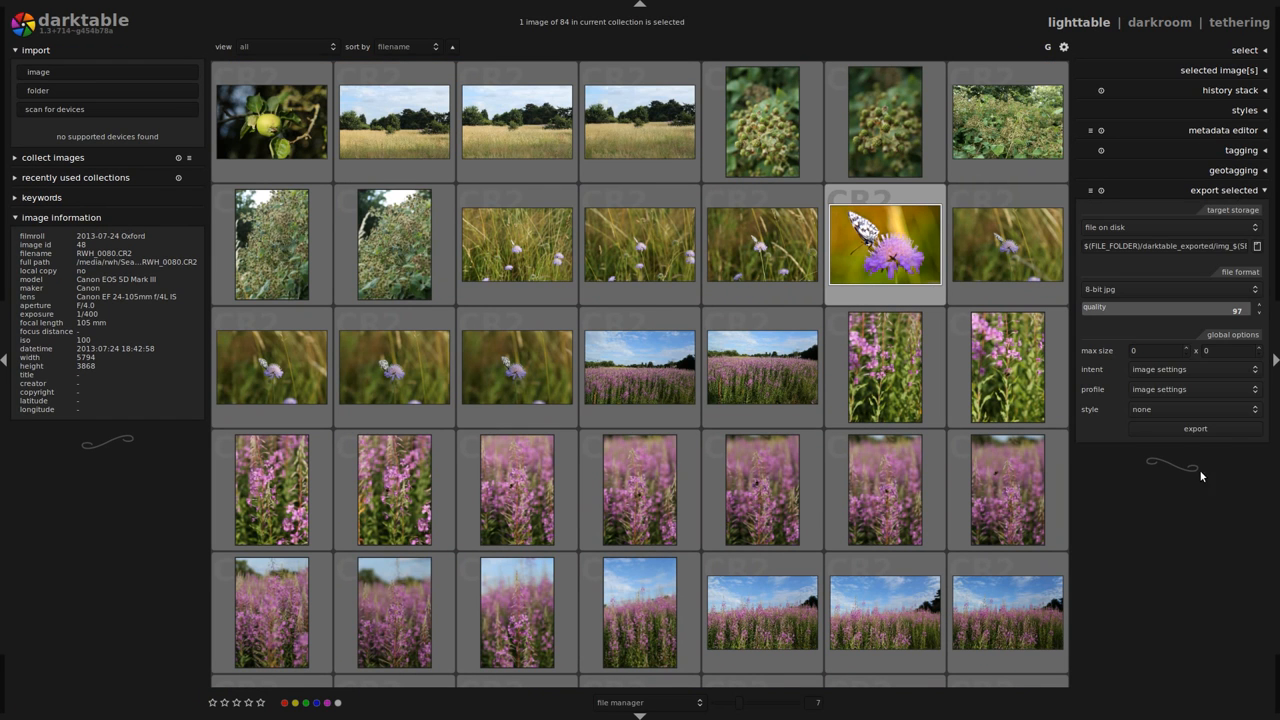
{"action": "left_click_drag", "start_coordinate": [1200, 308], "coordinate": [1144, 308]}
{"action": "type", "text": "FILE_NAME)"}
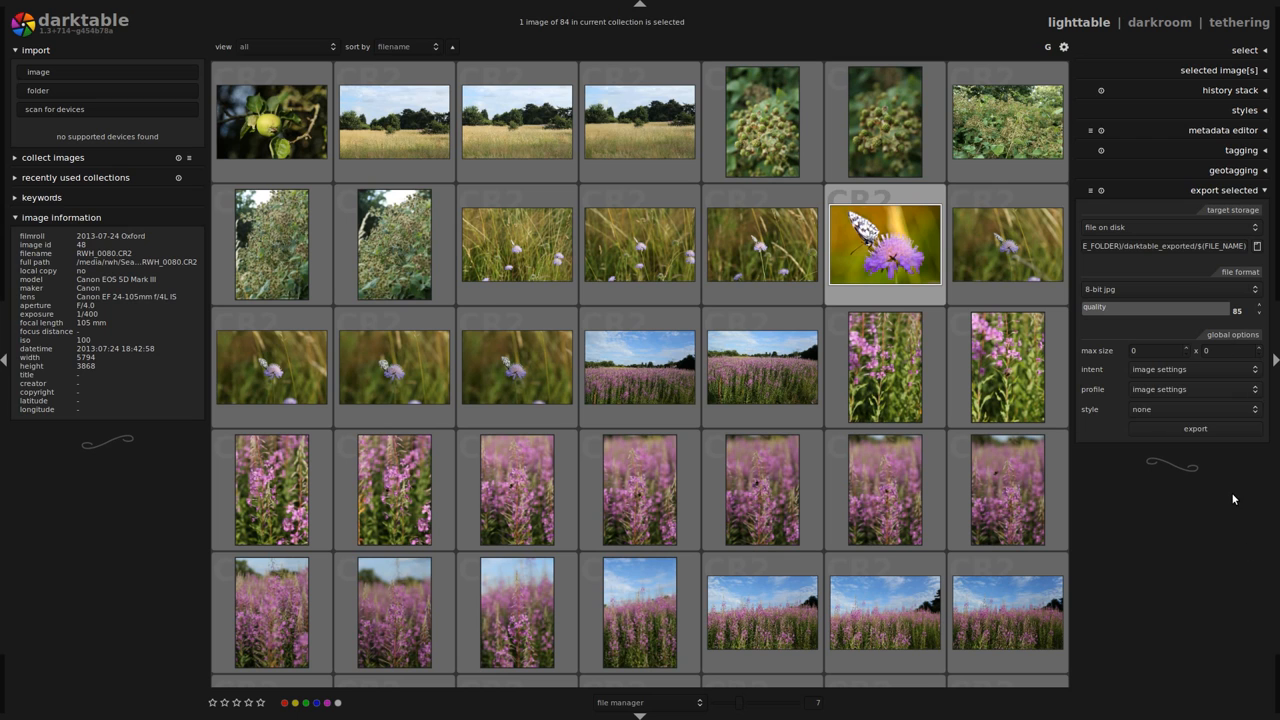
{"action": "left_click", "coordinate": [1196, 428]}
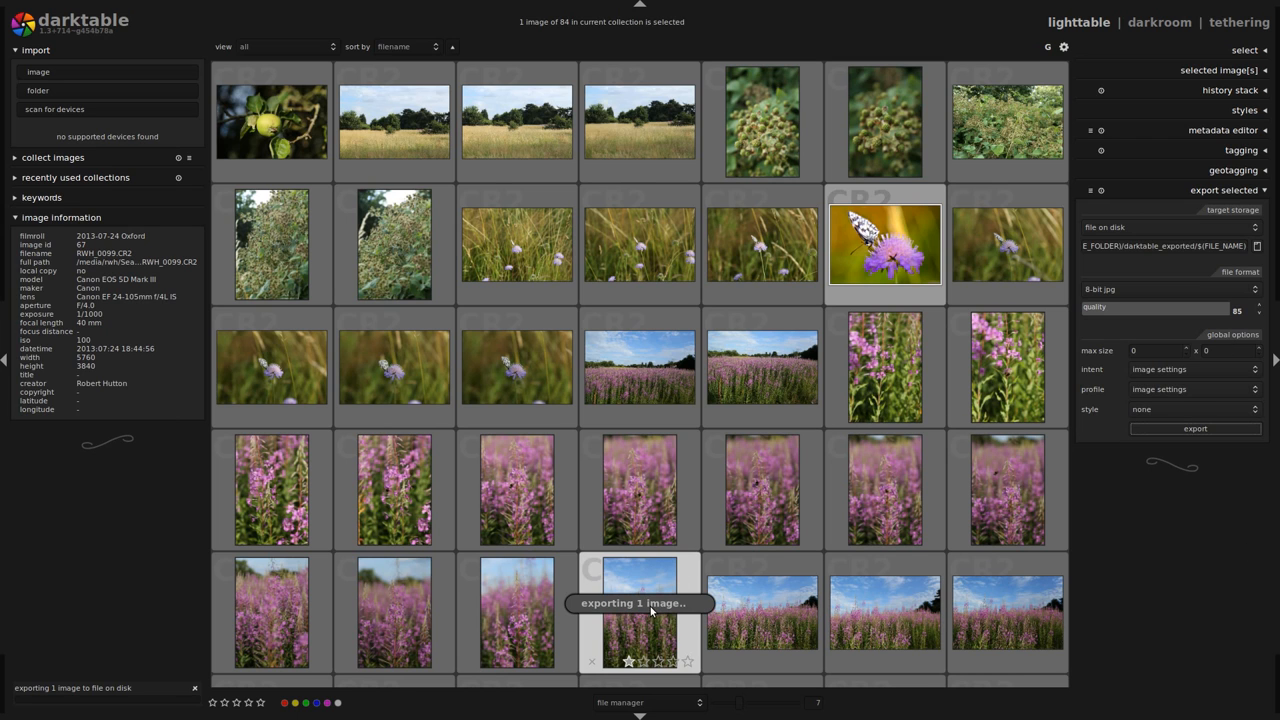